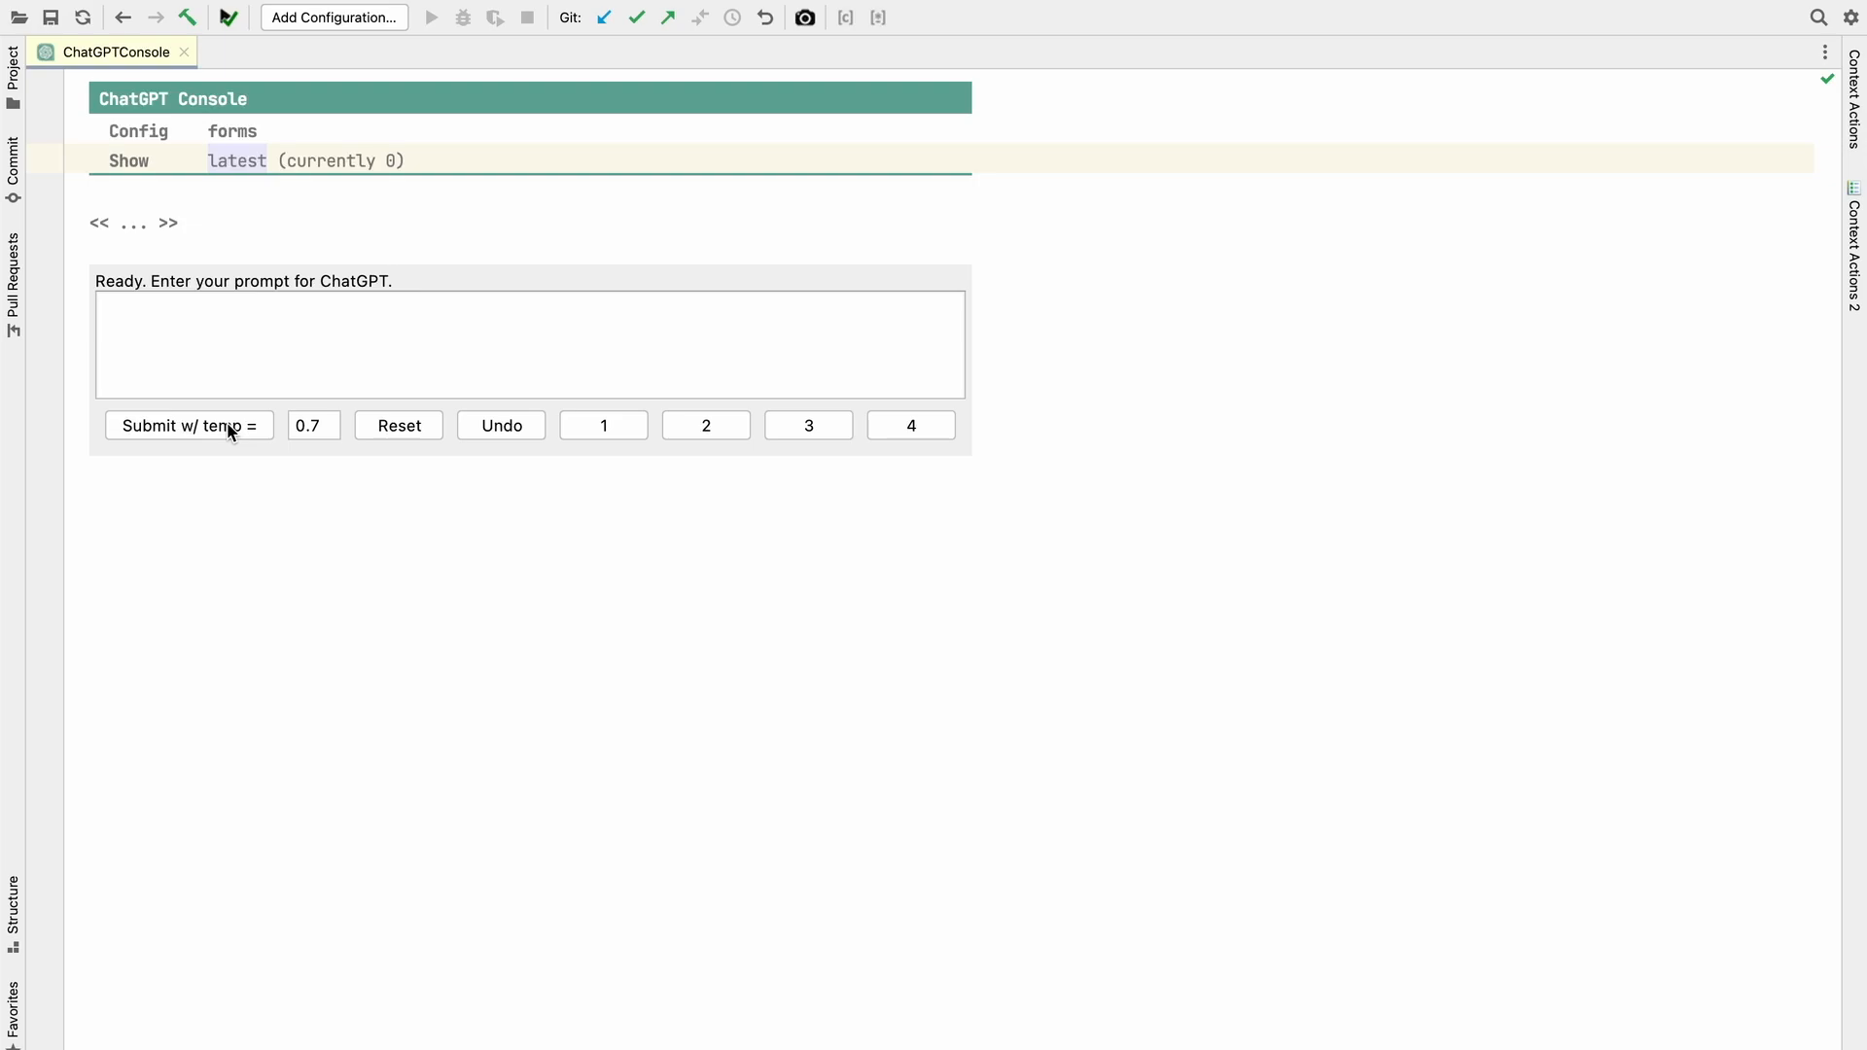
- Insert a DrugAbuse Form with a doYouSmoke yes/no field and a howOftenDoYouDrinkAlcoholicBeveragePerWeek number field
click(132, 221)
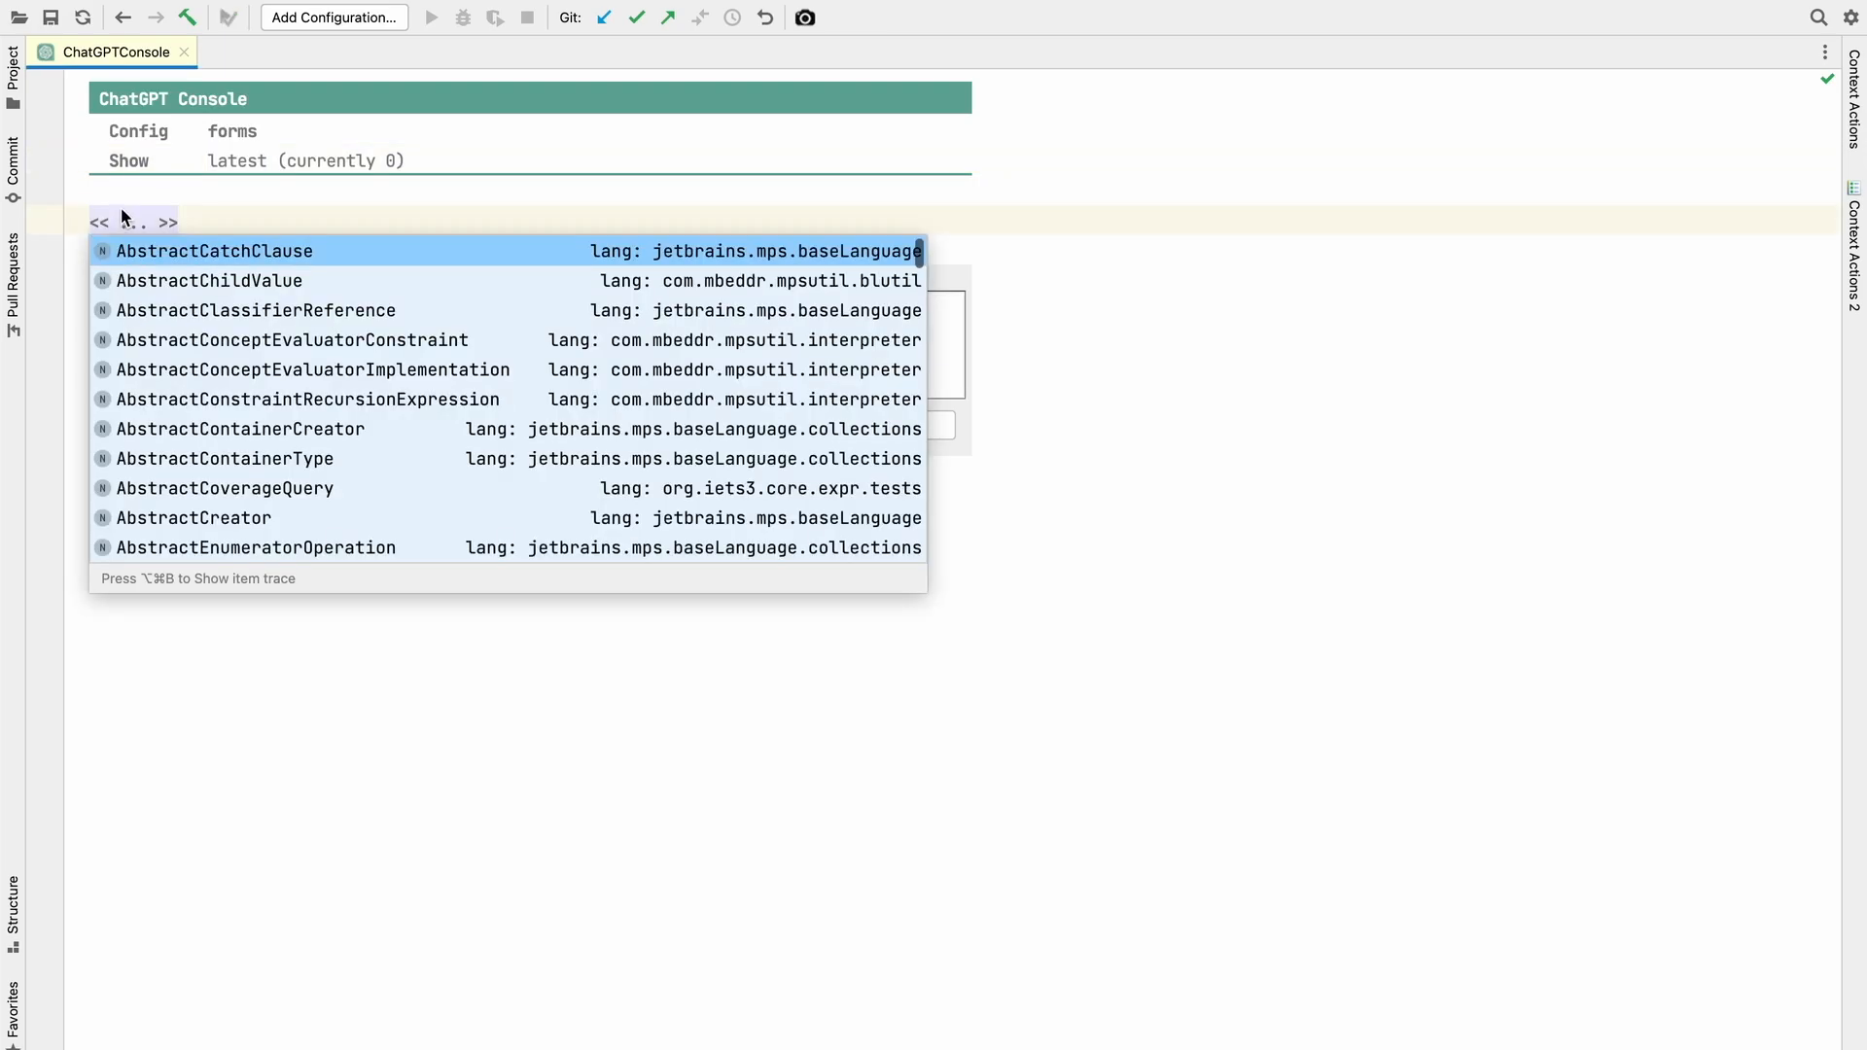
text(Form)
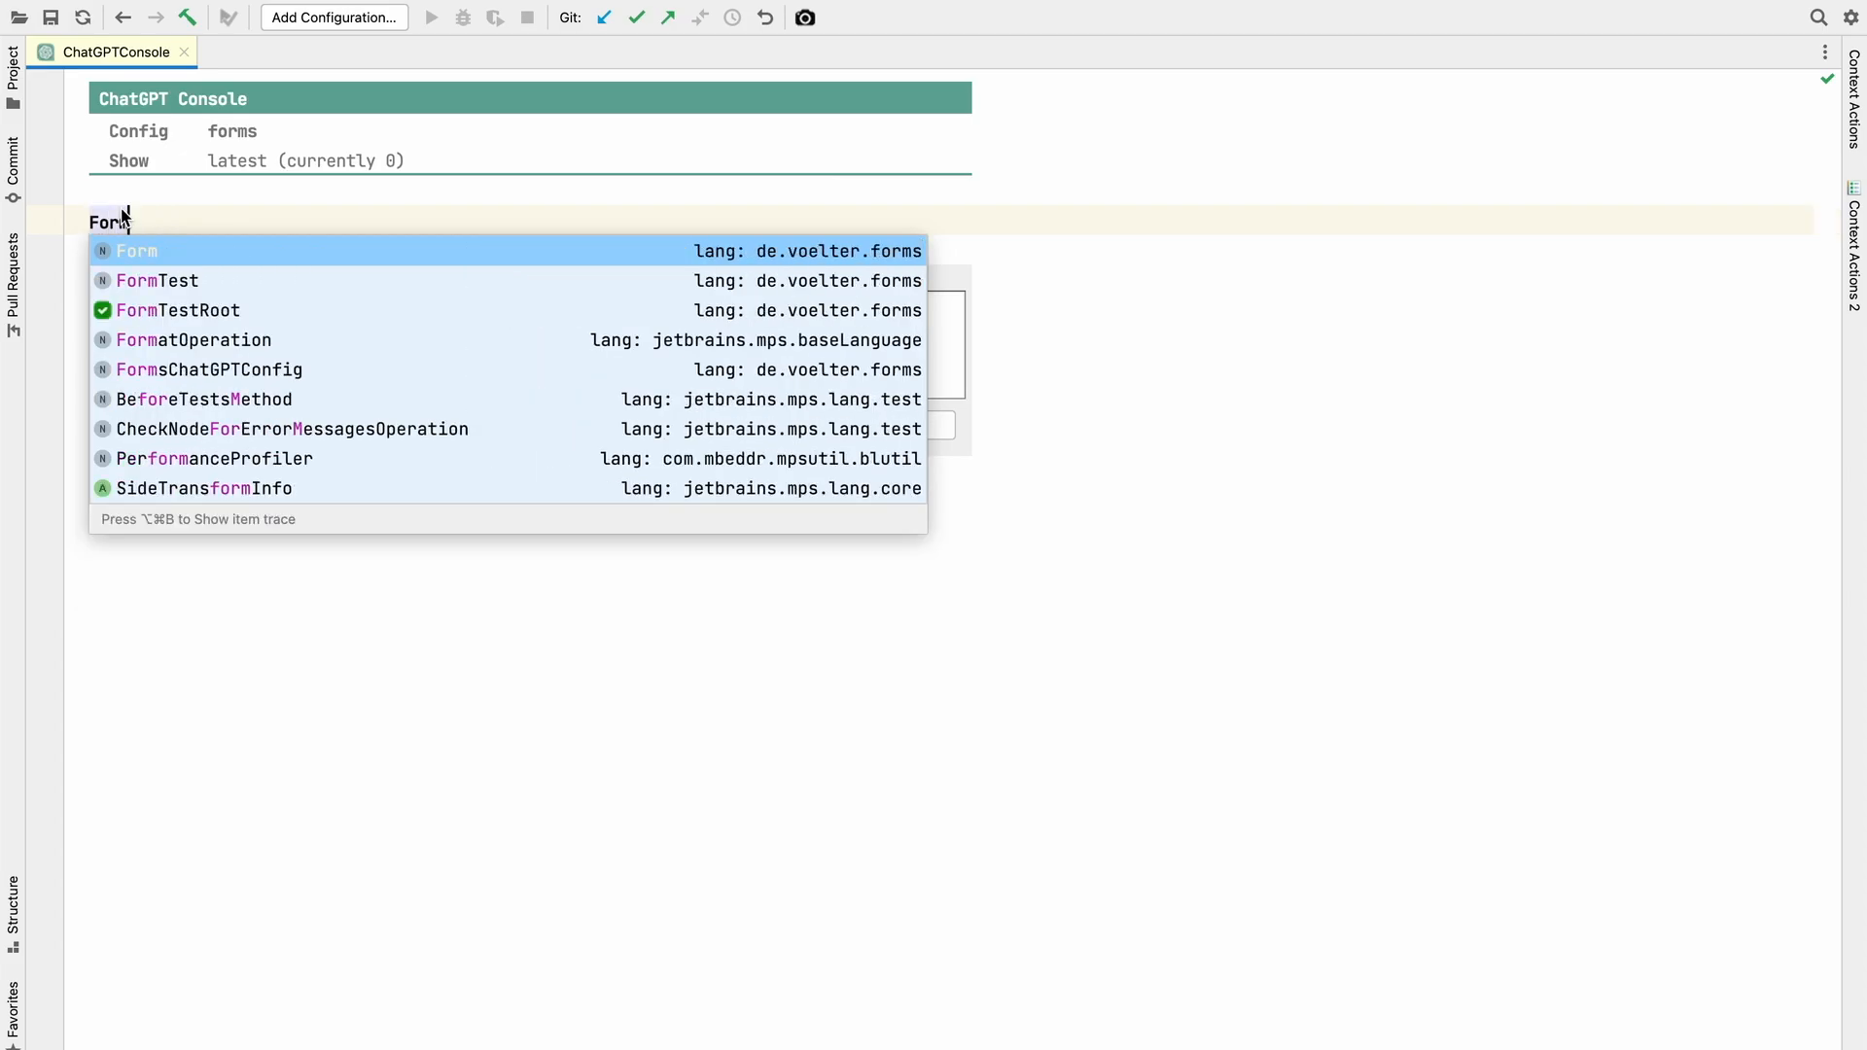
click(136, 251)
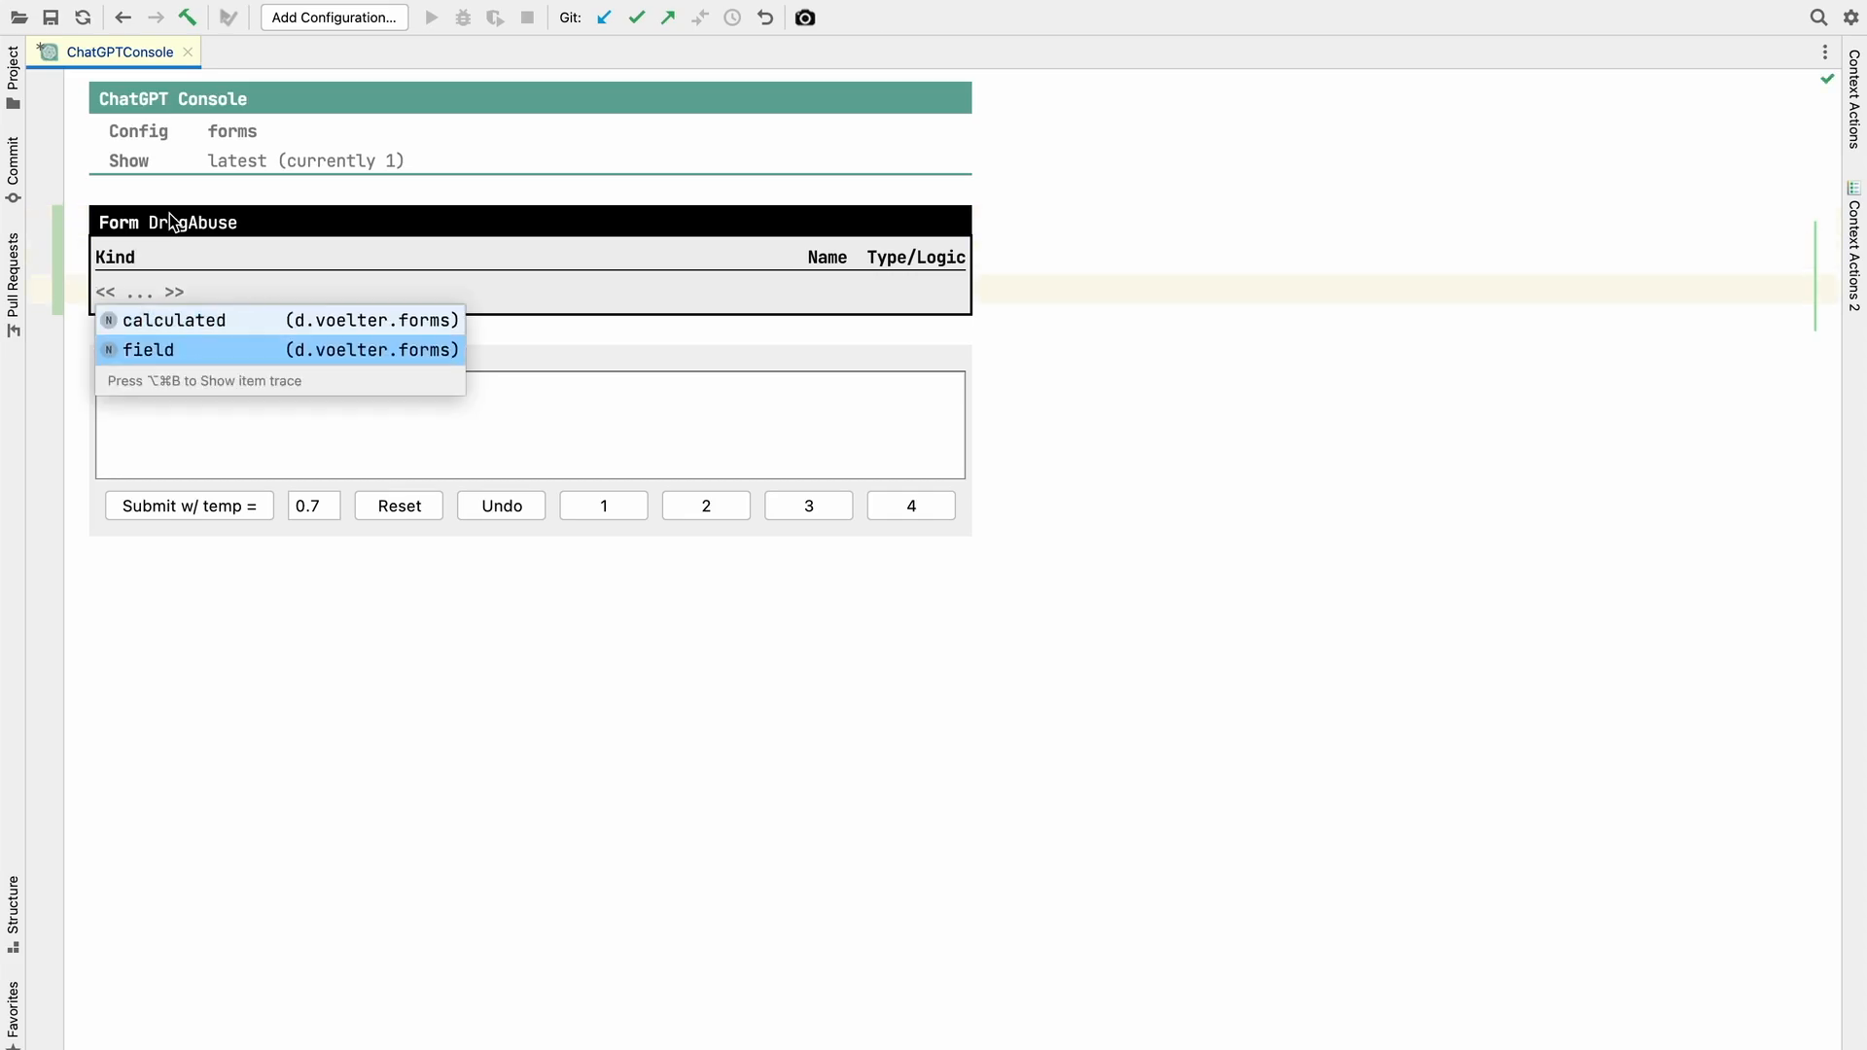
click(147, 350)
text(doYouSmo)
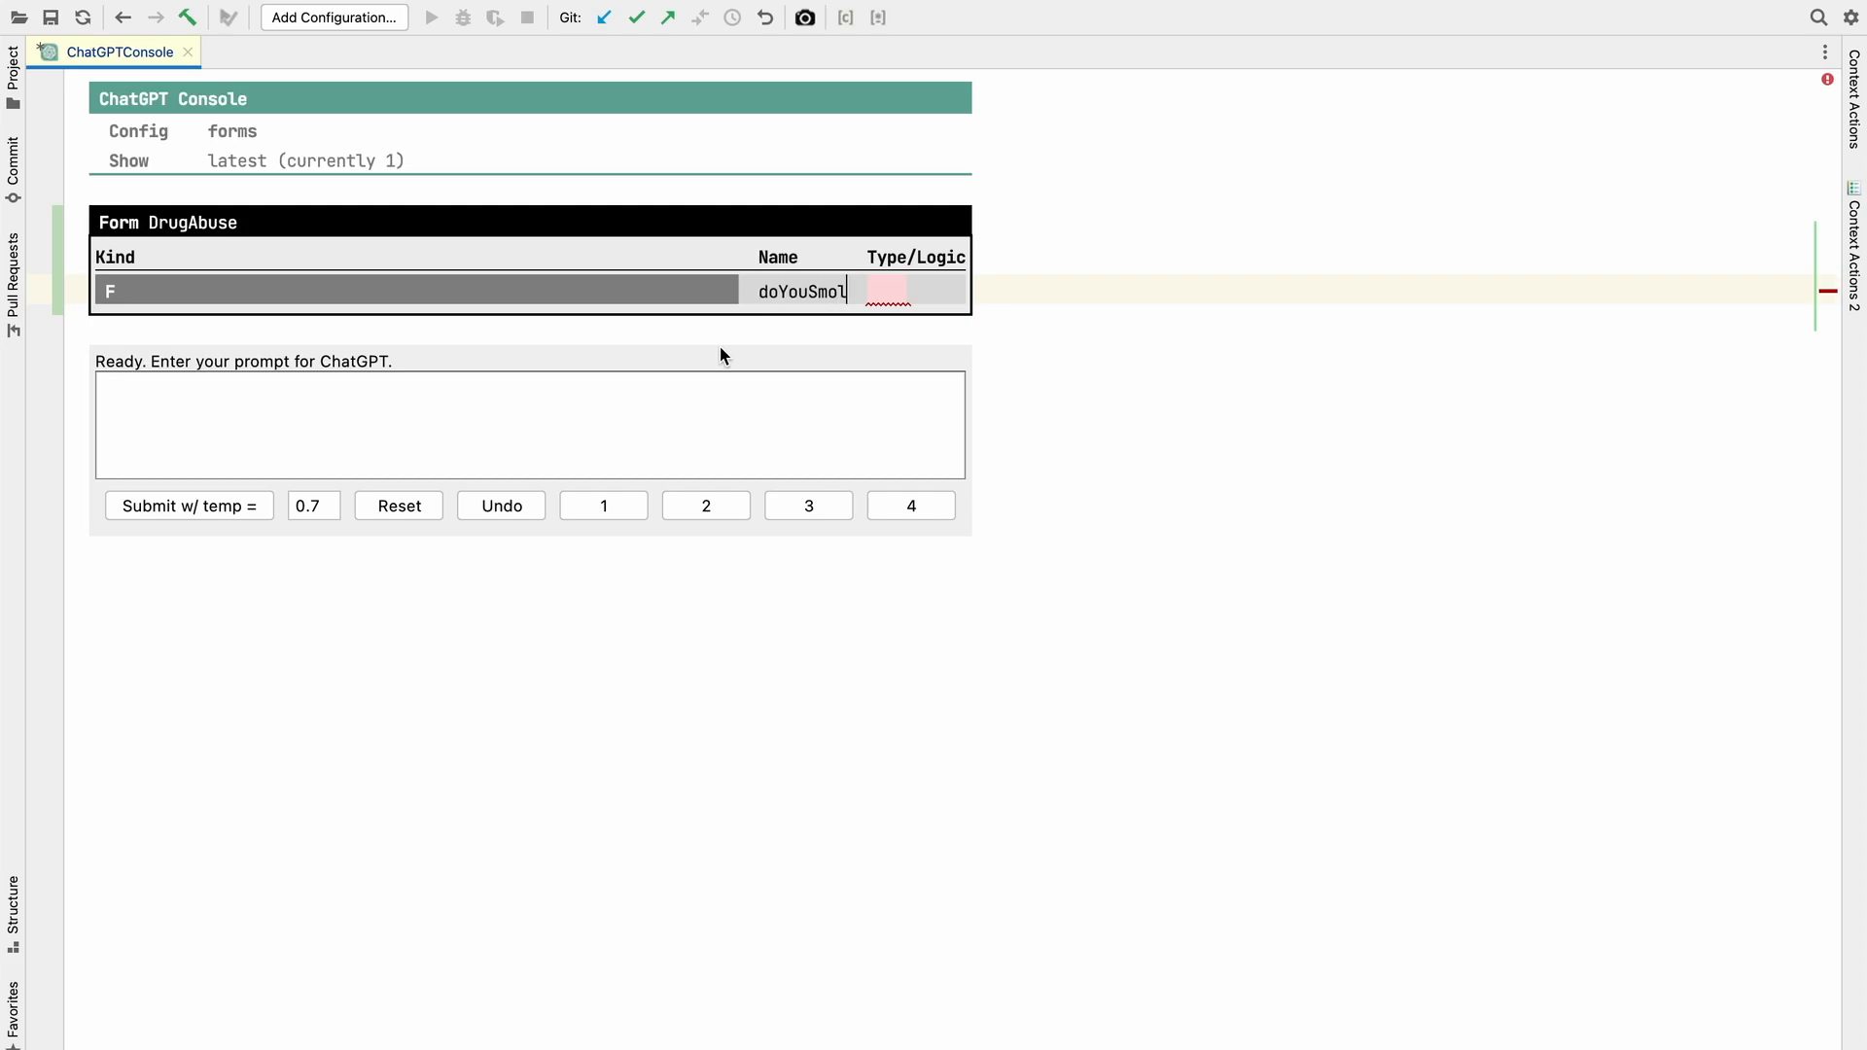
text(bo)
text(howO)
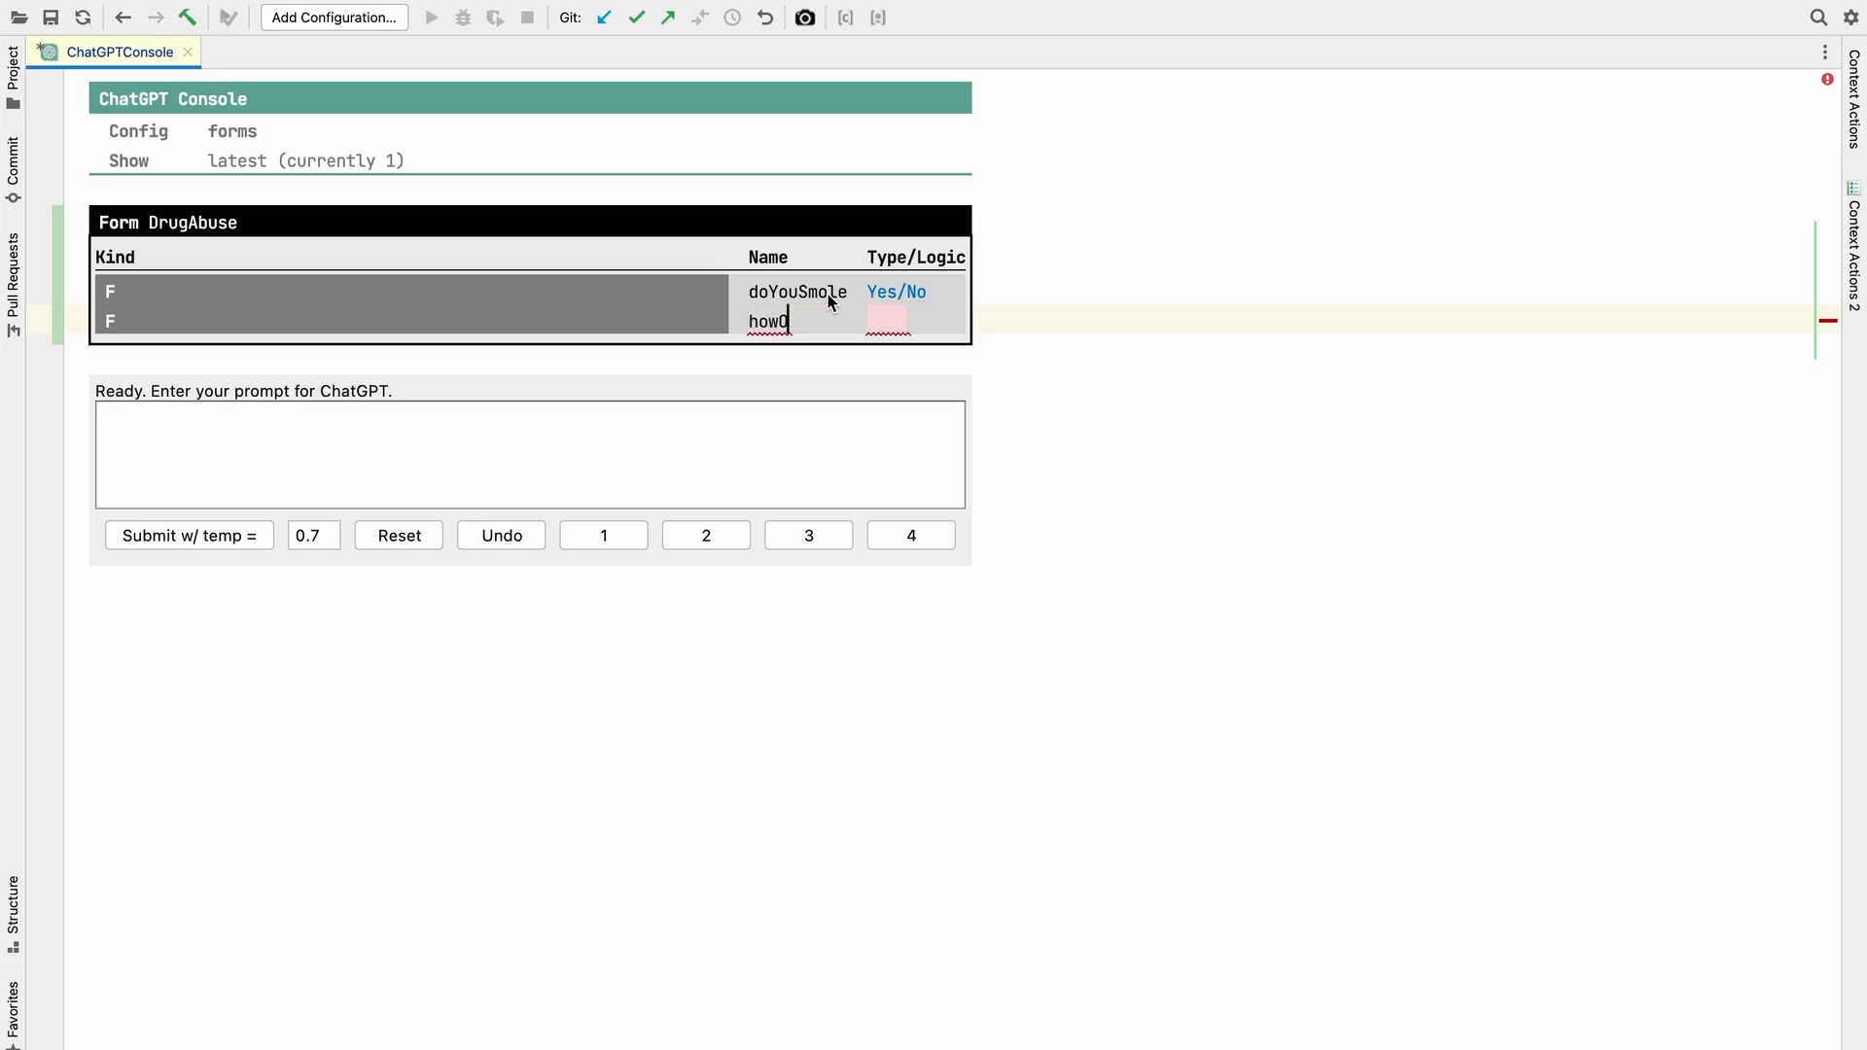
text(ftenDoYouDrinkAlcoholicBeveragePerWeek)
click(914, 321)
text(number)
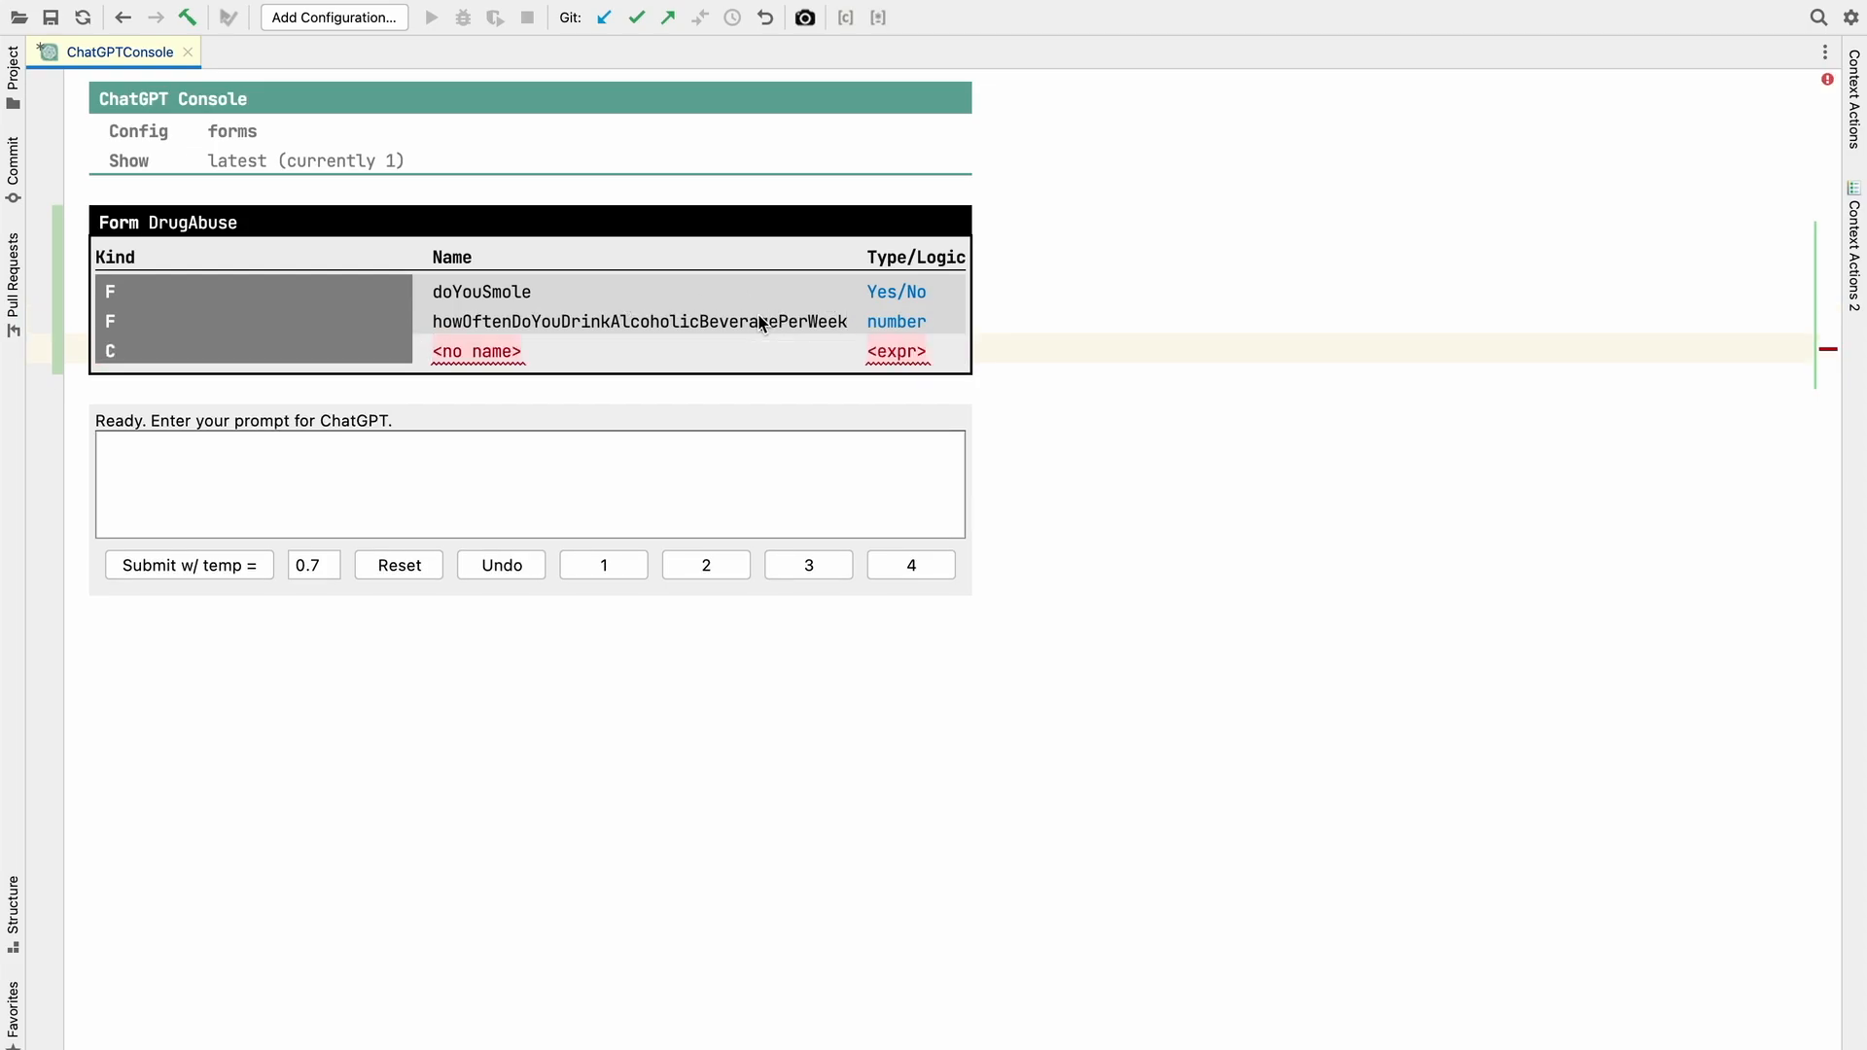
mouse_move(525, 299)
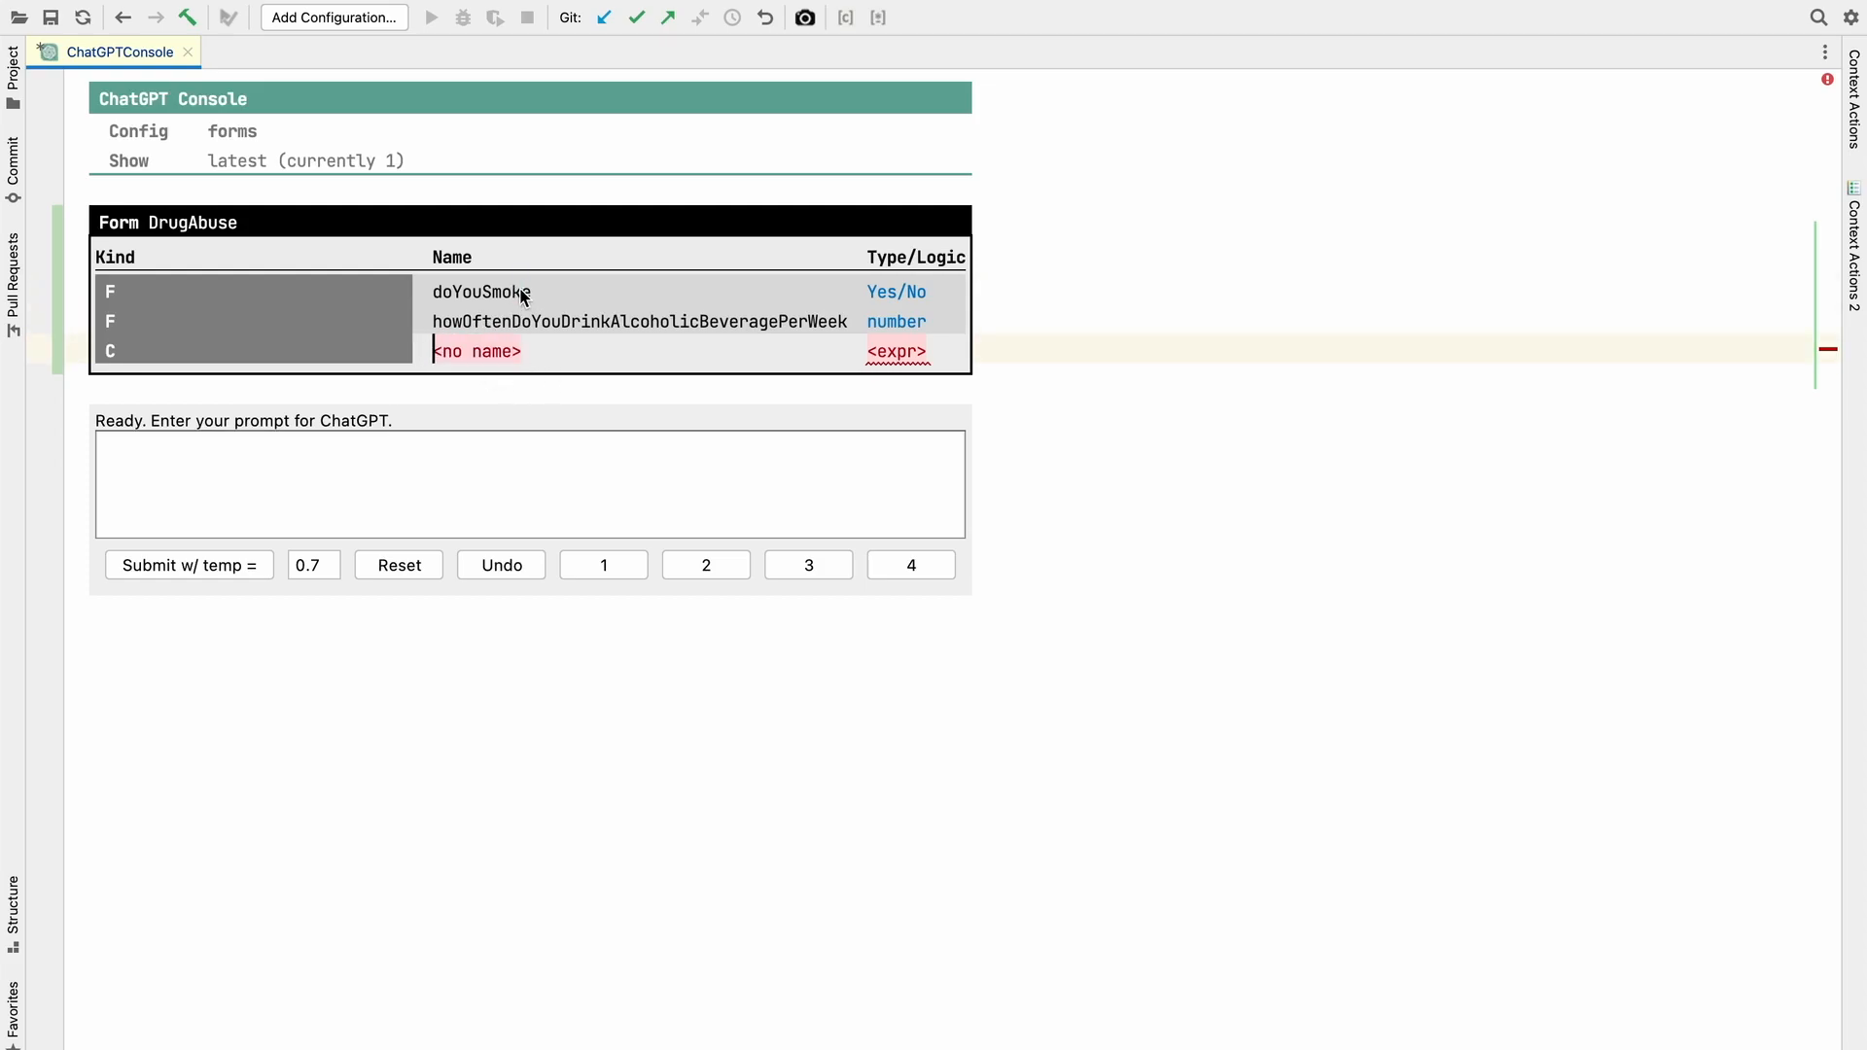
- Add a calculated hasAProblem = doYouSmoke || howOftenDoYouDrinkAlcoholicBeveragePerWeek > 10
text(has)
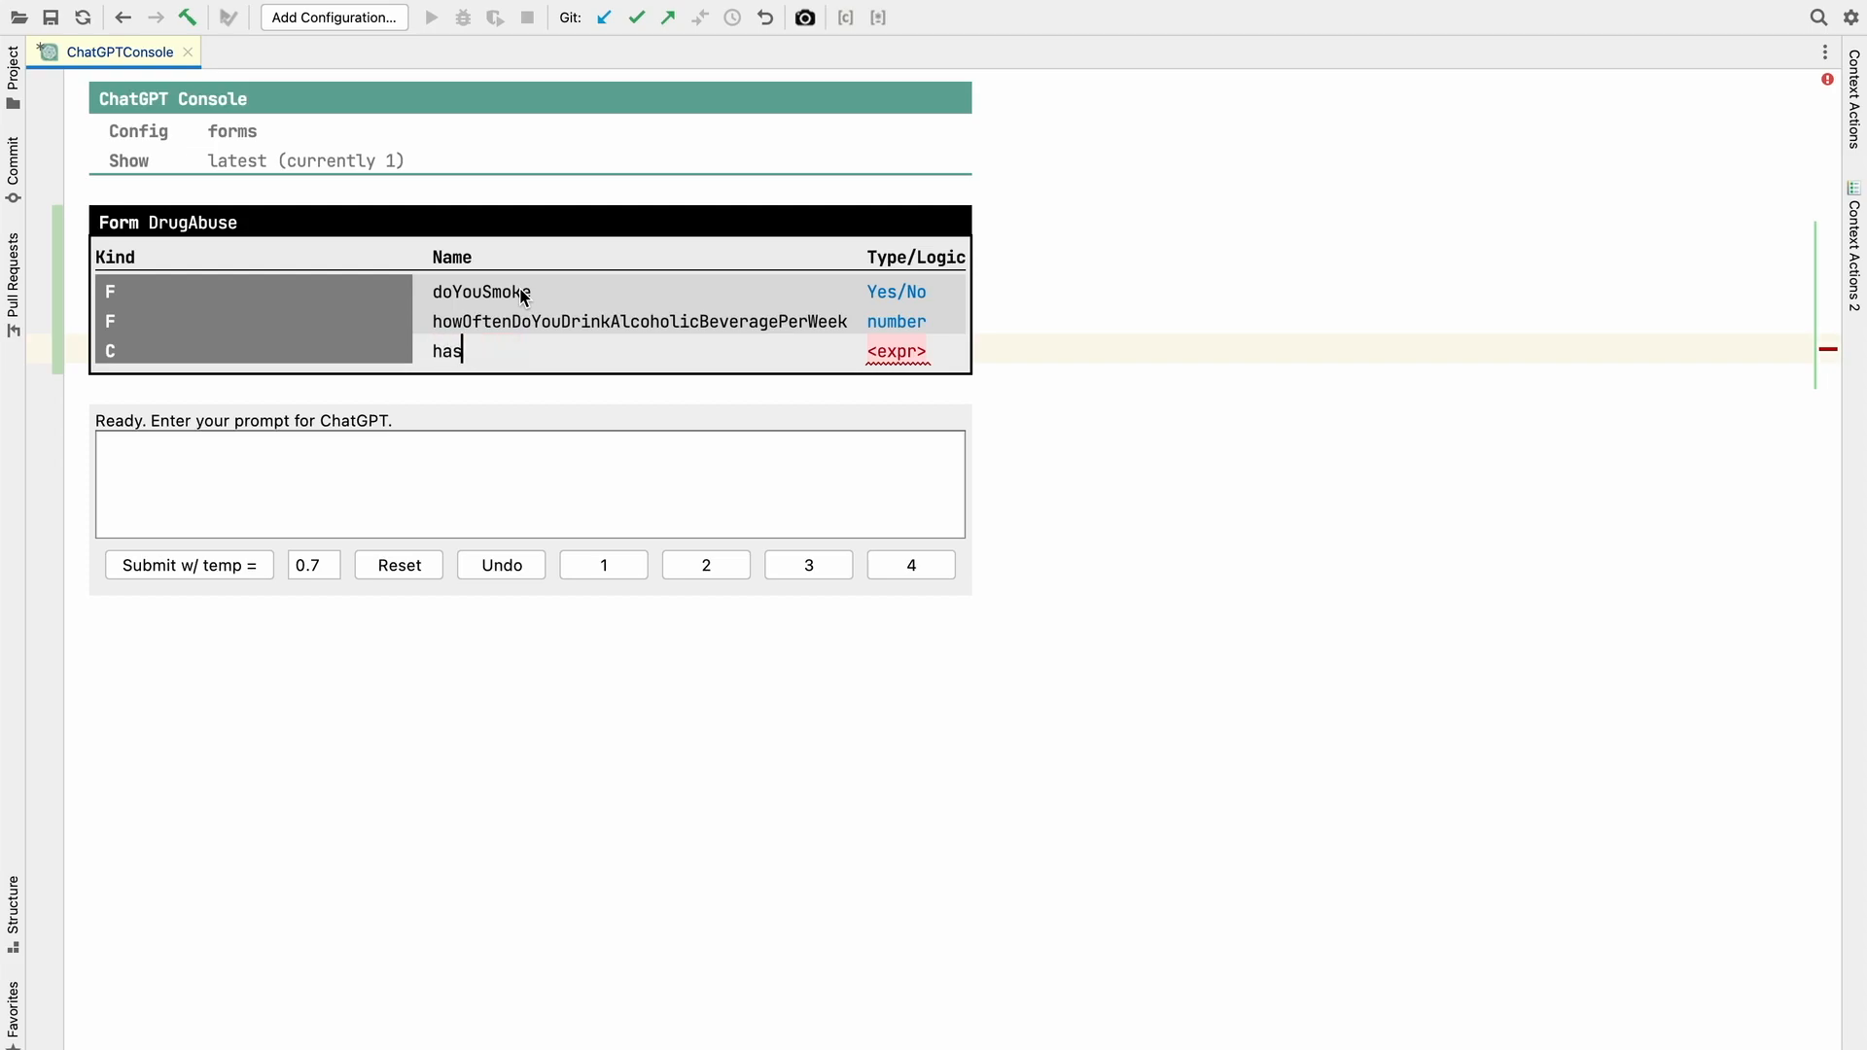
text(AProblem)
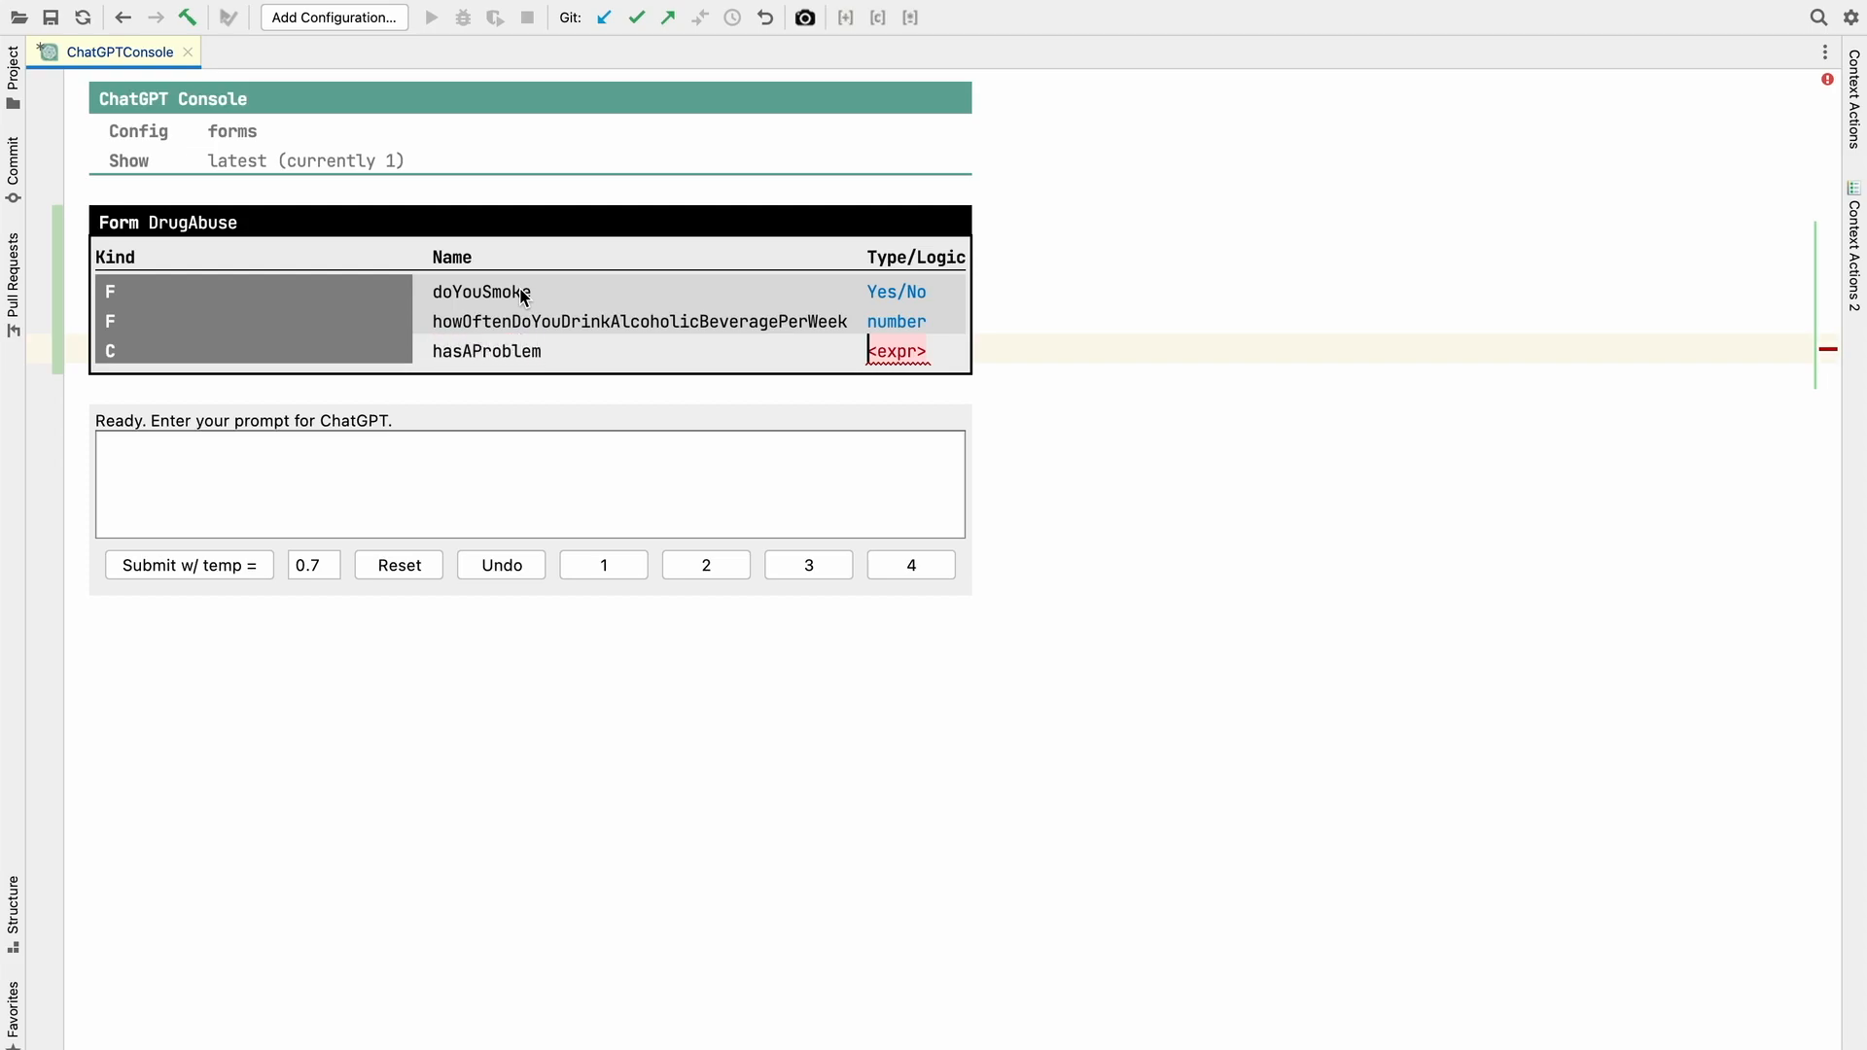
text(do)
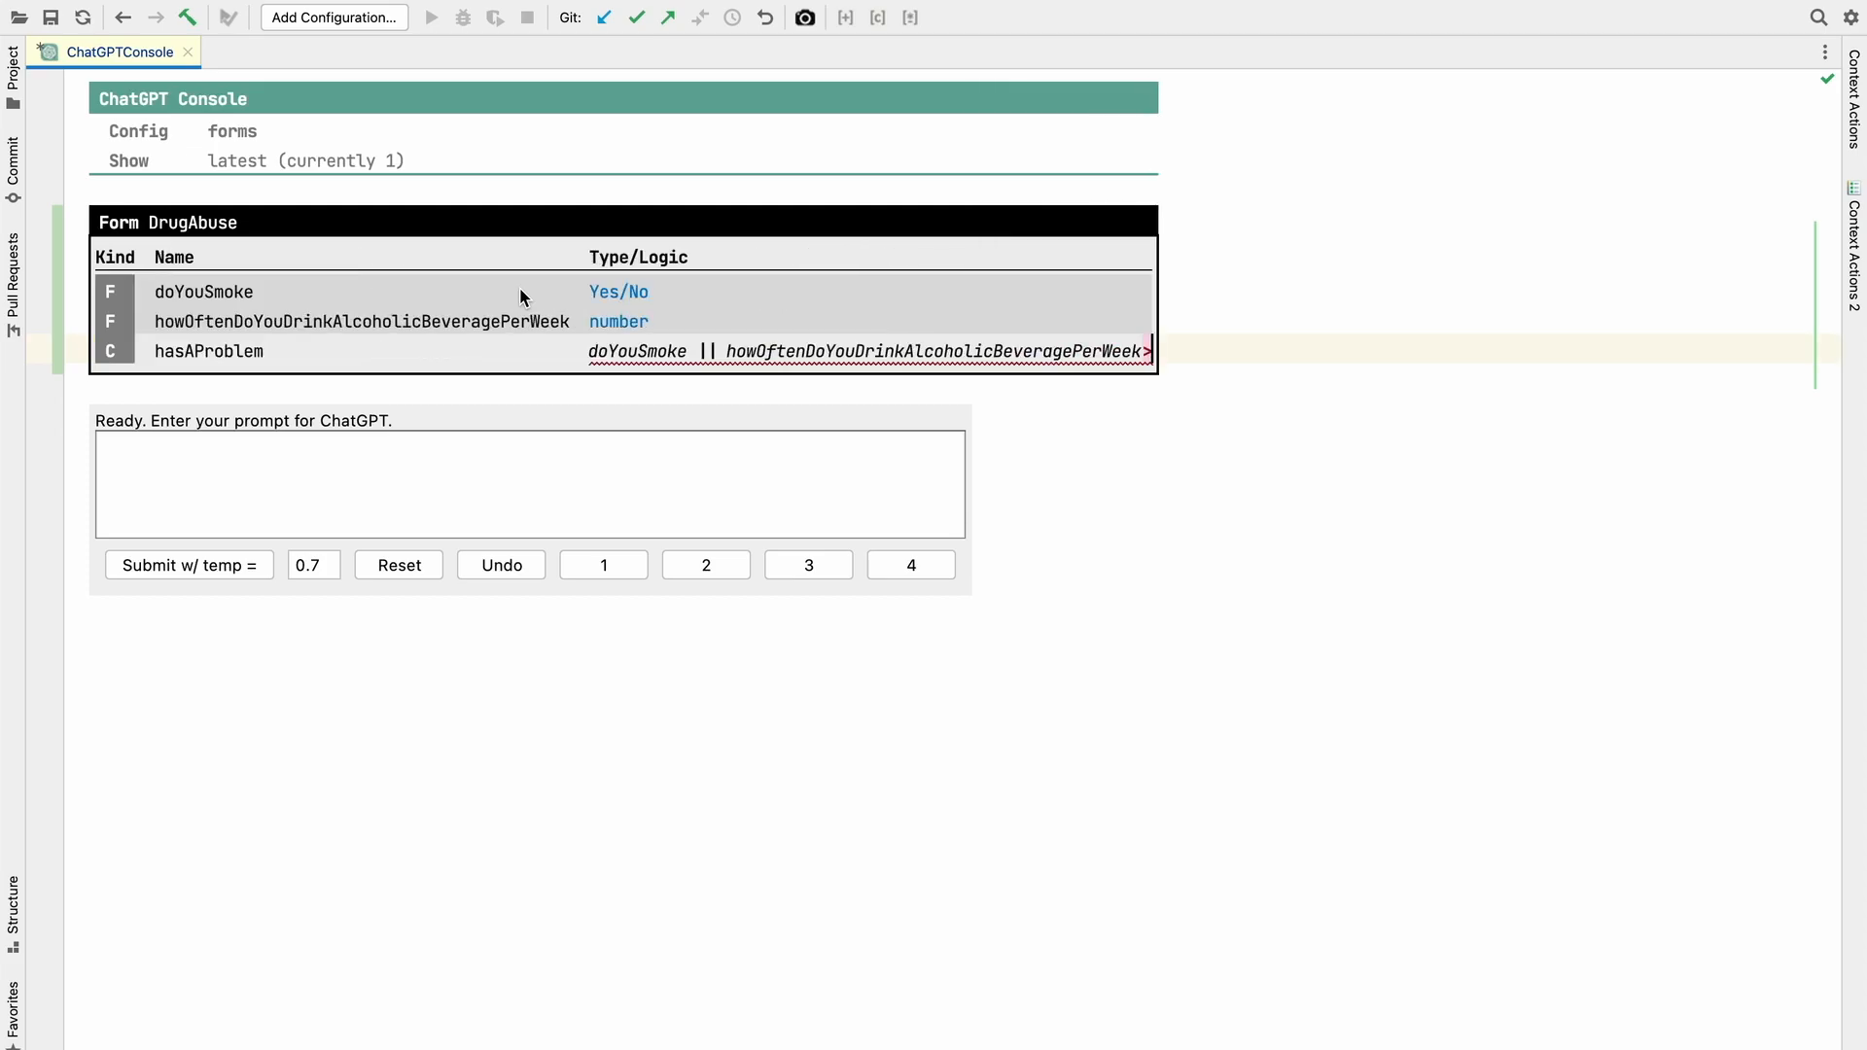
text(> 10)
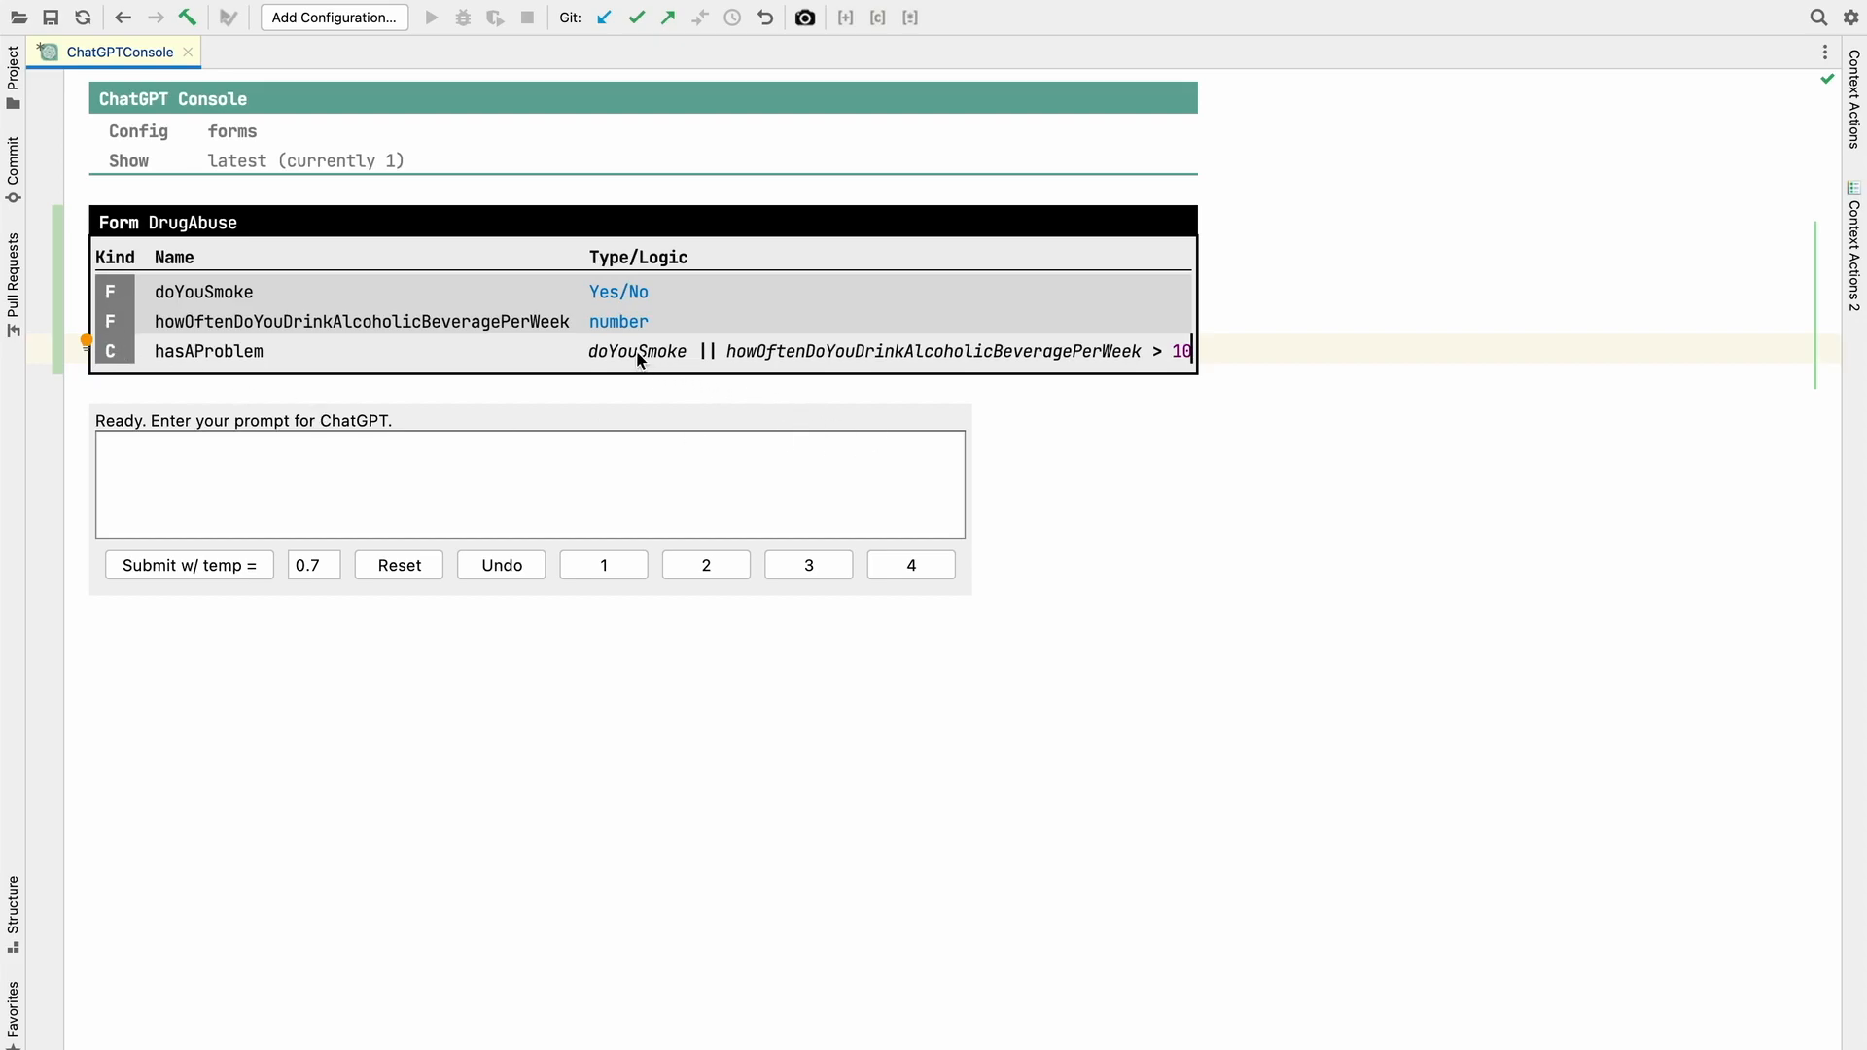
- In FormTestRoot add DrugAbuse tests with 3 drinks expecting hasAProblem false for a non-smoker and true for a smoker
click(204, 292)
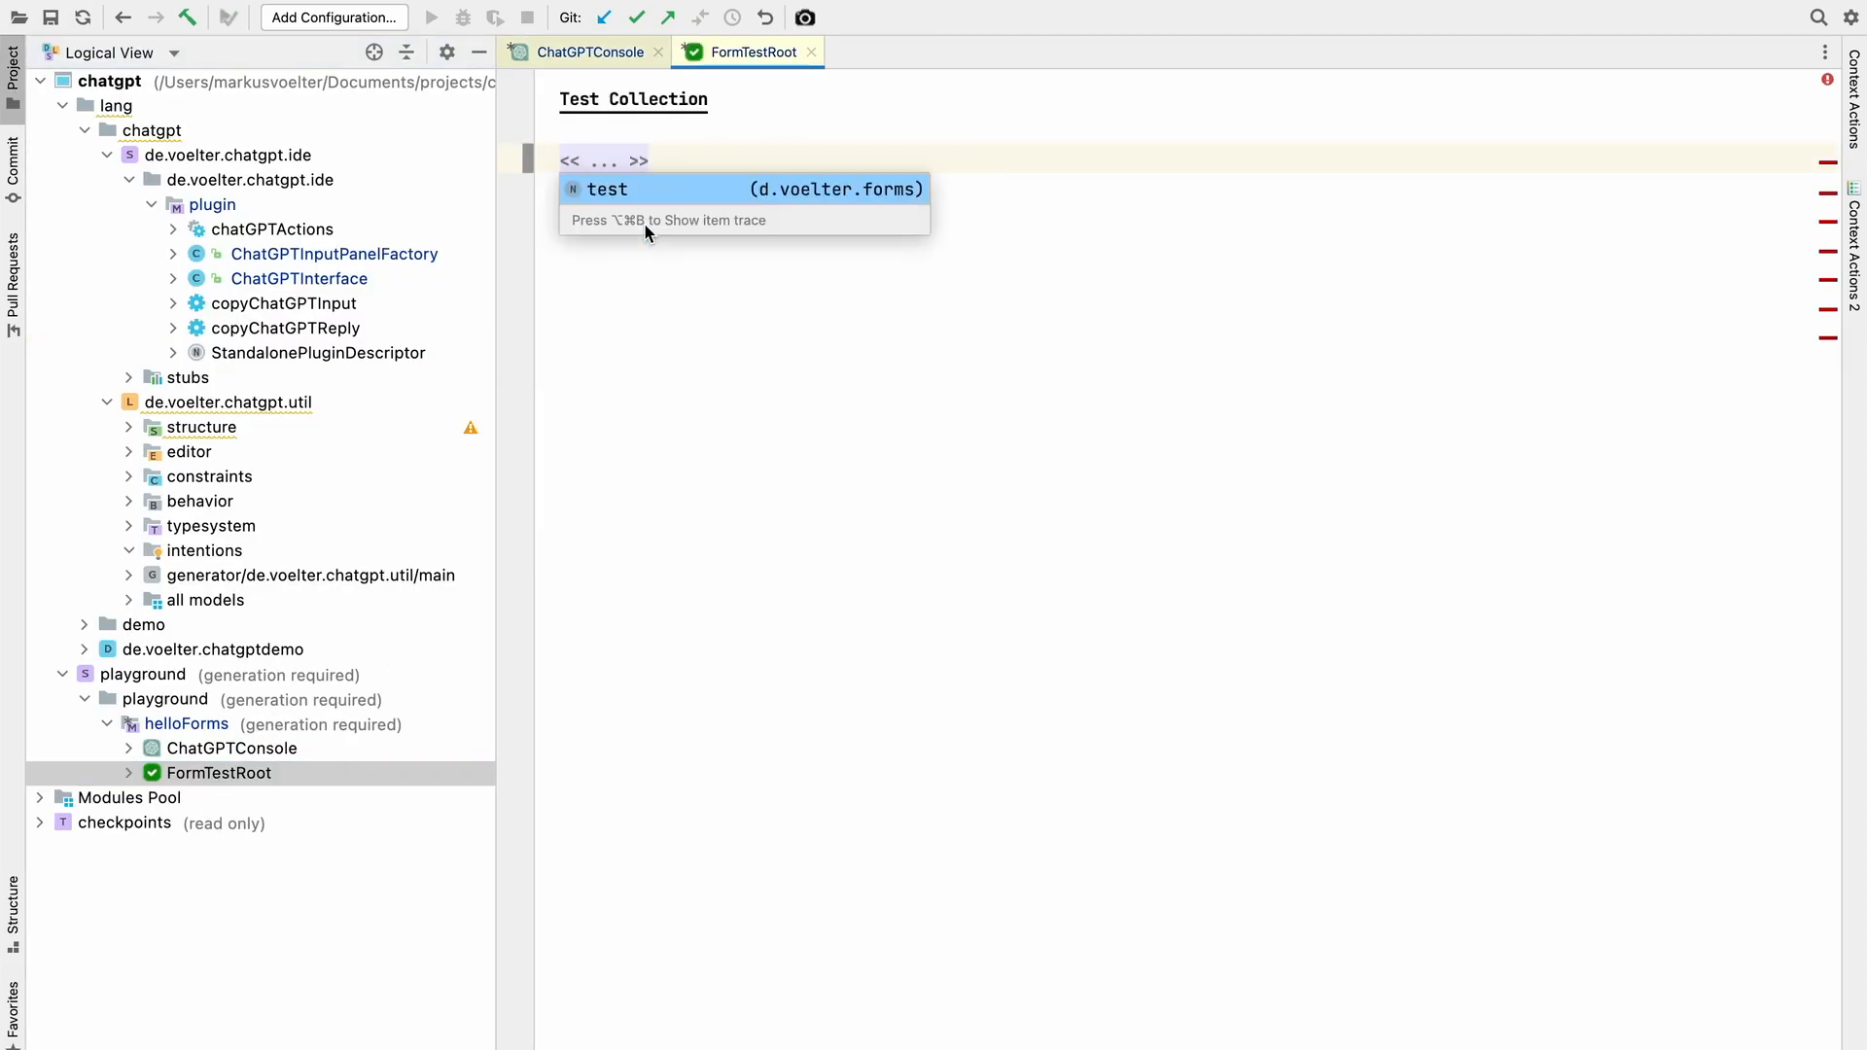
click(607, 189)
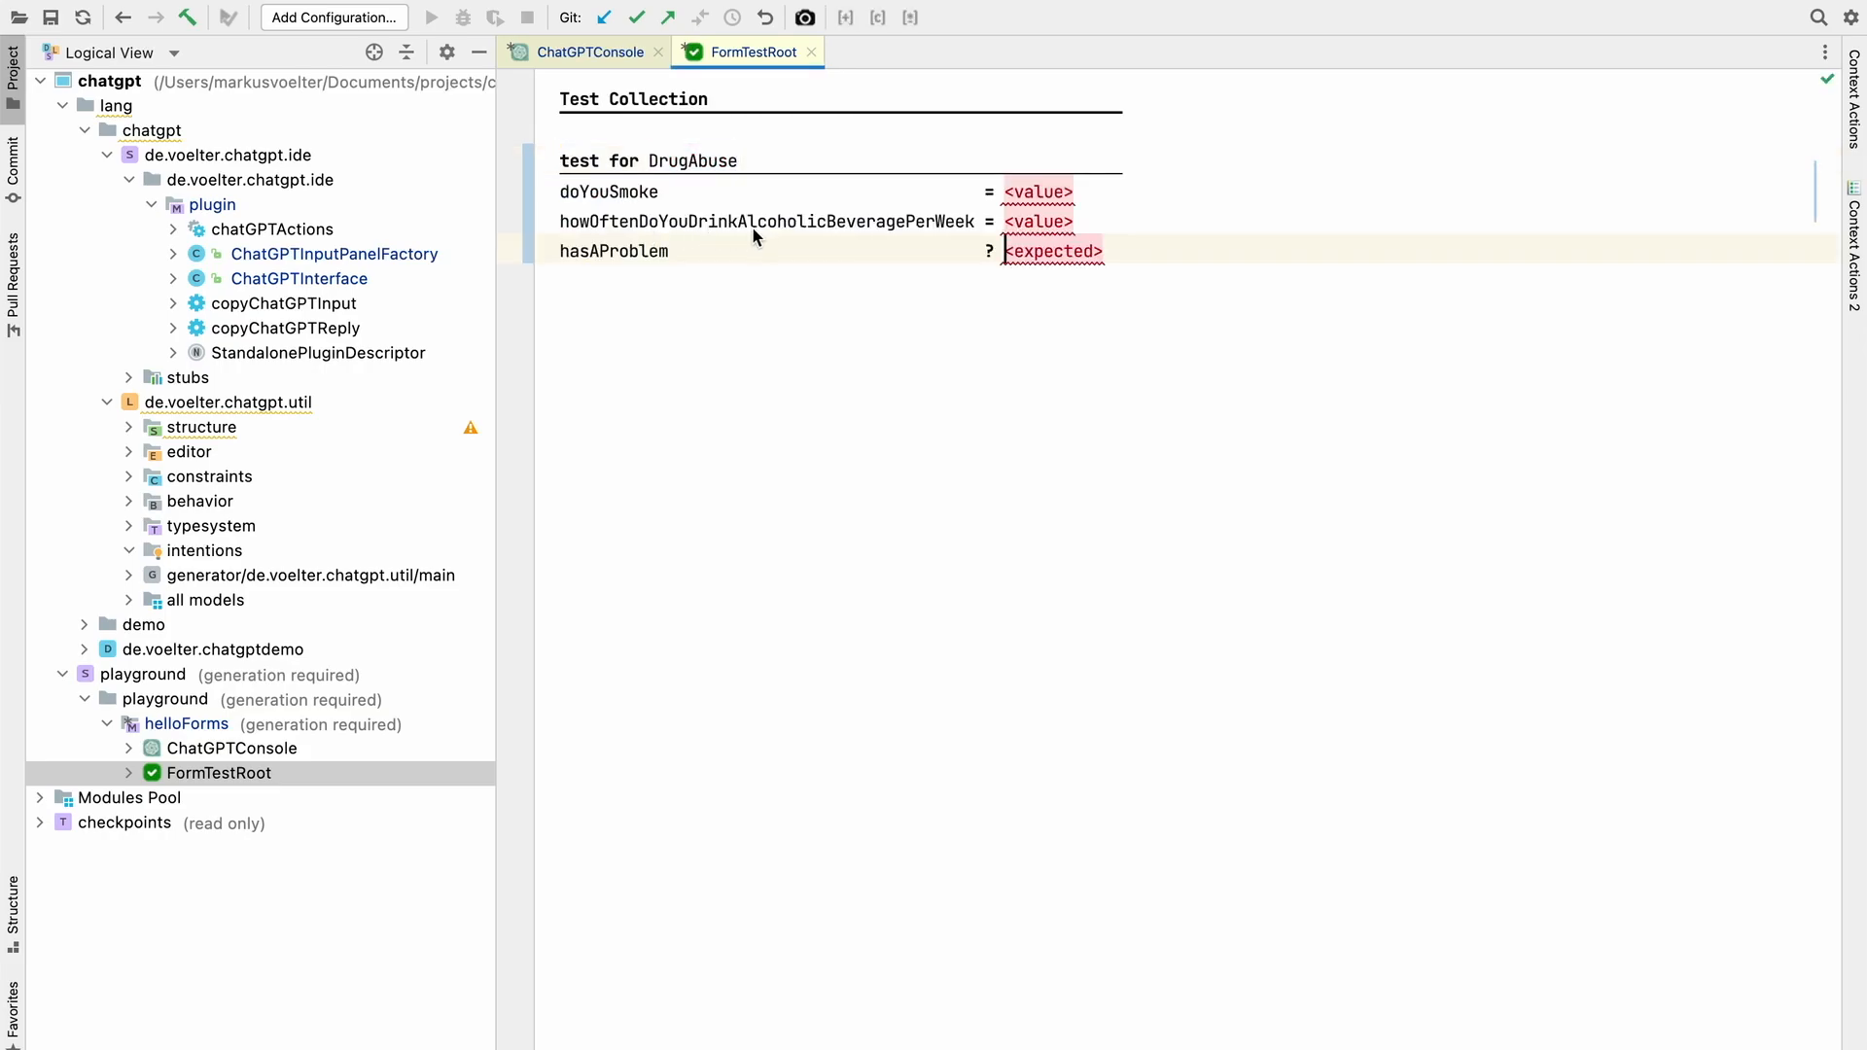
click(1011, 190)
text(false)
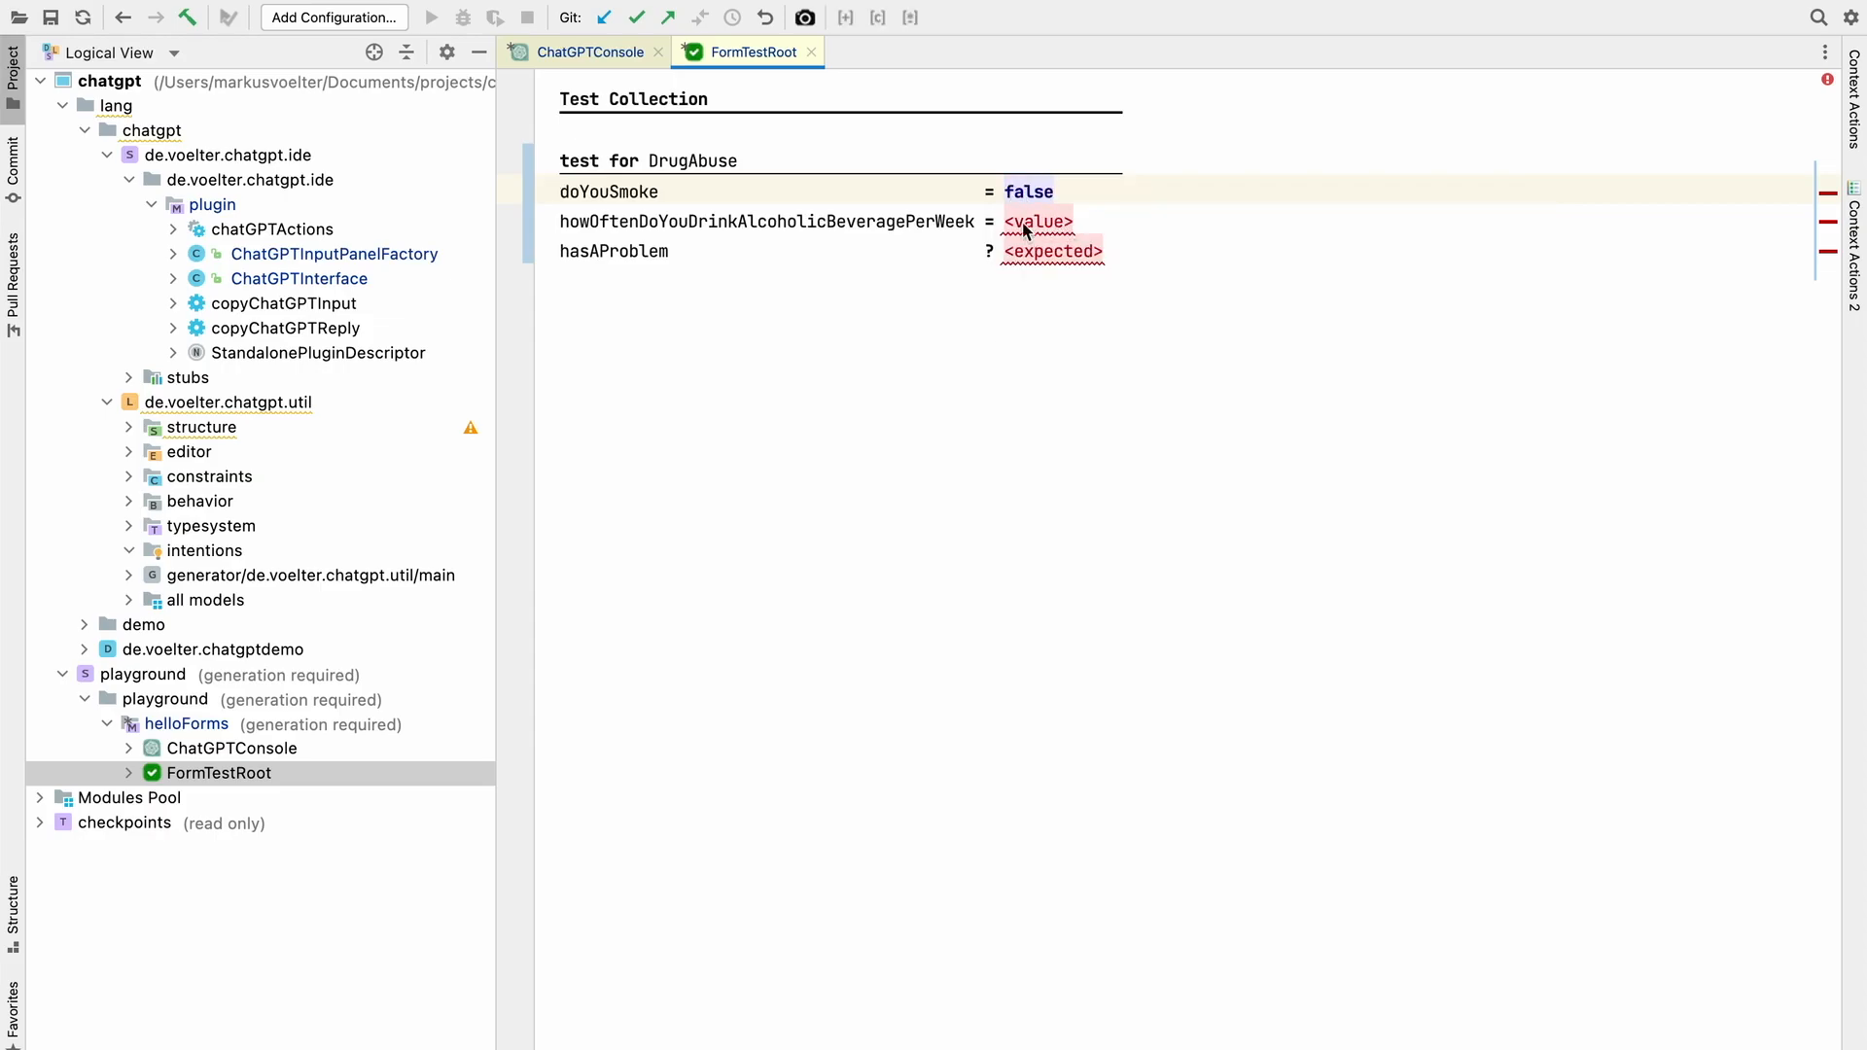
text(3)
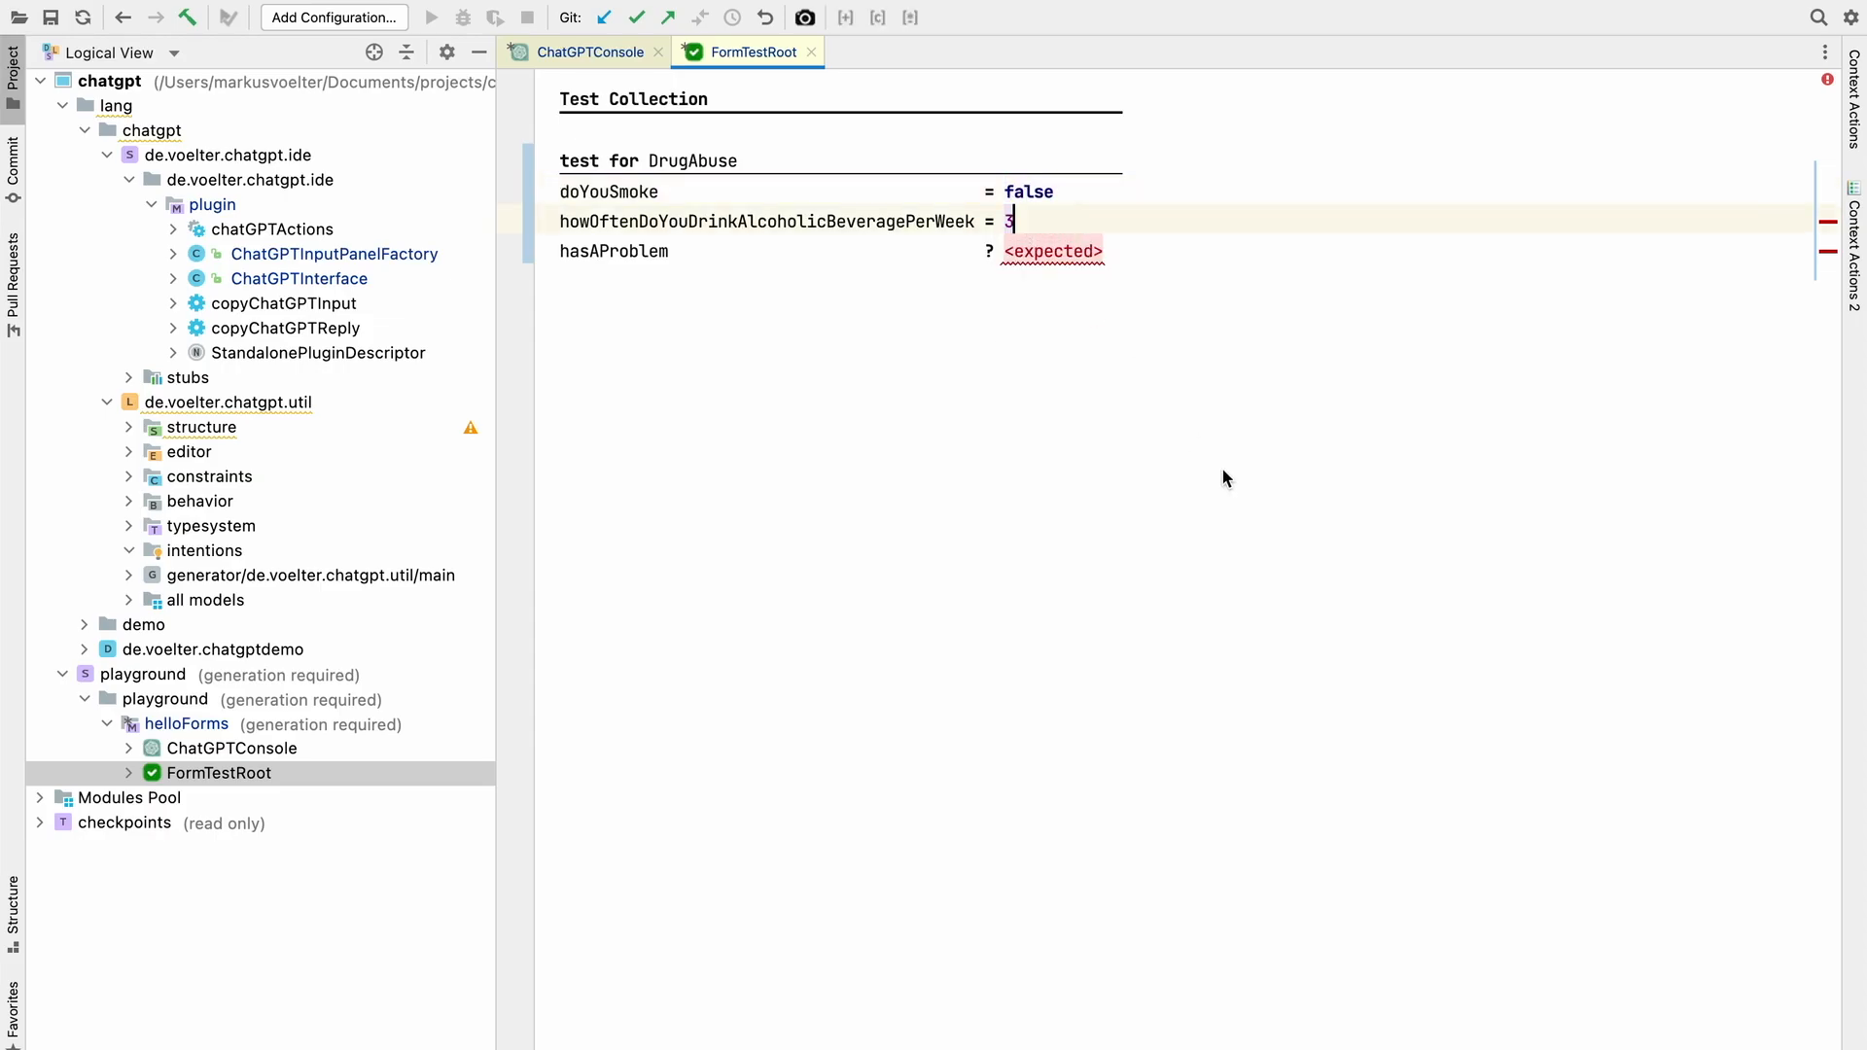
text(false)
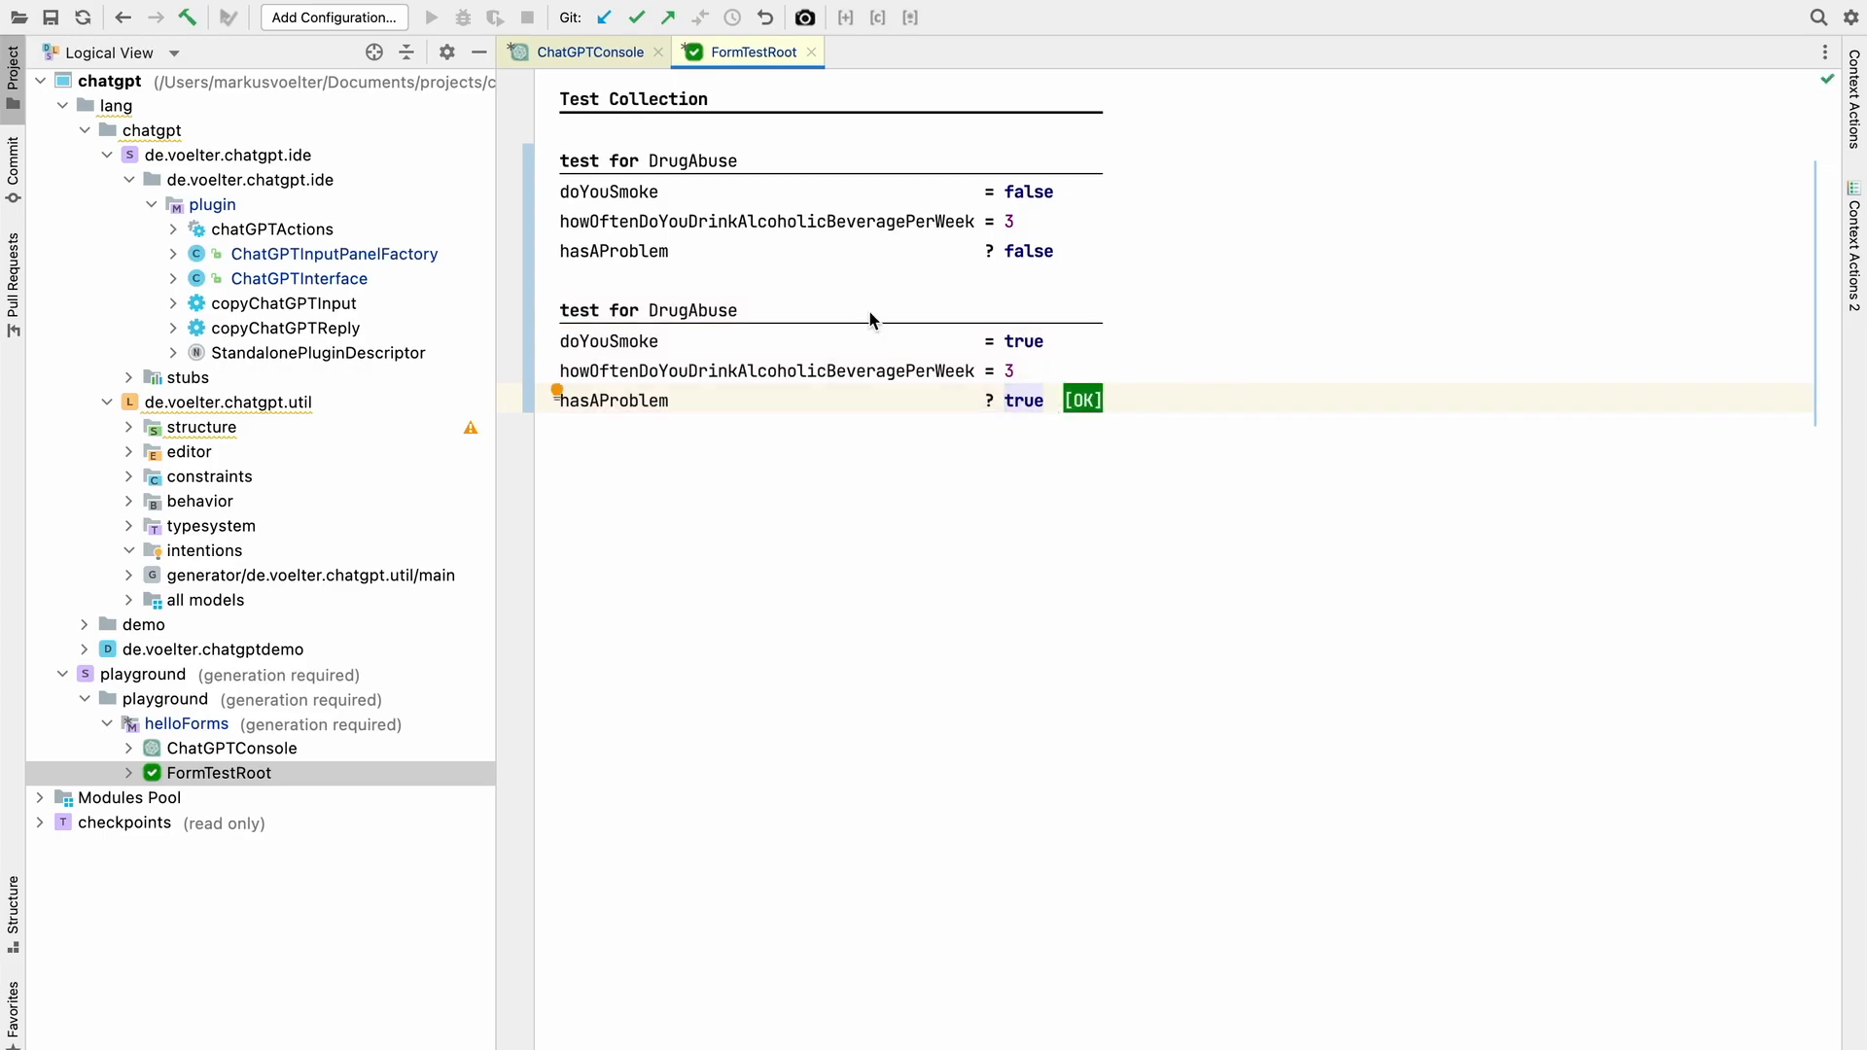
click(583, 51)
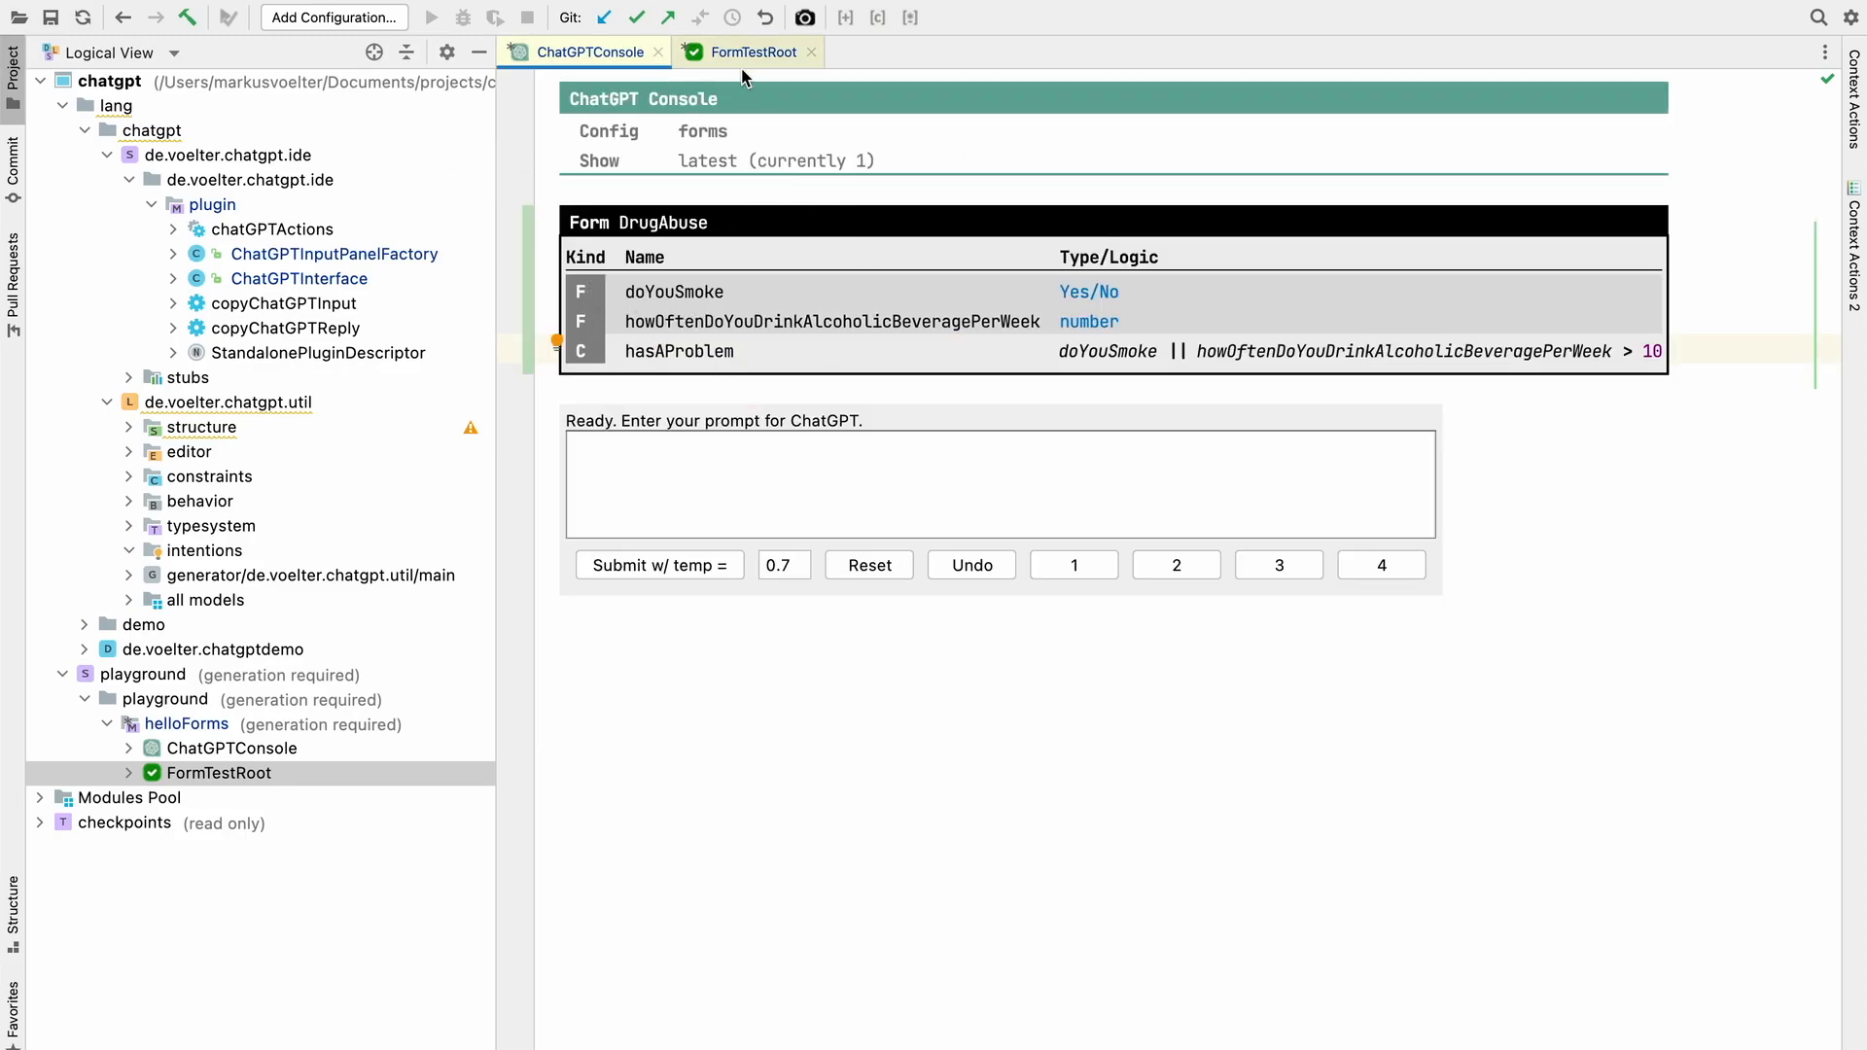
click(751, 50)
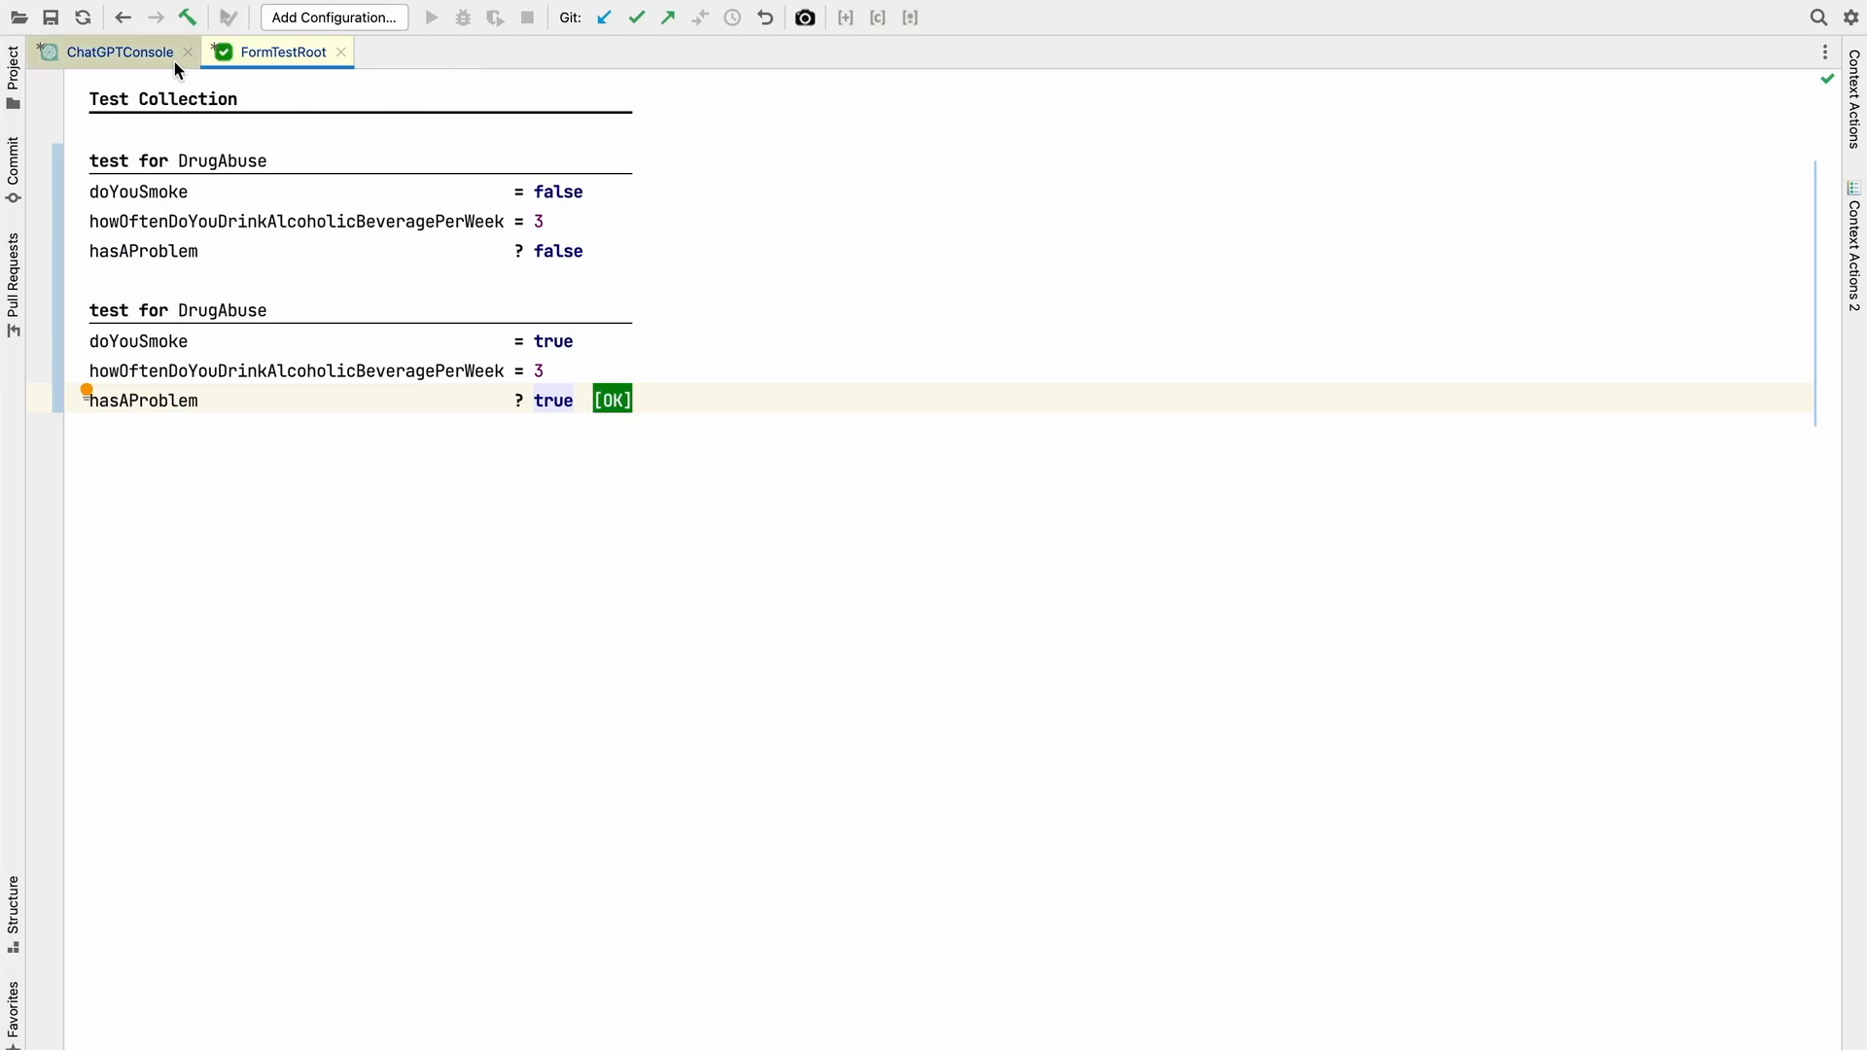
mouse_move(119, 70)
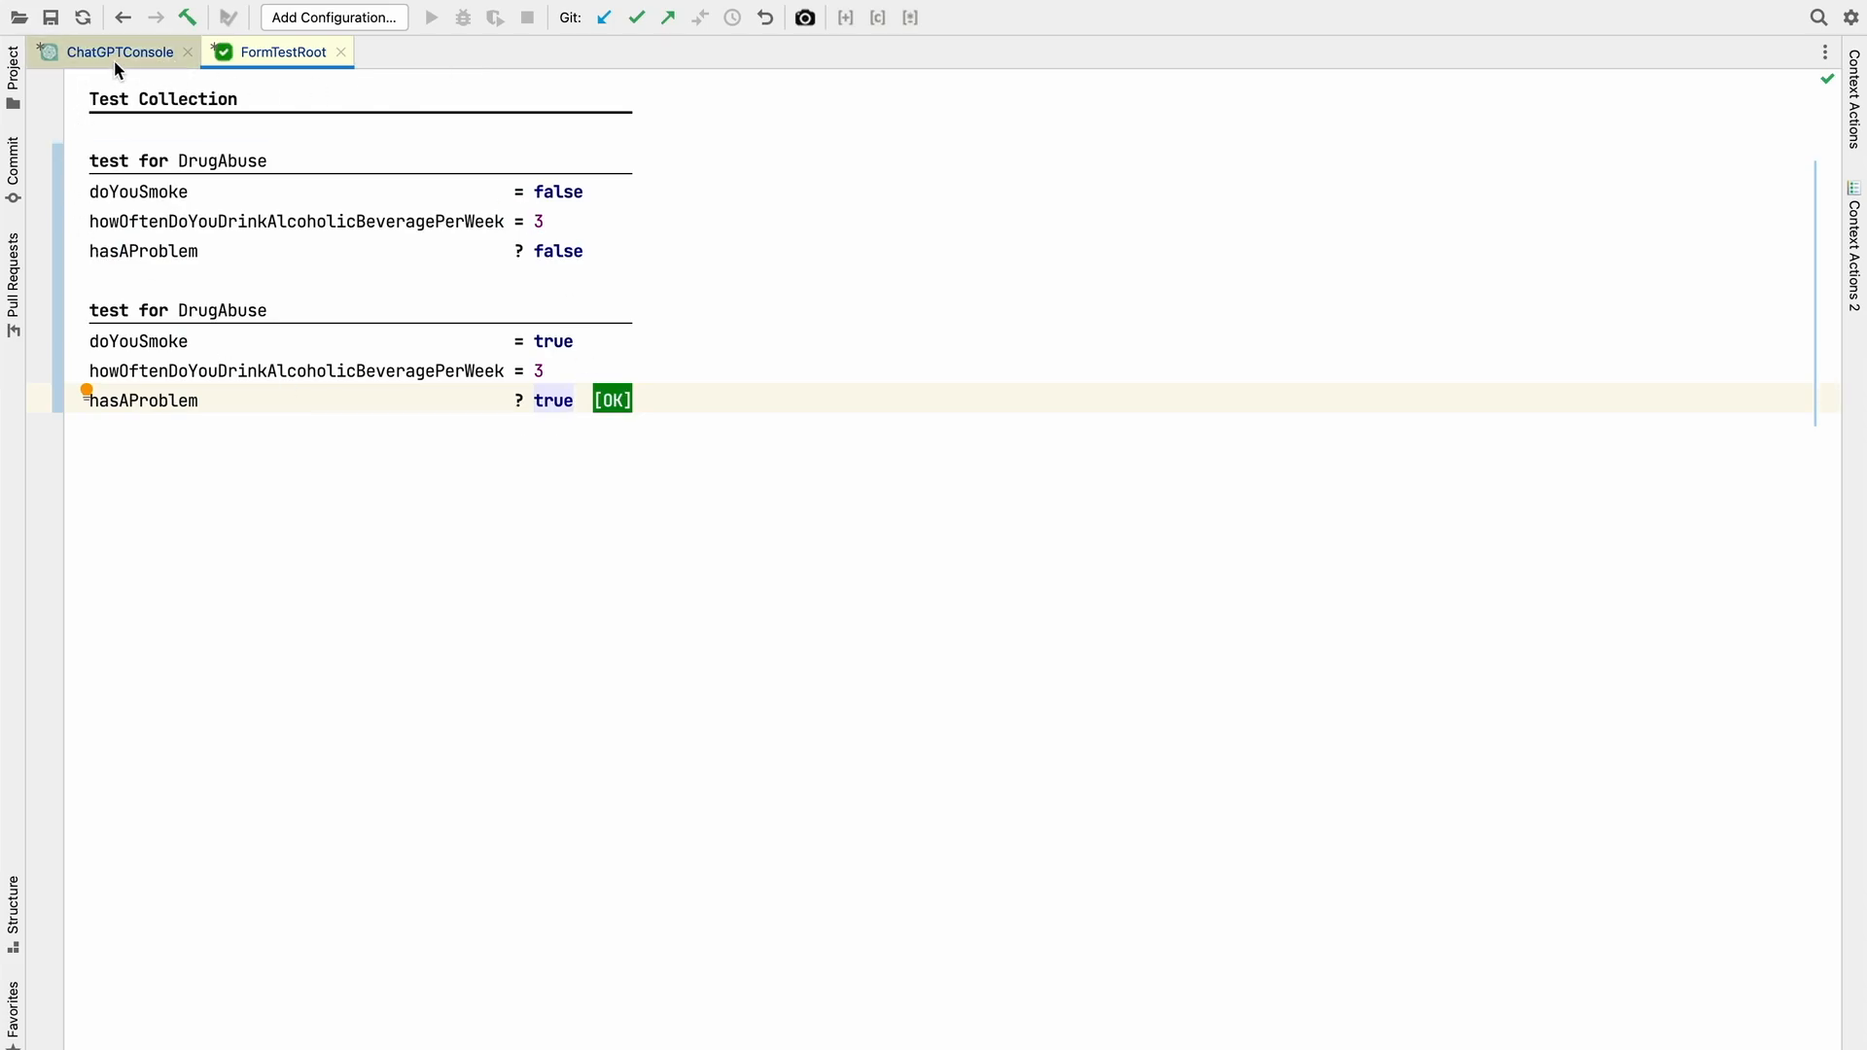
- Reset the ChatGPT console and submit 'Create a questionnaire form about sleeplessness.'
click(117, 51)
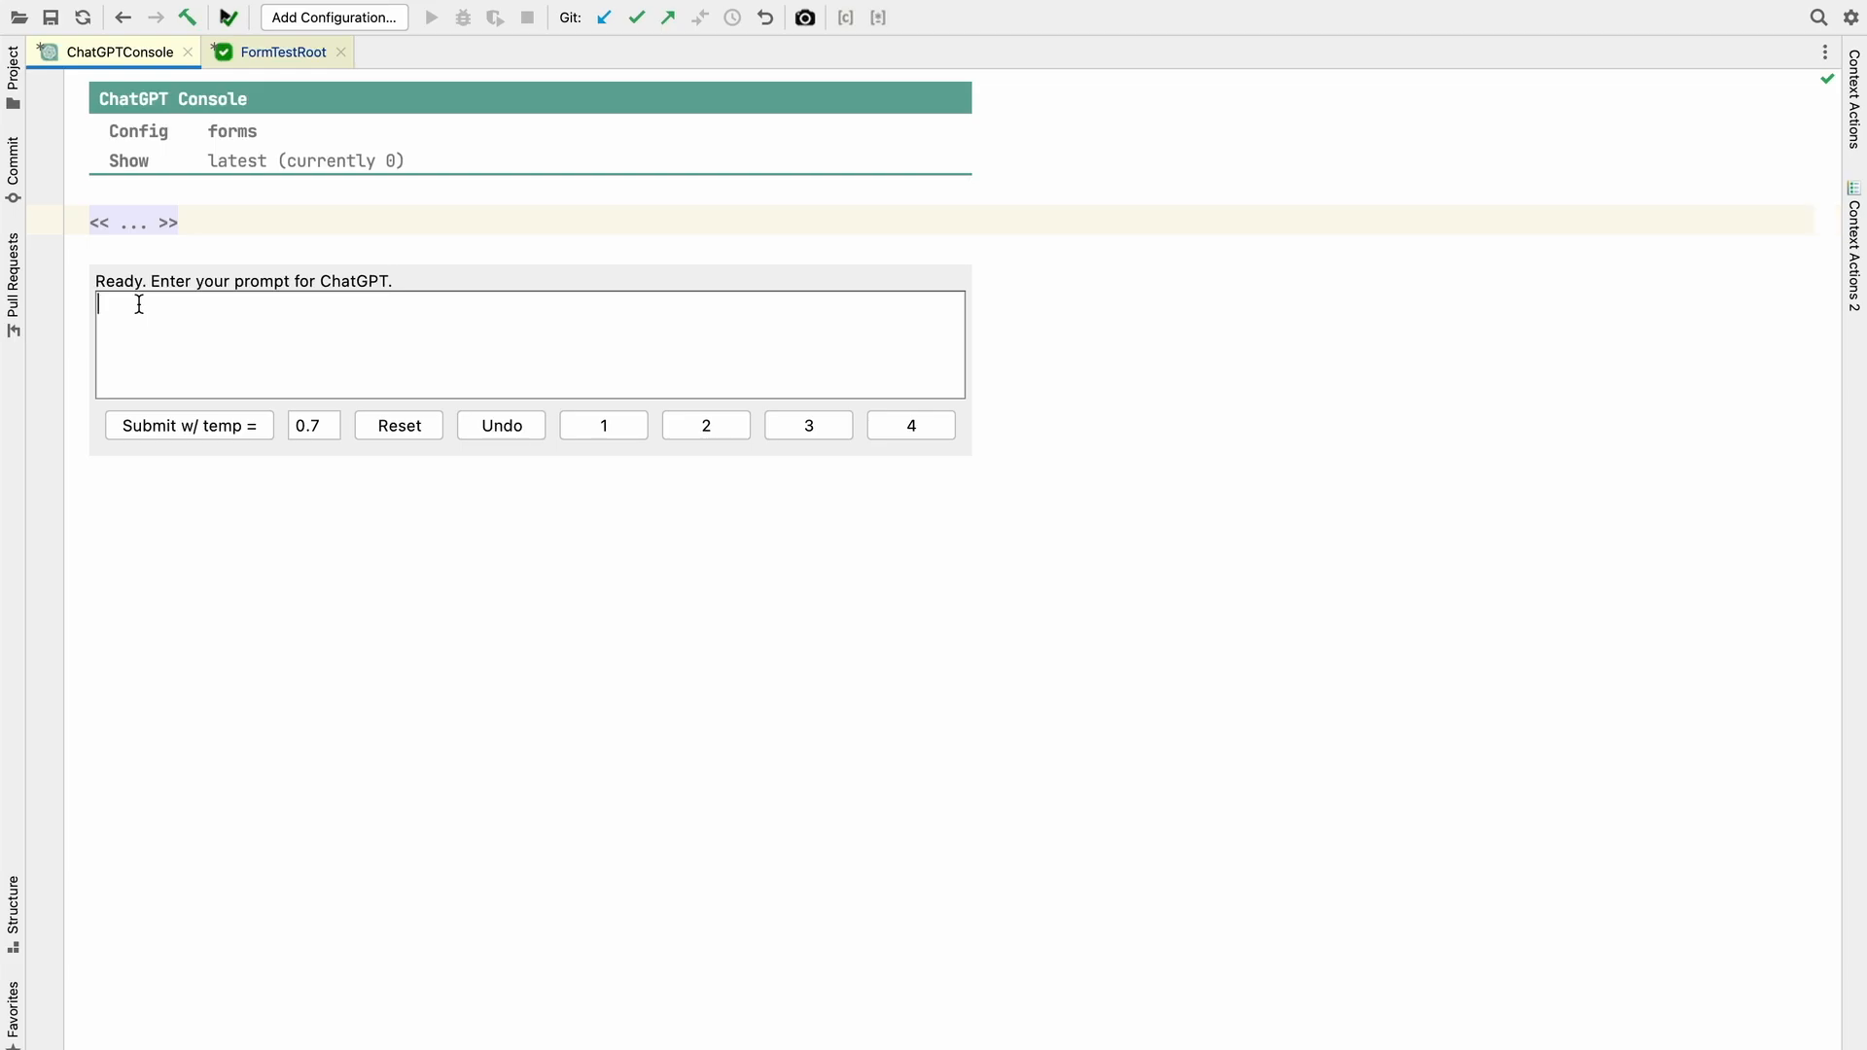
mouse_move(603, 444)
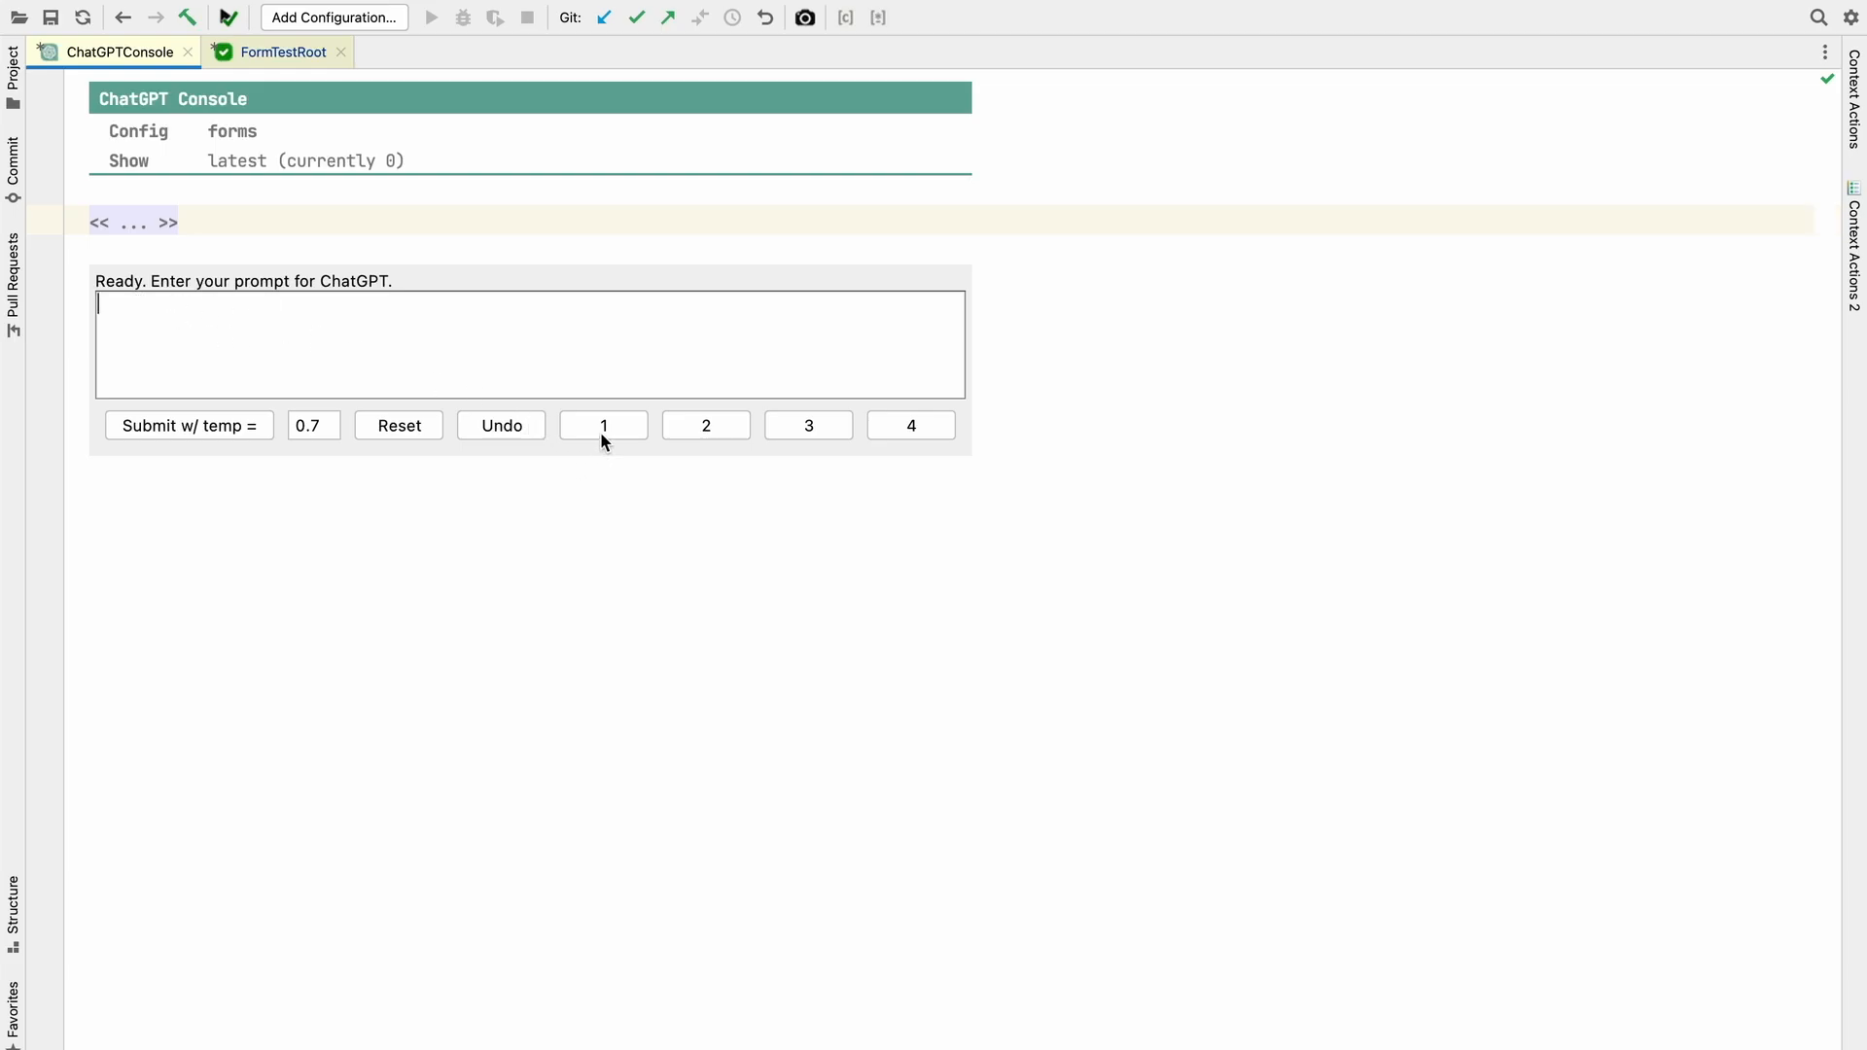
mouse_move(626, 443)
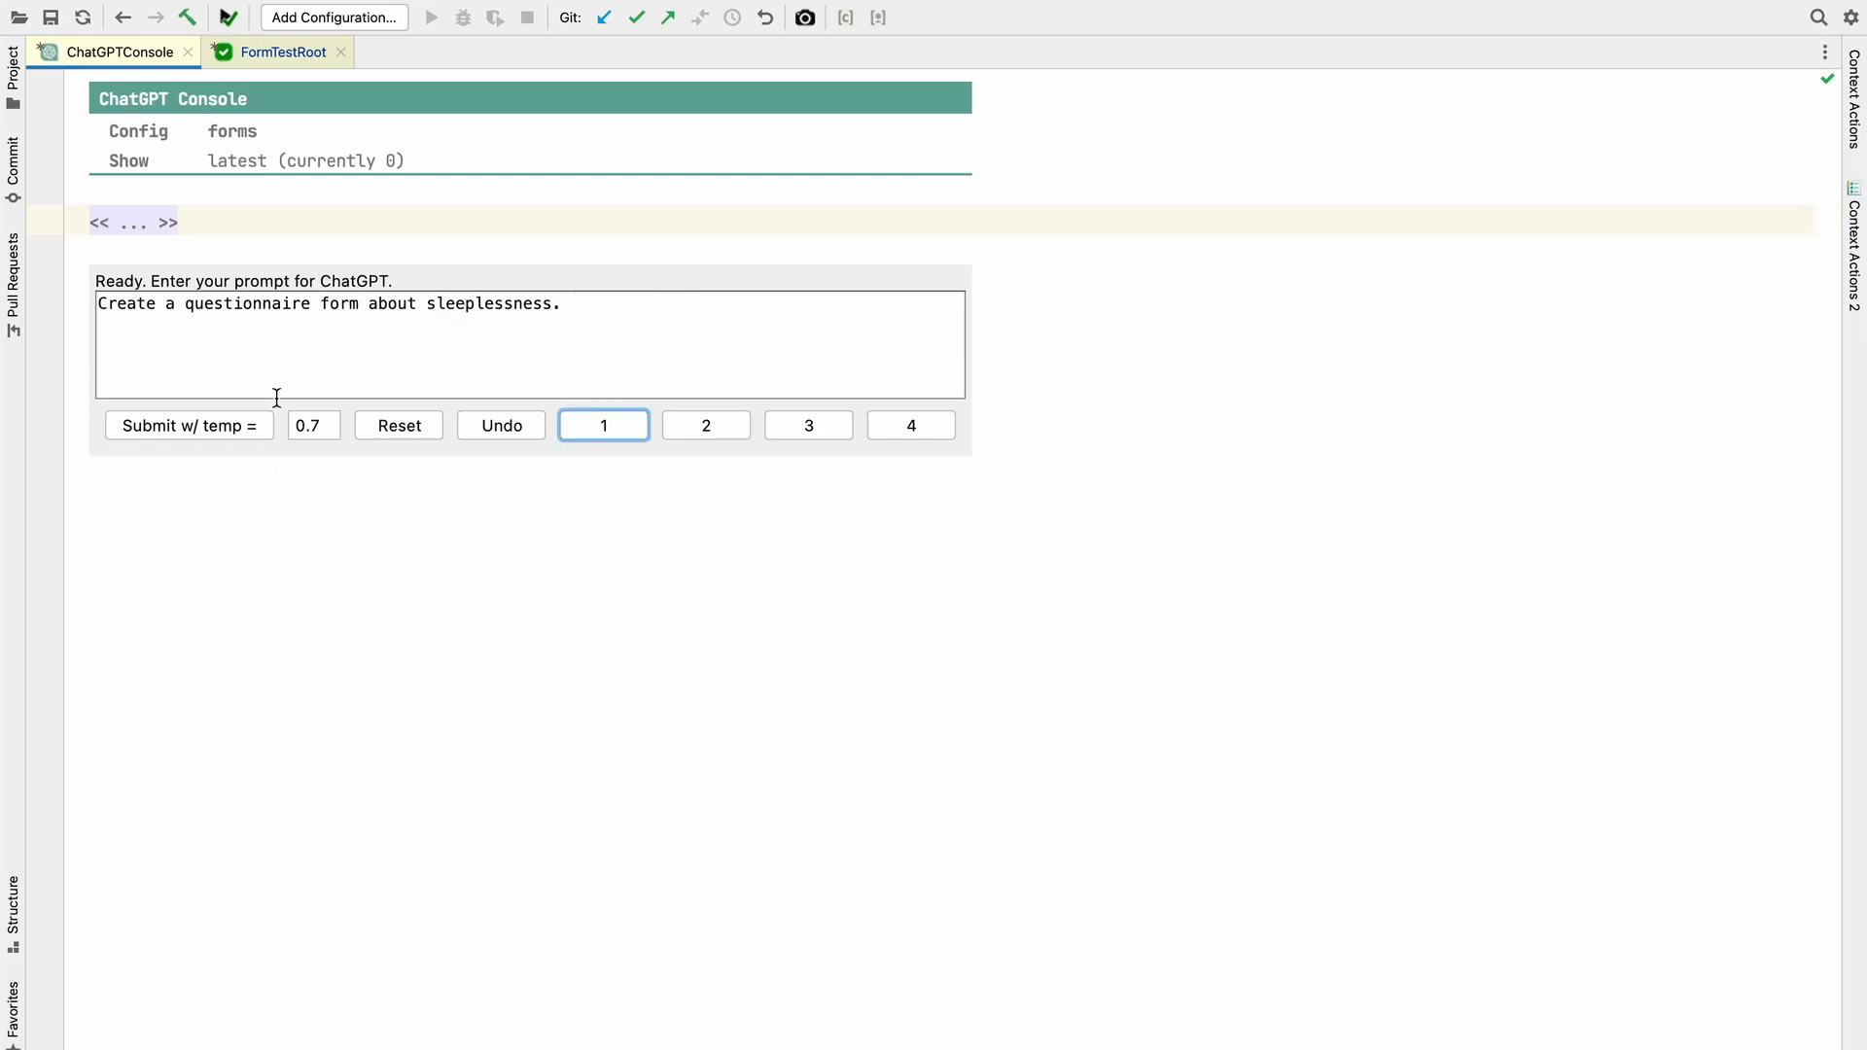
click(190, 424)
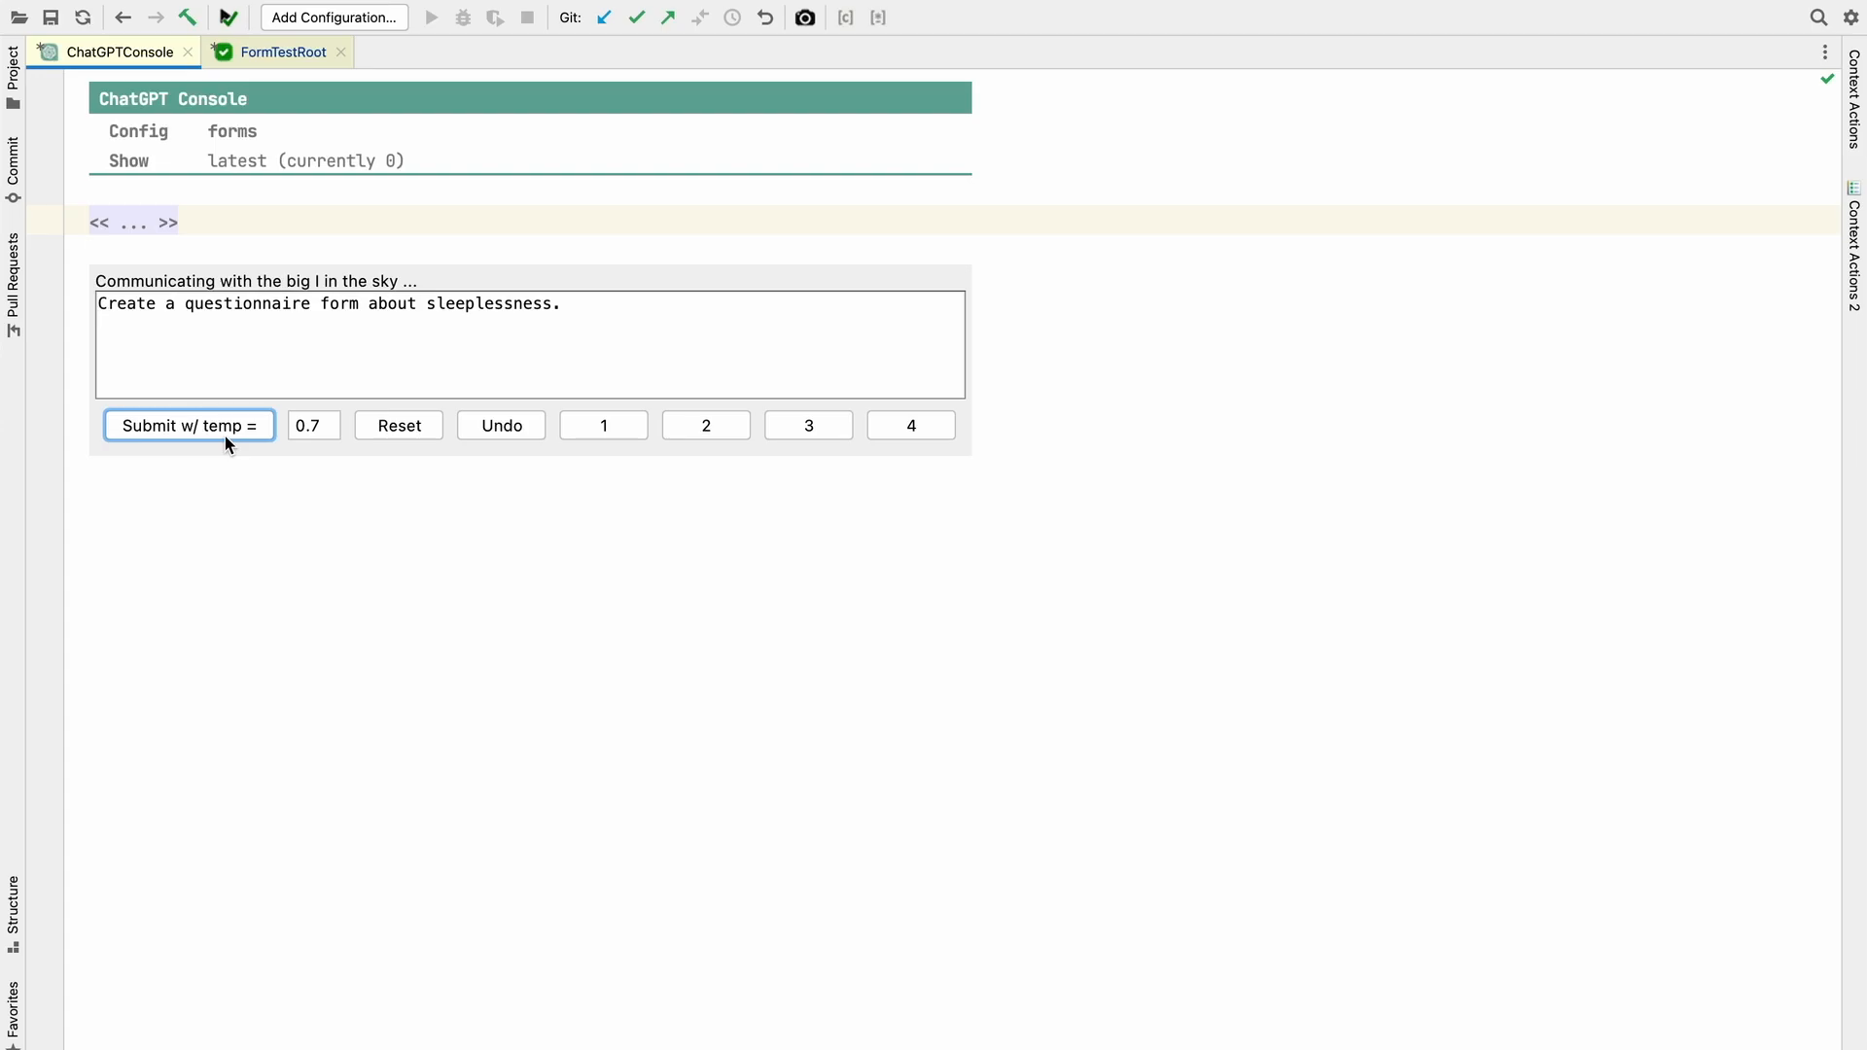
click(190, 424)
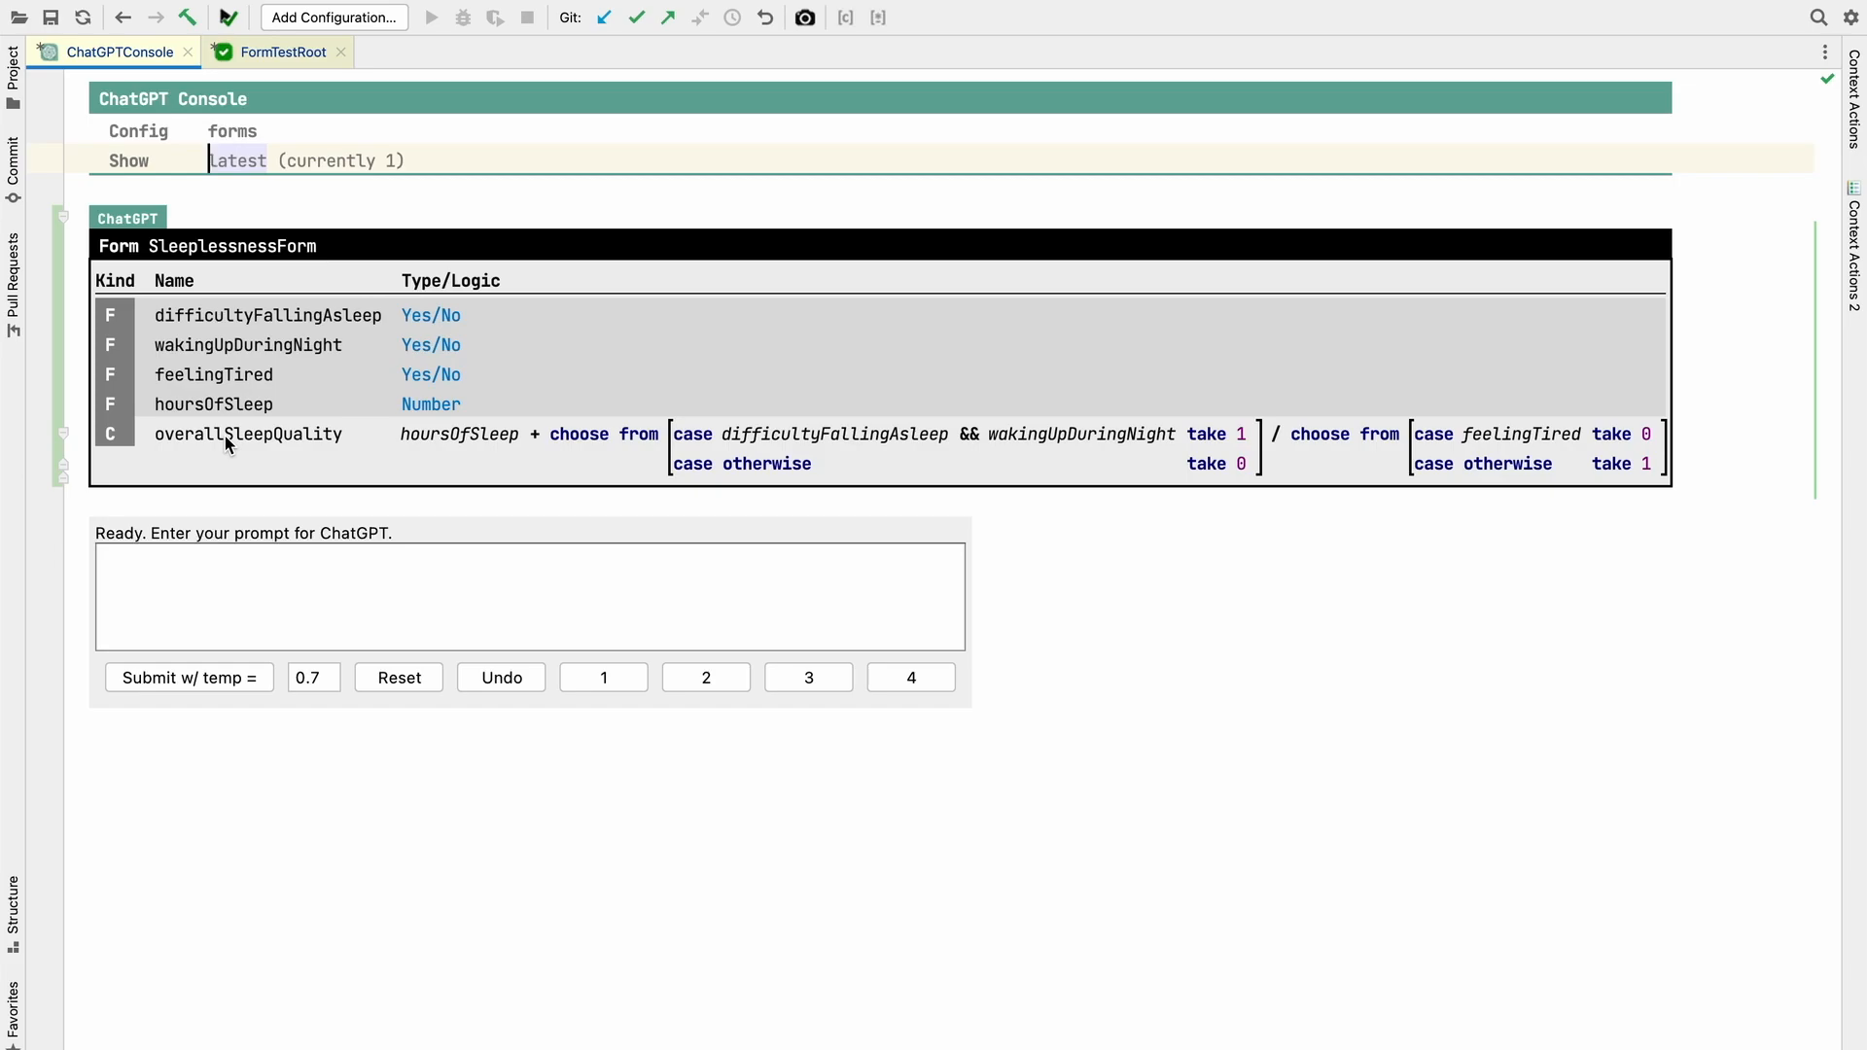
mouse_move(111, 266)
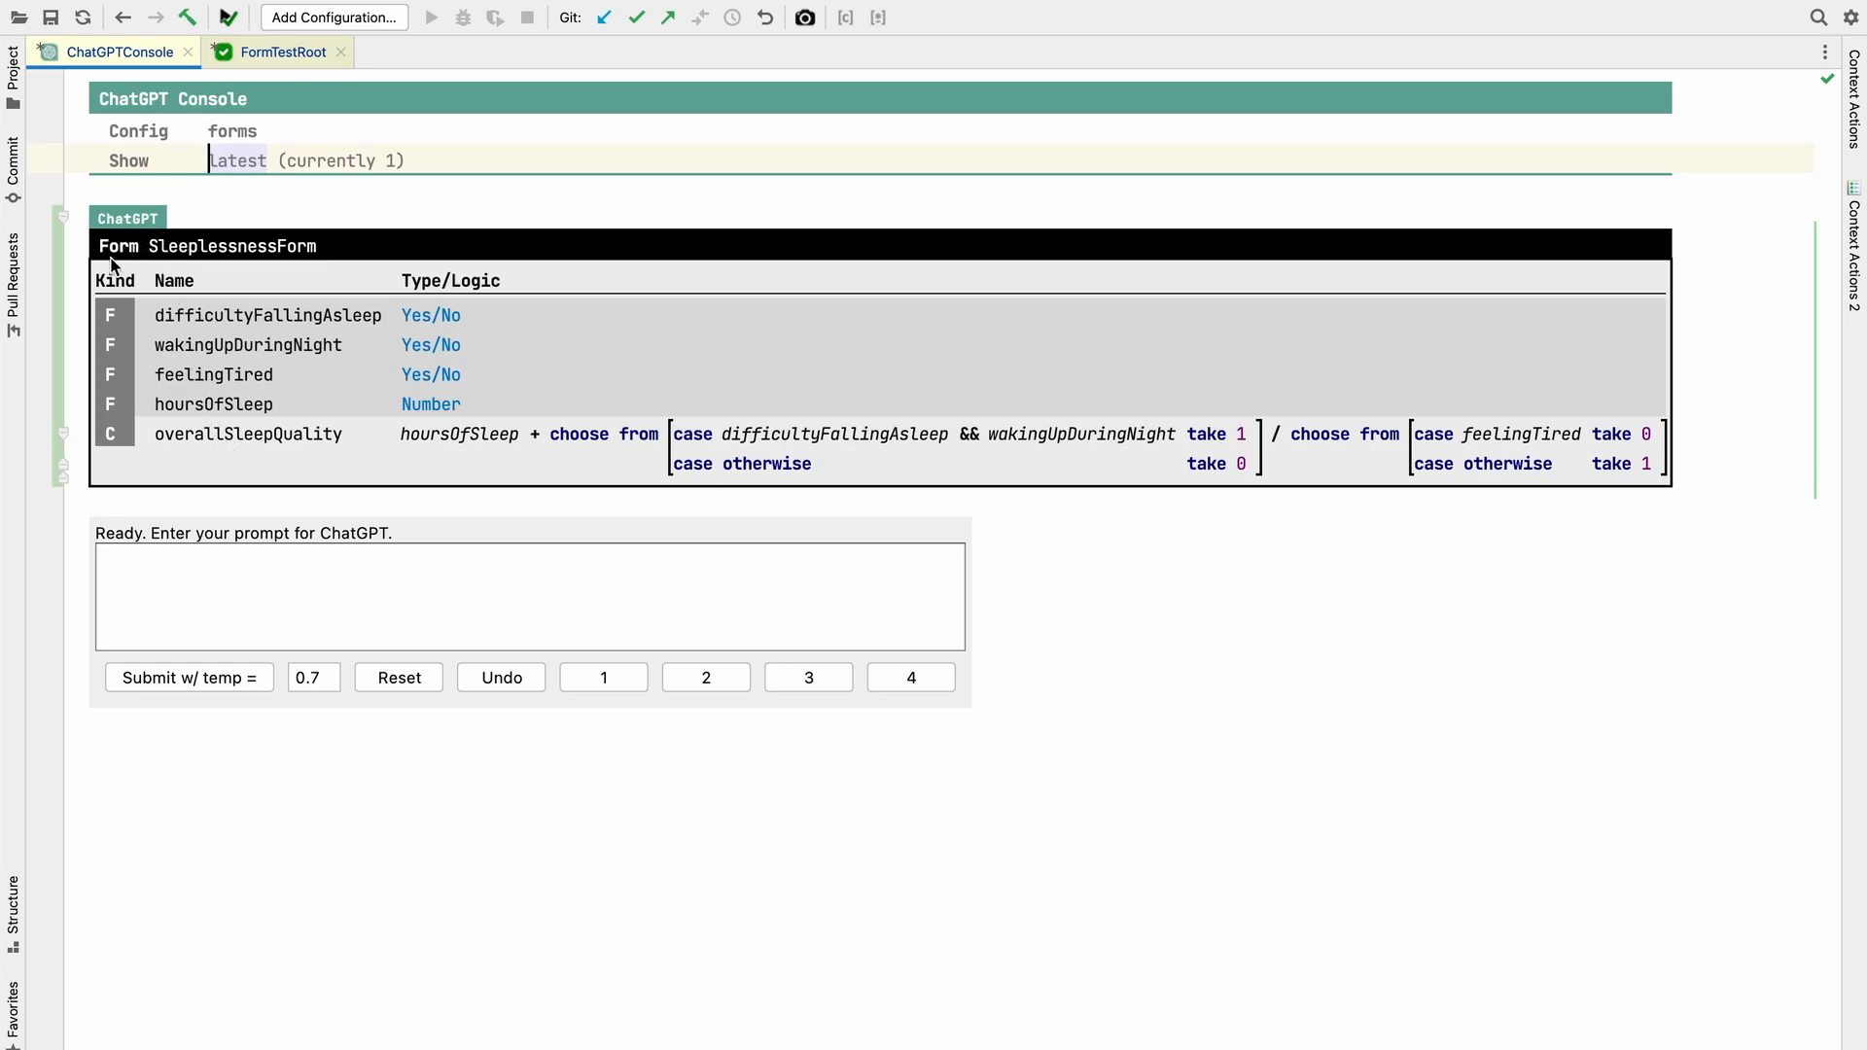
mouse_move(74, 307)
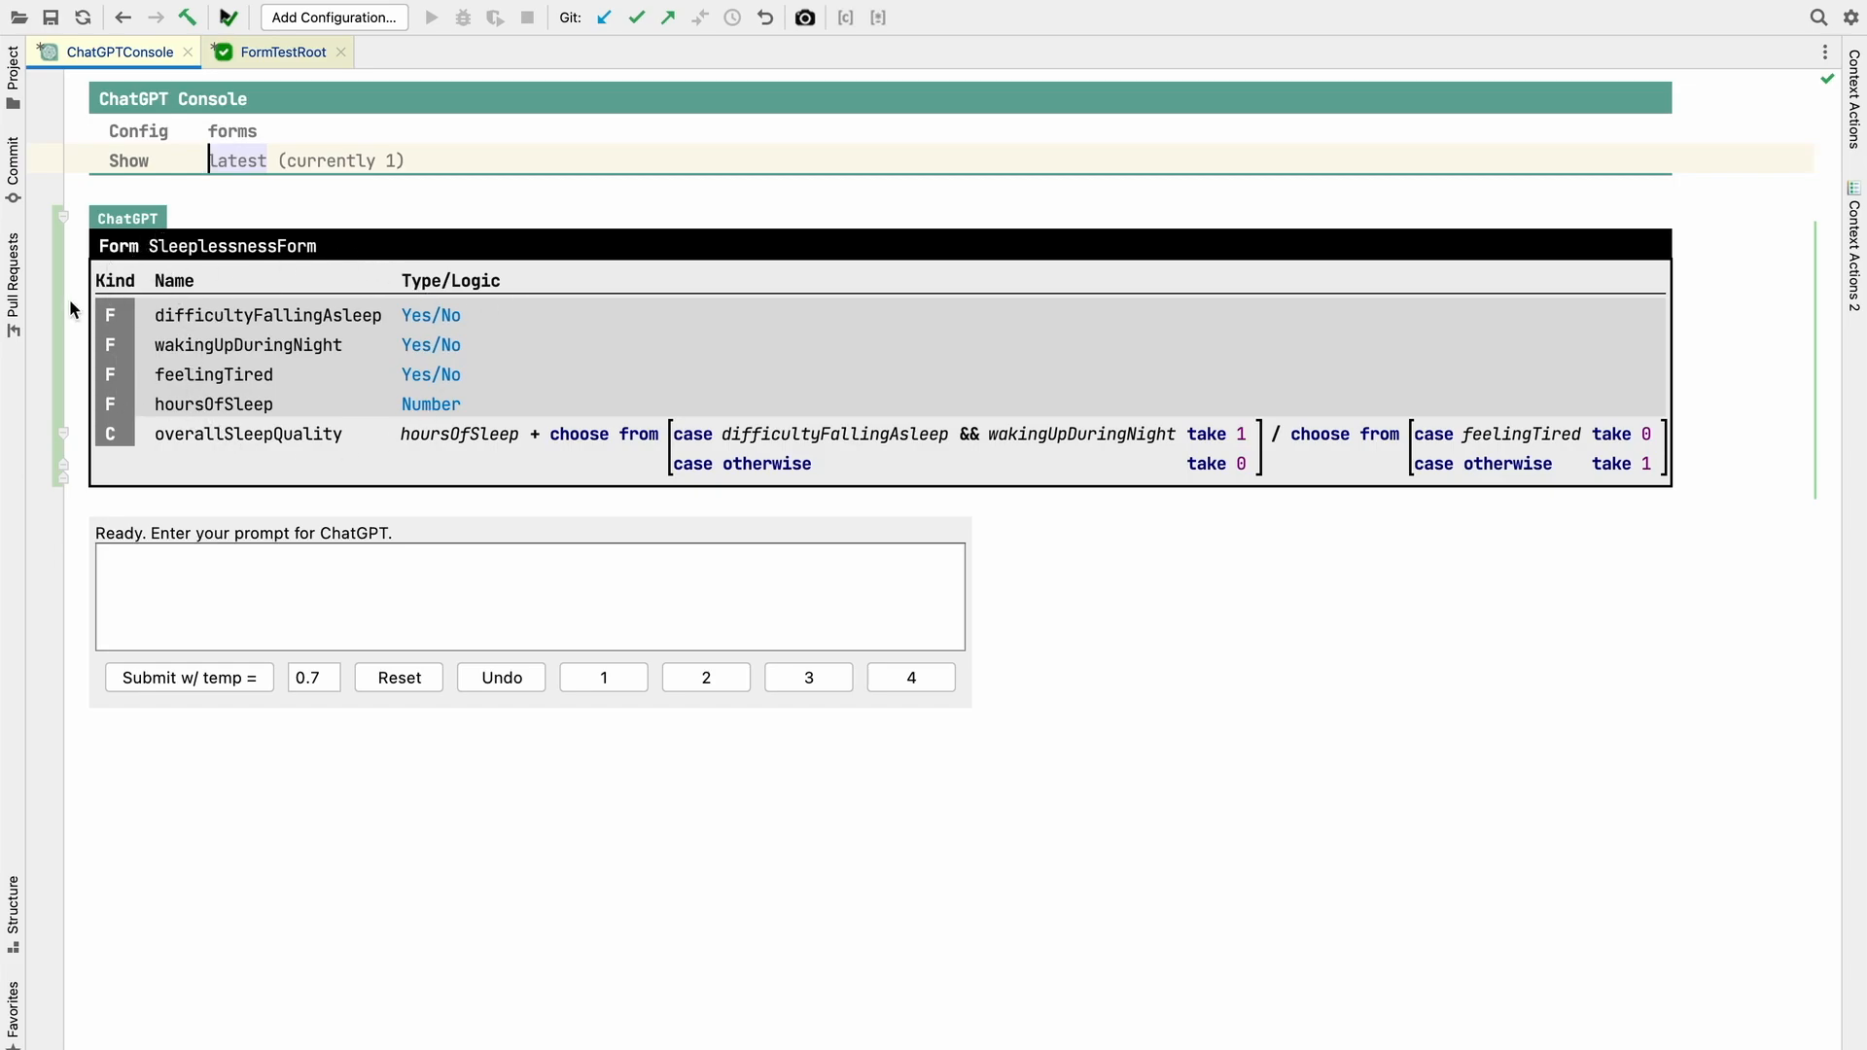
mouse_move(383, 319)
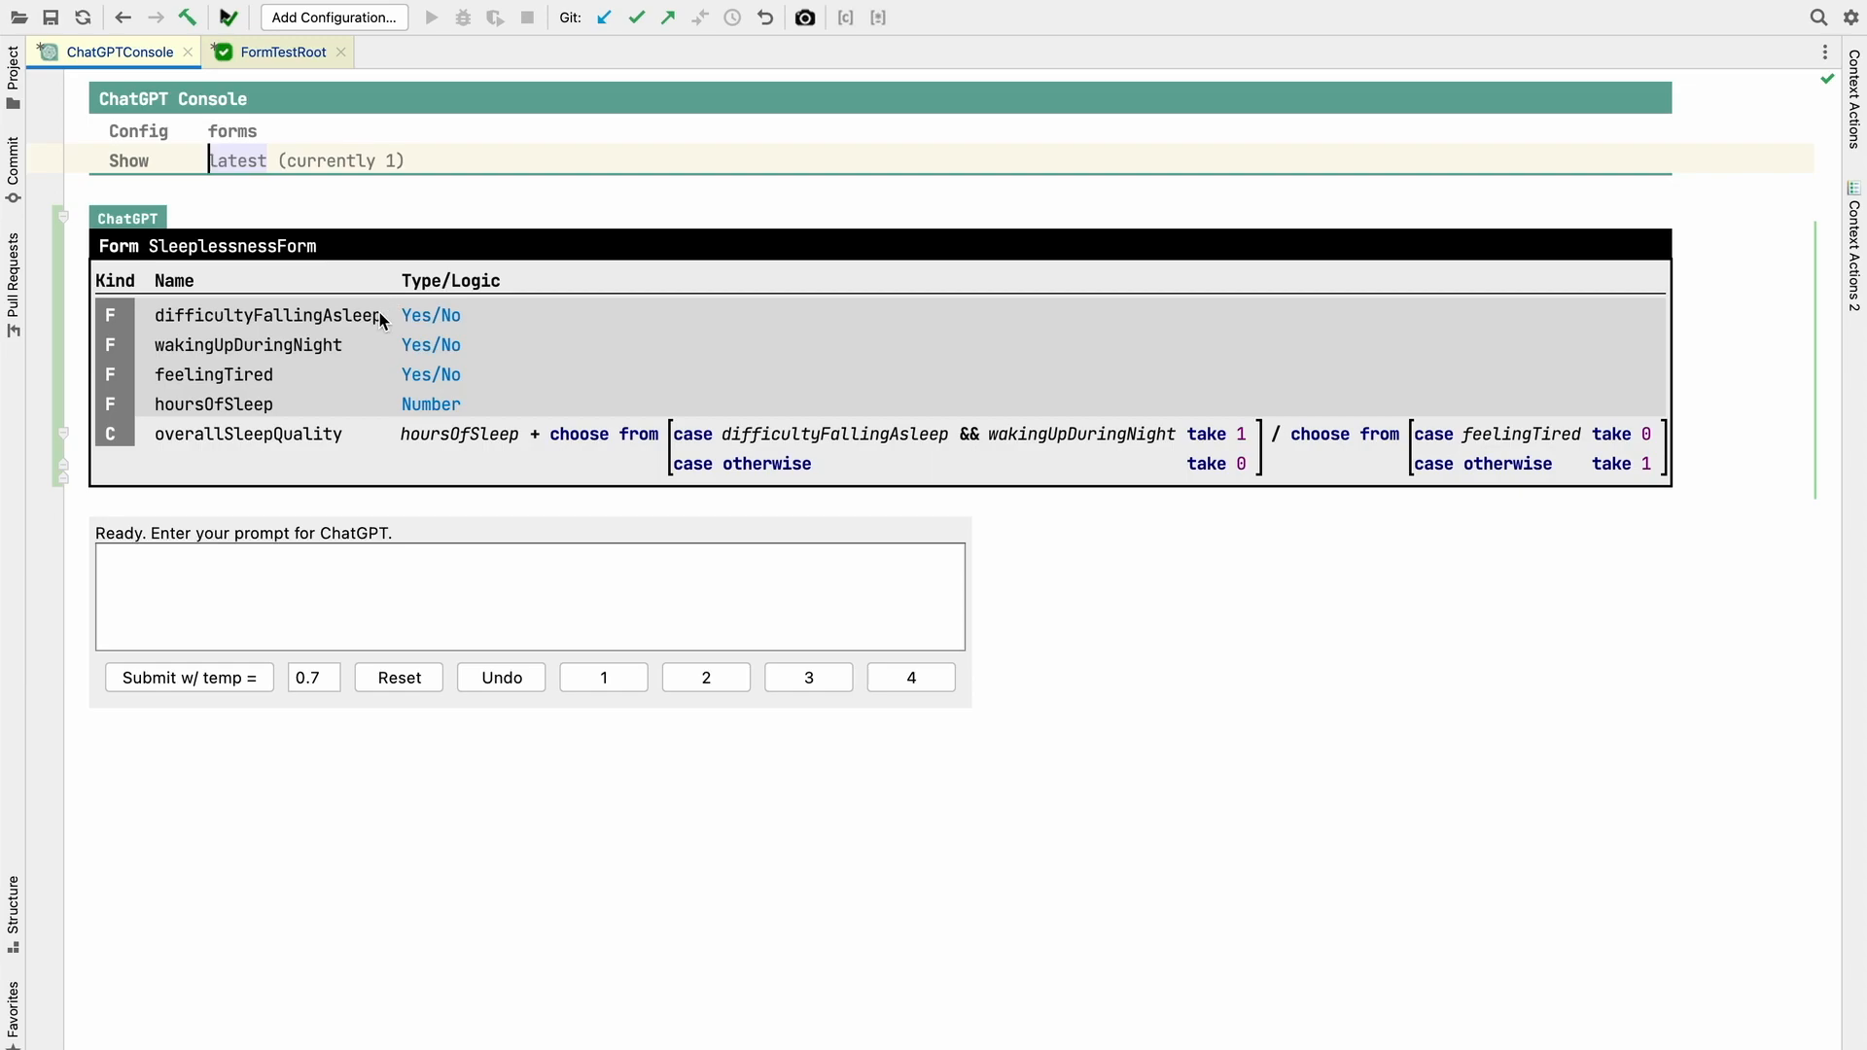
mouse_move(226, 327)
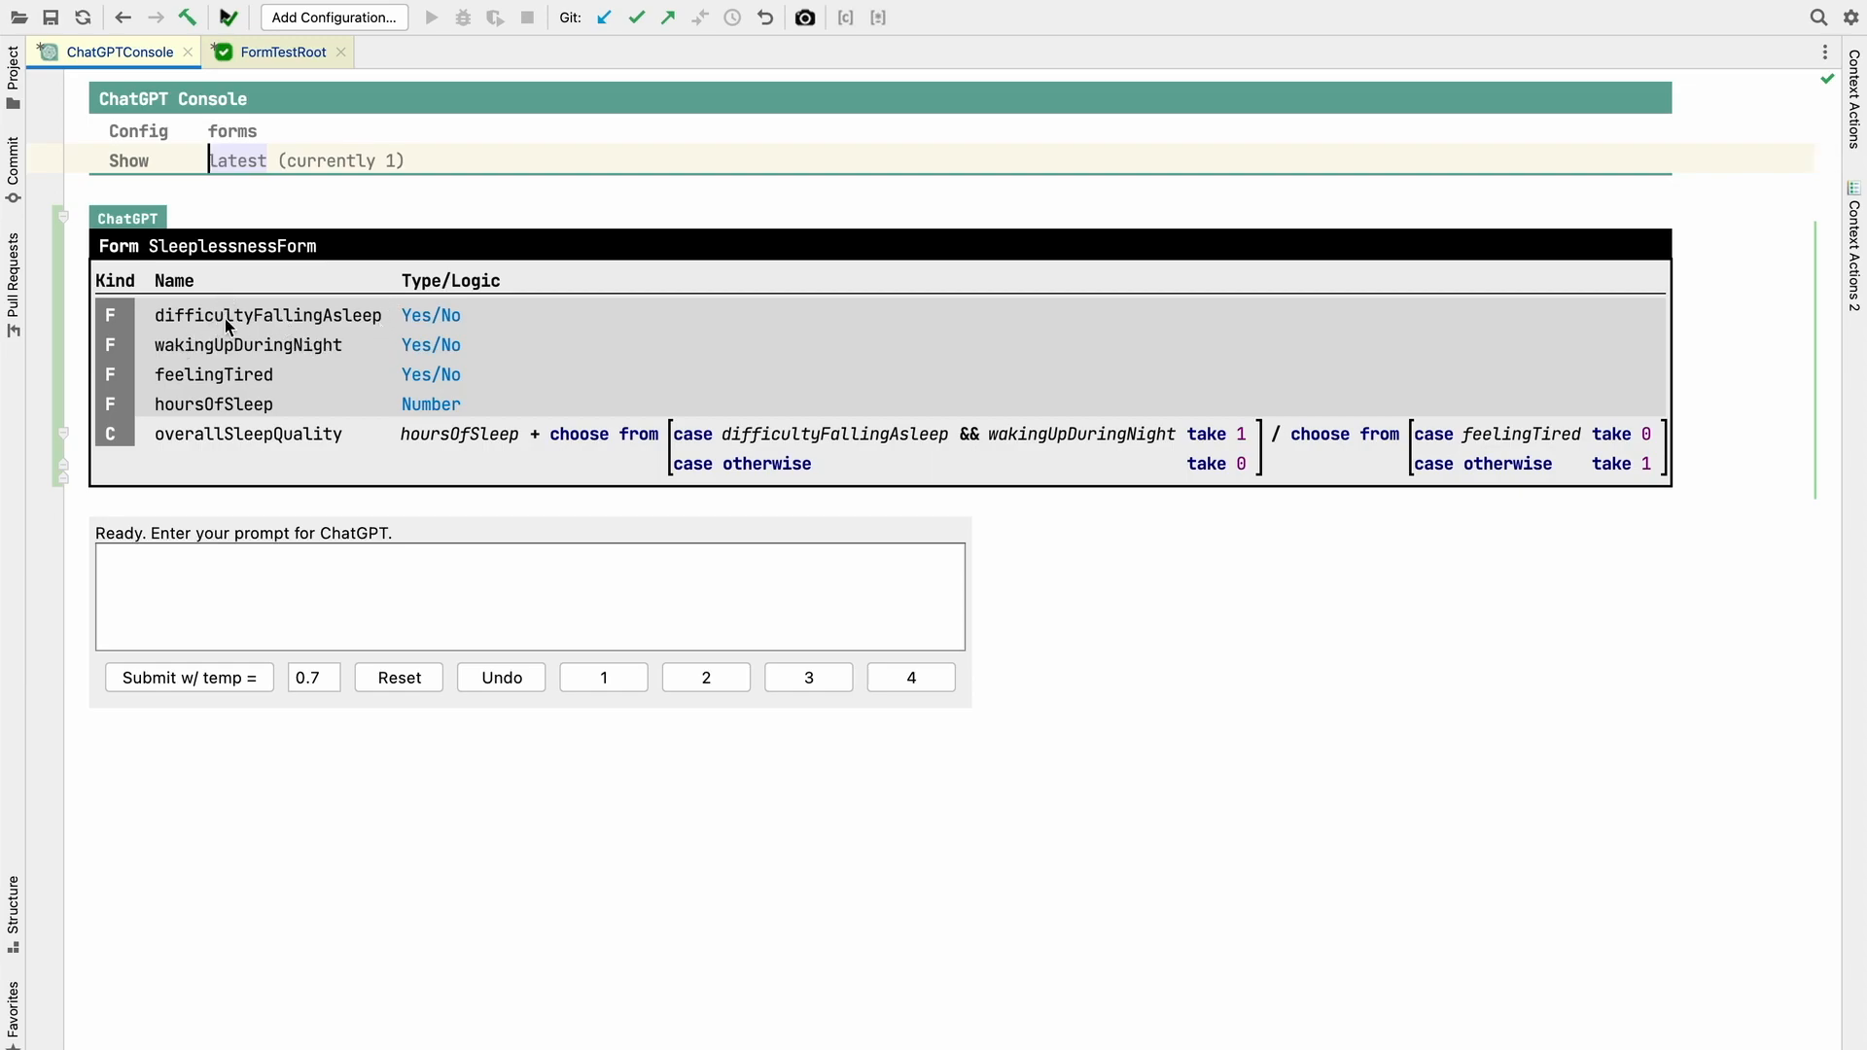
mouse_move(194, 336)
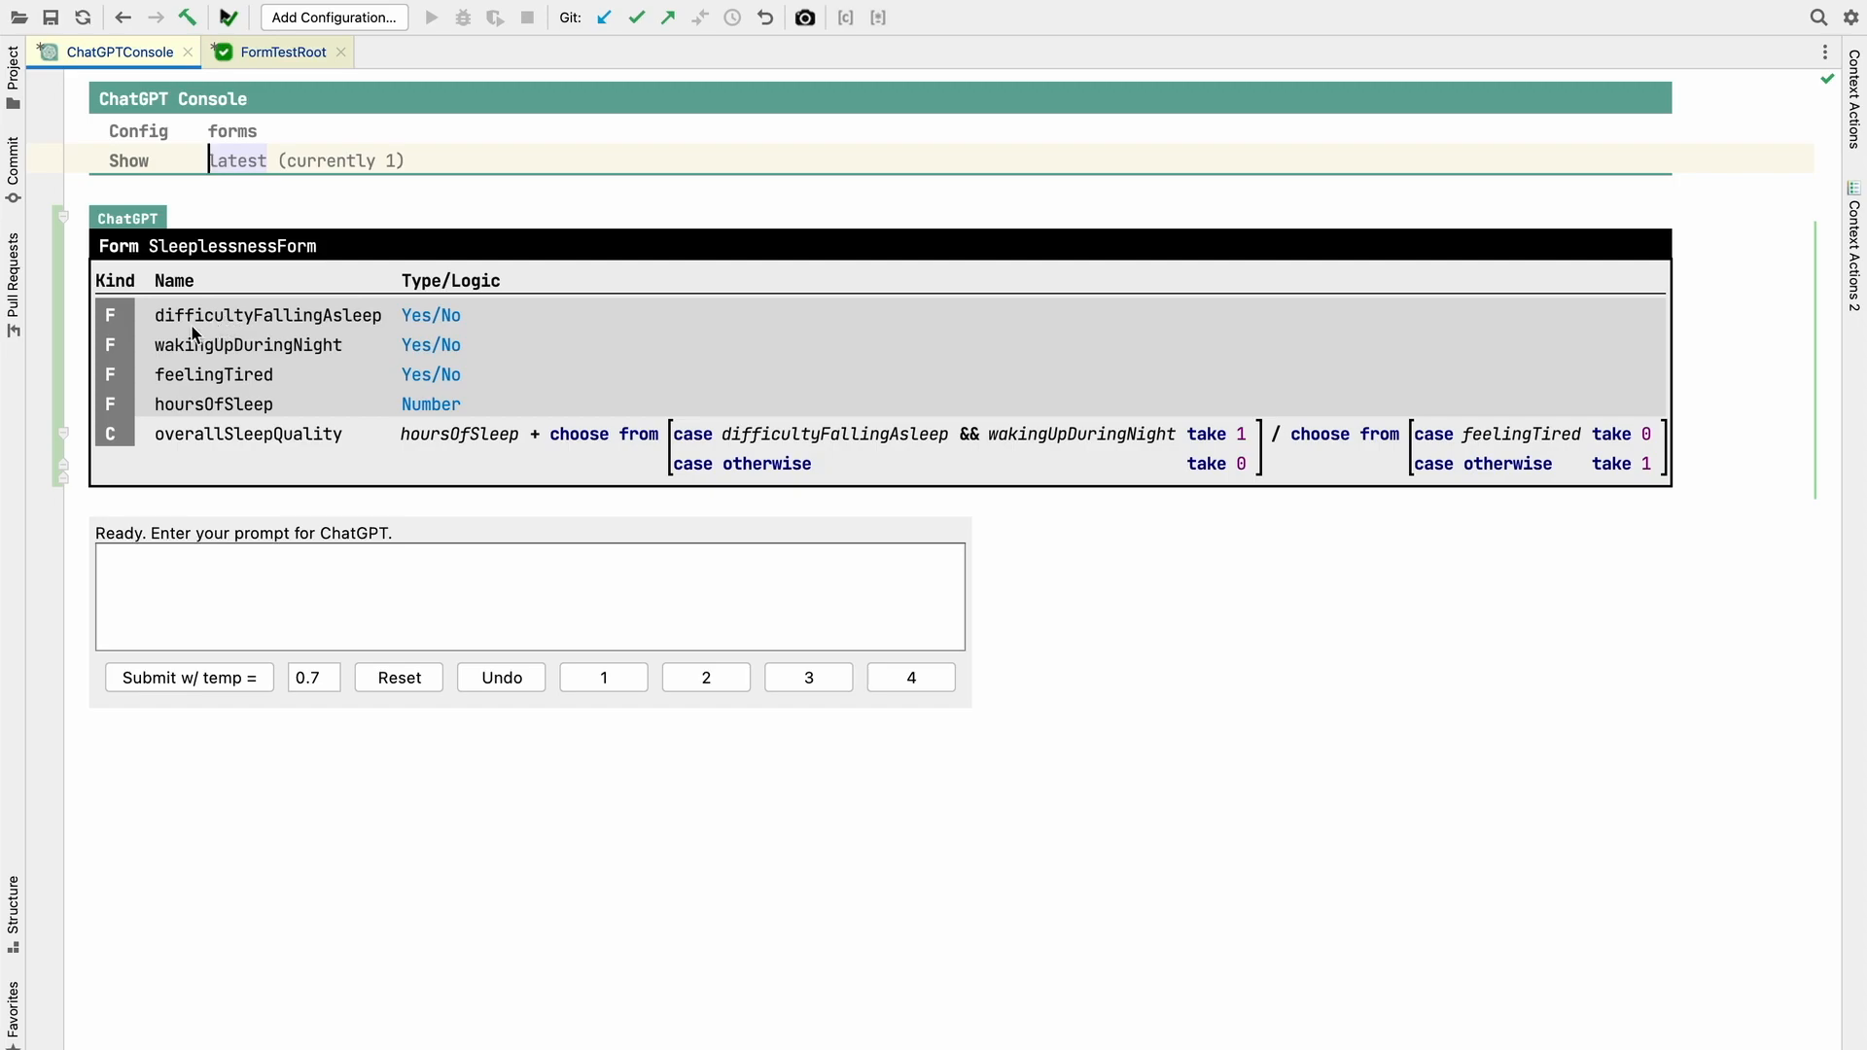
mouse_move(195, 385)
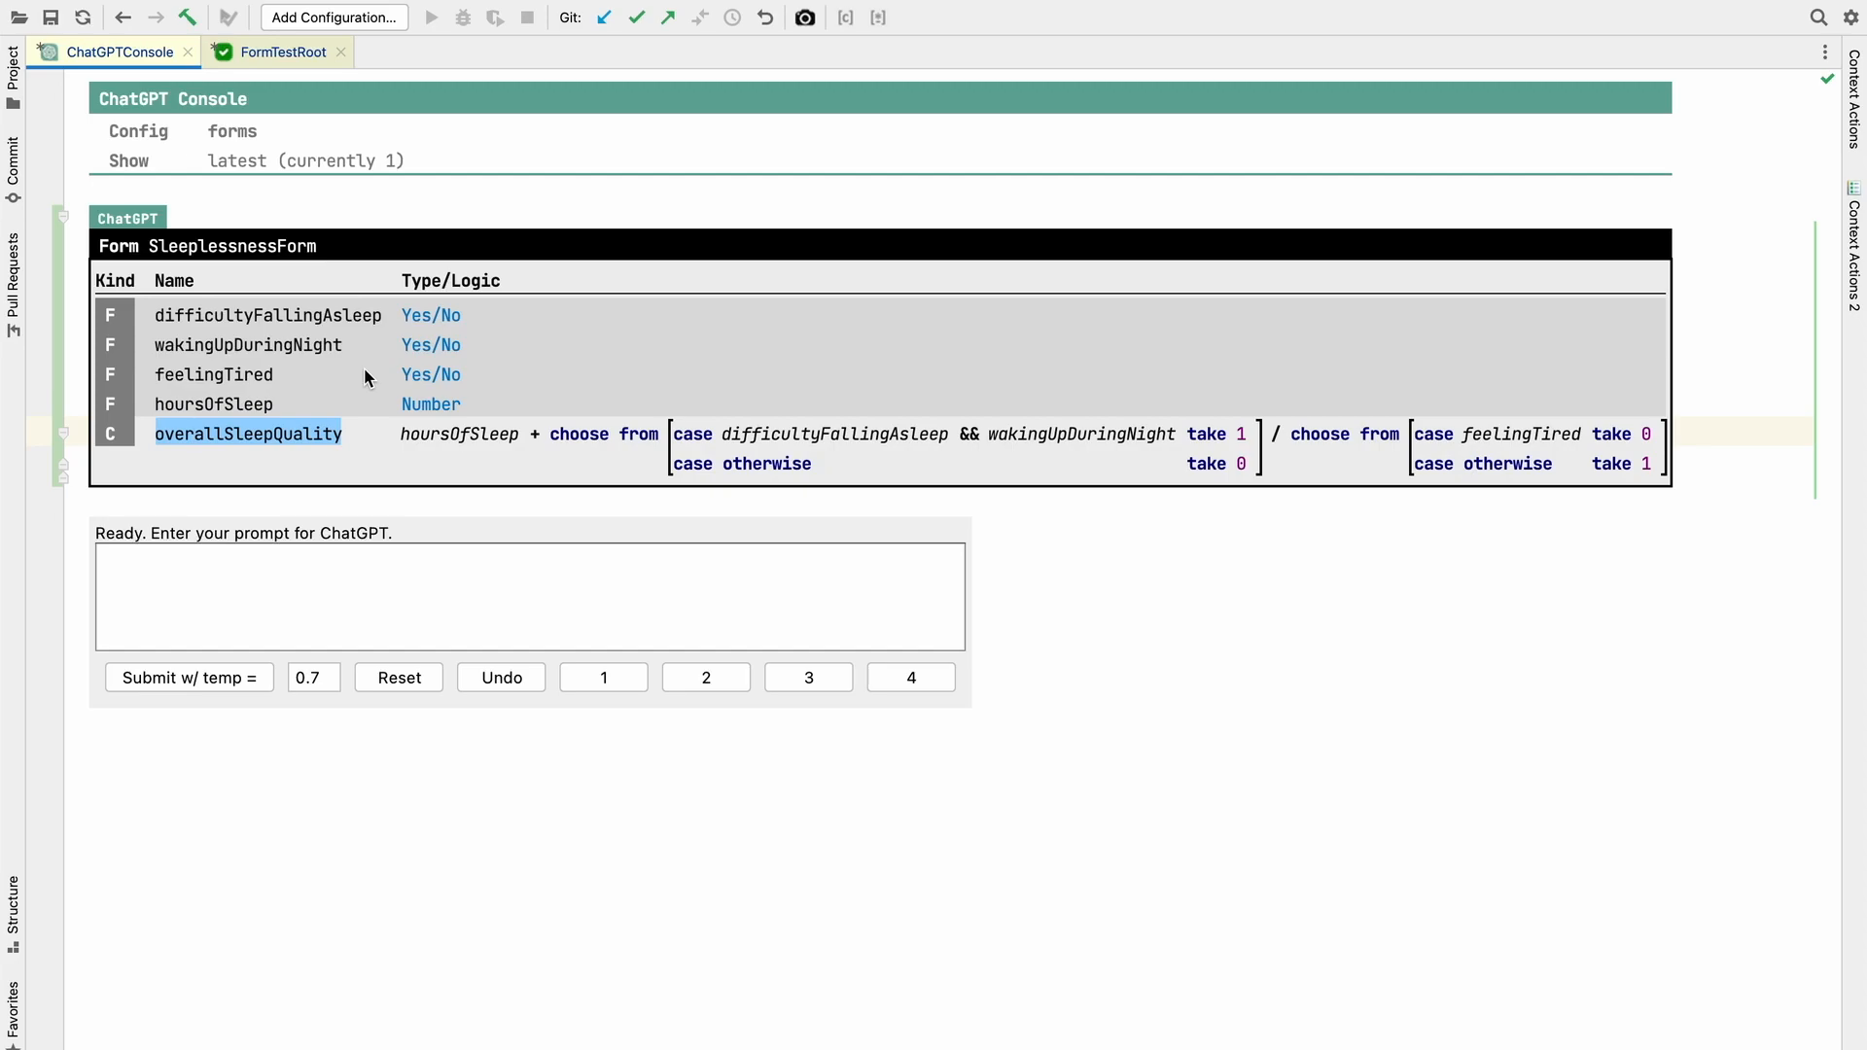
mouse_move(269, 420)
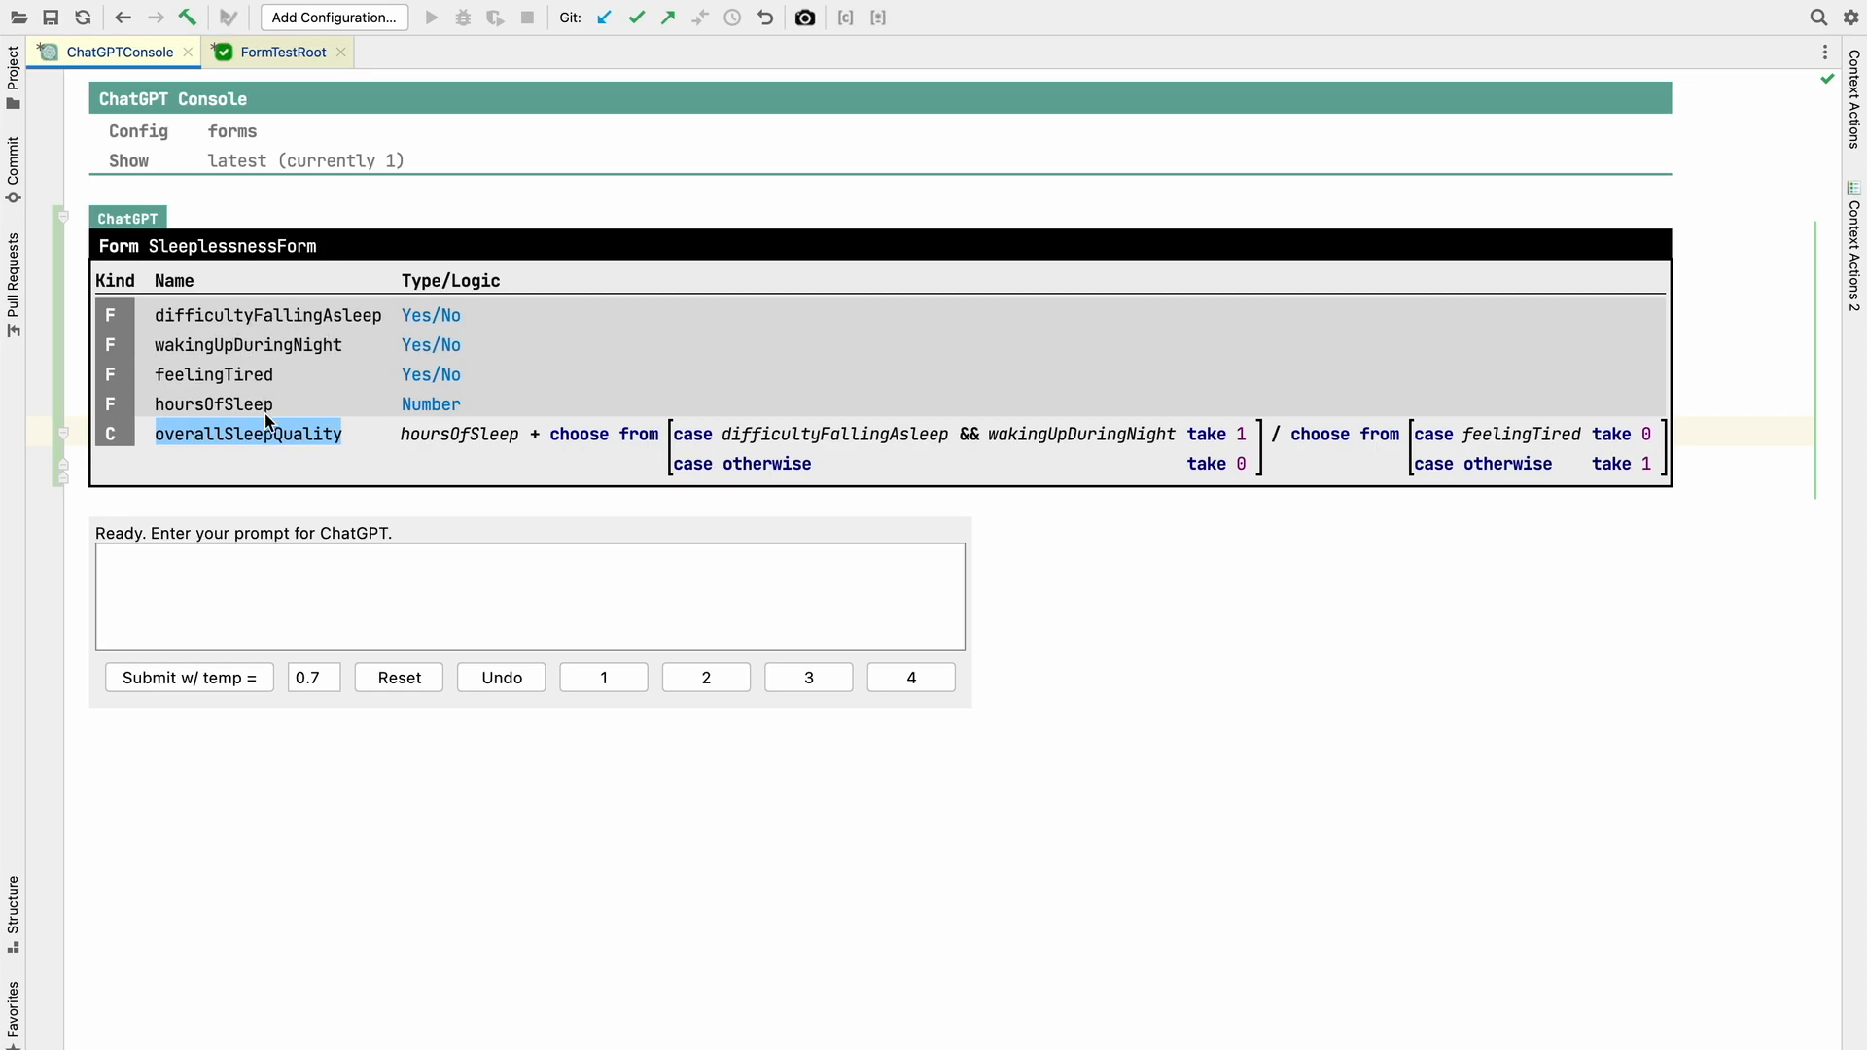
mouse_move(549, 395)
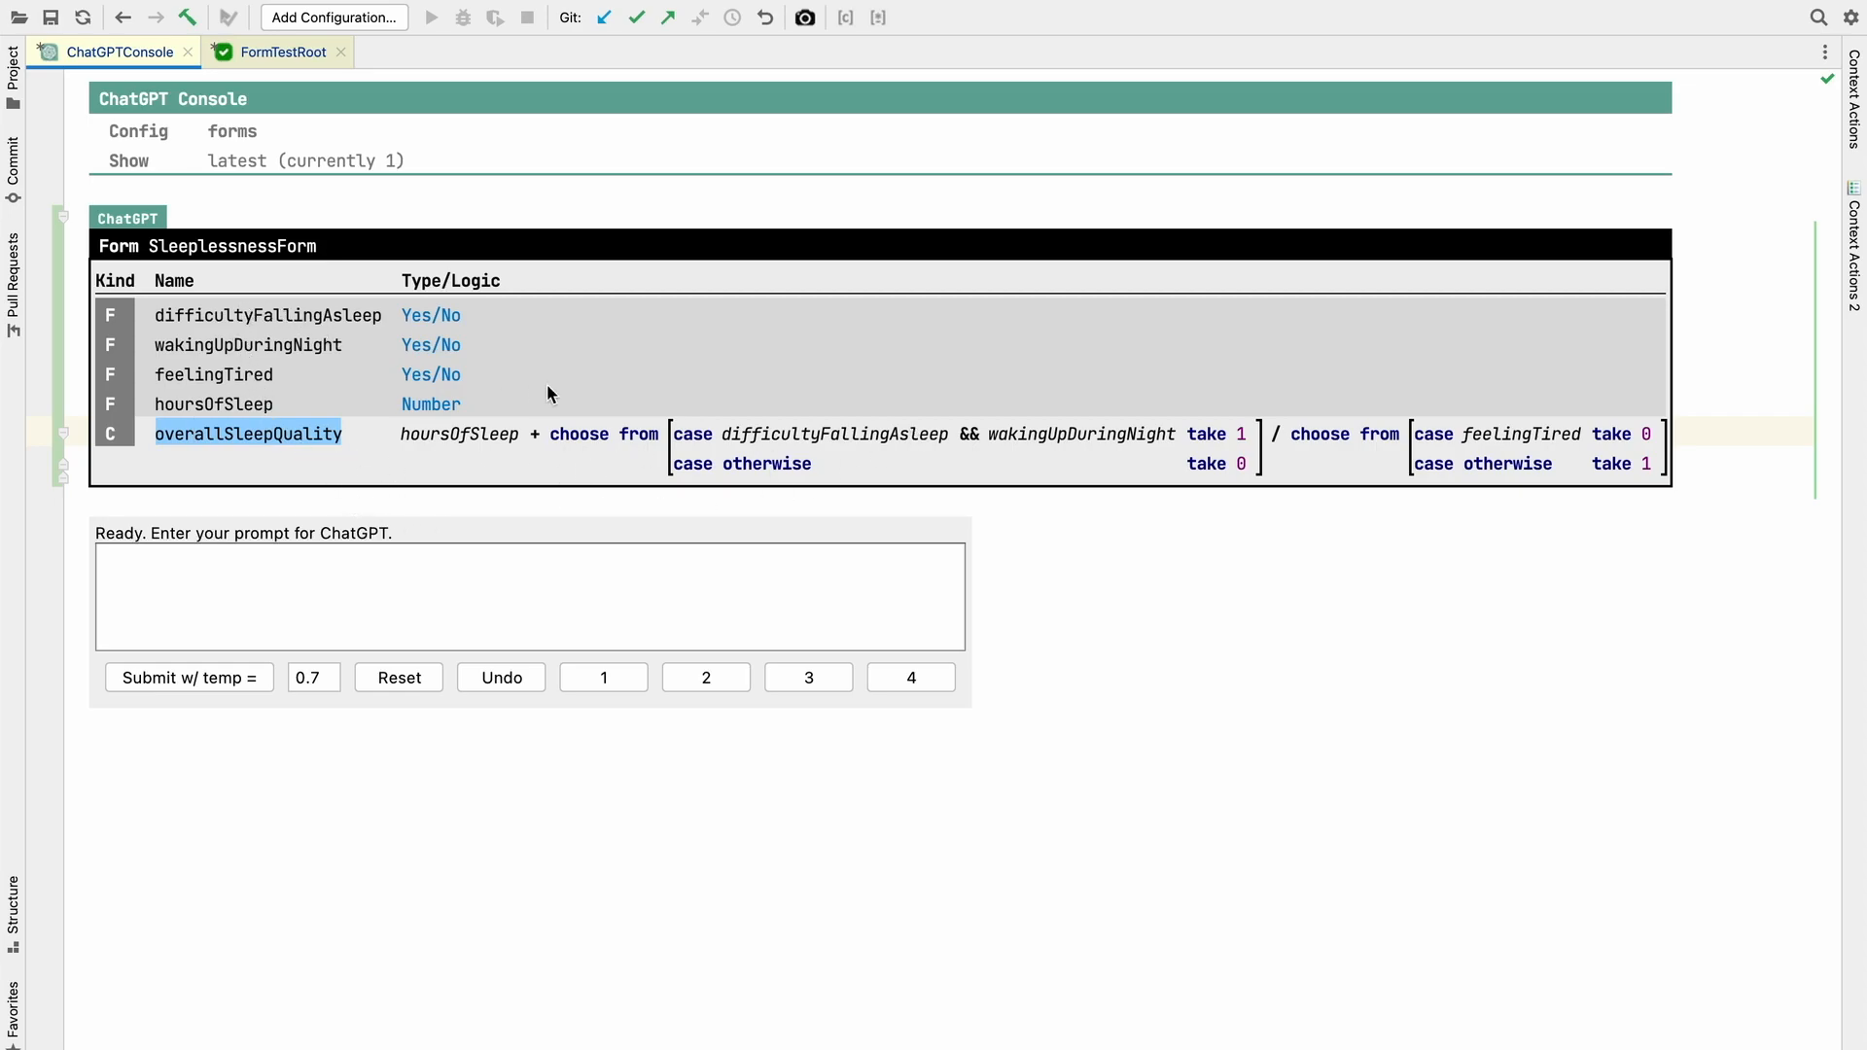
mouse_move(506, 442)
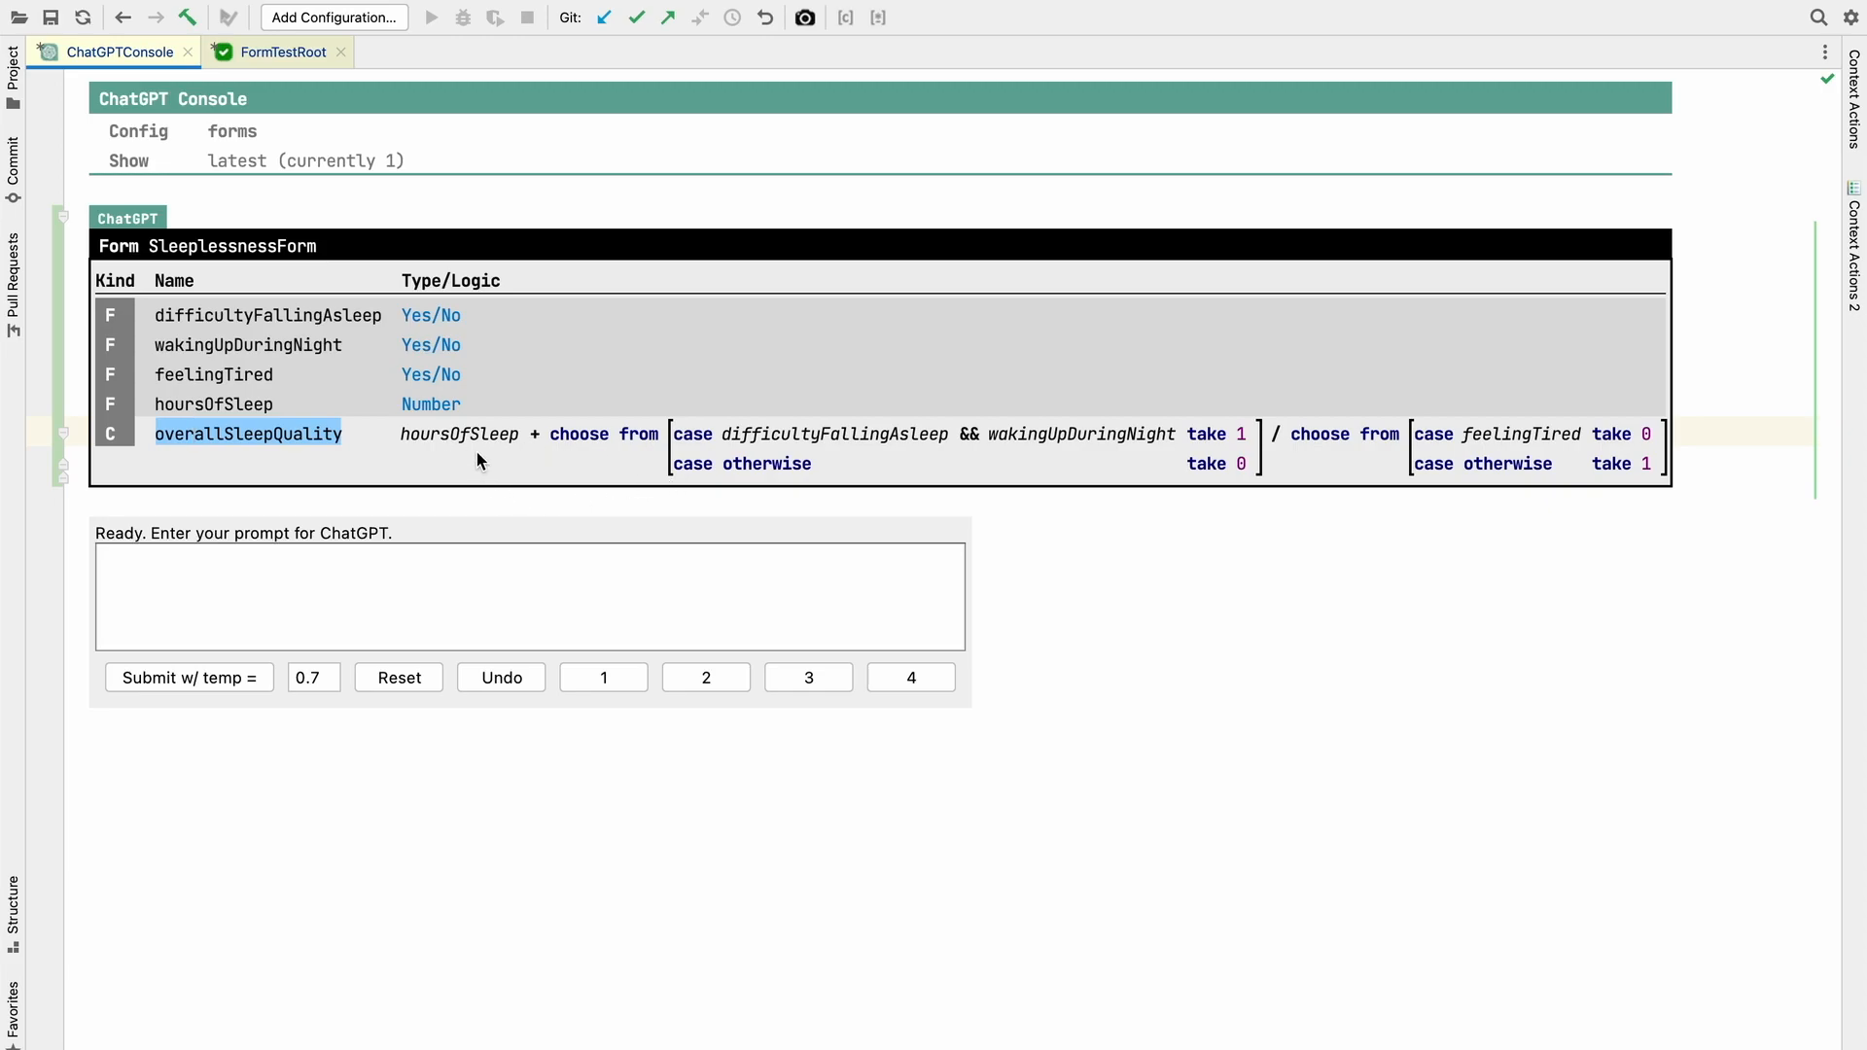
mouse_move(1031, 408)
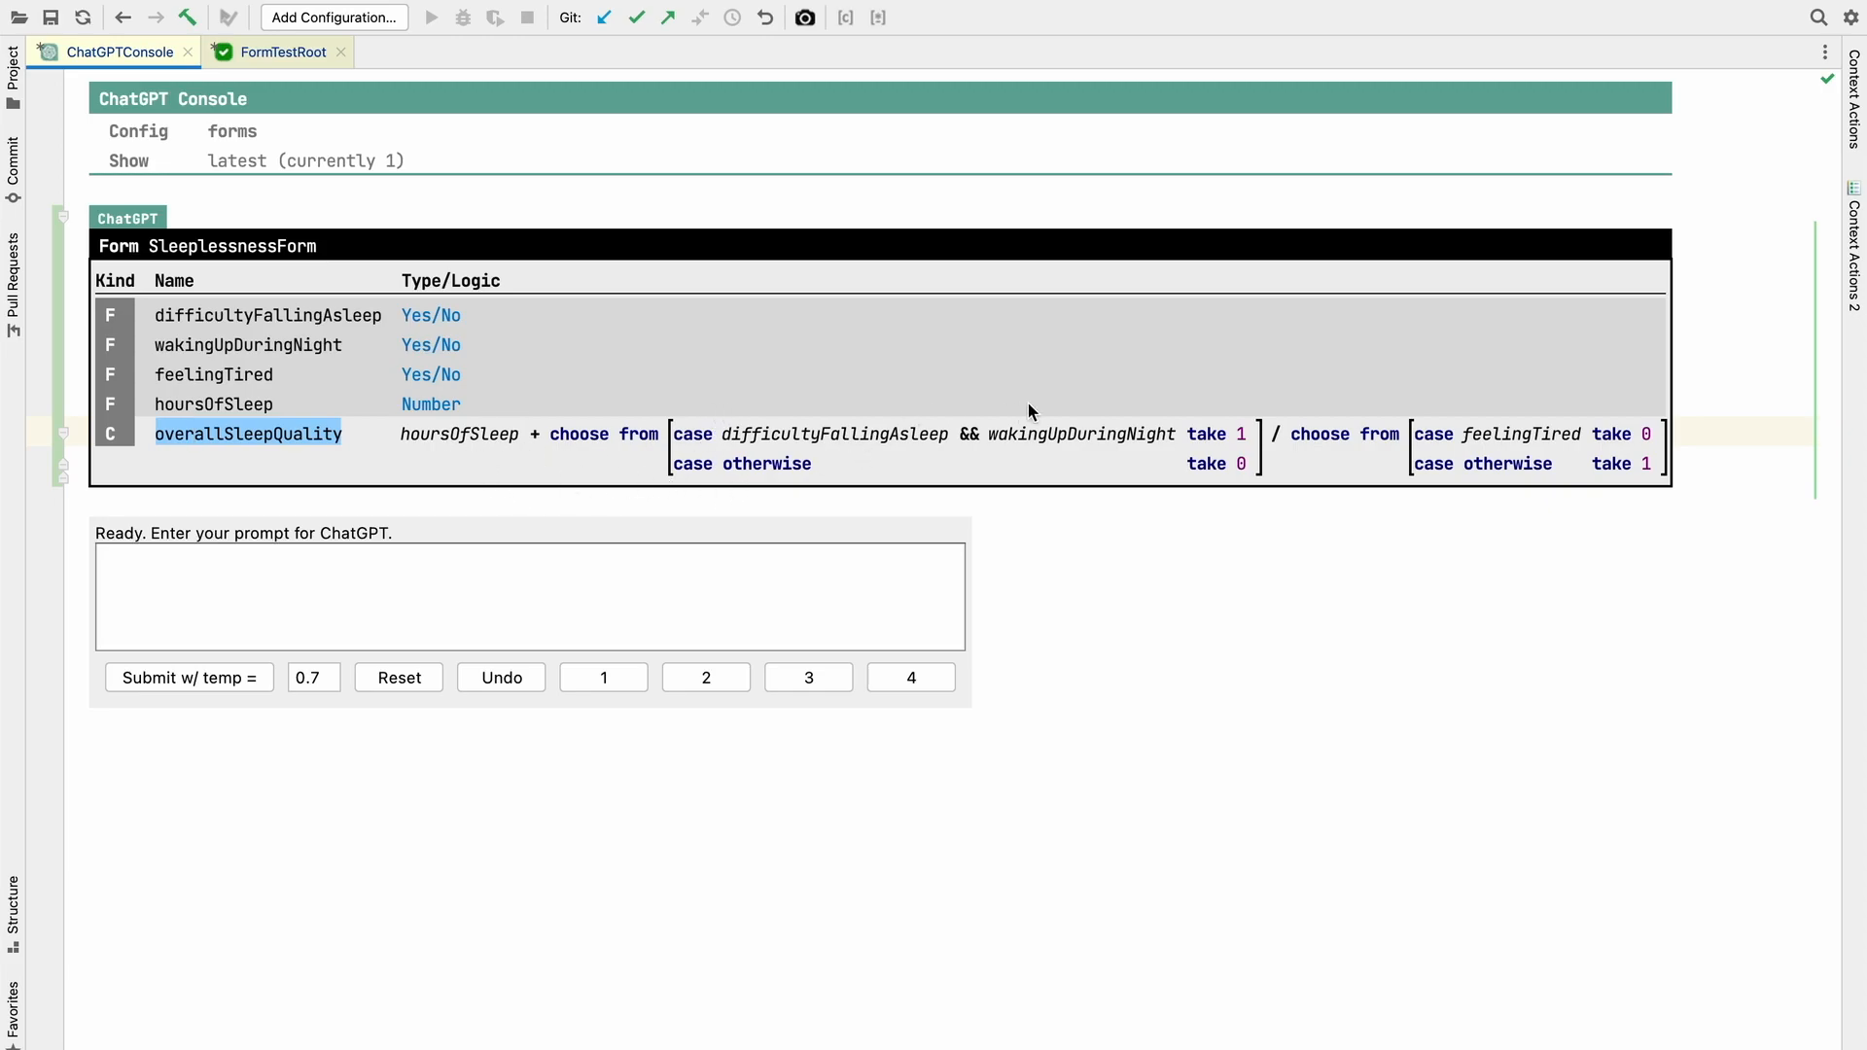
mouse_move(1038, 440)
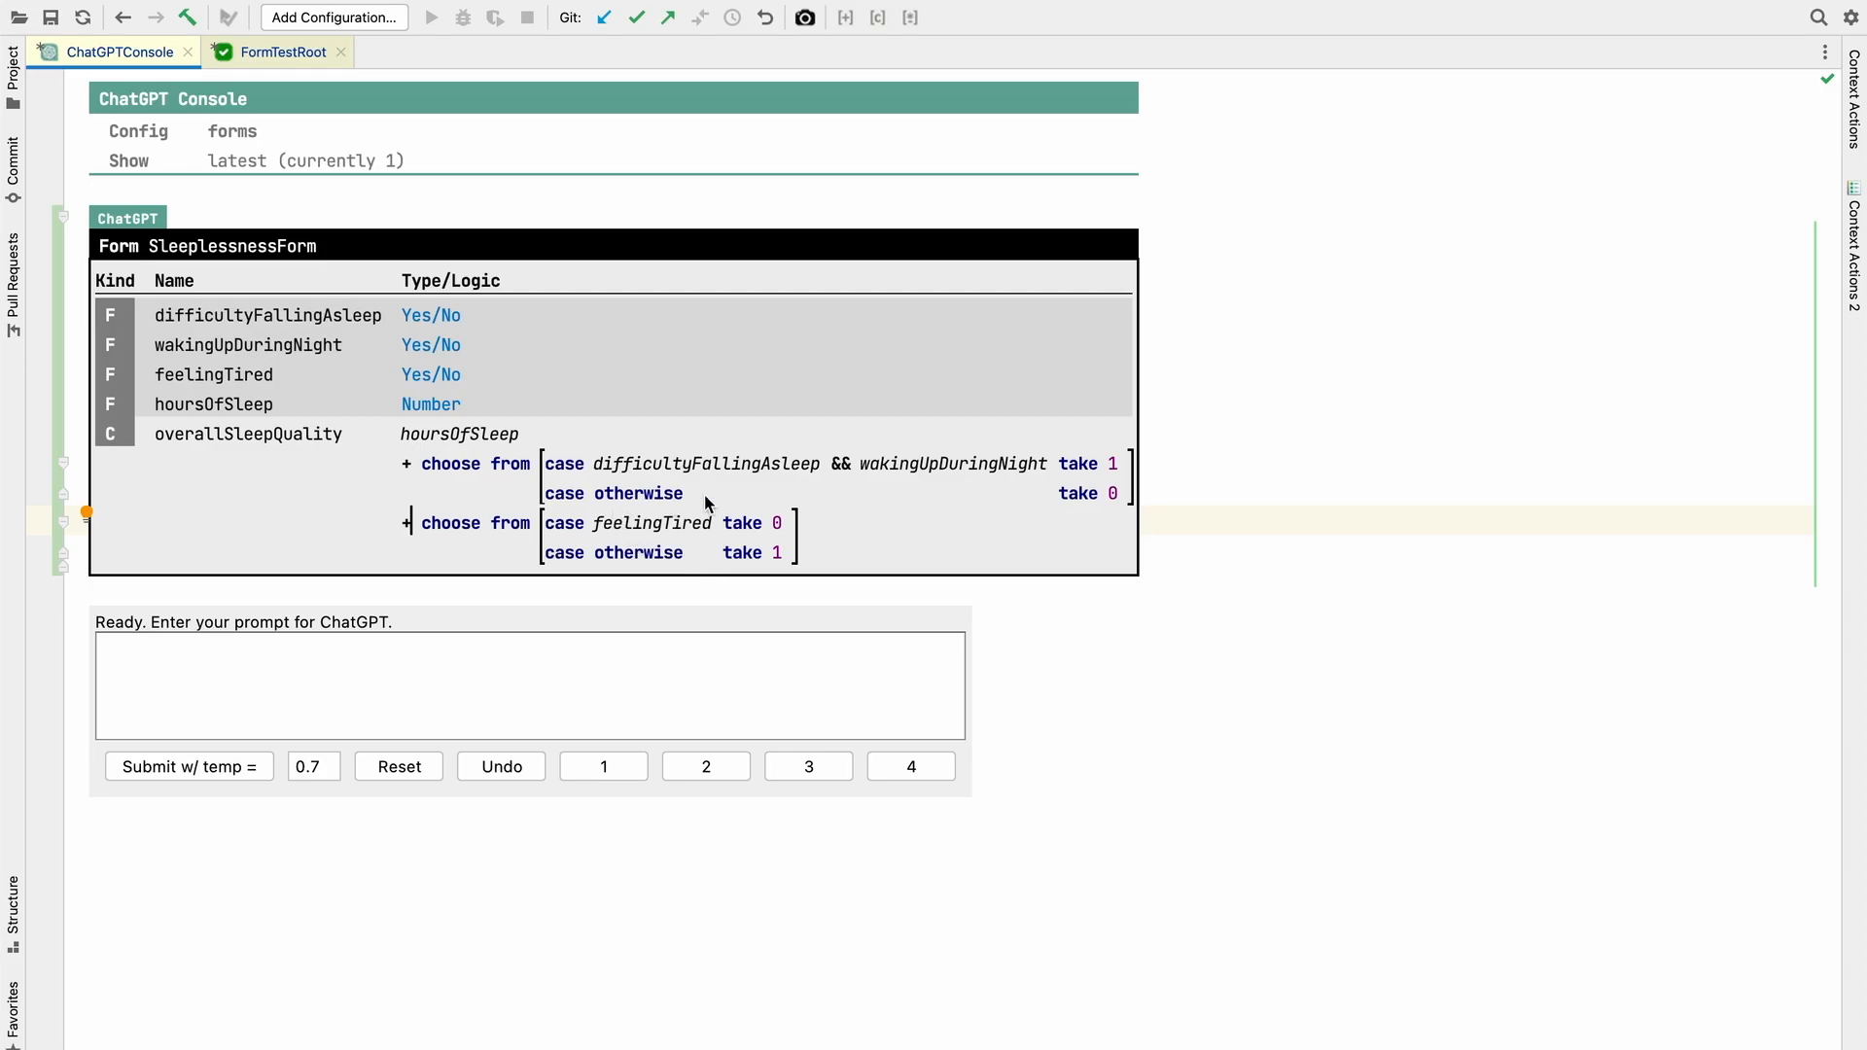
mouse_move(768, 548)
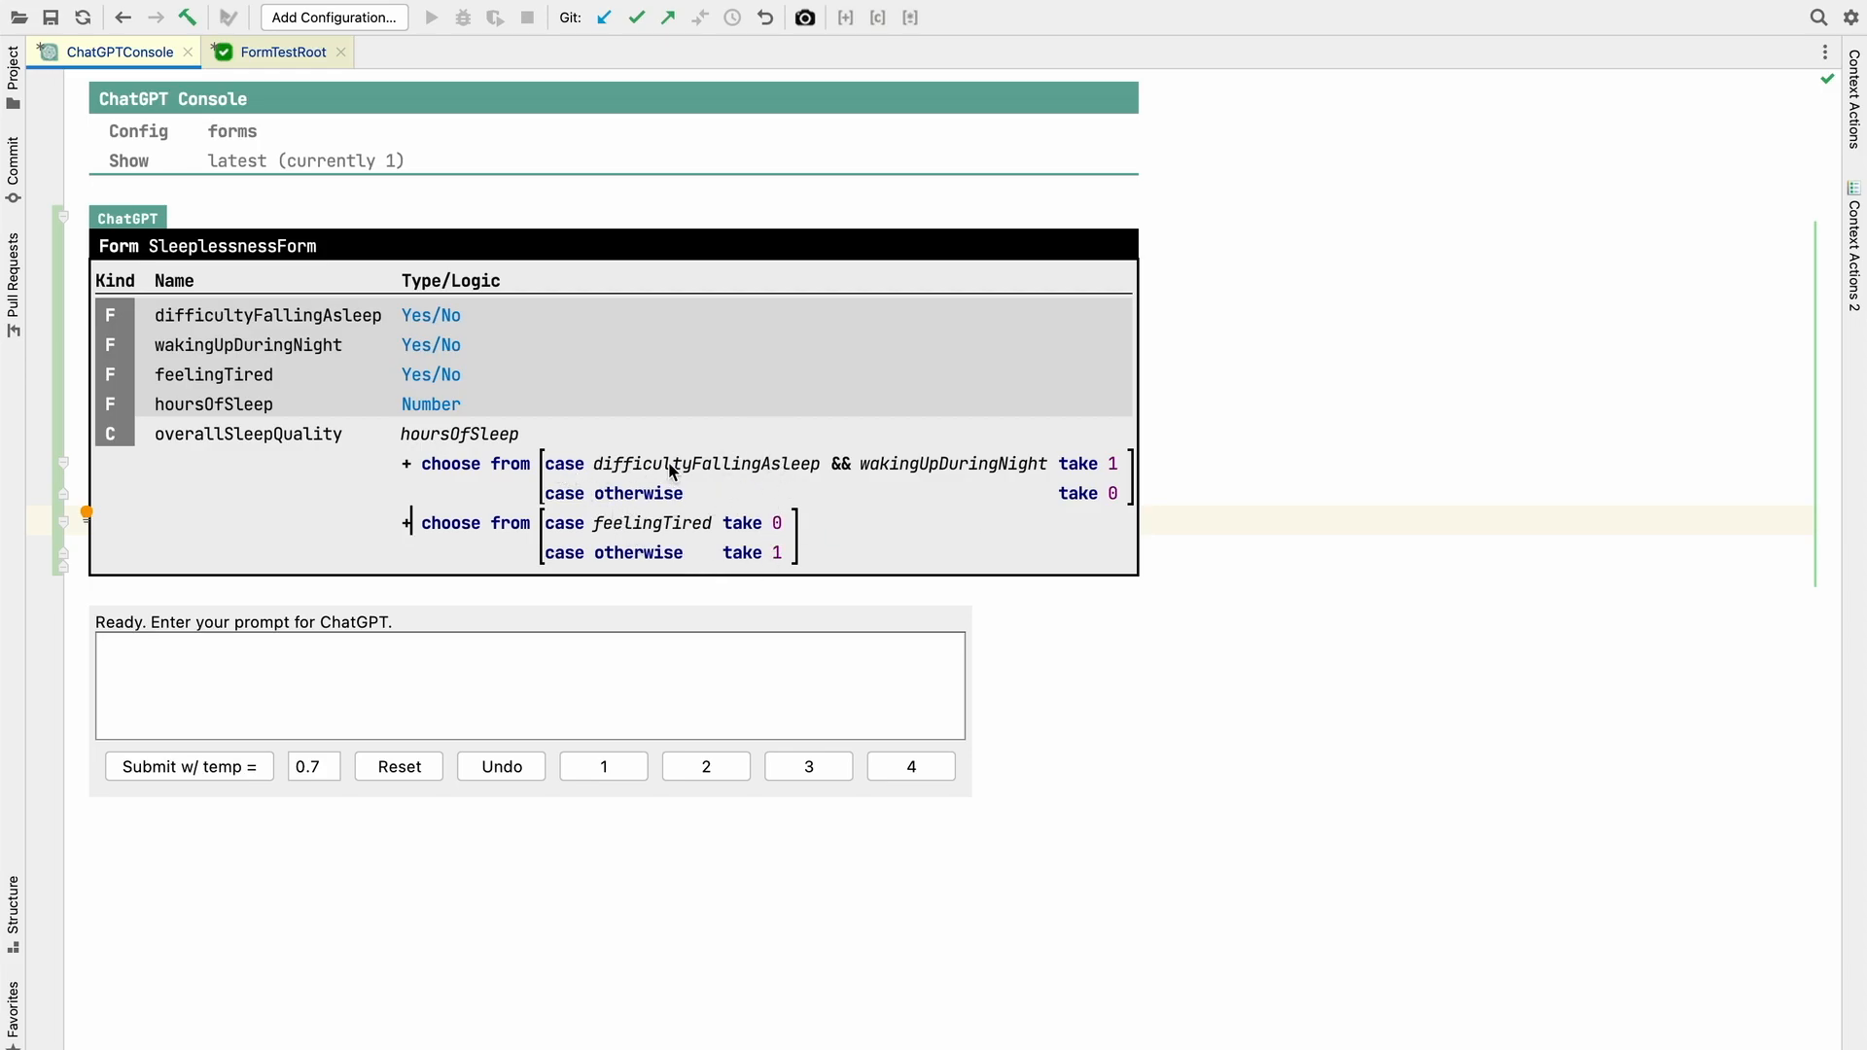
mouse_move(994, 465)
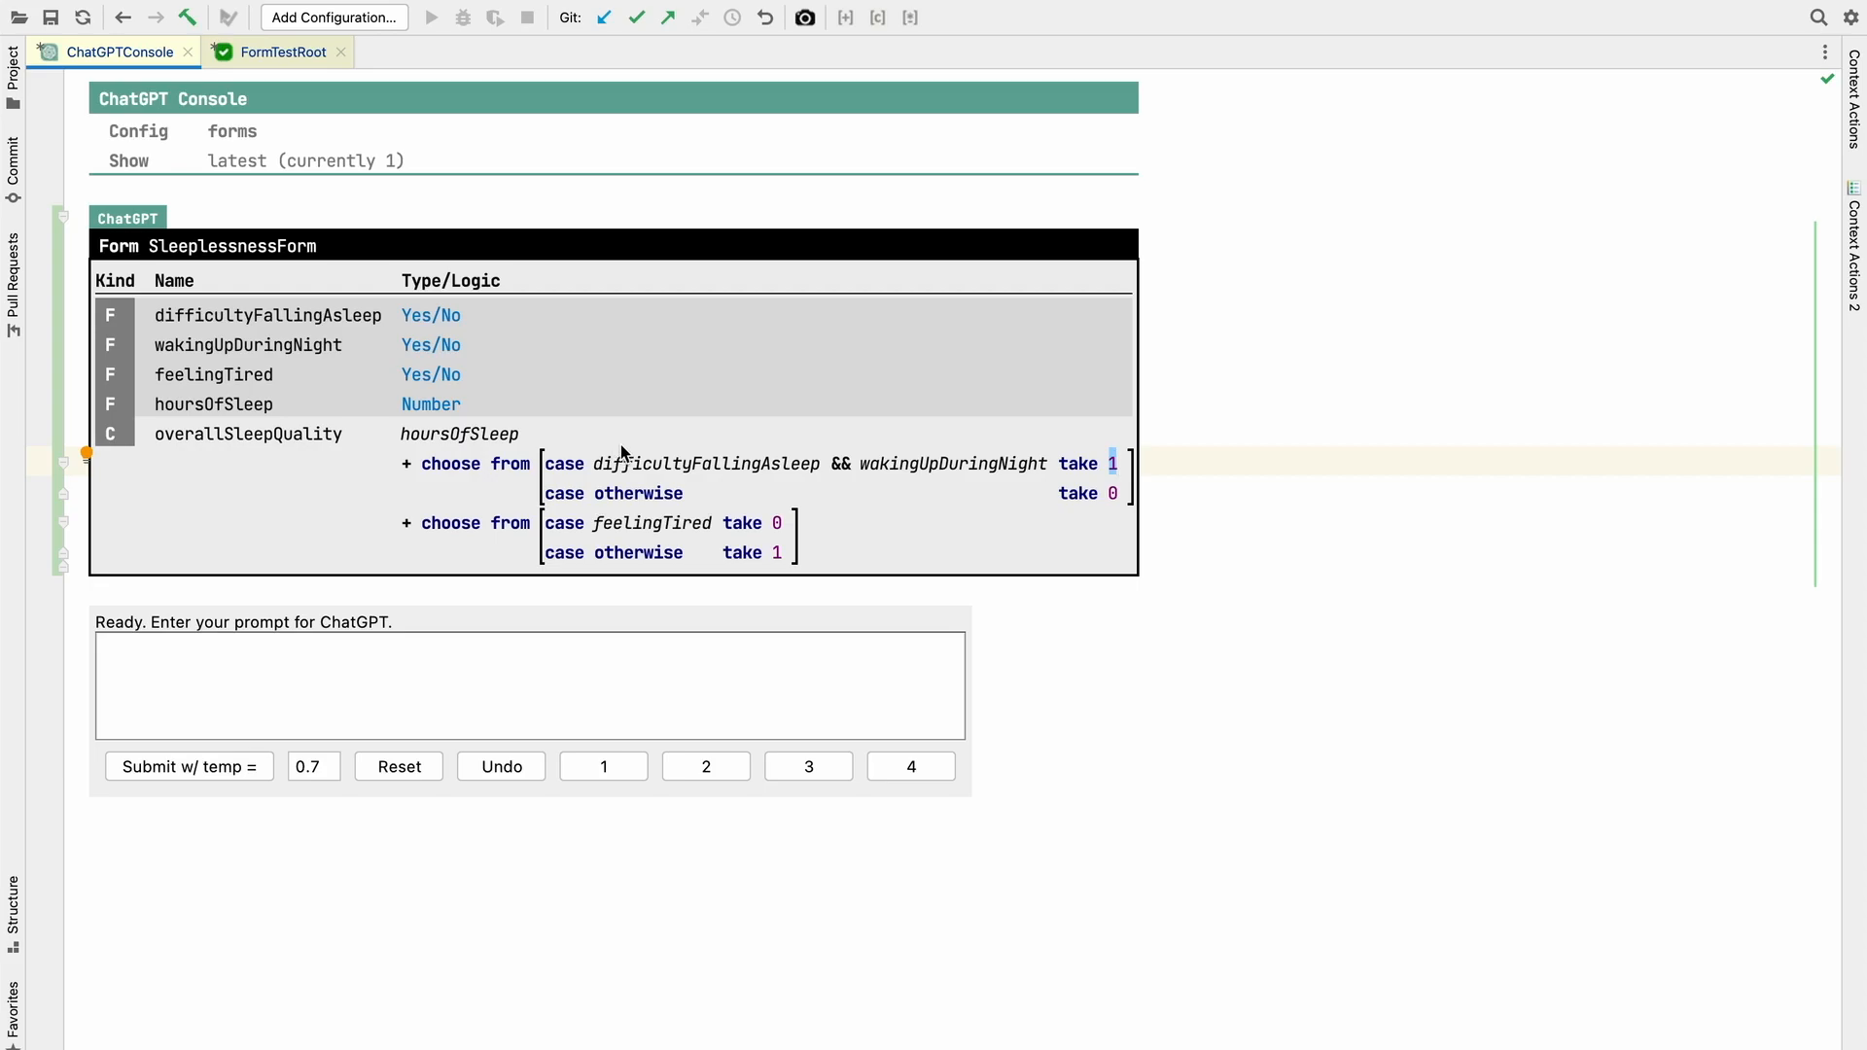
mouse_move(755, 562)
text(Add field about the expected sleep duration.)
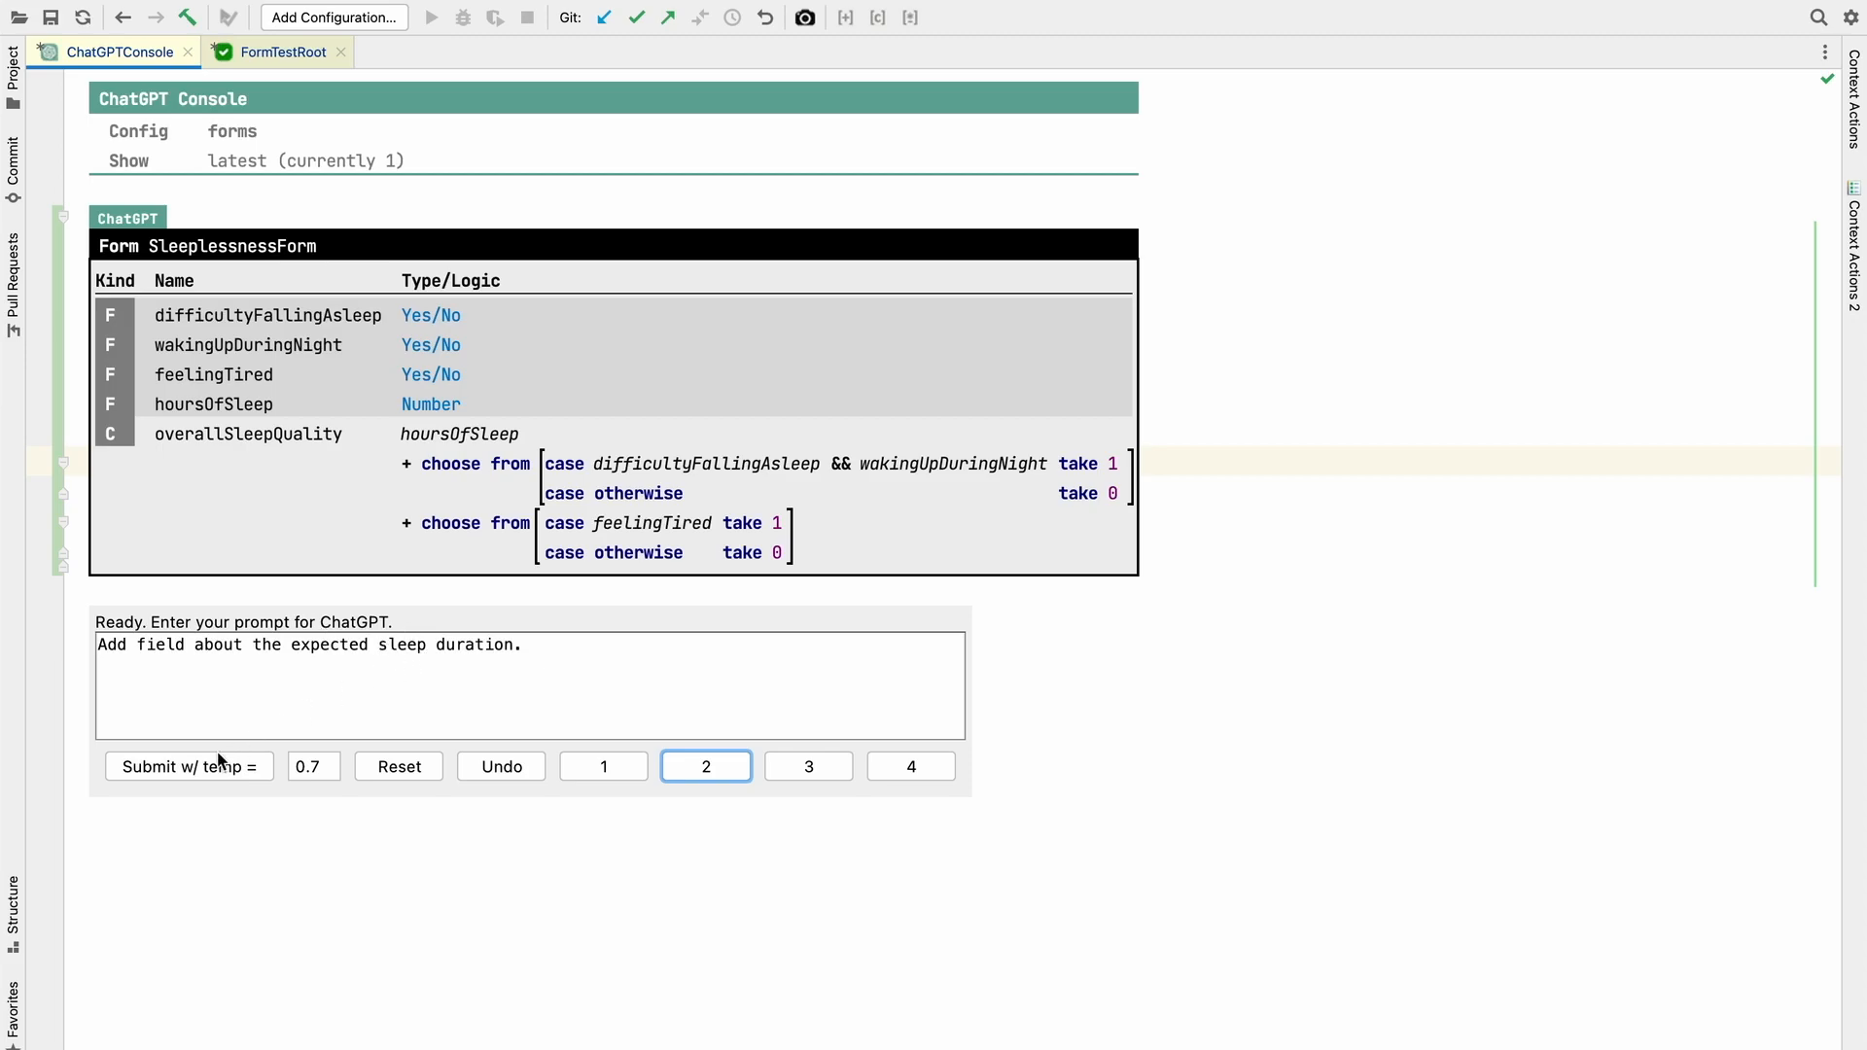
- Submit the prompt so ChatGPT adds an expectedSleepDuration number field to SleeplessnessForm
click(189, 766)
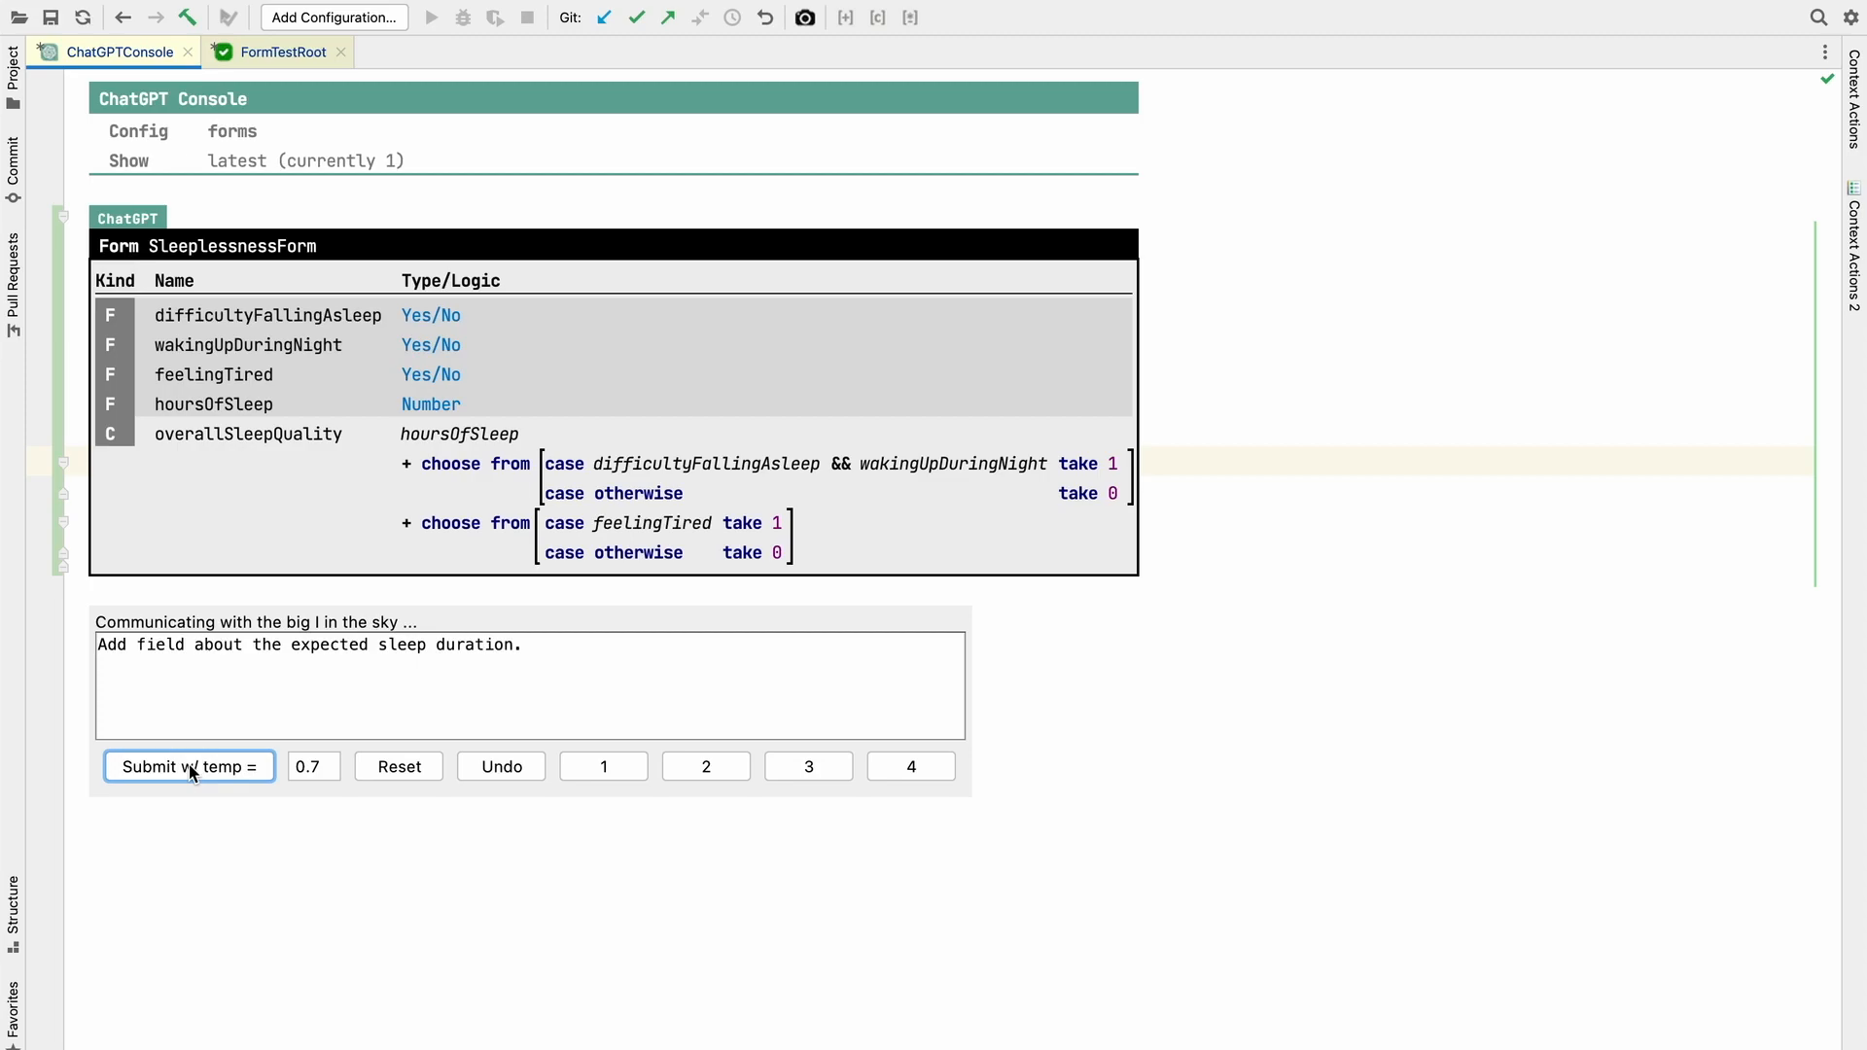
click(191, 767)
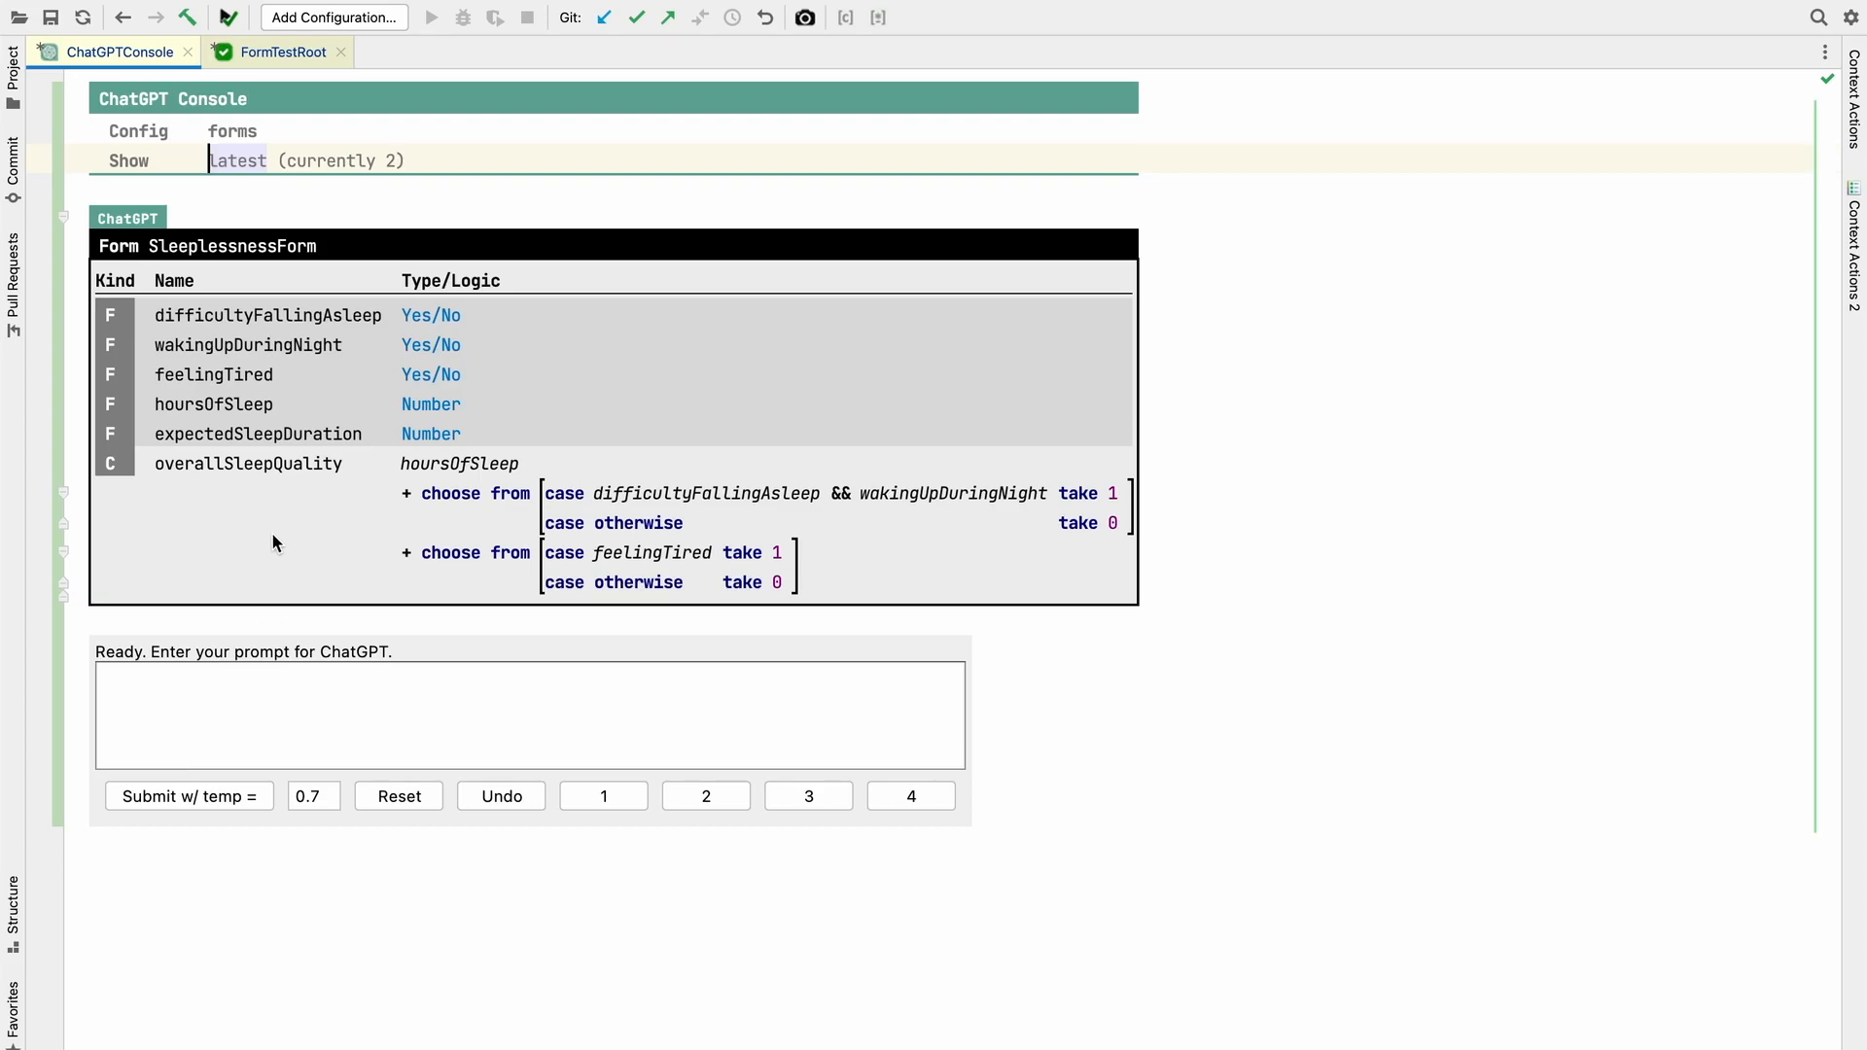
mouse_move(424, 434)
text(Add a calculation sleepRatio that divides the hoursOfSleep by the expectedSleepDuration, multiplied by 100 to get to percent. Add another calculation  that returns true if the sleepRatio is below 60)
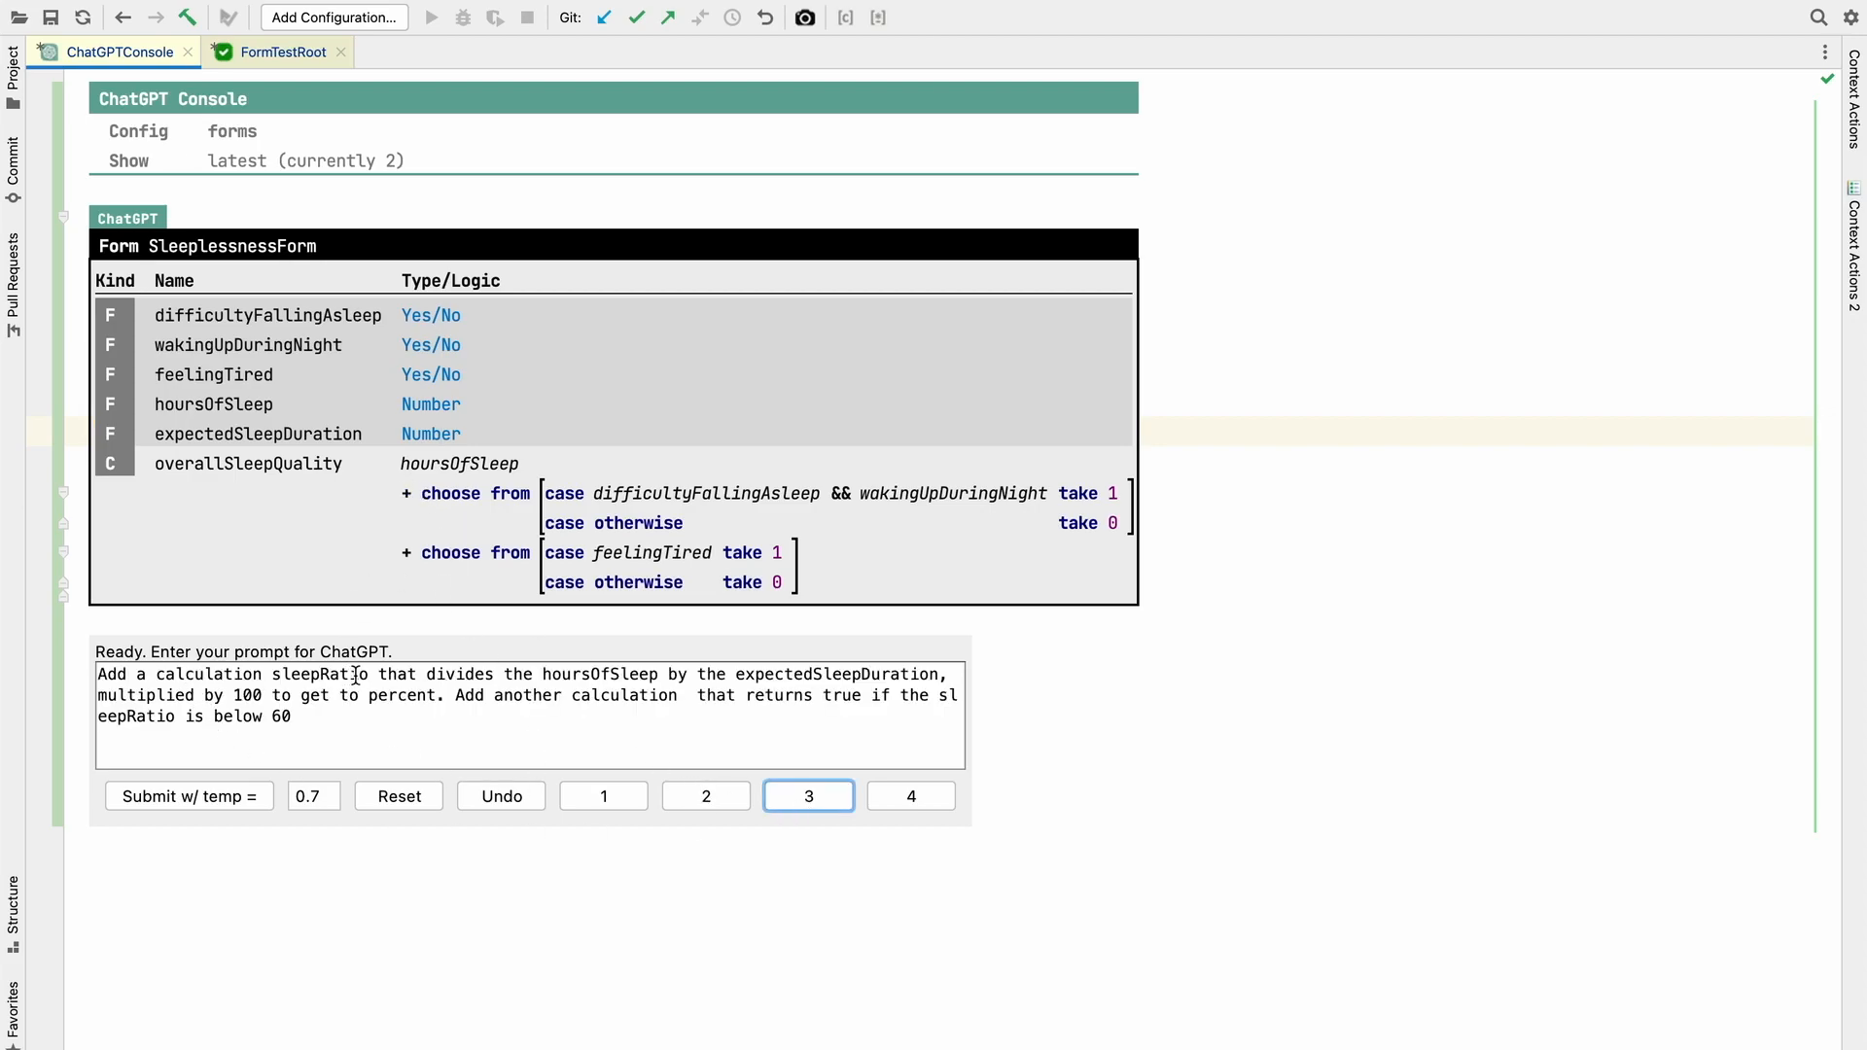
mouse_move(797, 694)
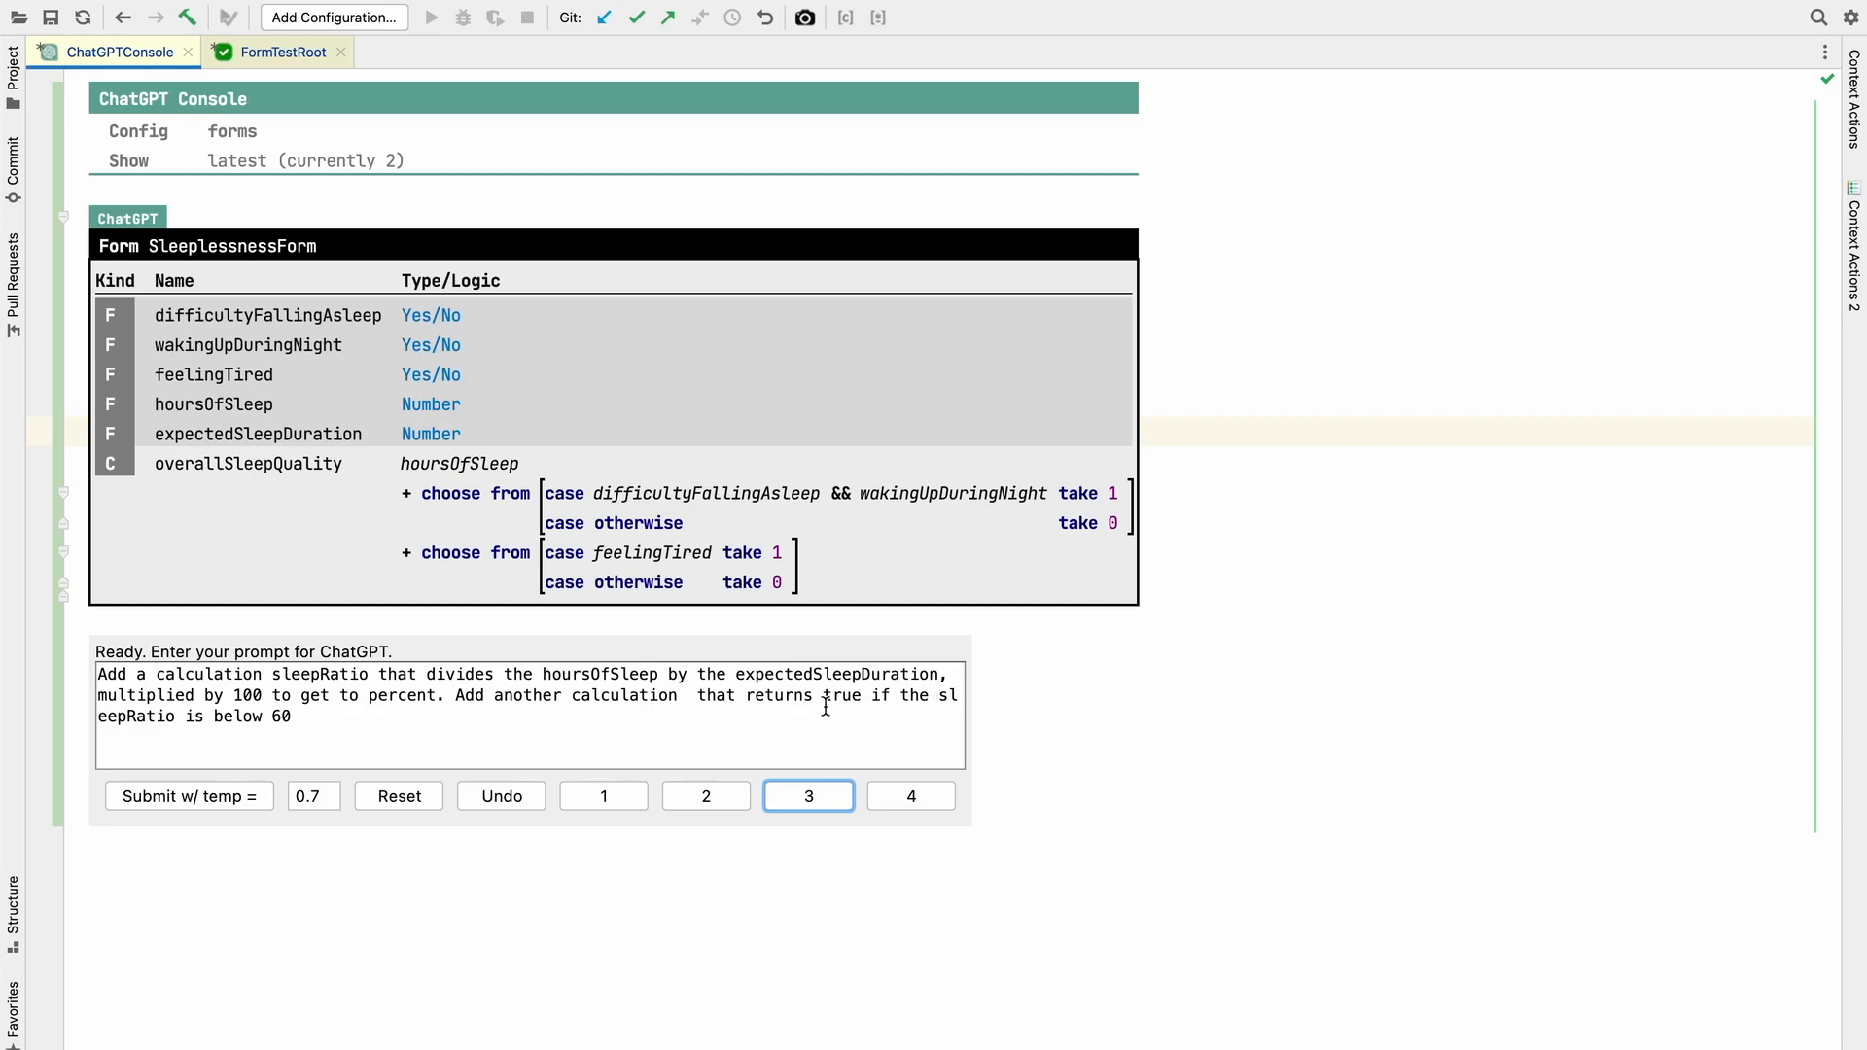
mouse_move(125, 807)
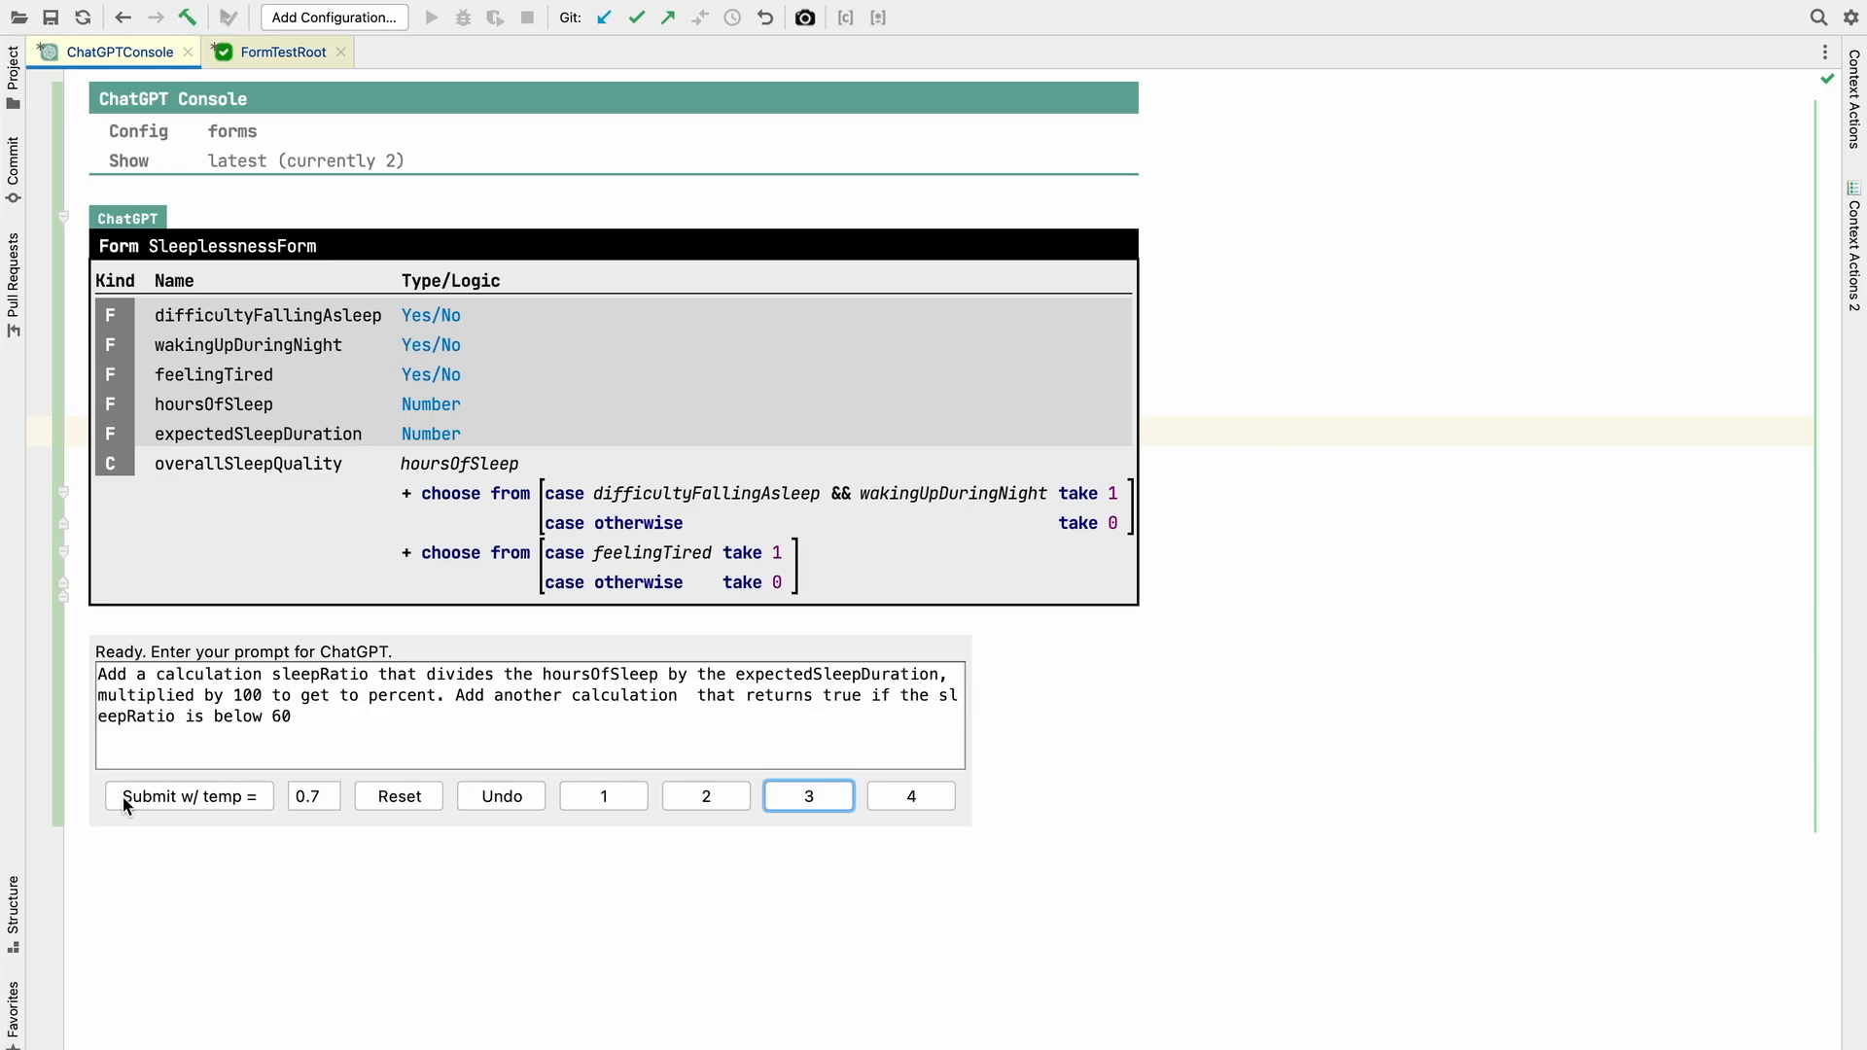
- Submit the sleepRatio prompt, then rename the below-60 check to hasProblemsSleepingEnough and reorder the sleepRatio expression
click(189, 797)
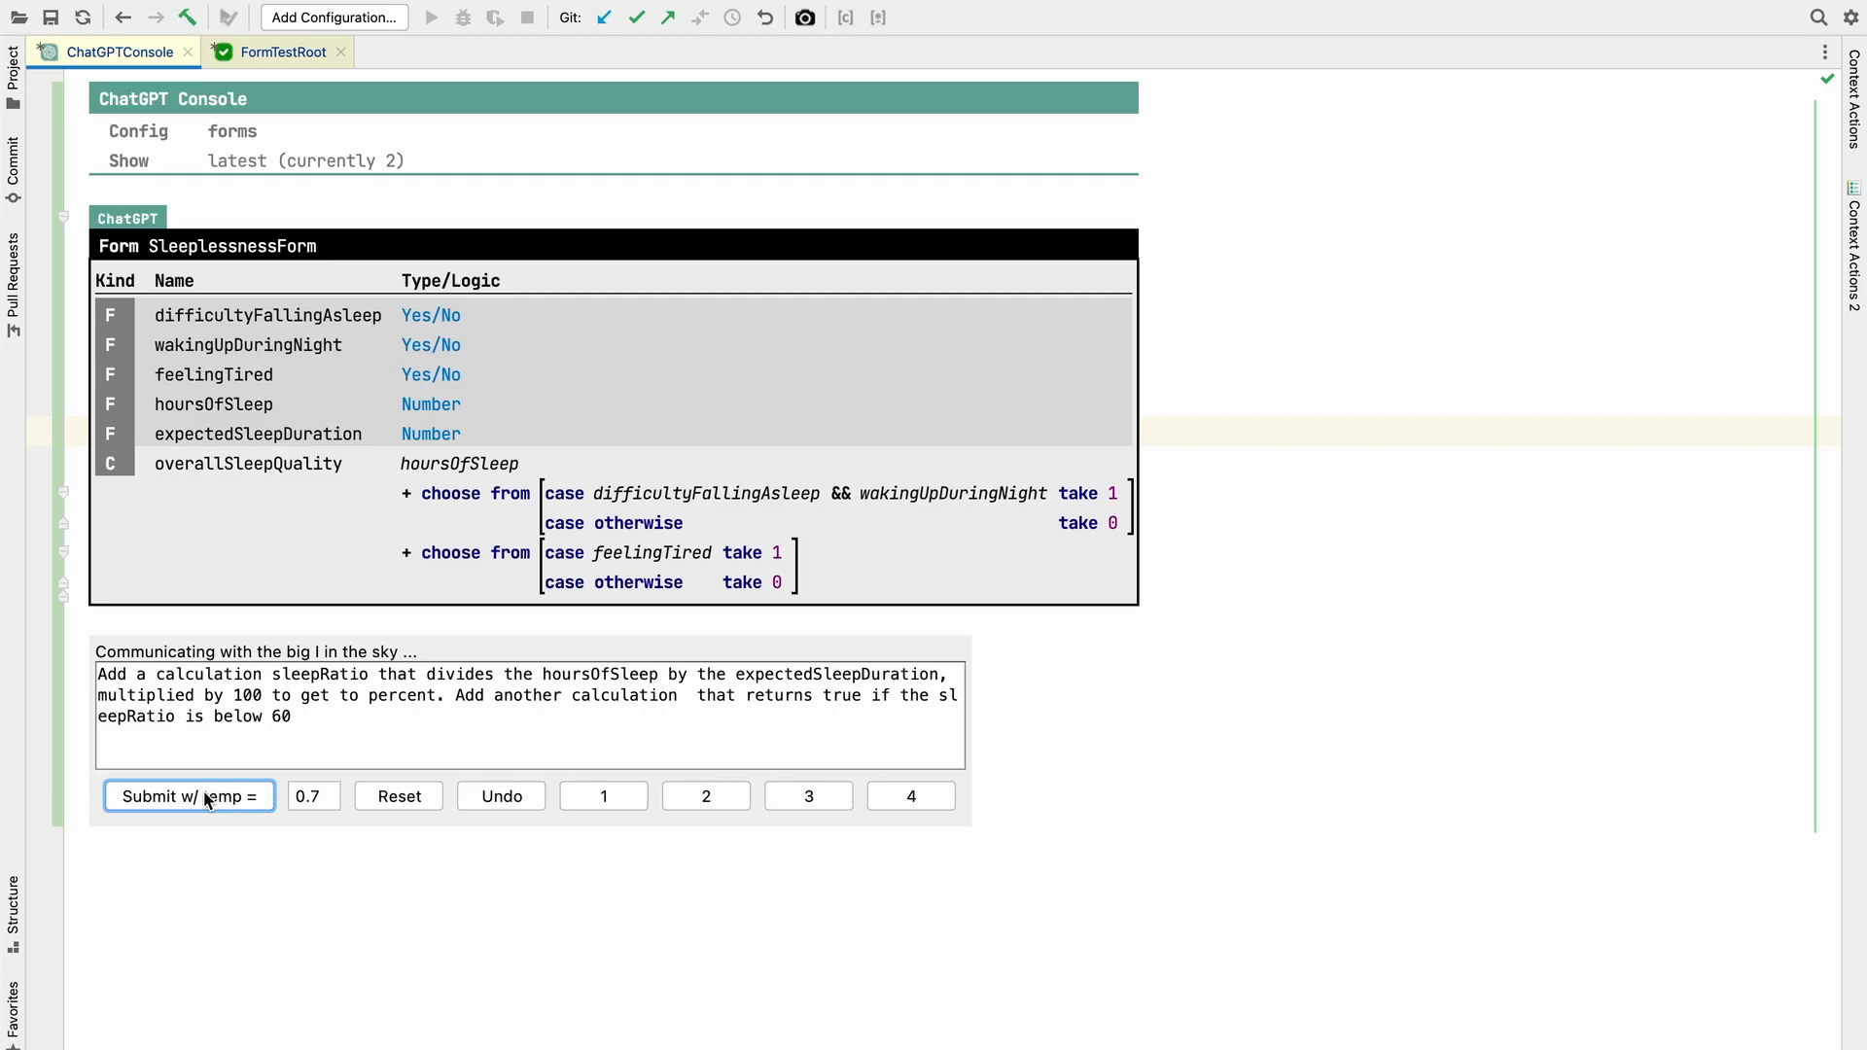
click(190, 798)
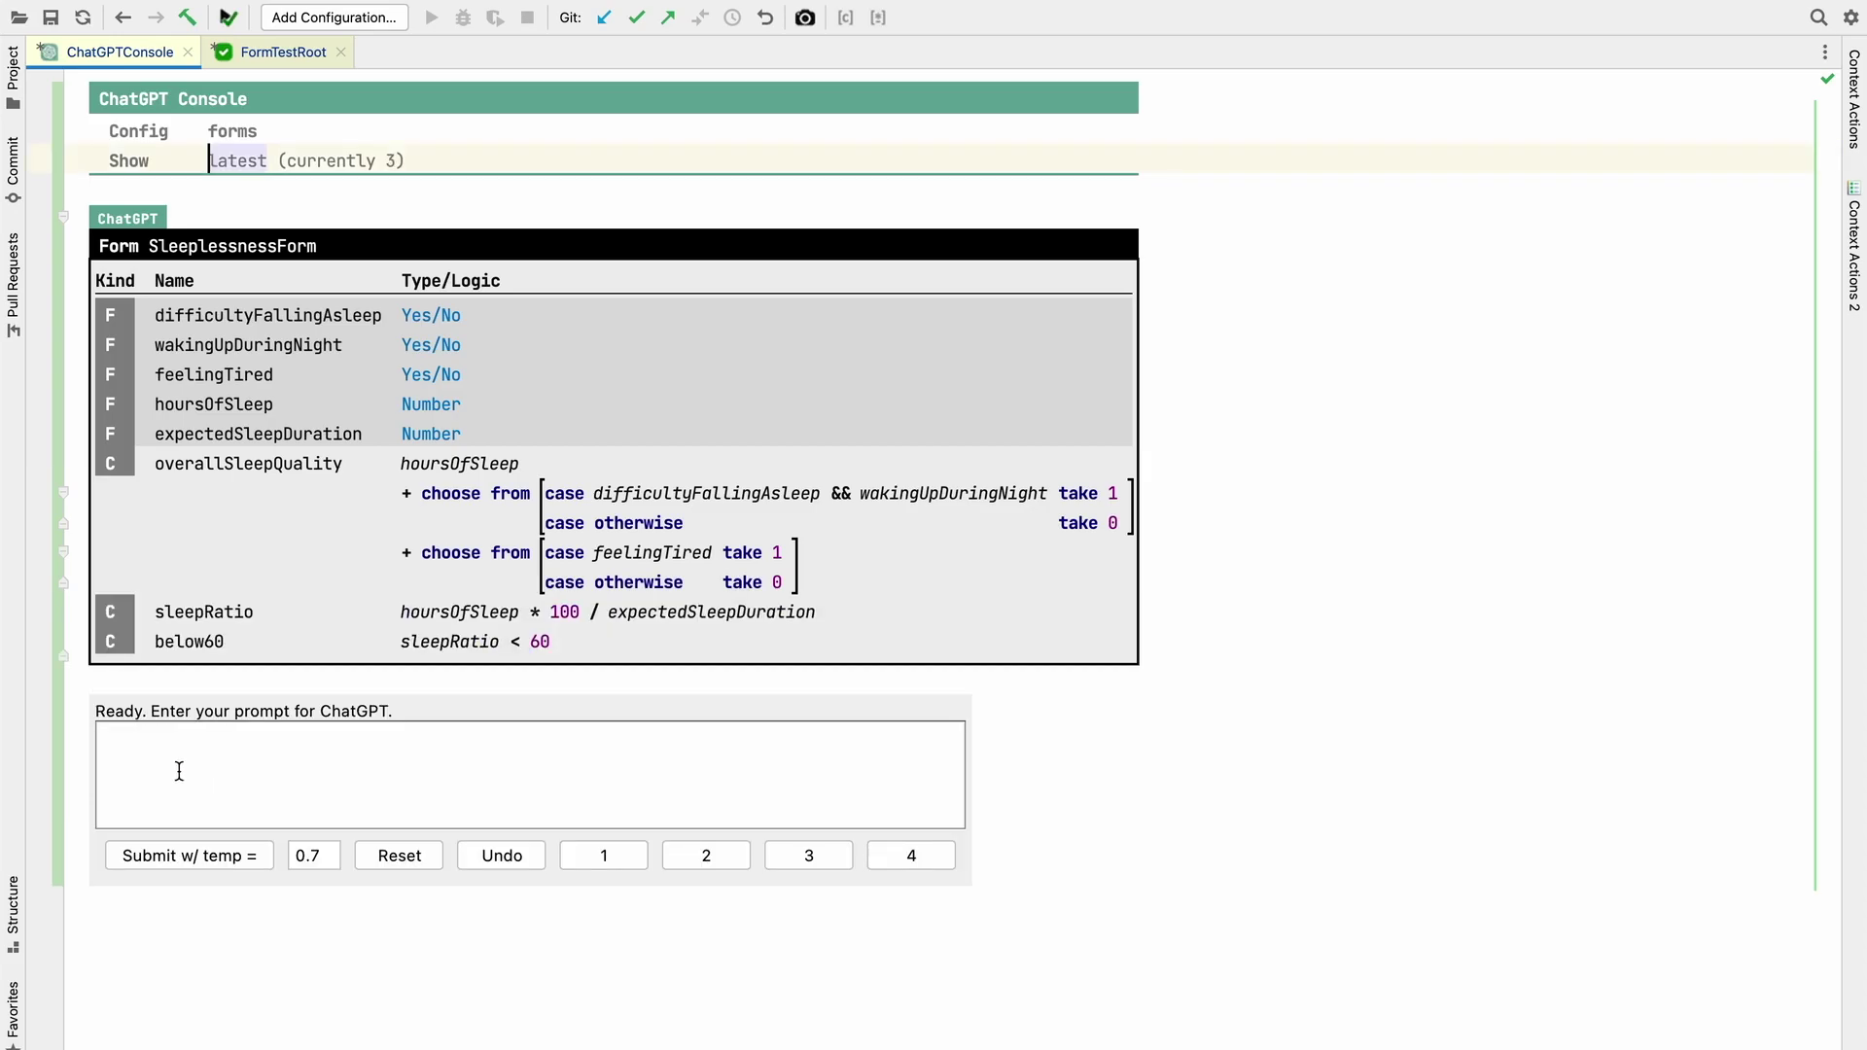
mouse_move(436, 620)
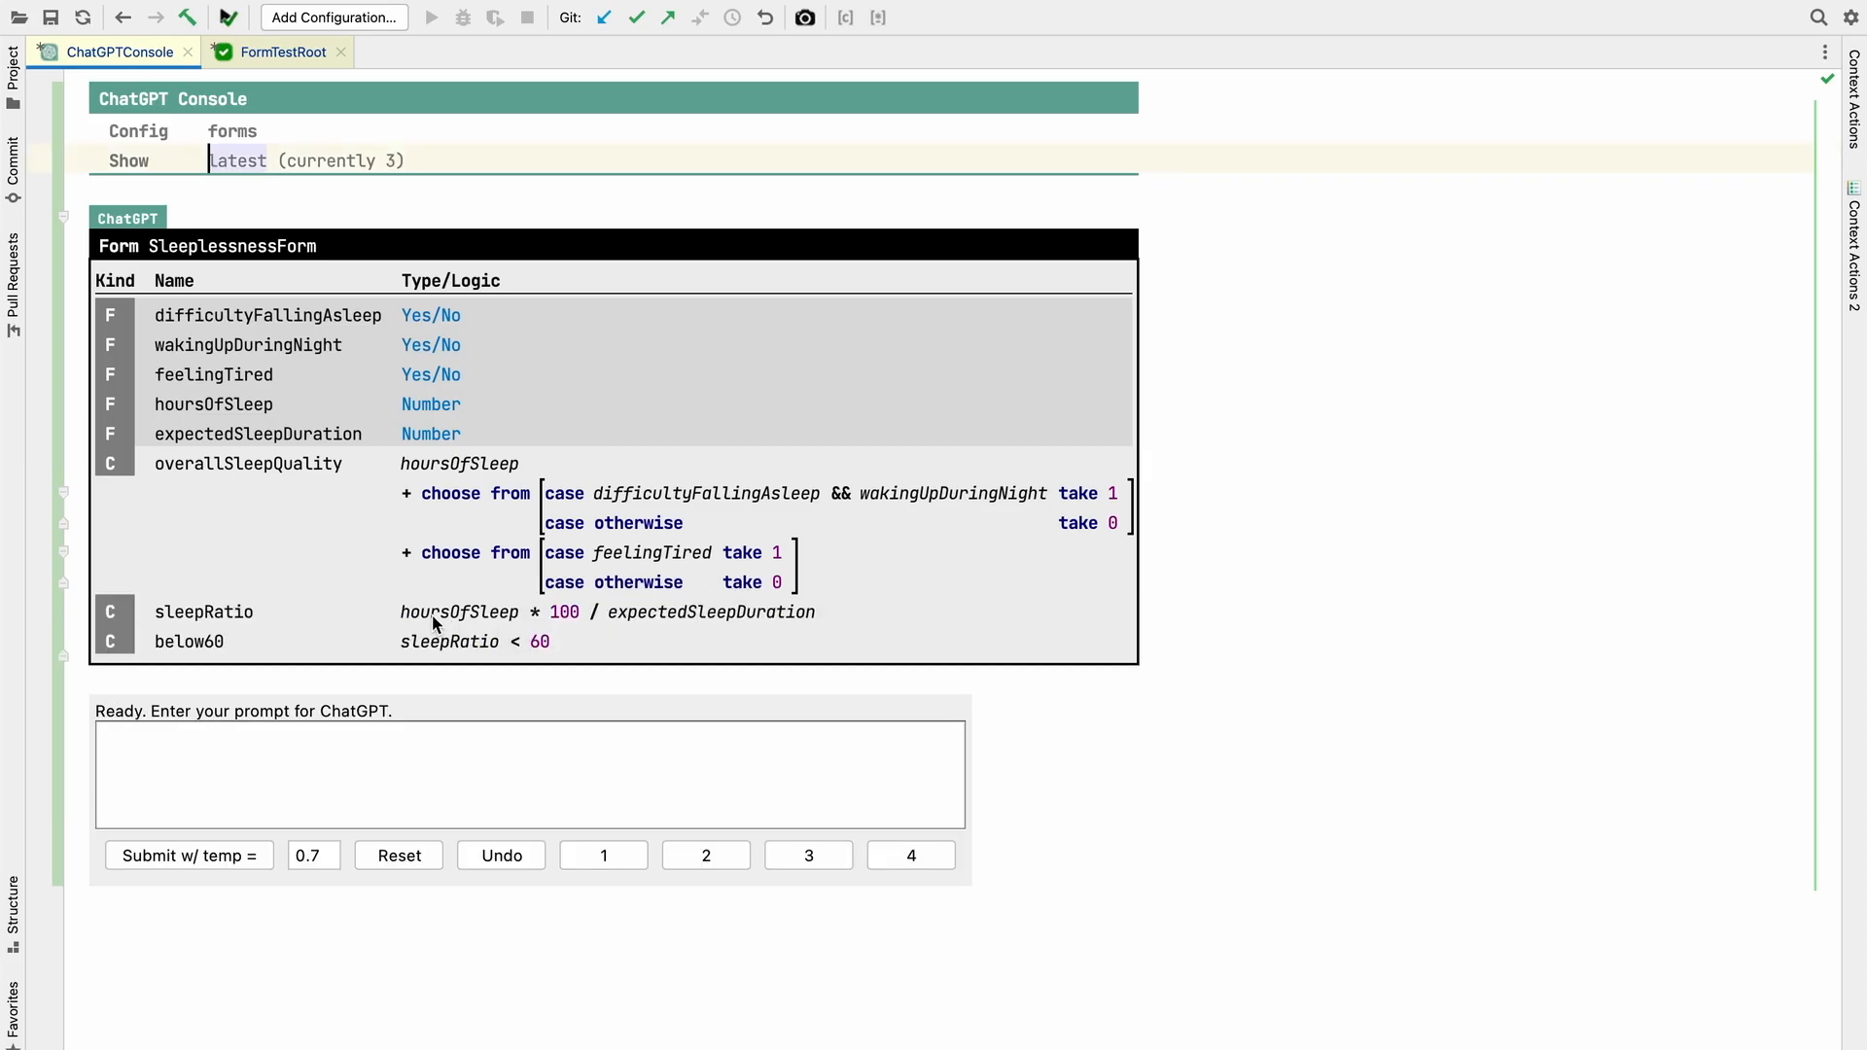
mouse_move(630, 611)
text(hasProblemsS)
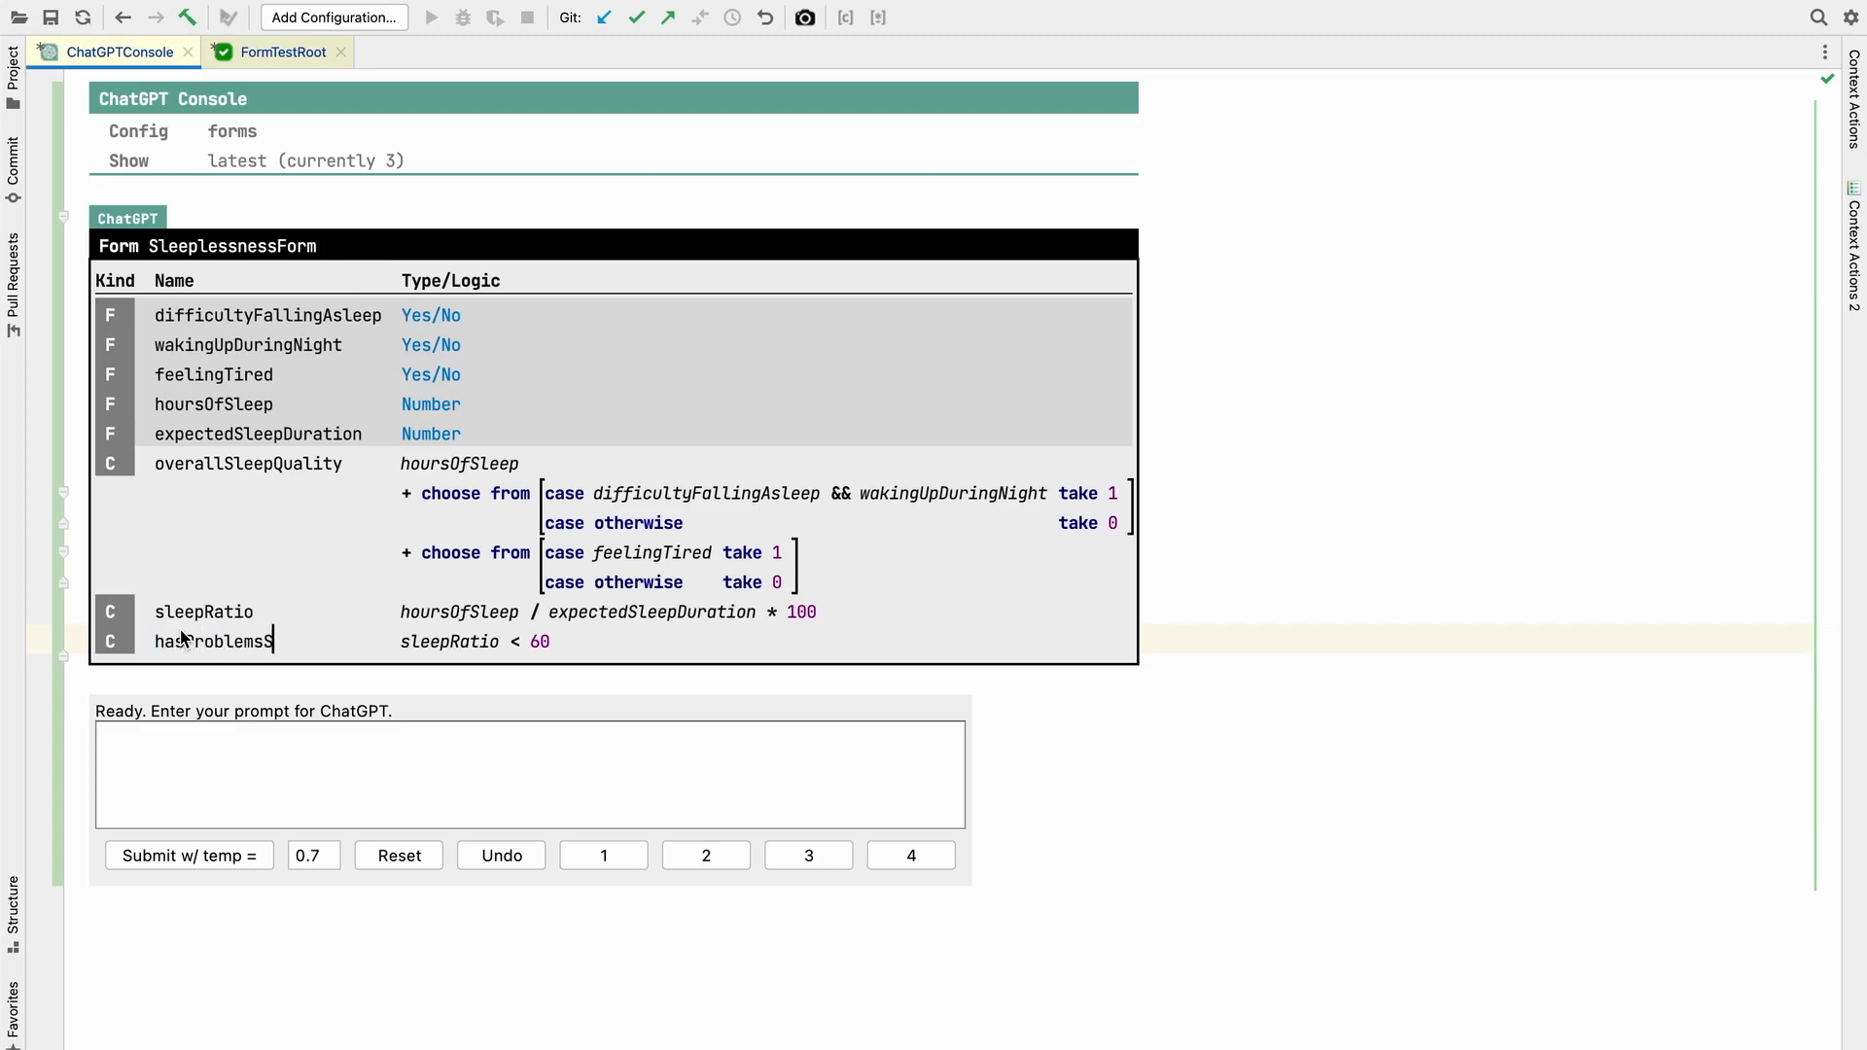
text(leep)
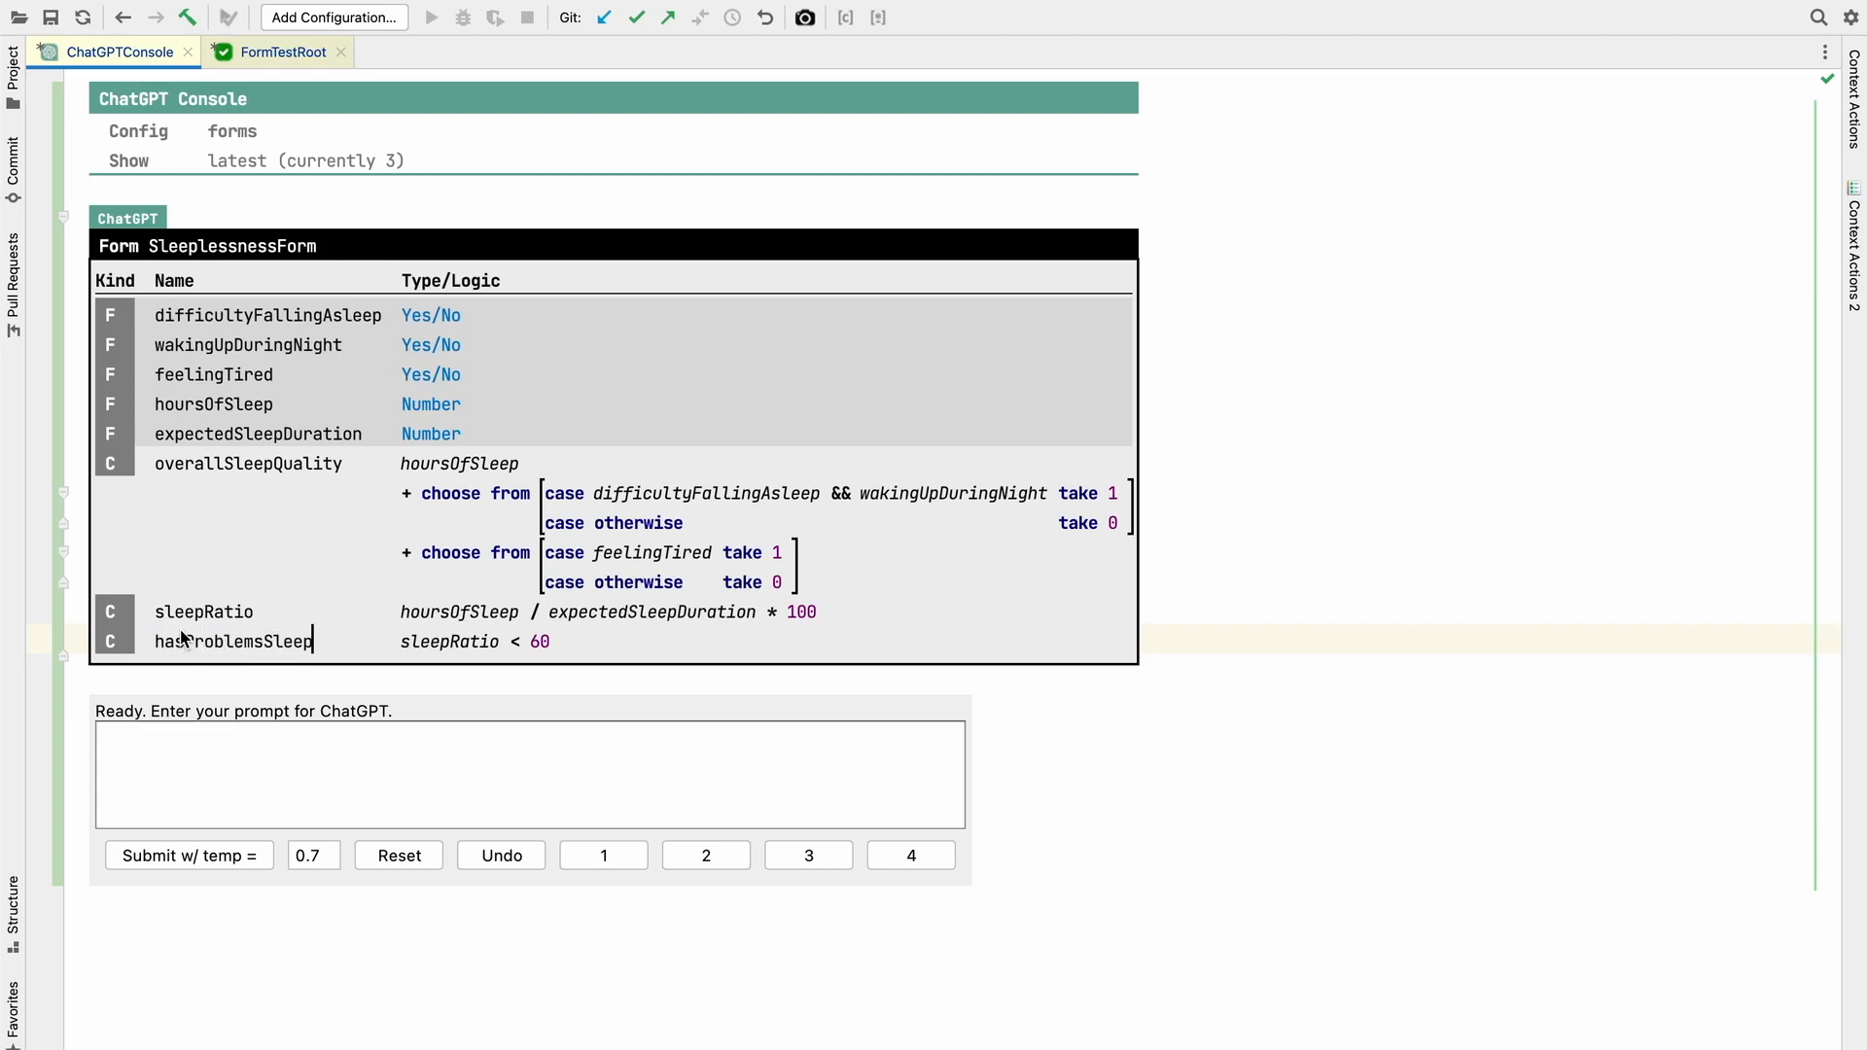
text(ingEnough)
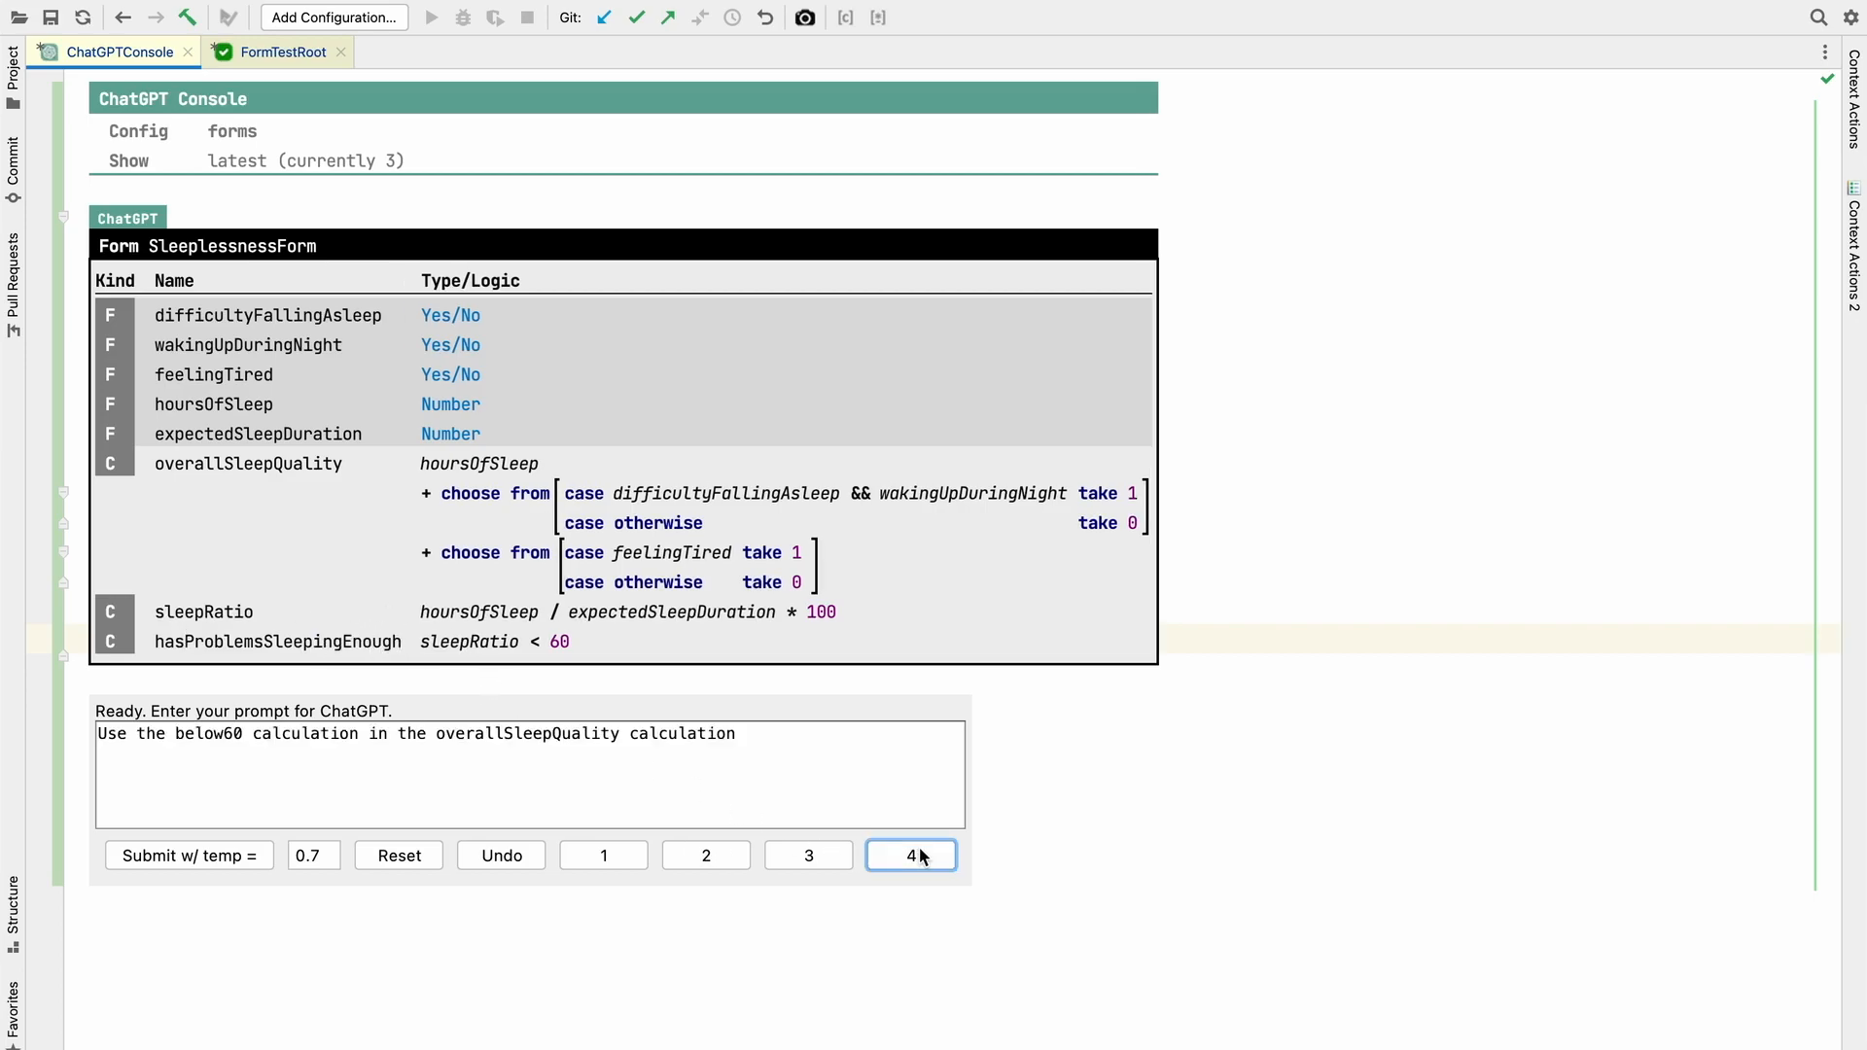
- Submit a prompt asking ChatGPT to use hasProblemsSleepingEnough in overallSleepQuality, yielding a fourth form version
double_click(257, 641)
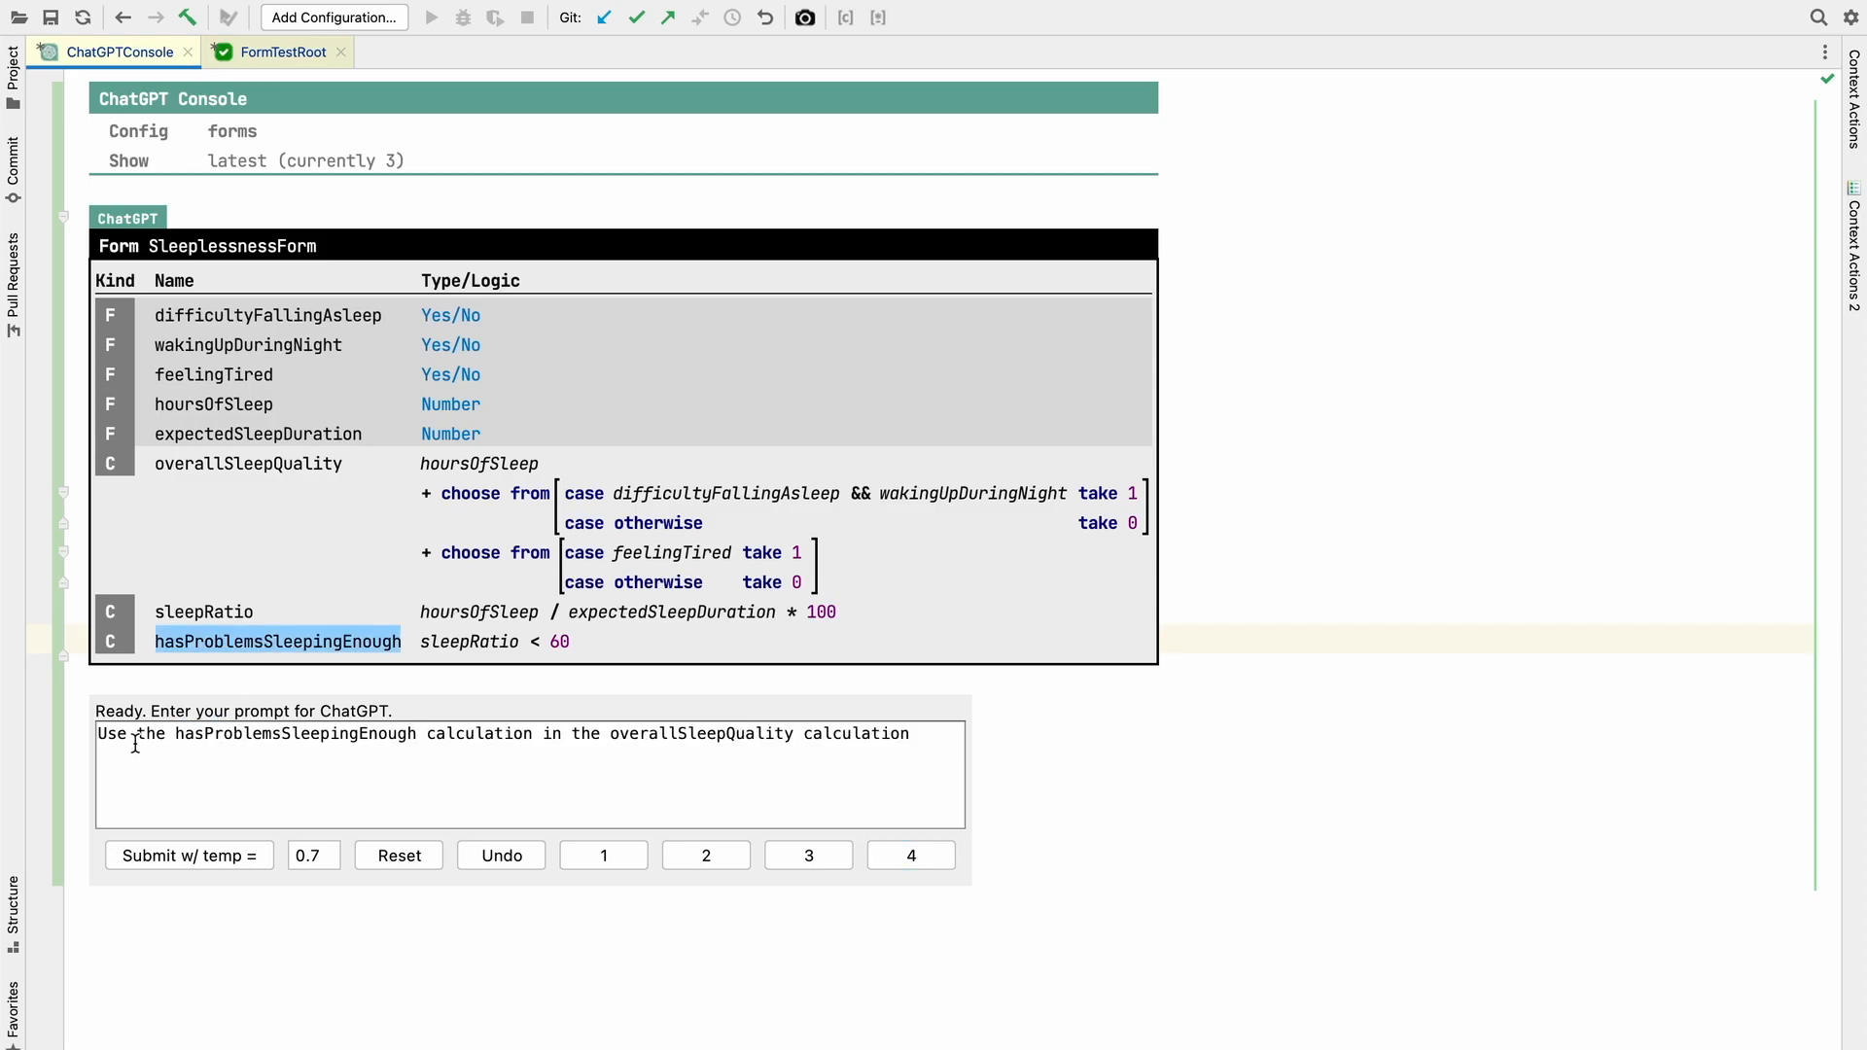
mouse_move(502, 721)
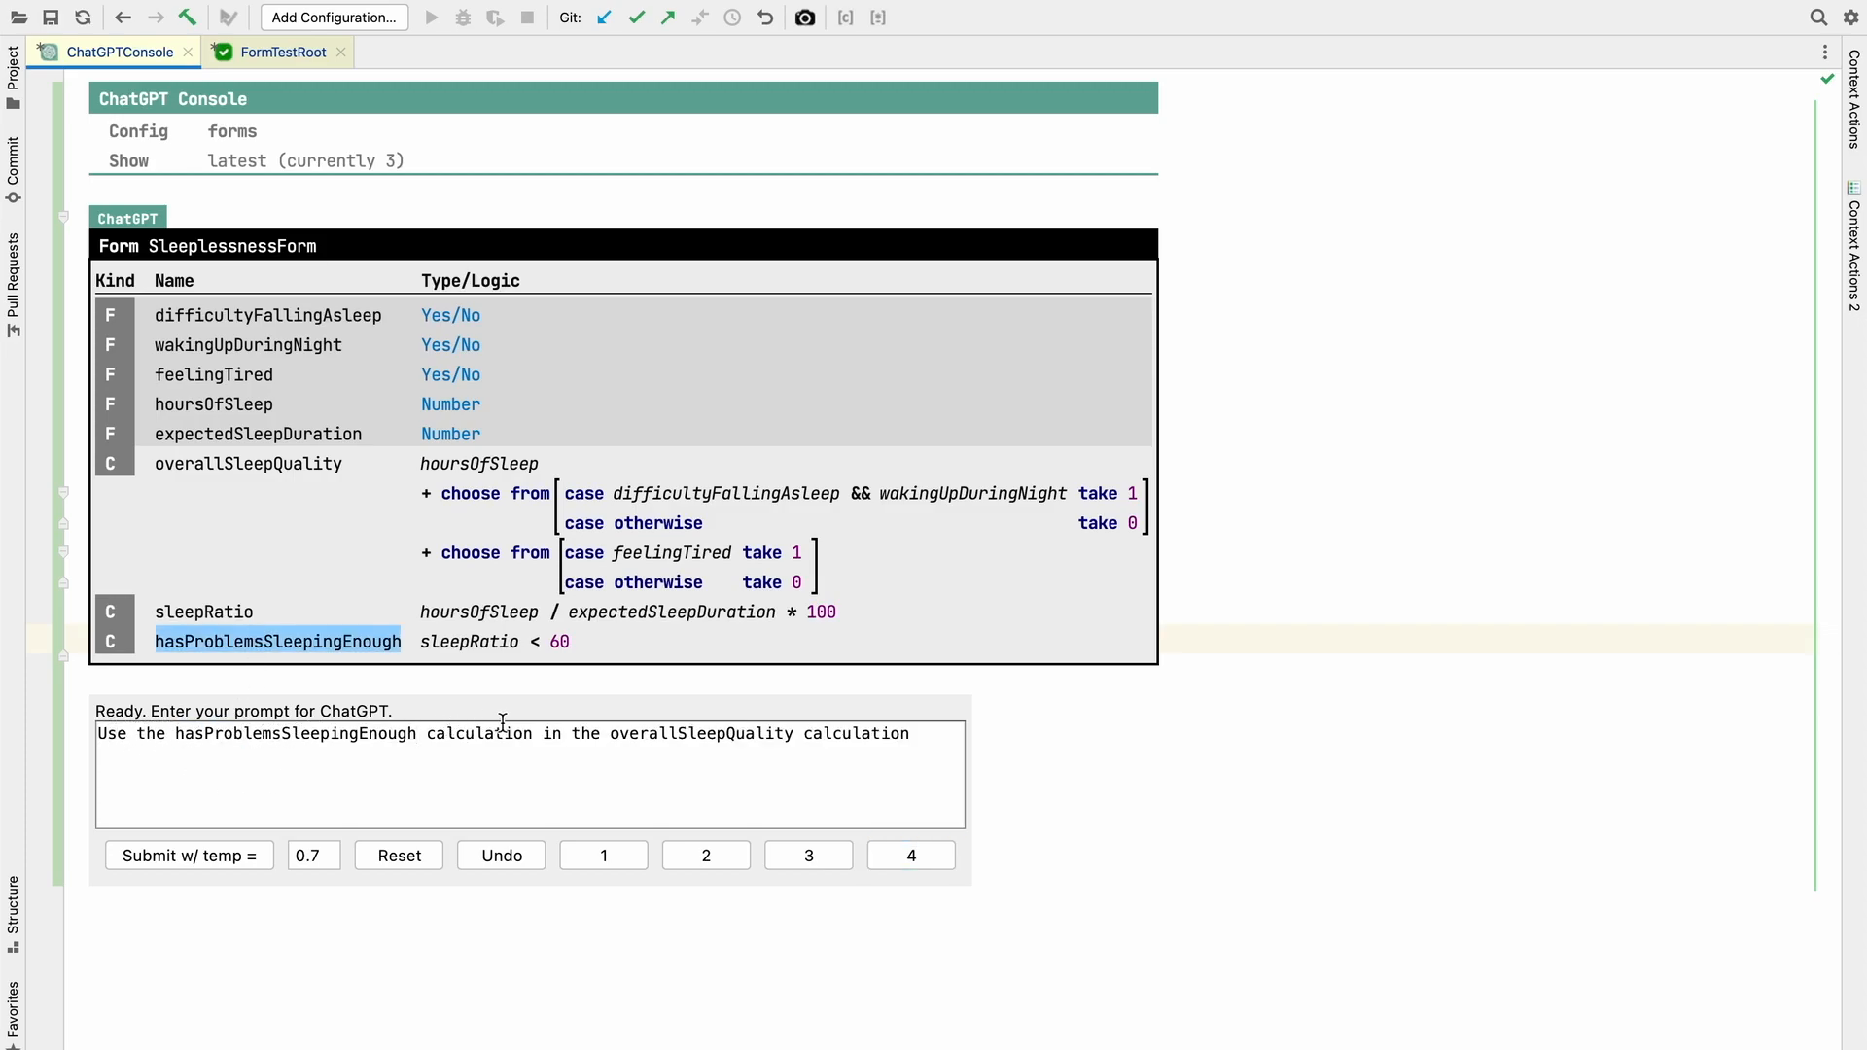
mouse_move(418, 694)
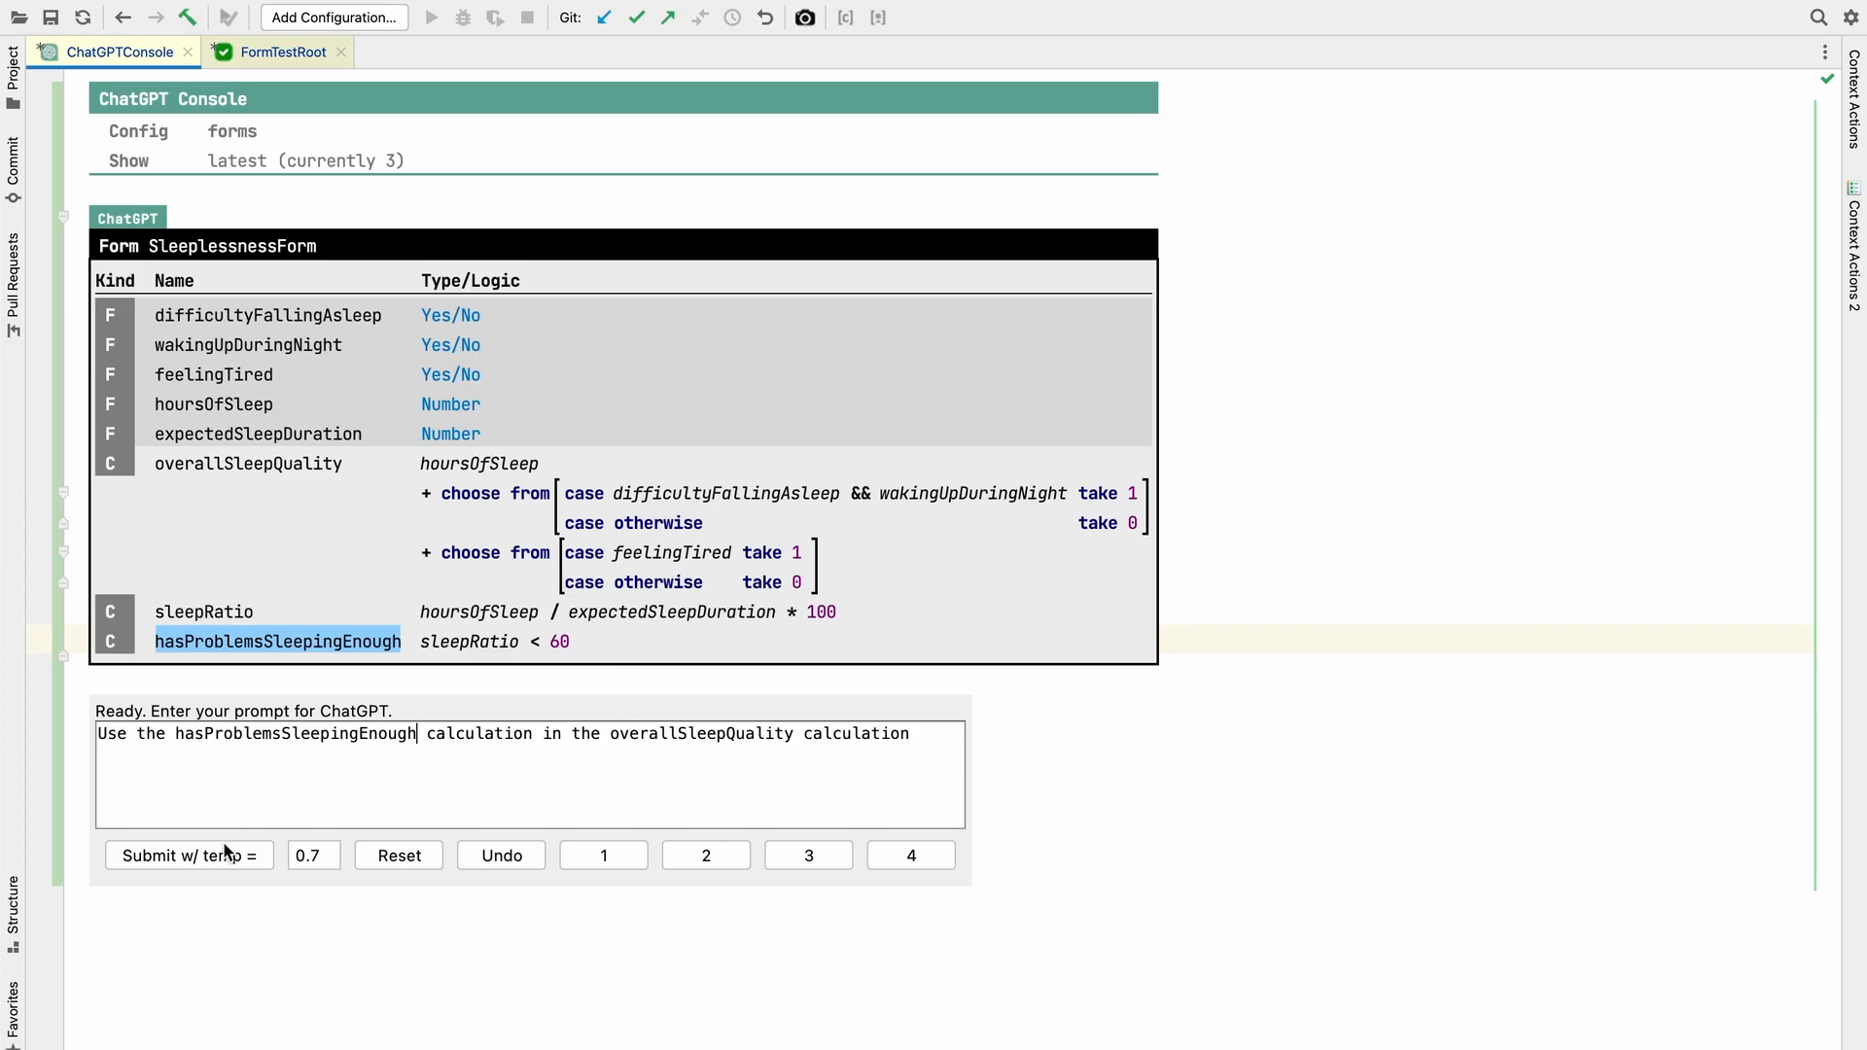
click(191, 856)
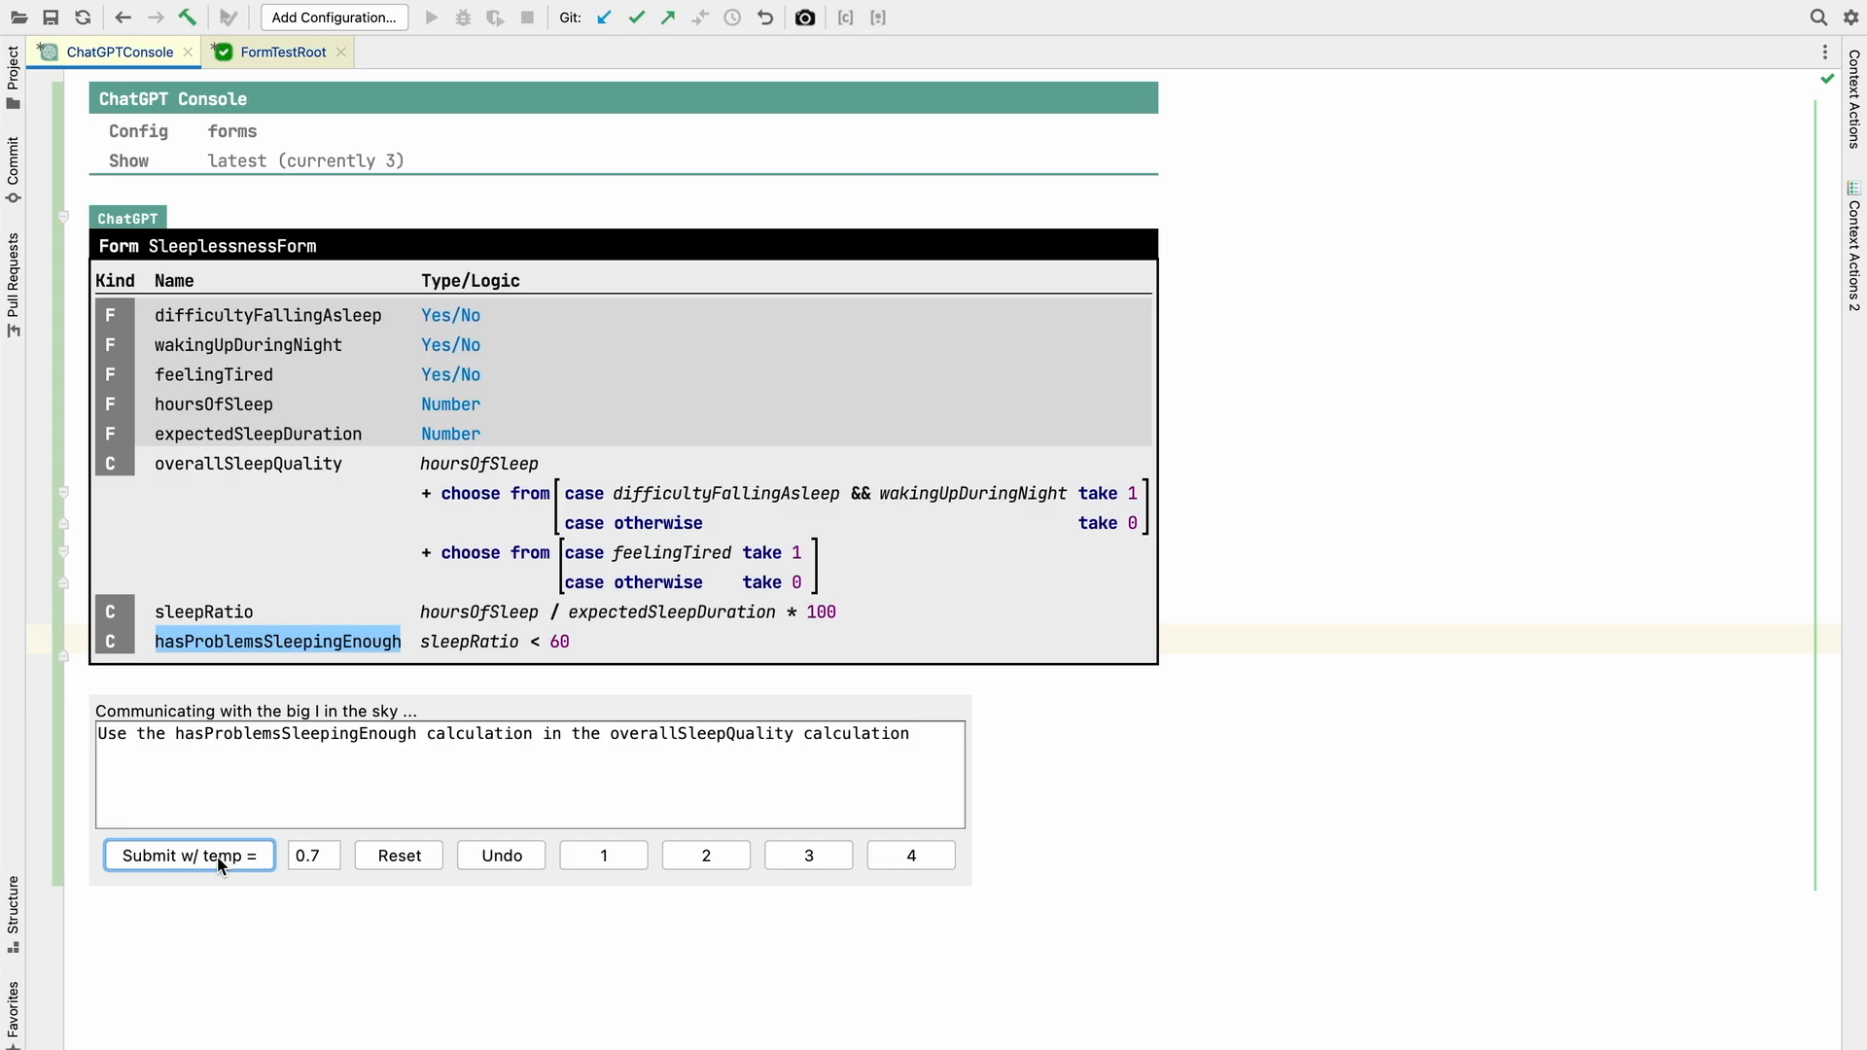
click(191, 856)
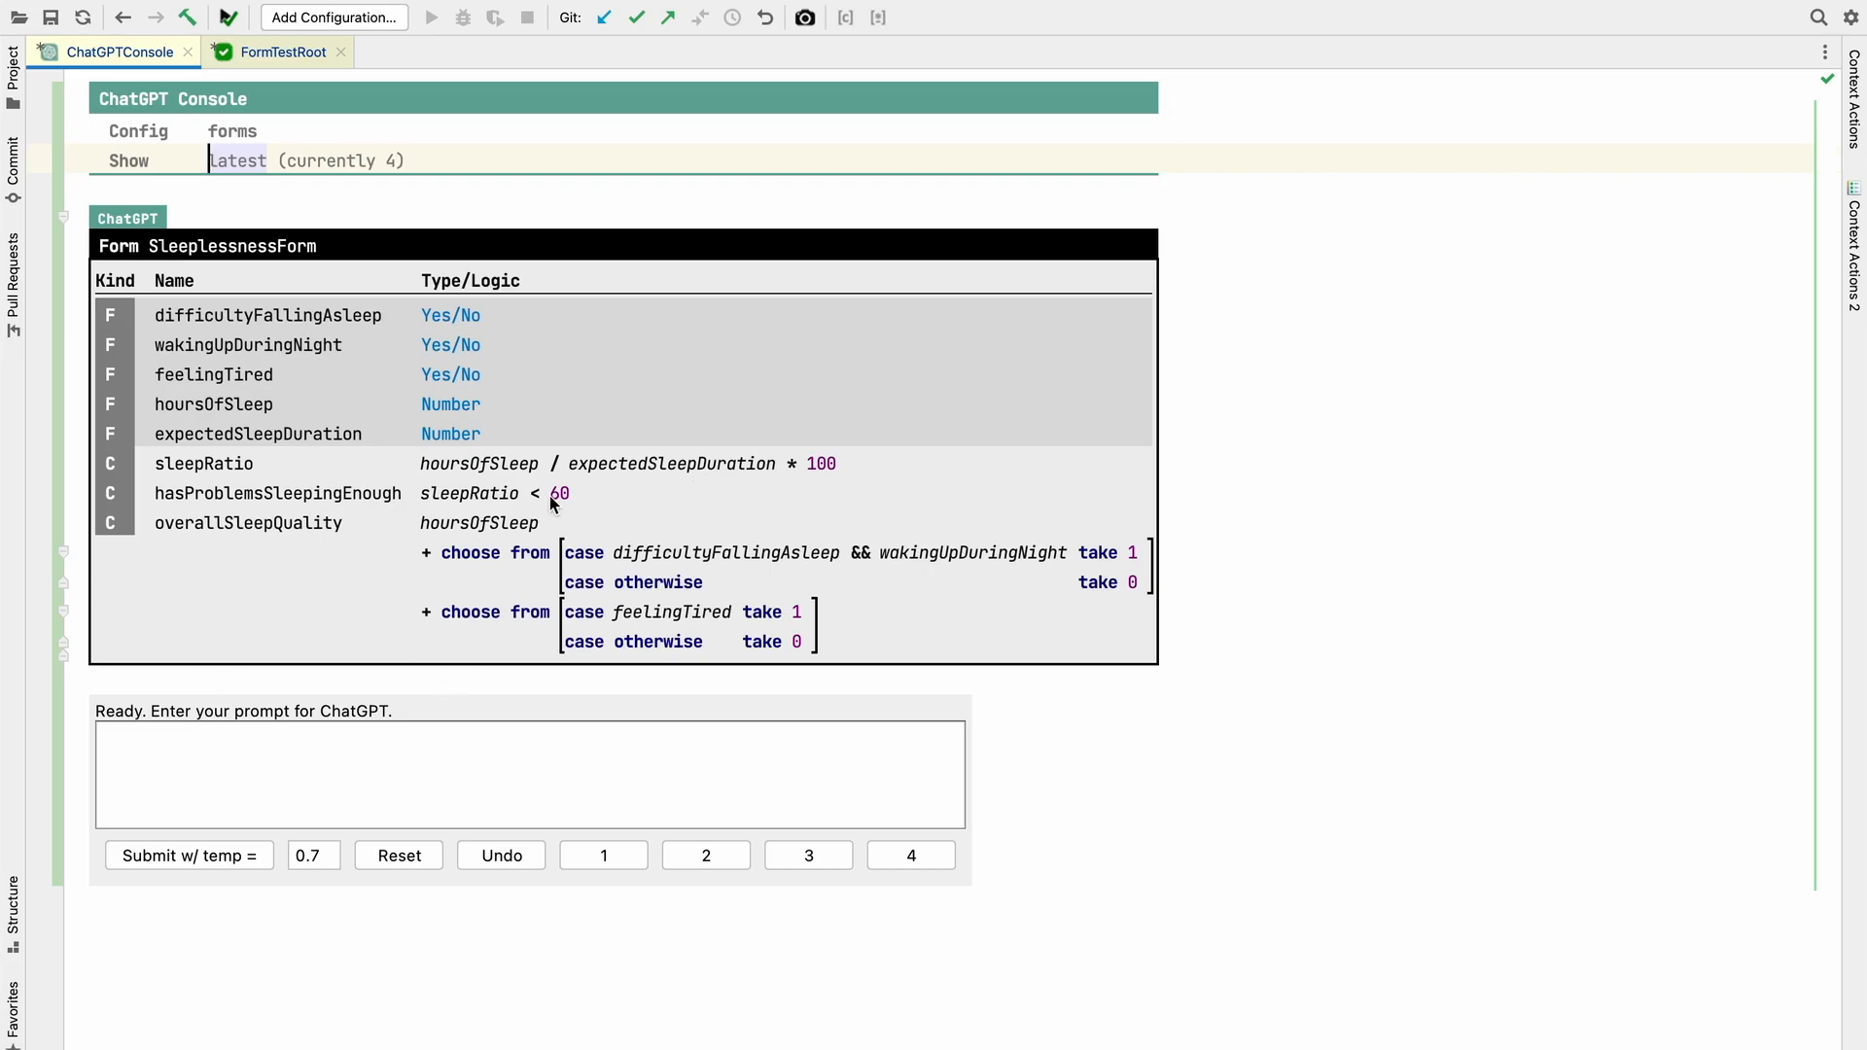
click(435, 523)
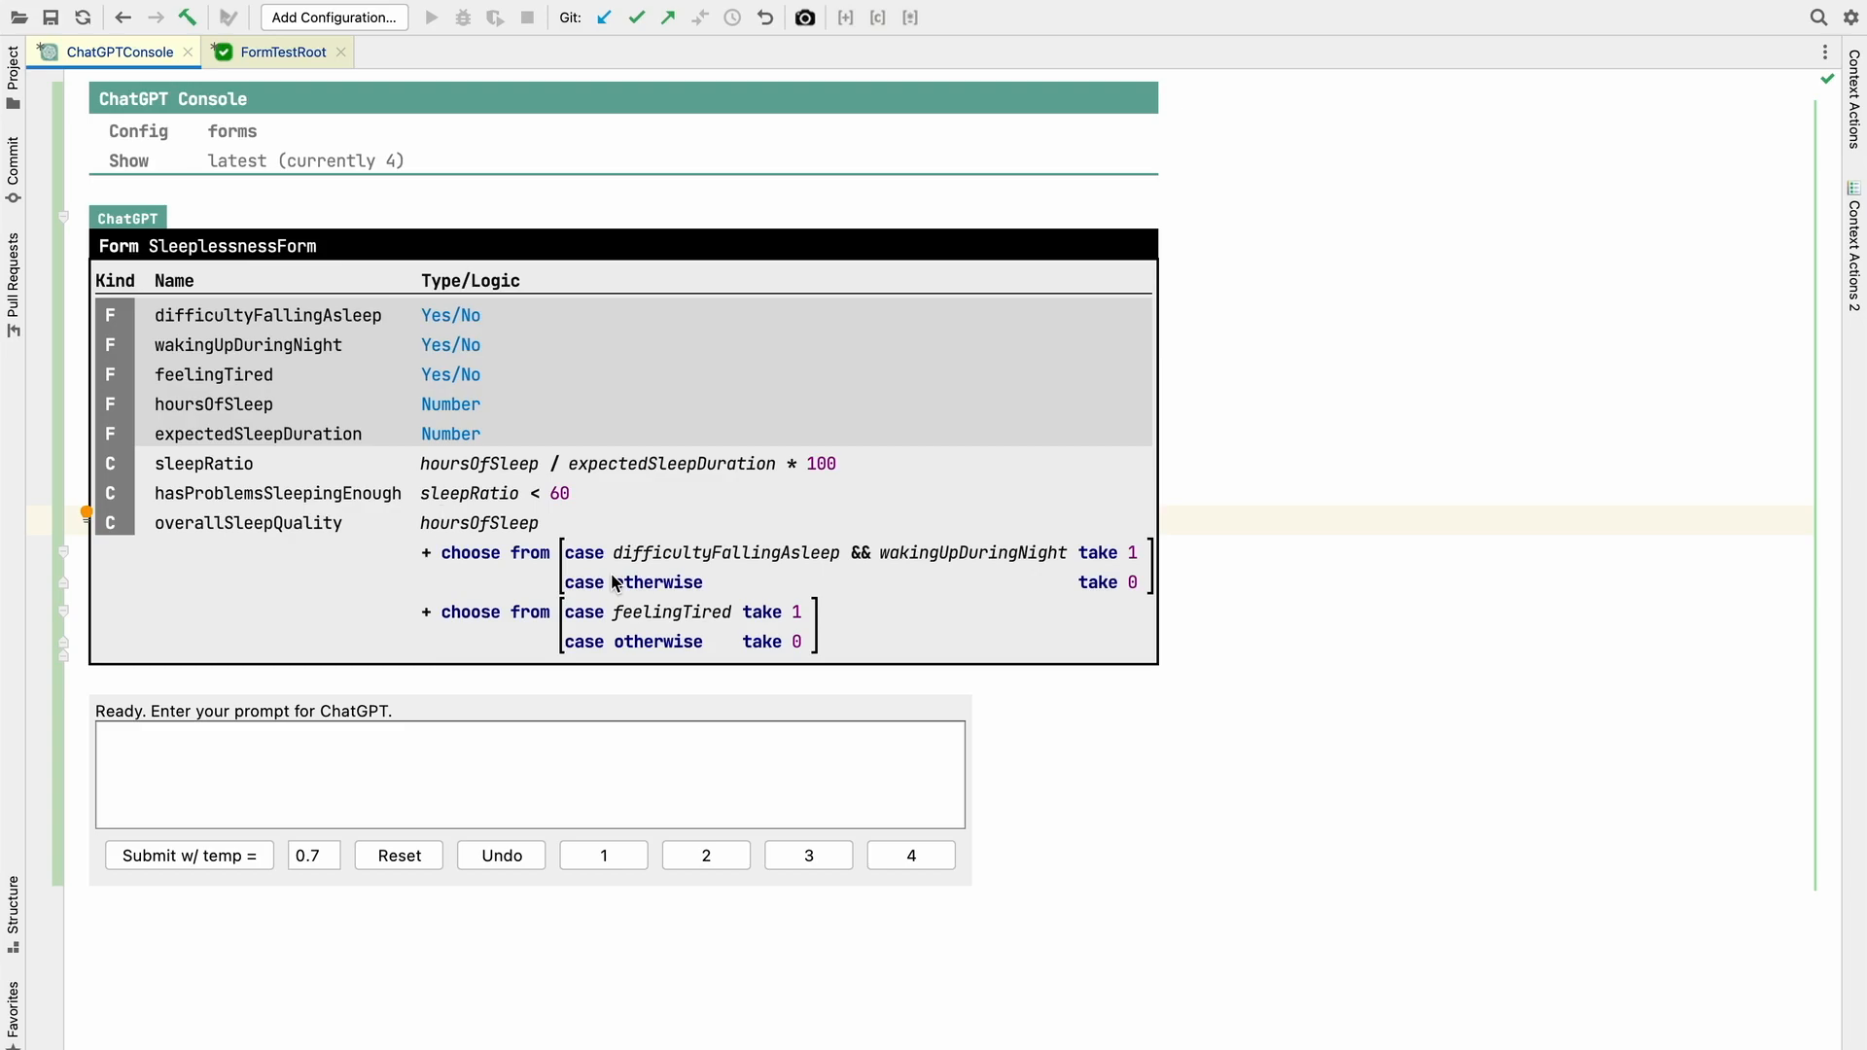
mouse_move(473, 564)
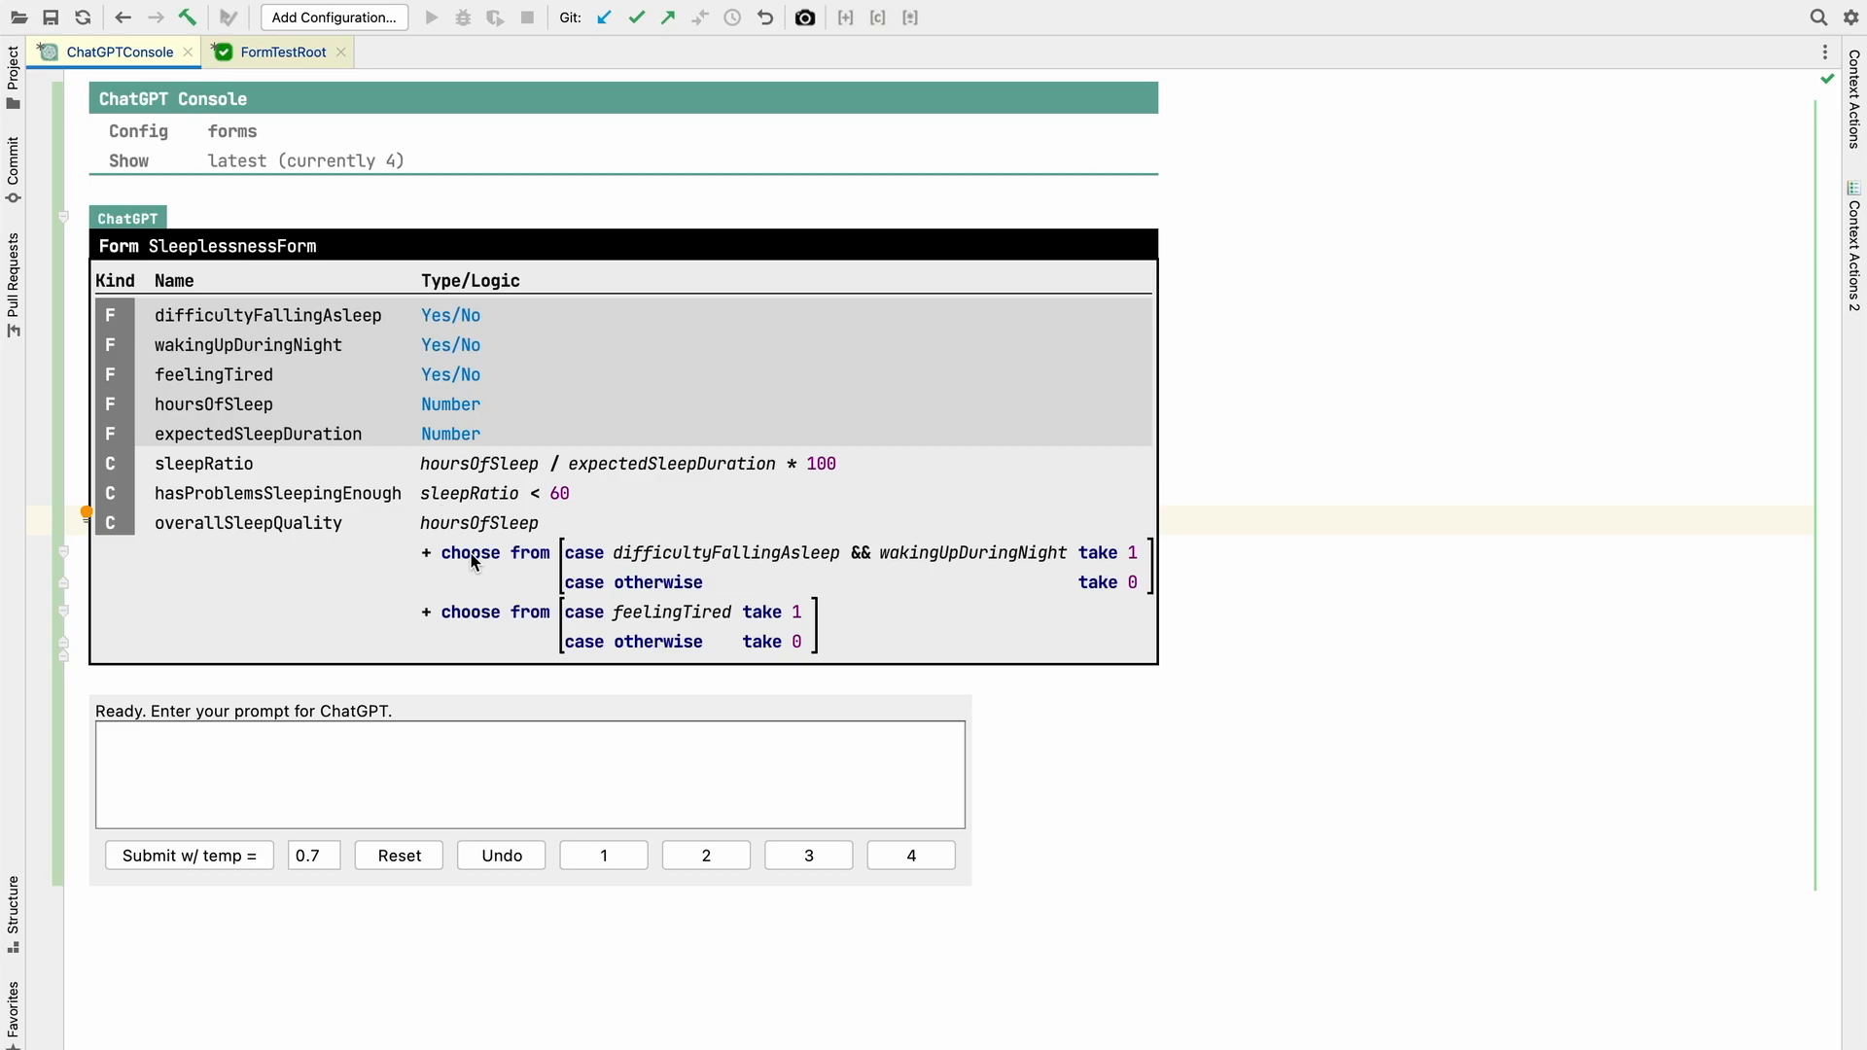
mouse_move(444, 531)
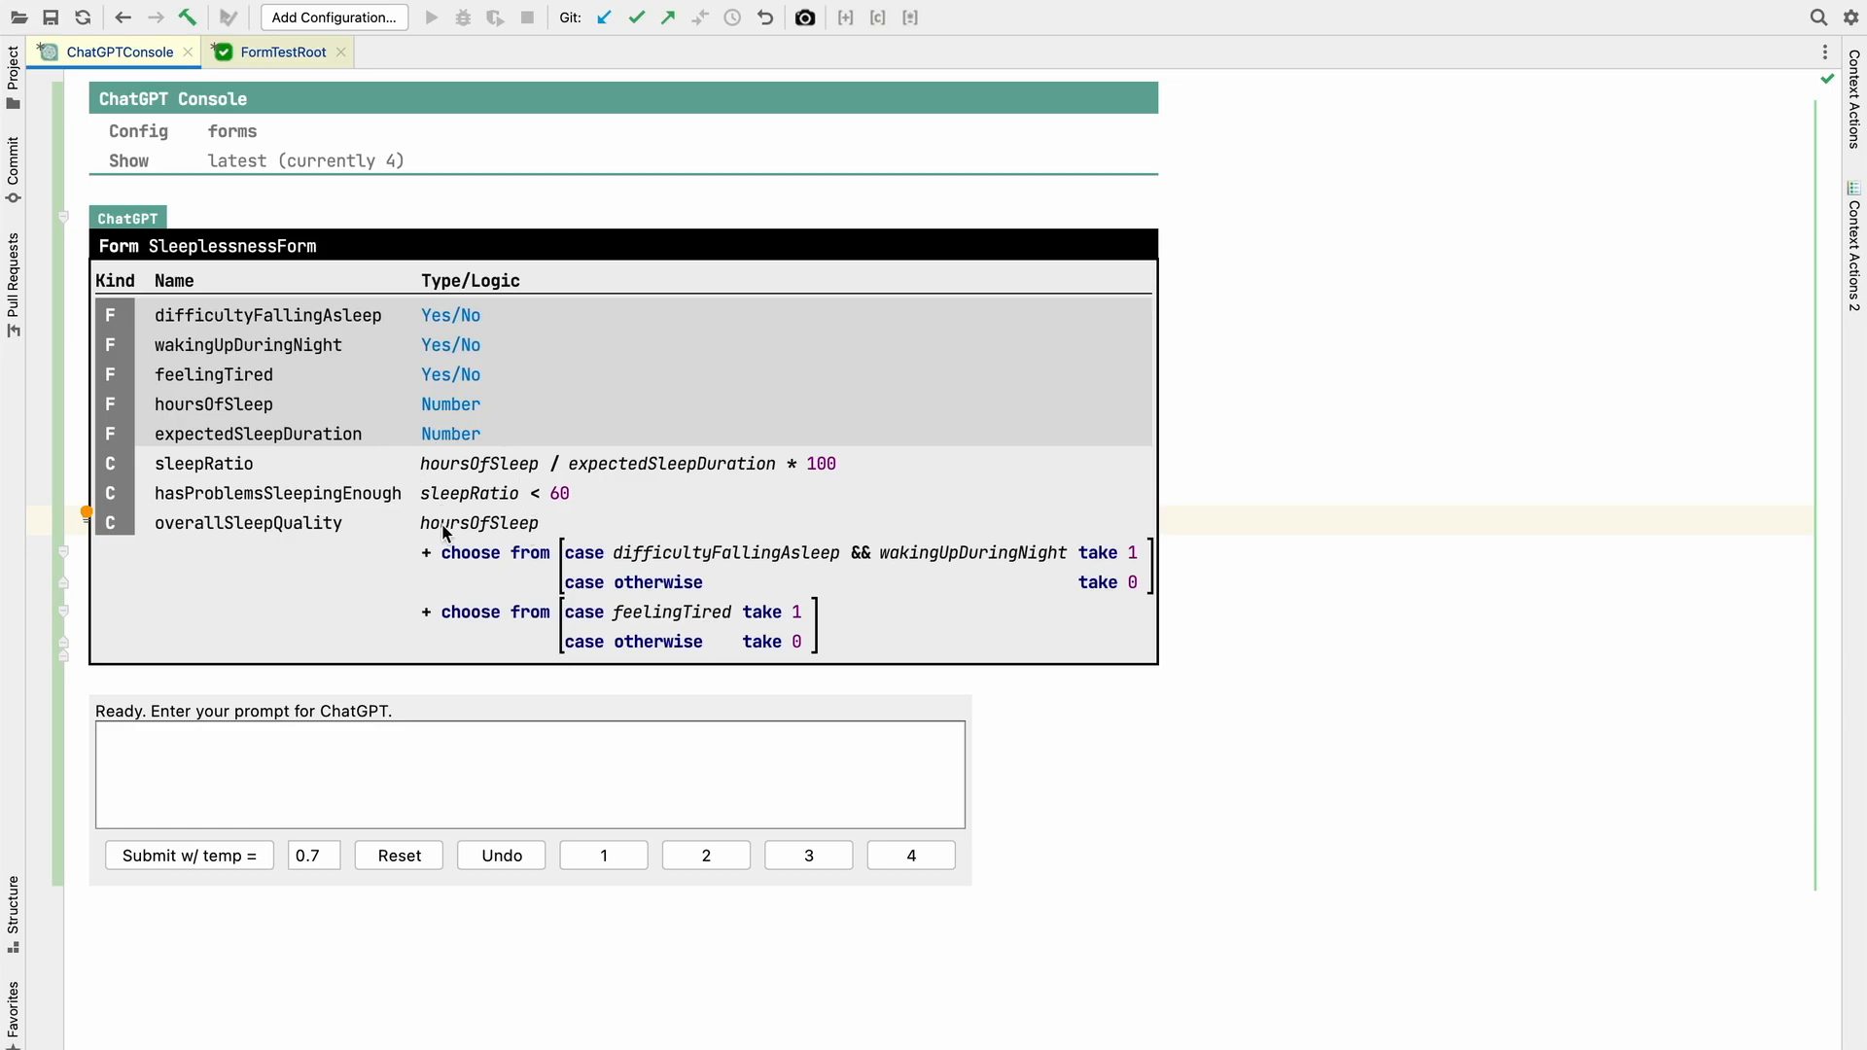
mouse_move(354, 393)
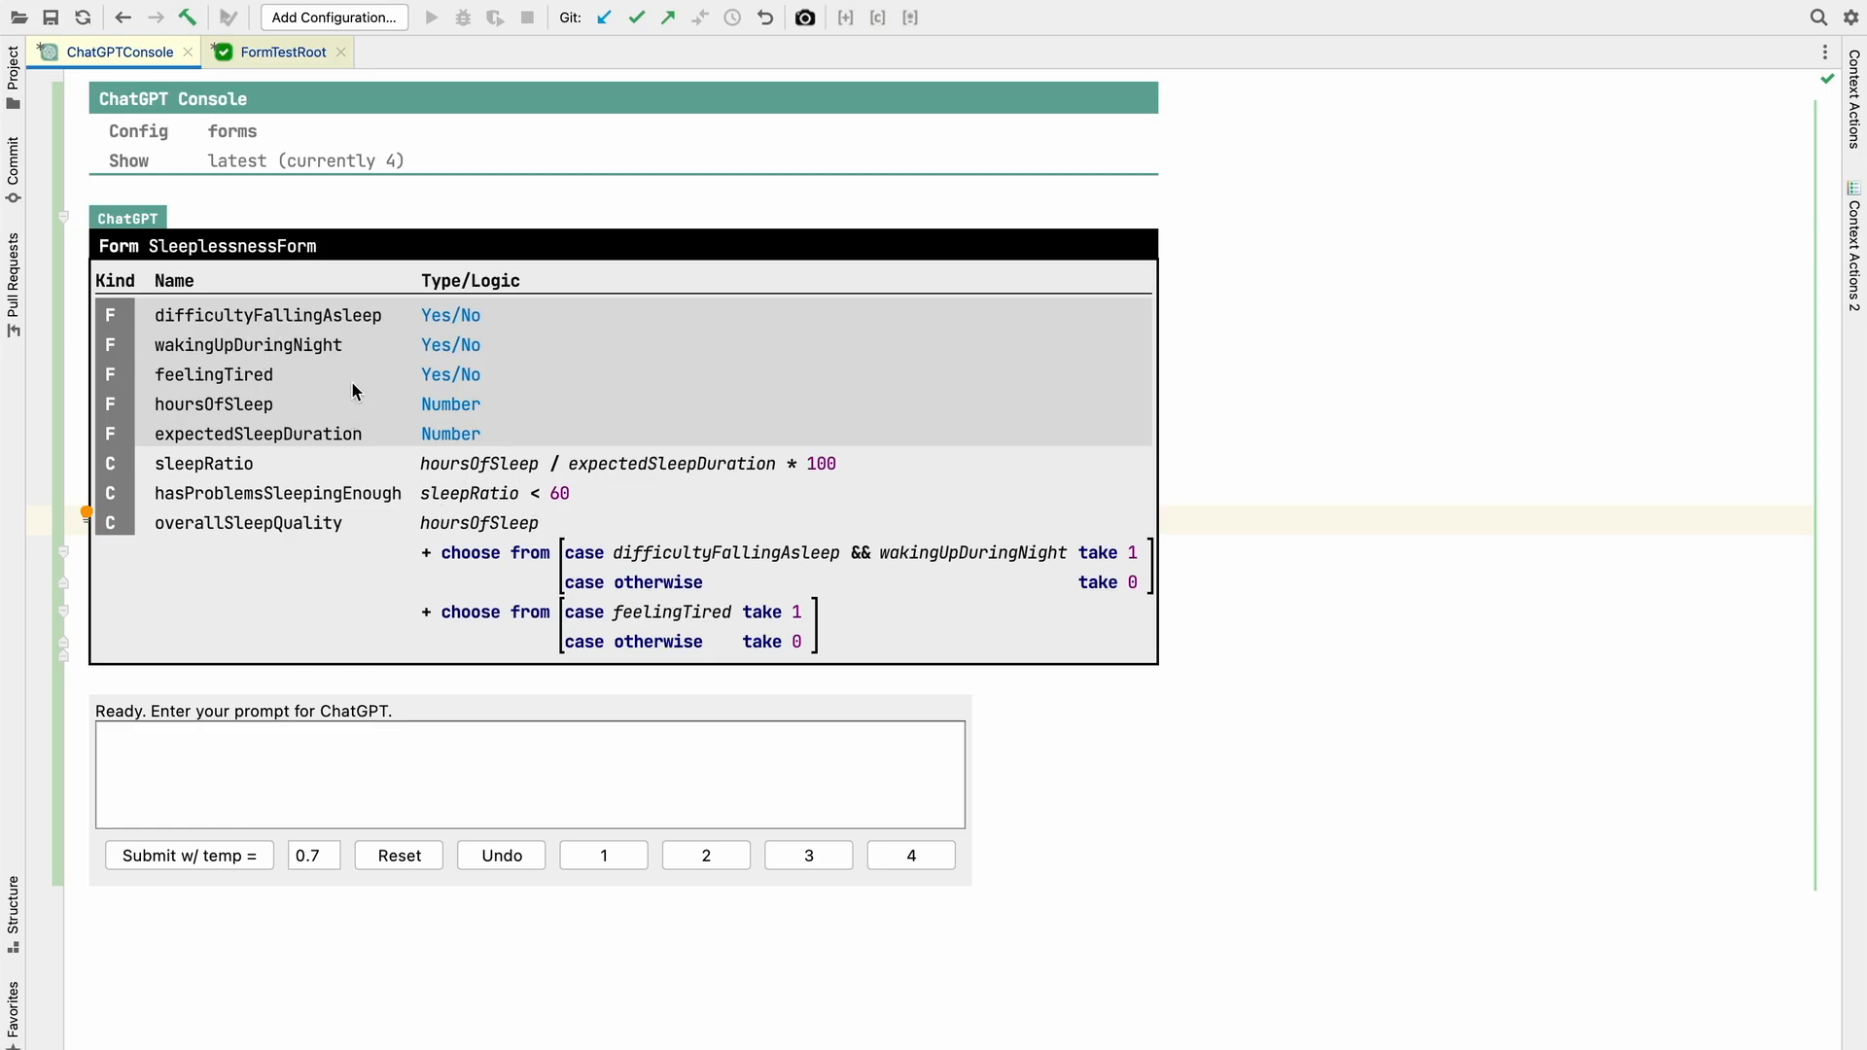
mouse_move(277, 479)
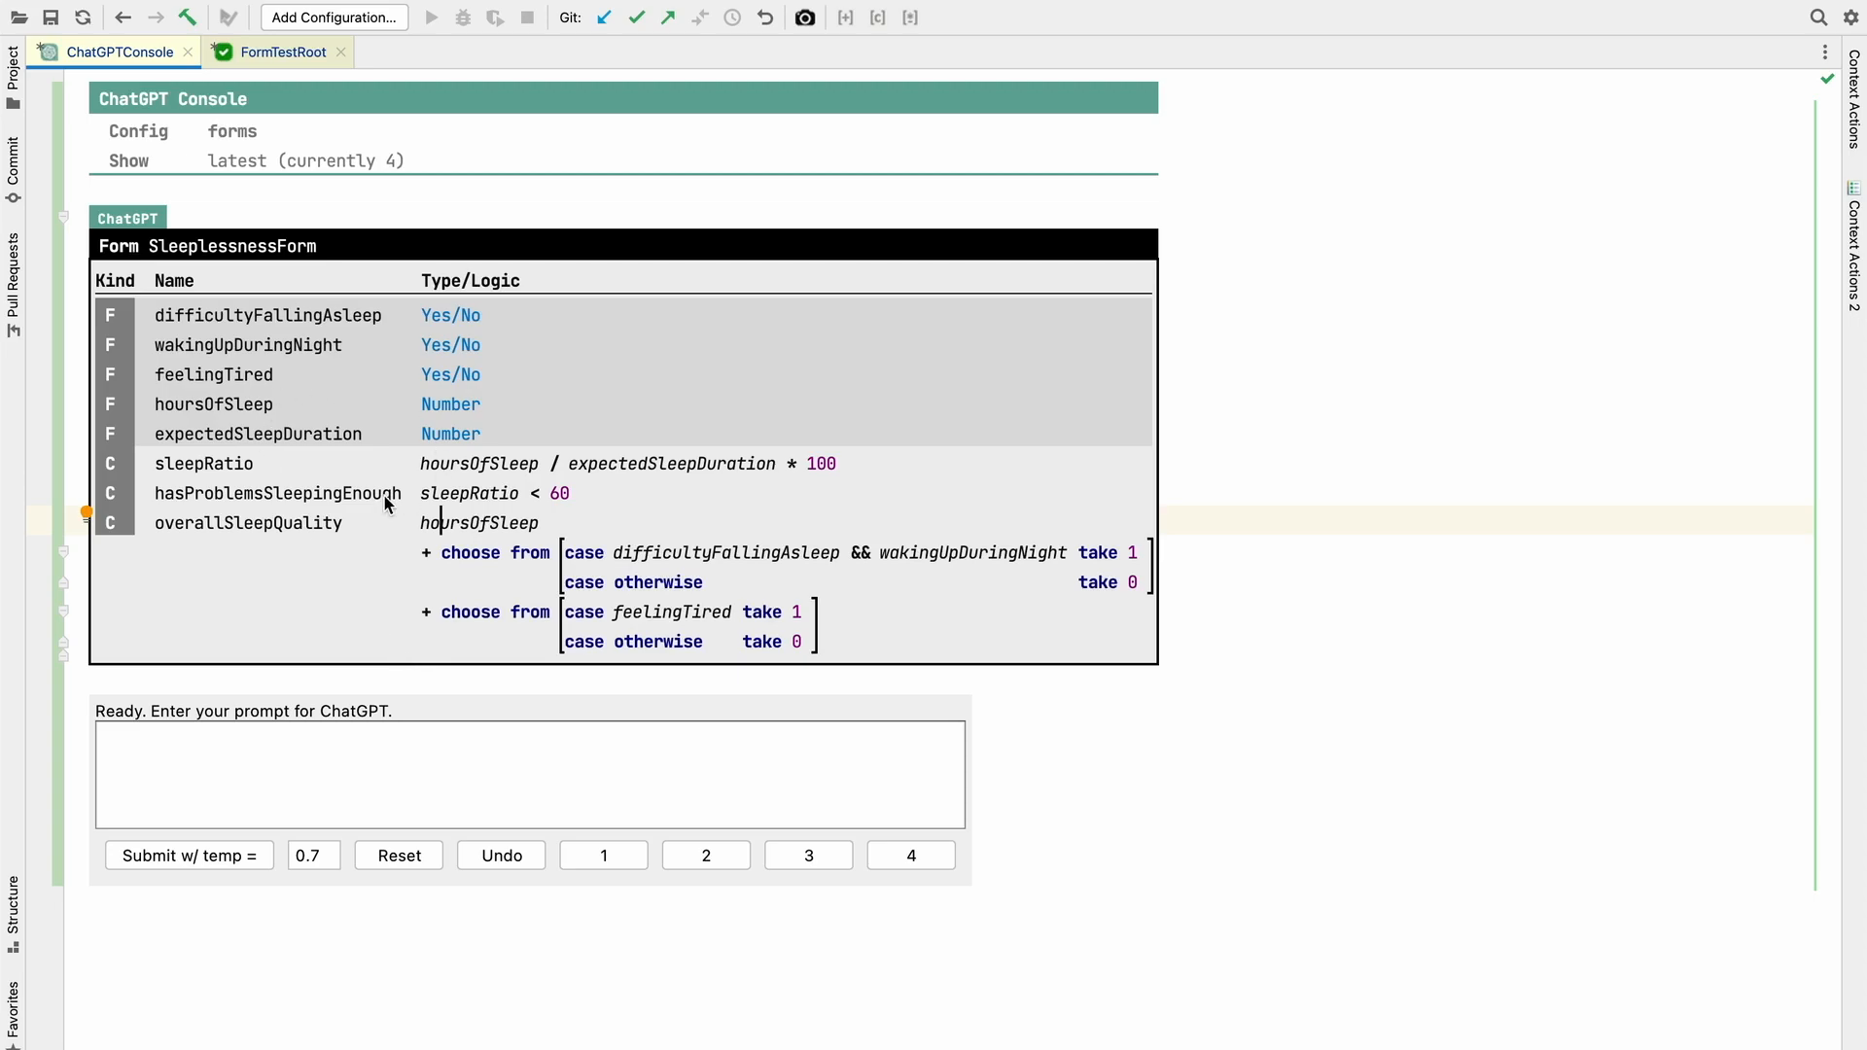
mouse_move(562, 603)
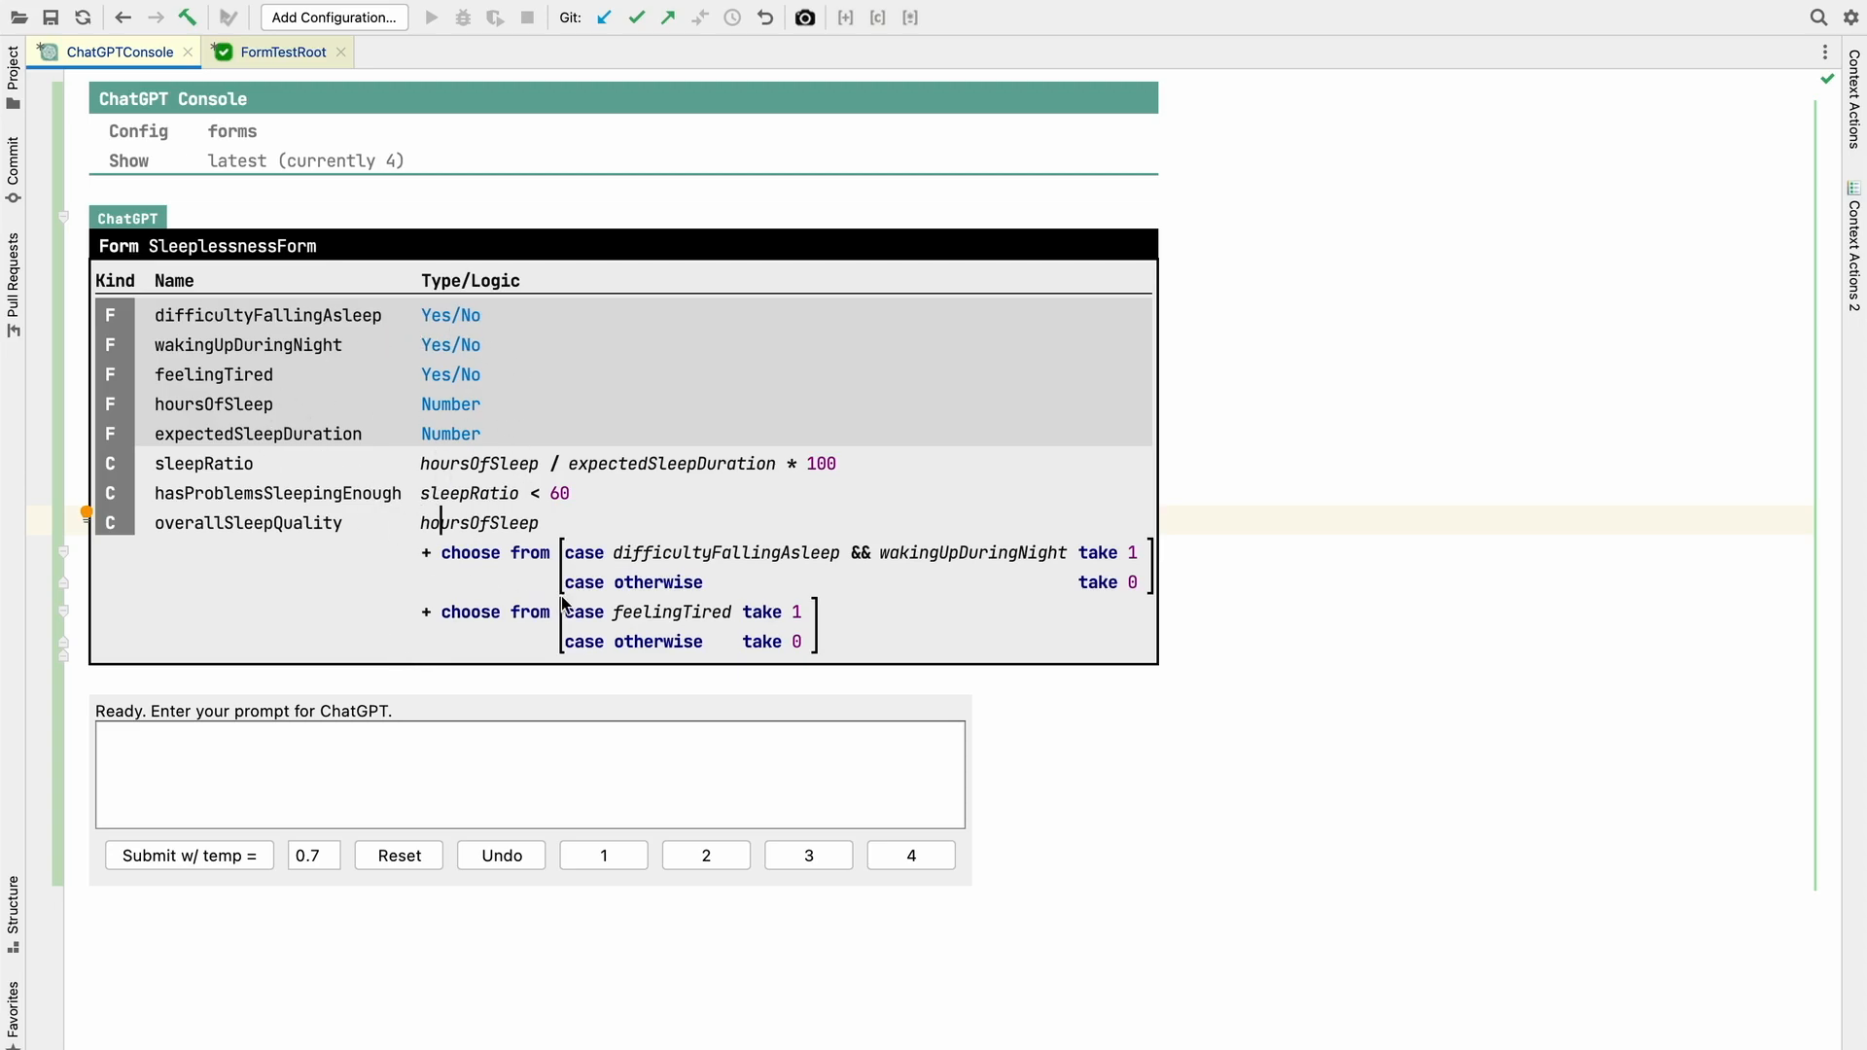
mouse_move(646, 706)
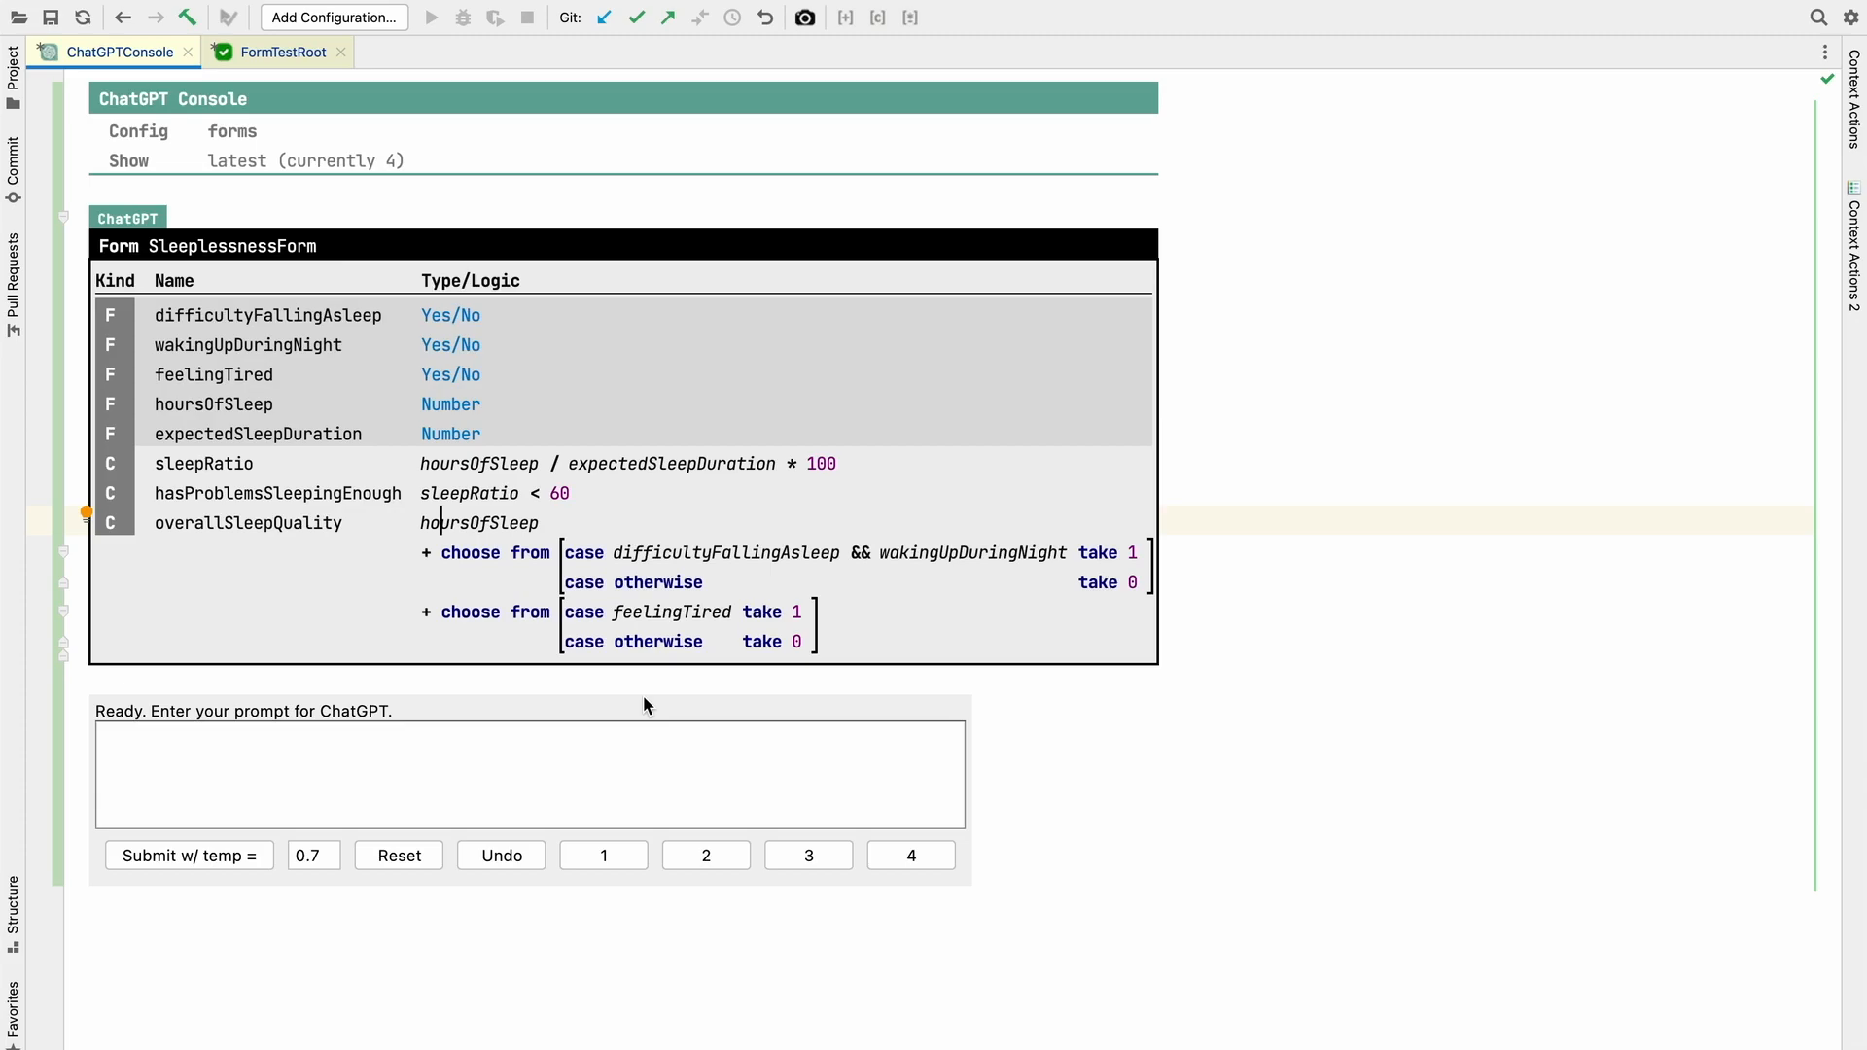
mouse_move(210, 728)
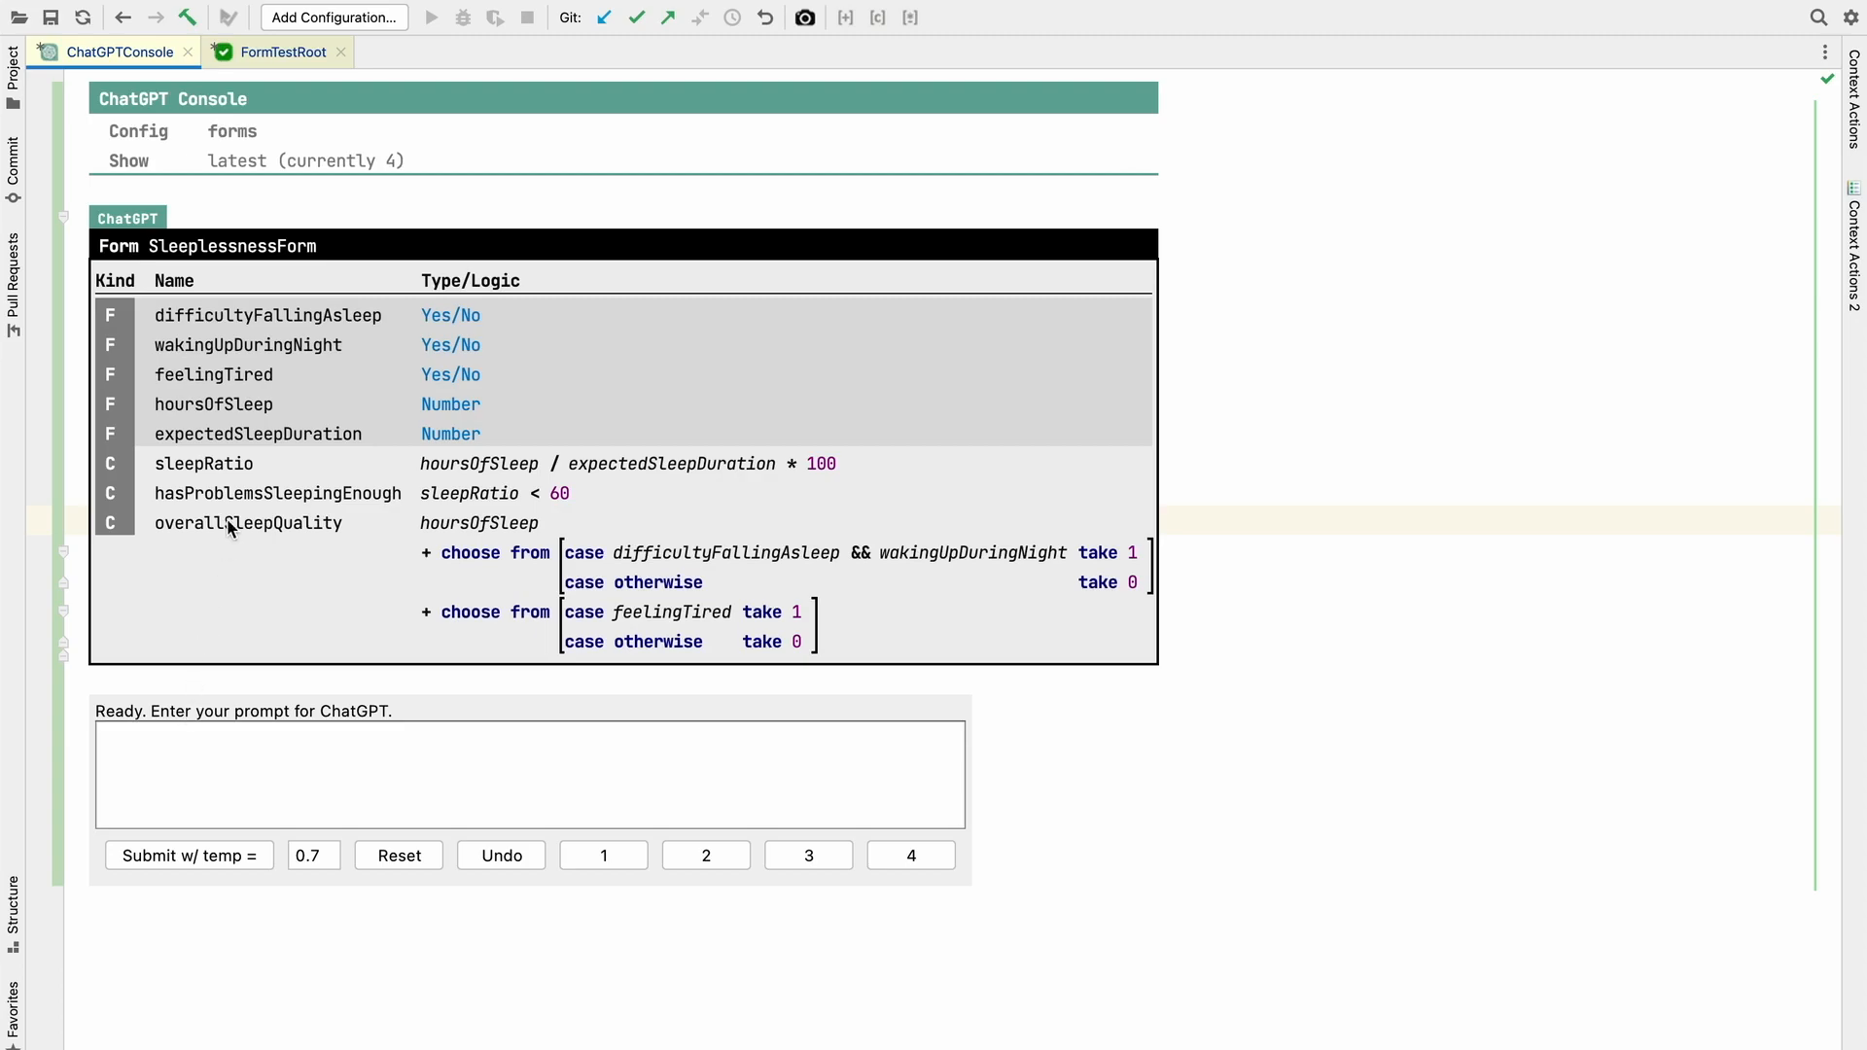
mouse_move(284, 347)
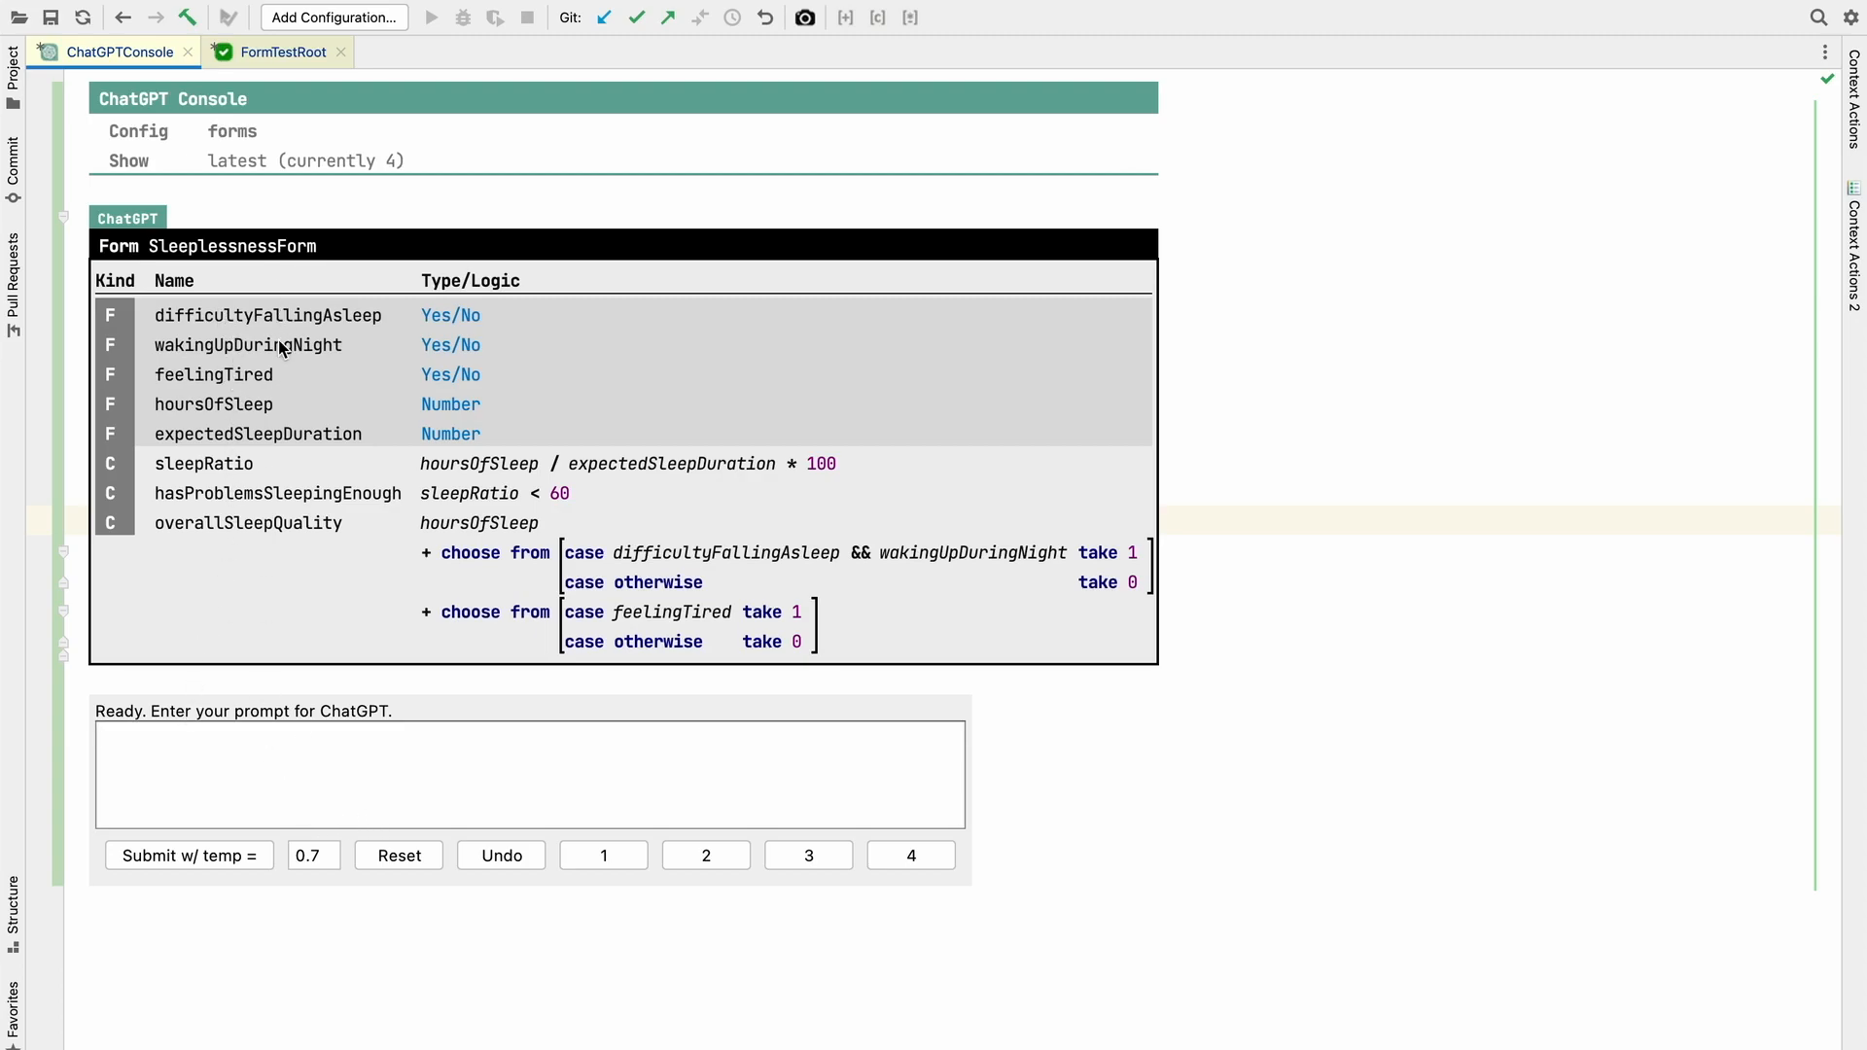
mouse_move(500, 540)
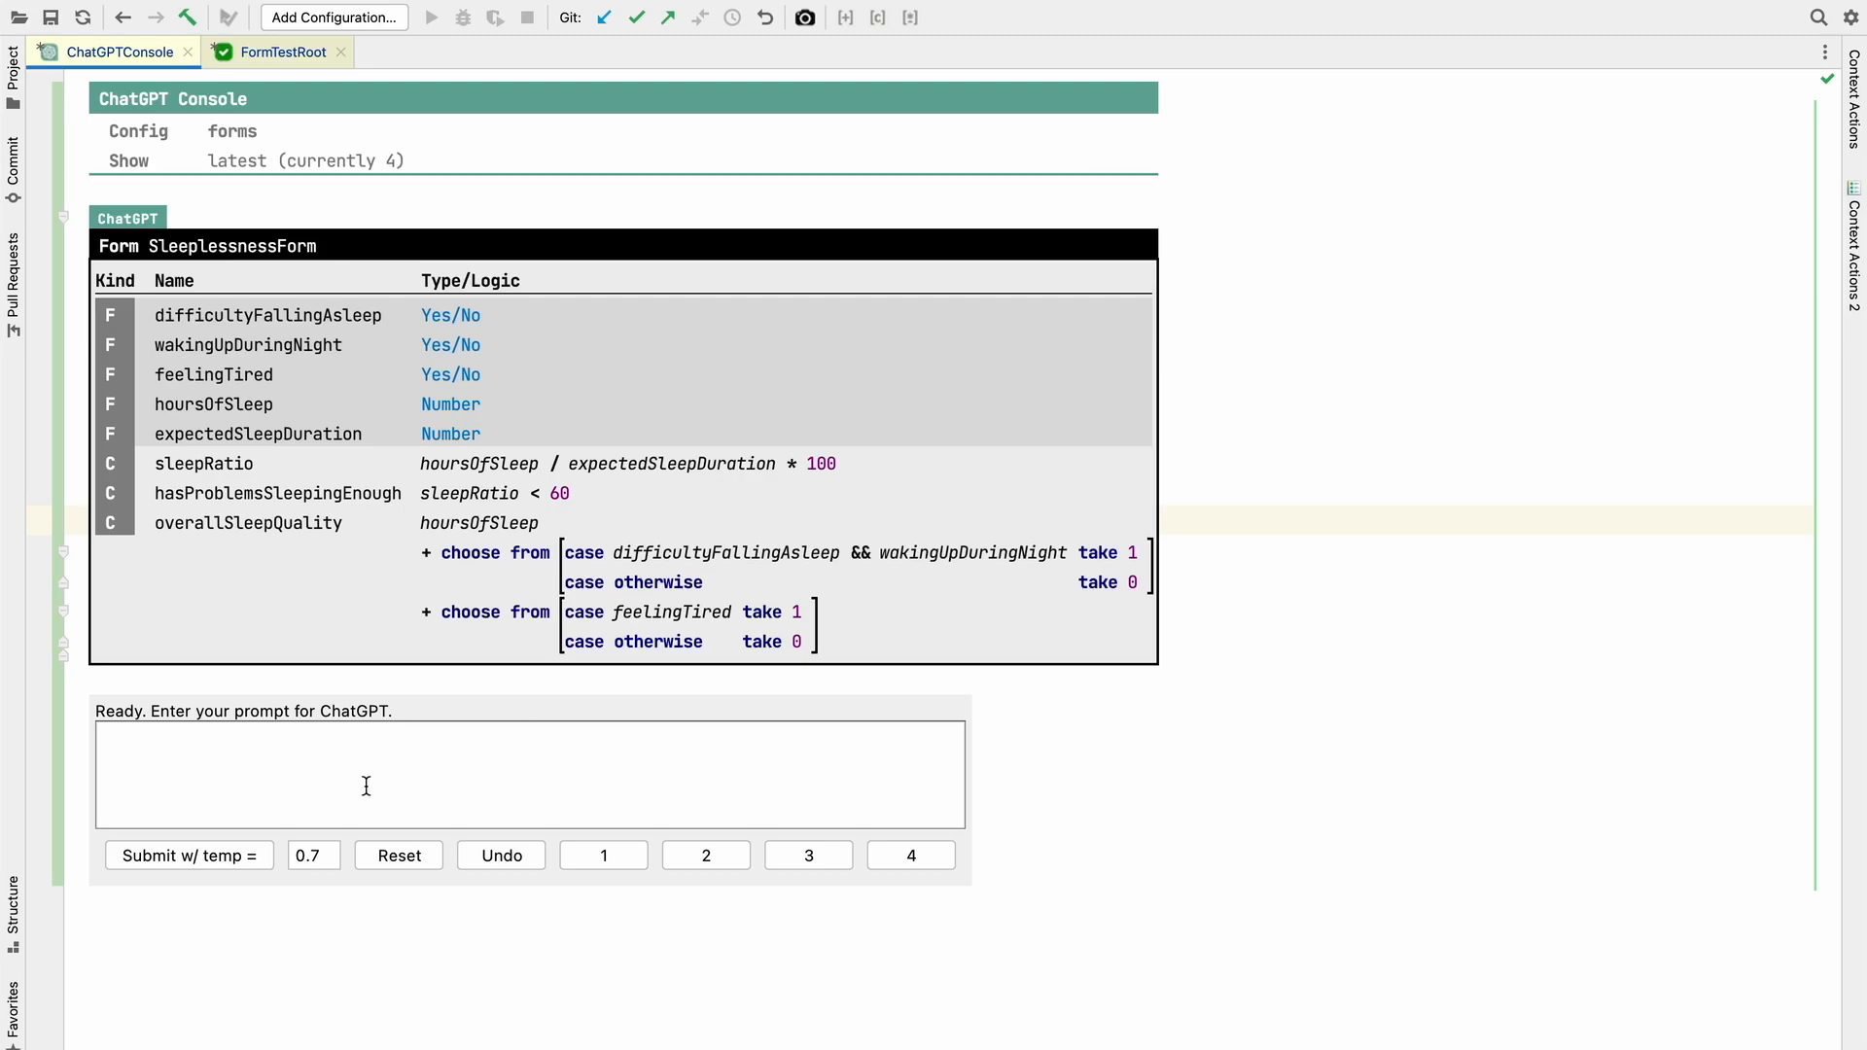
mouse_move(360, 784)
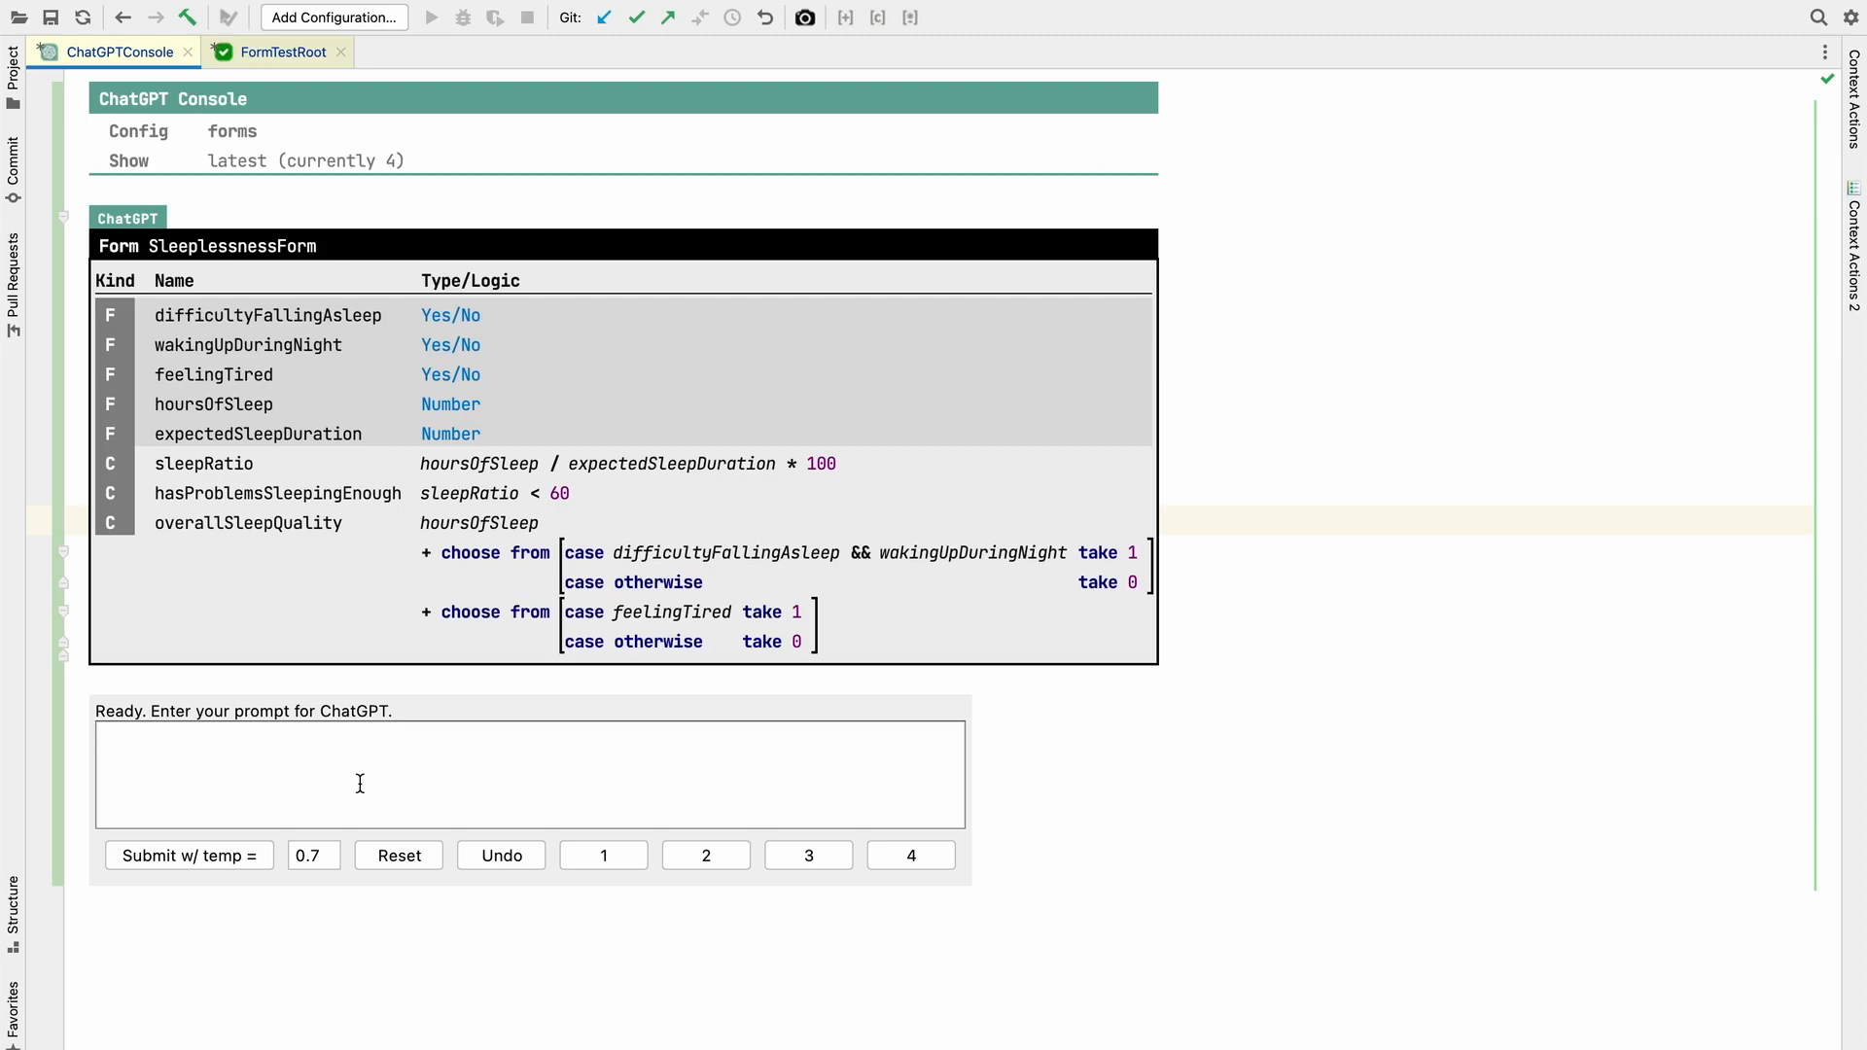
- Submit a prompt asking for another calculation demonstrating greater-than, less-than and and/or expressions
text(Add another calcualtion that dem)
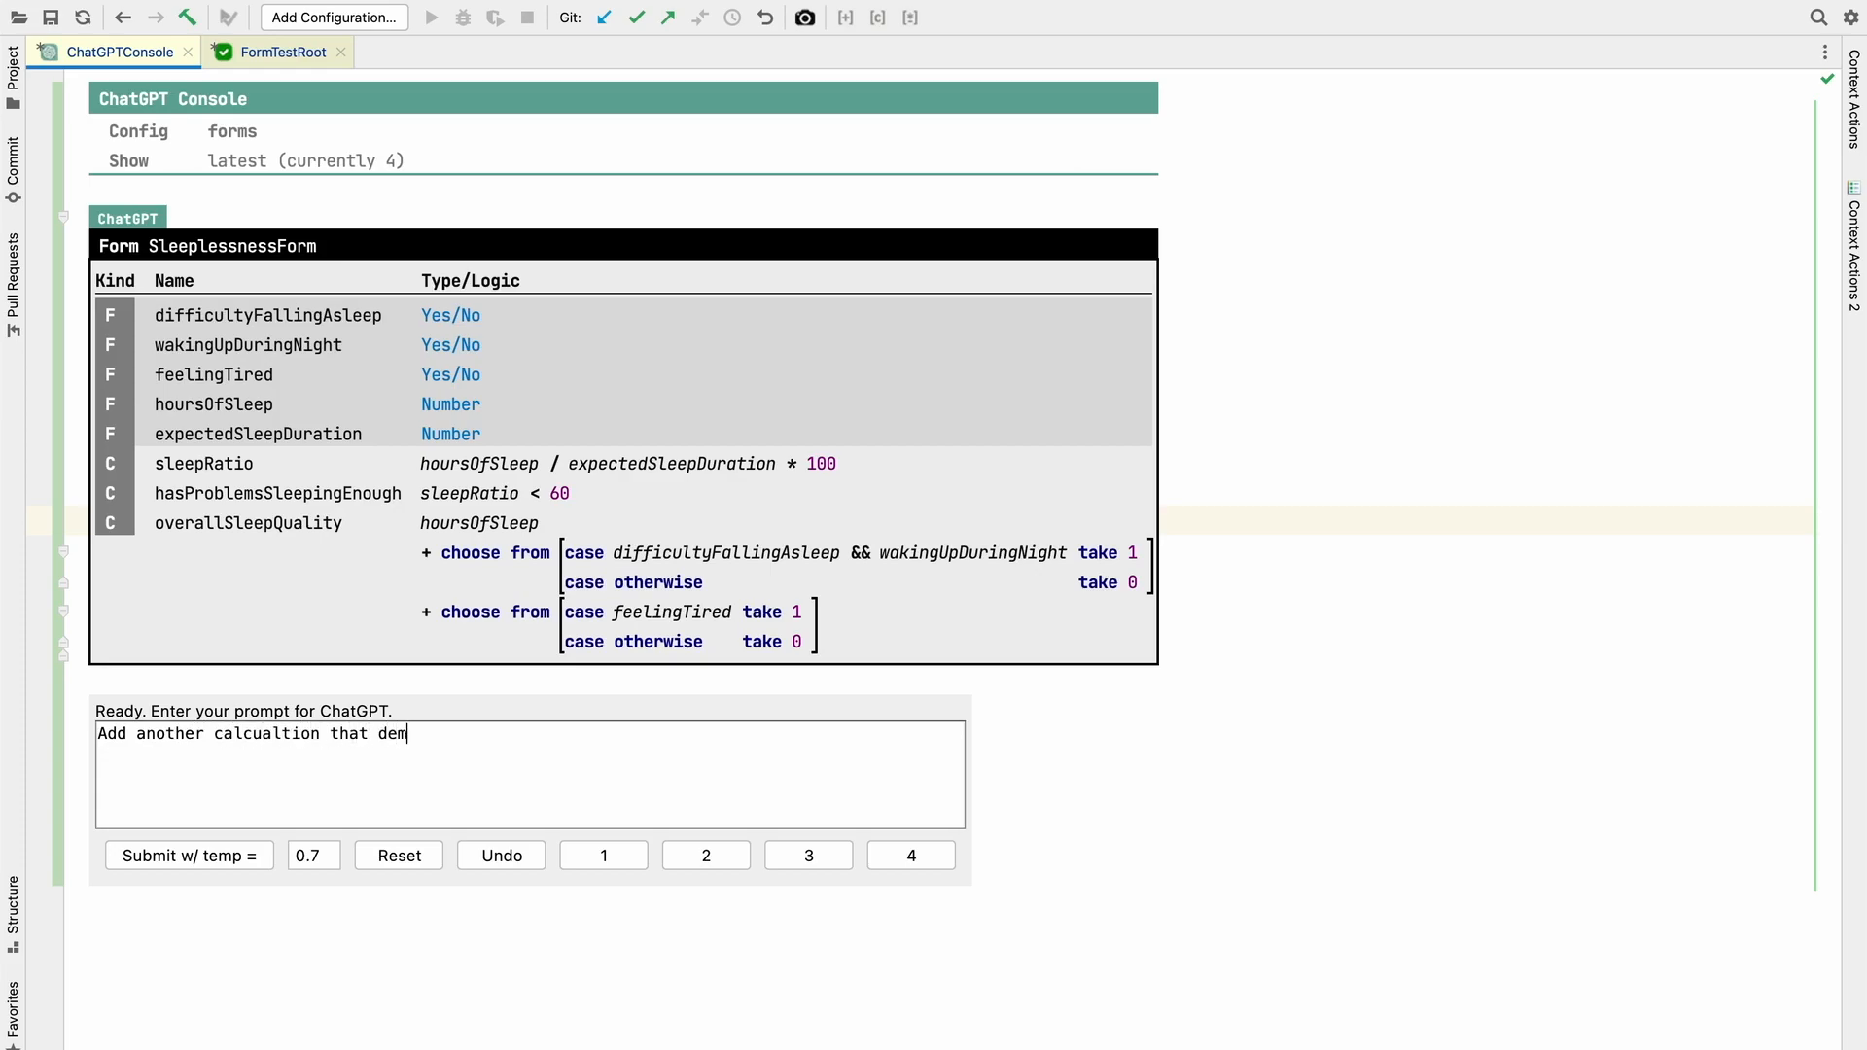
text(onstrates t)
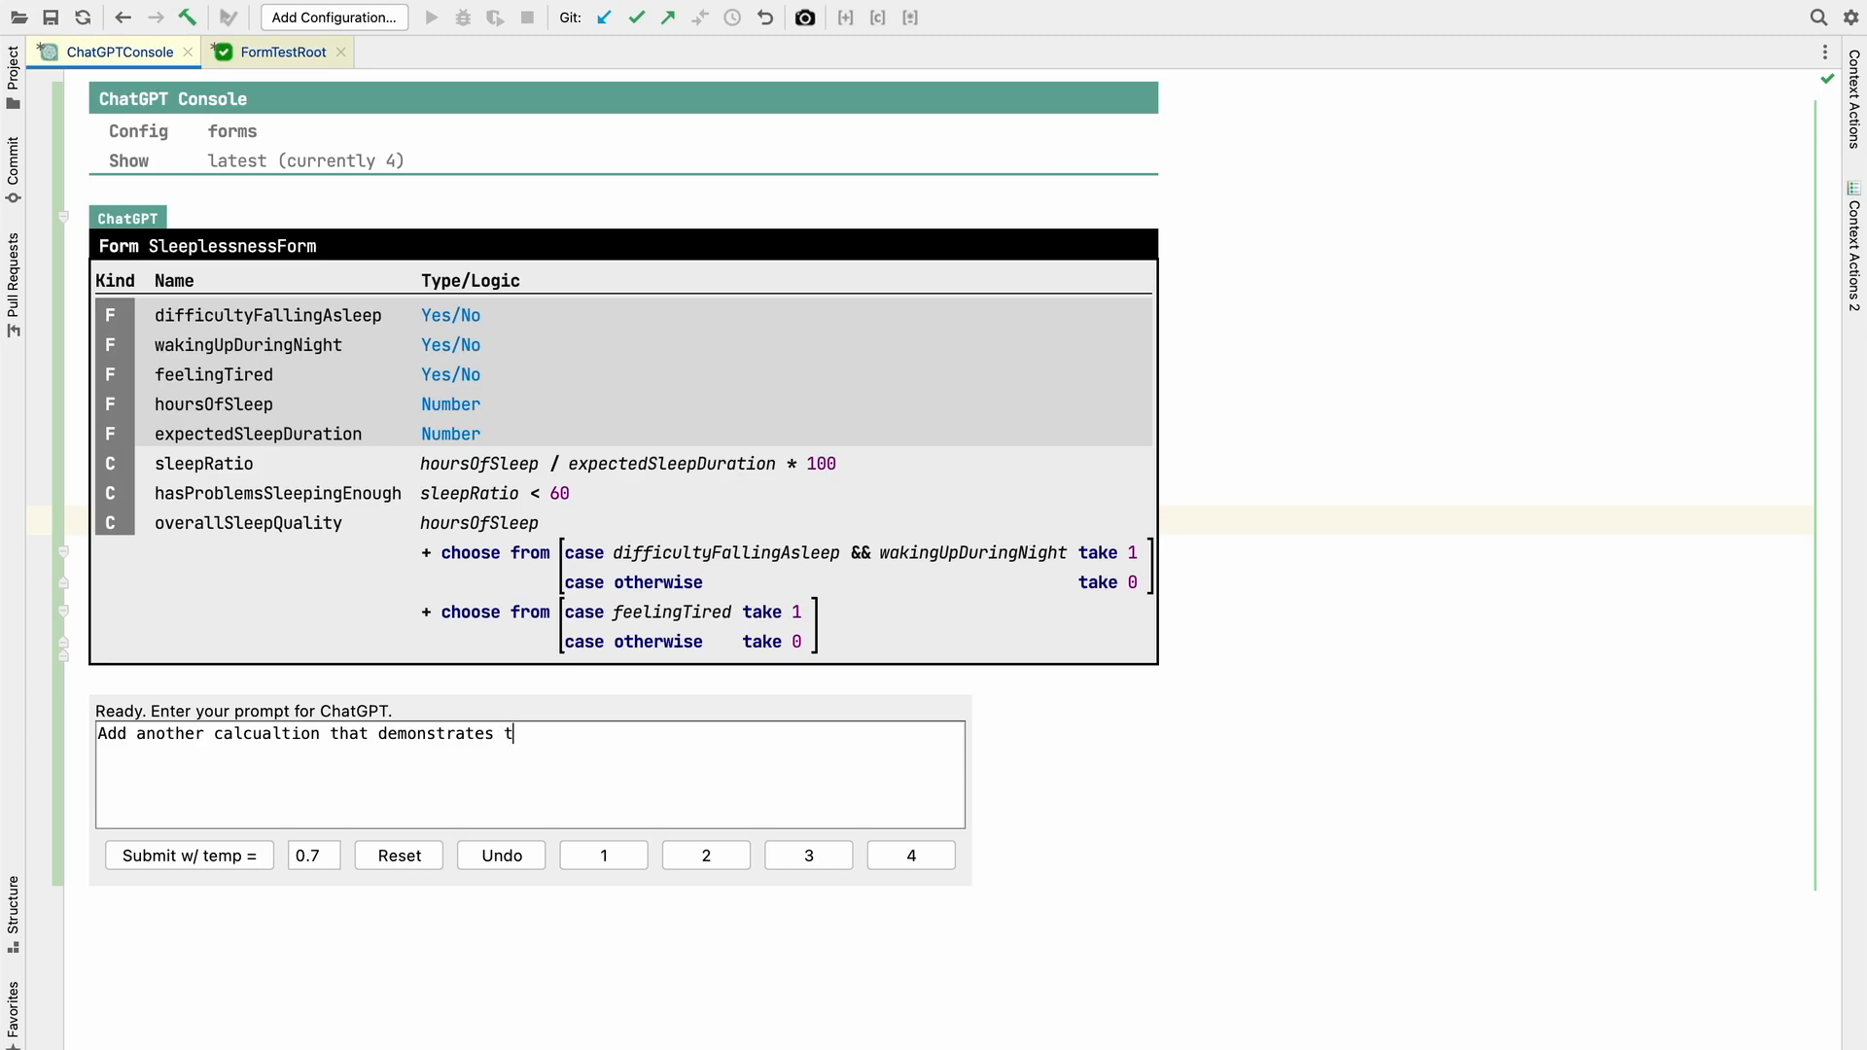
text(e)
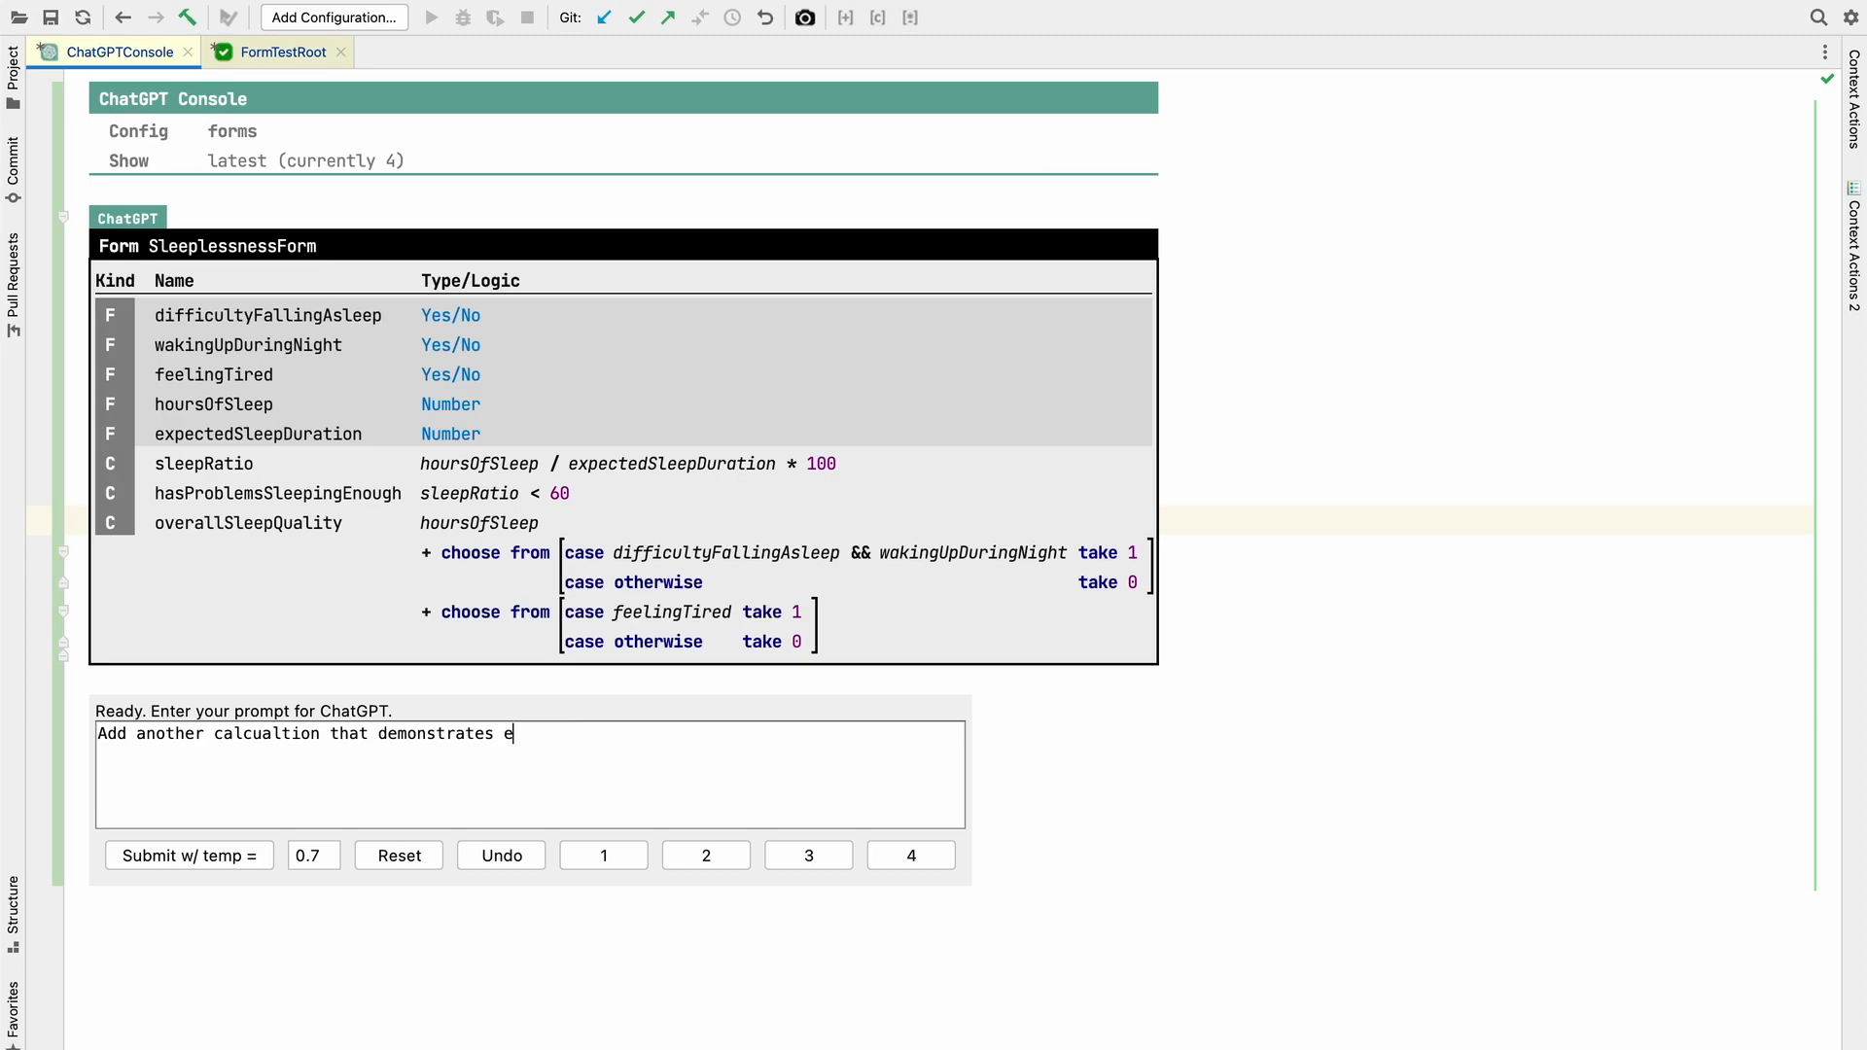
text(xp)
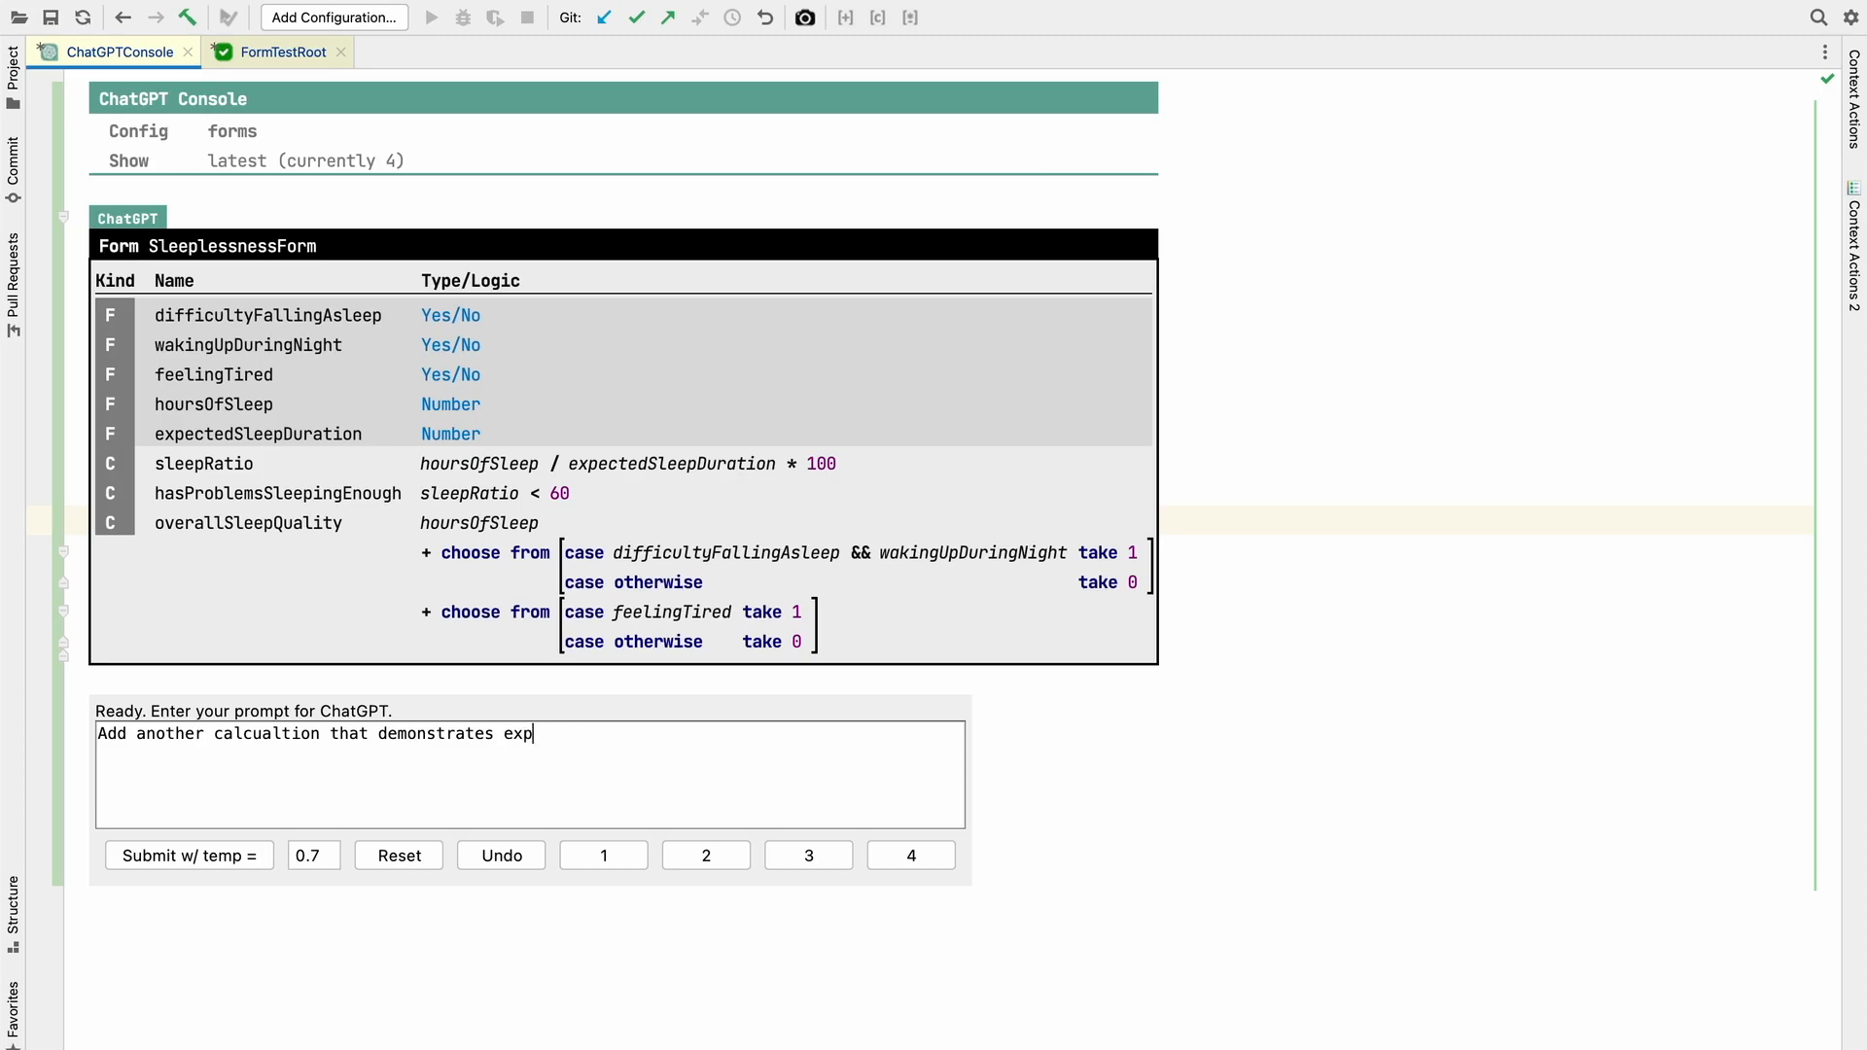
text(ressions like)
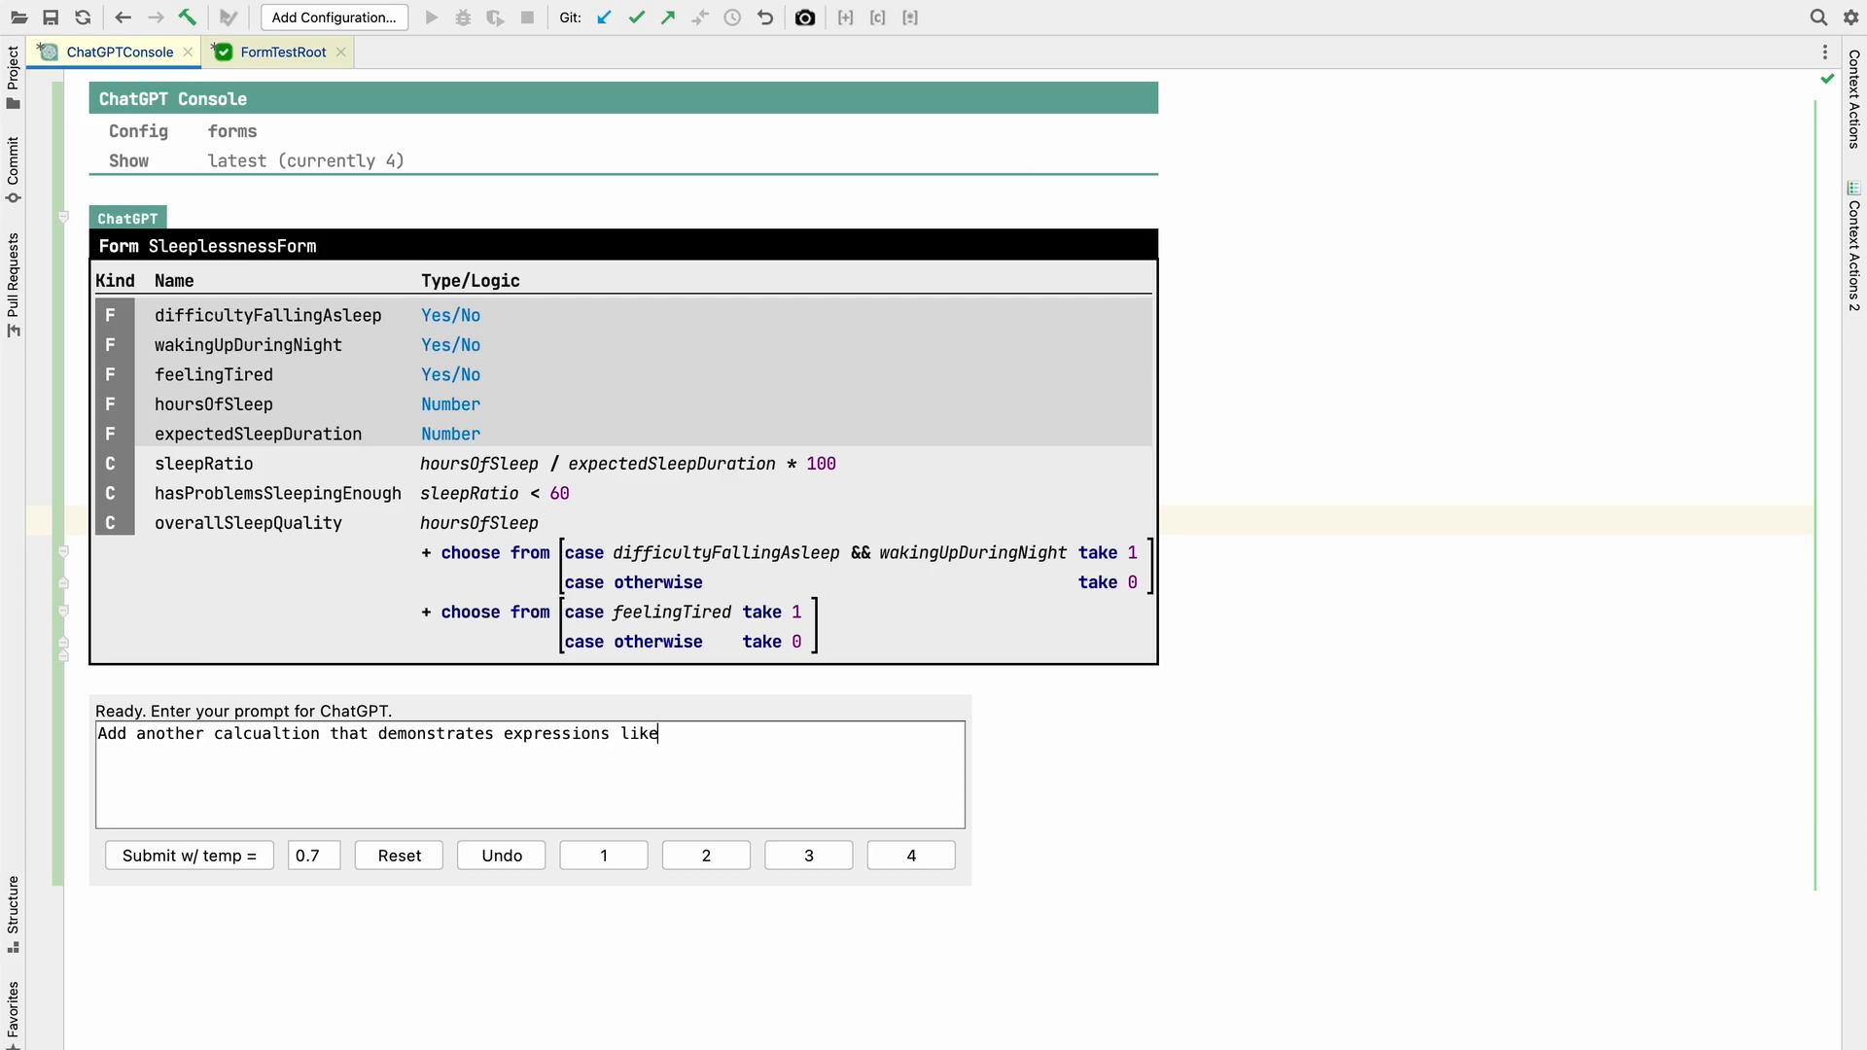
text(fre)
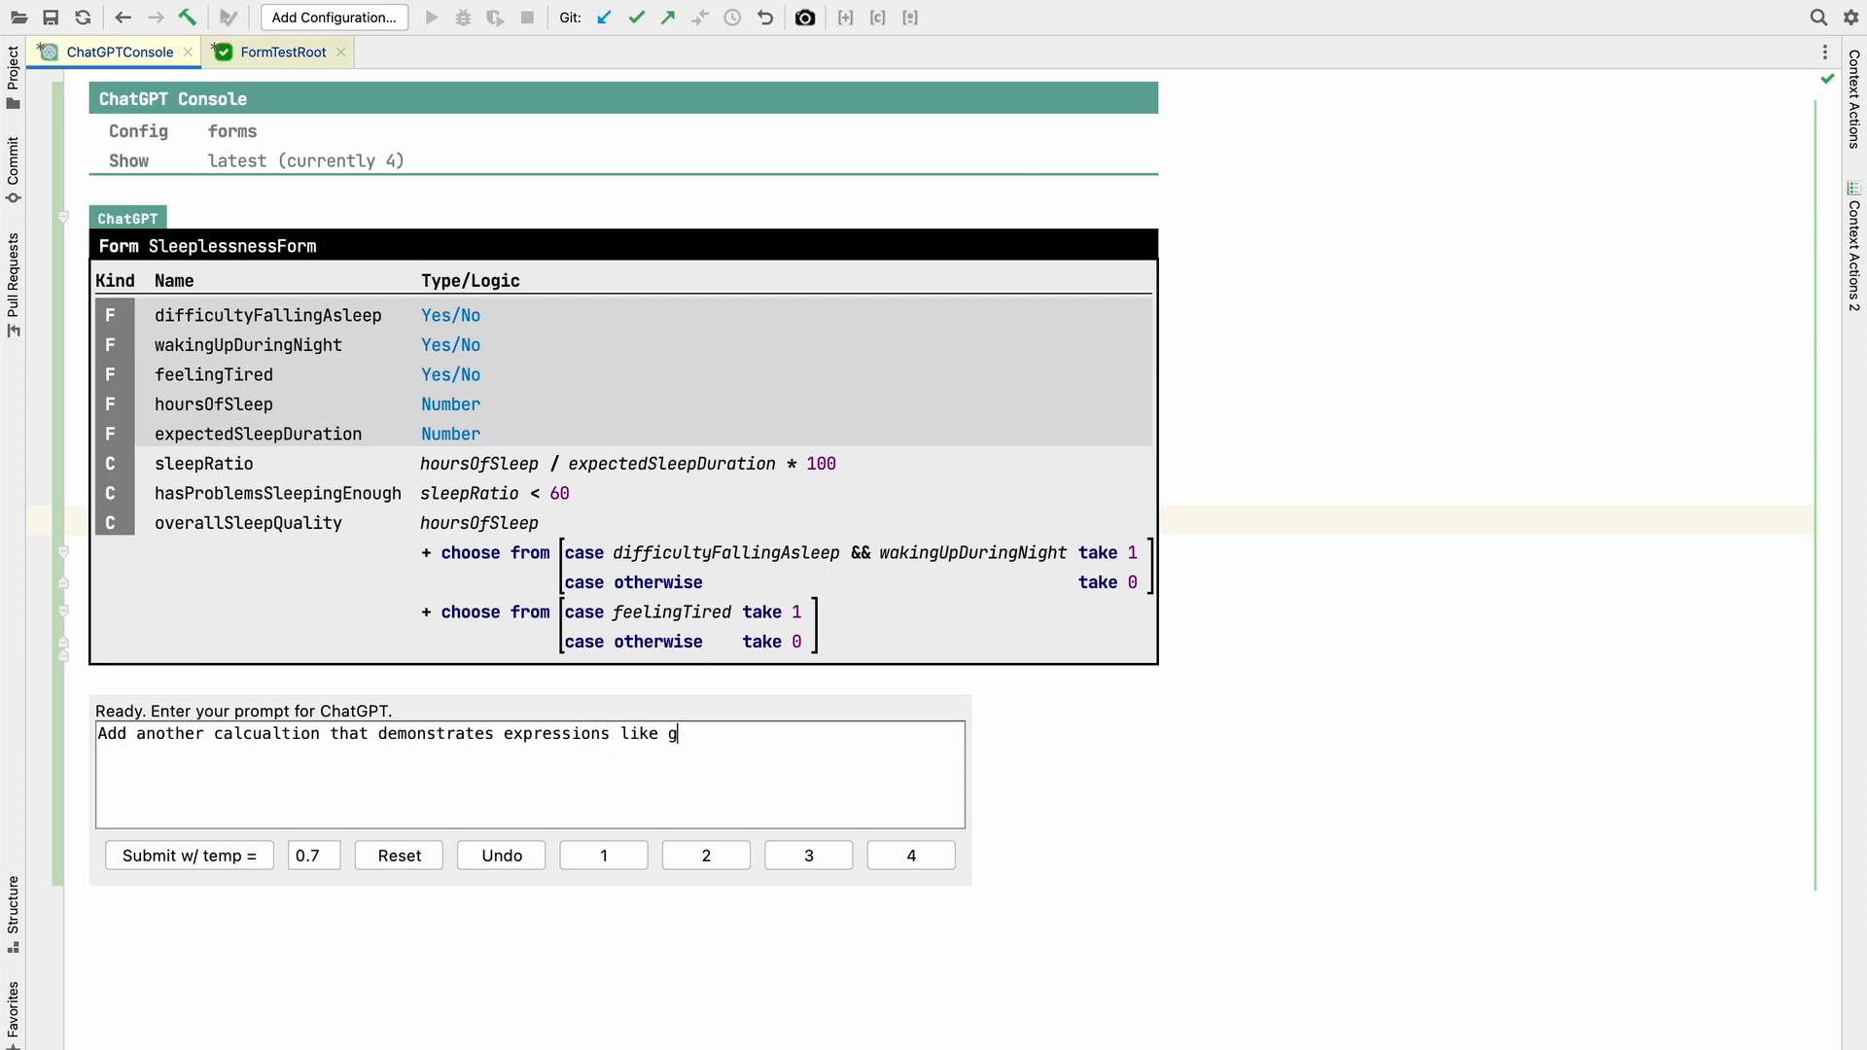
text(reater than, less than, as w)
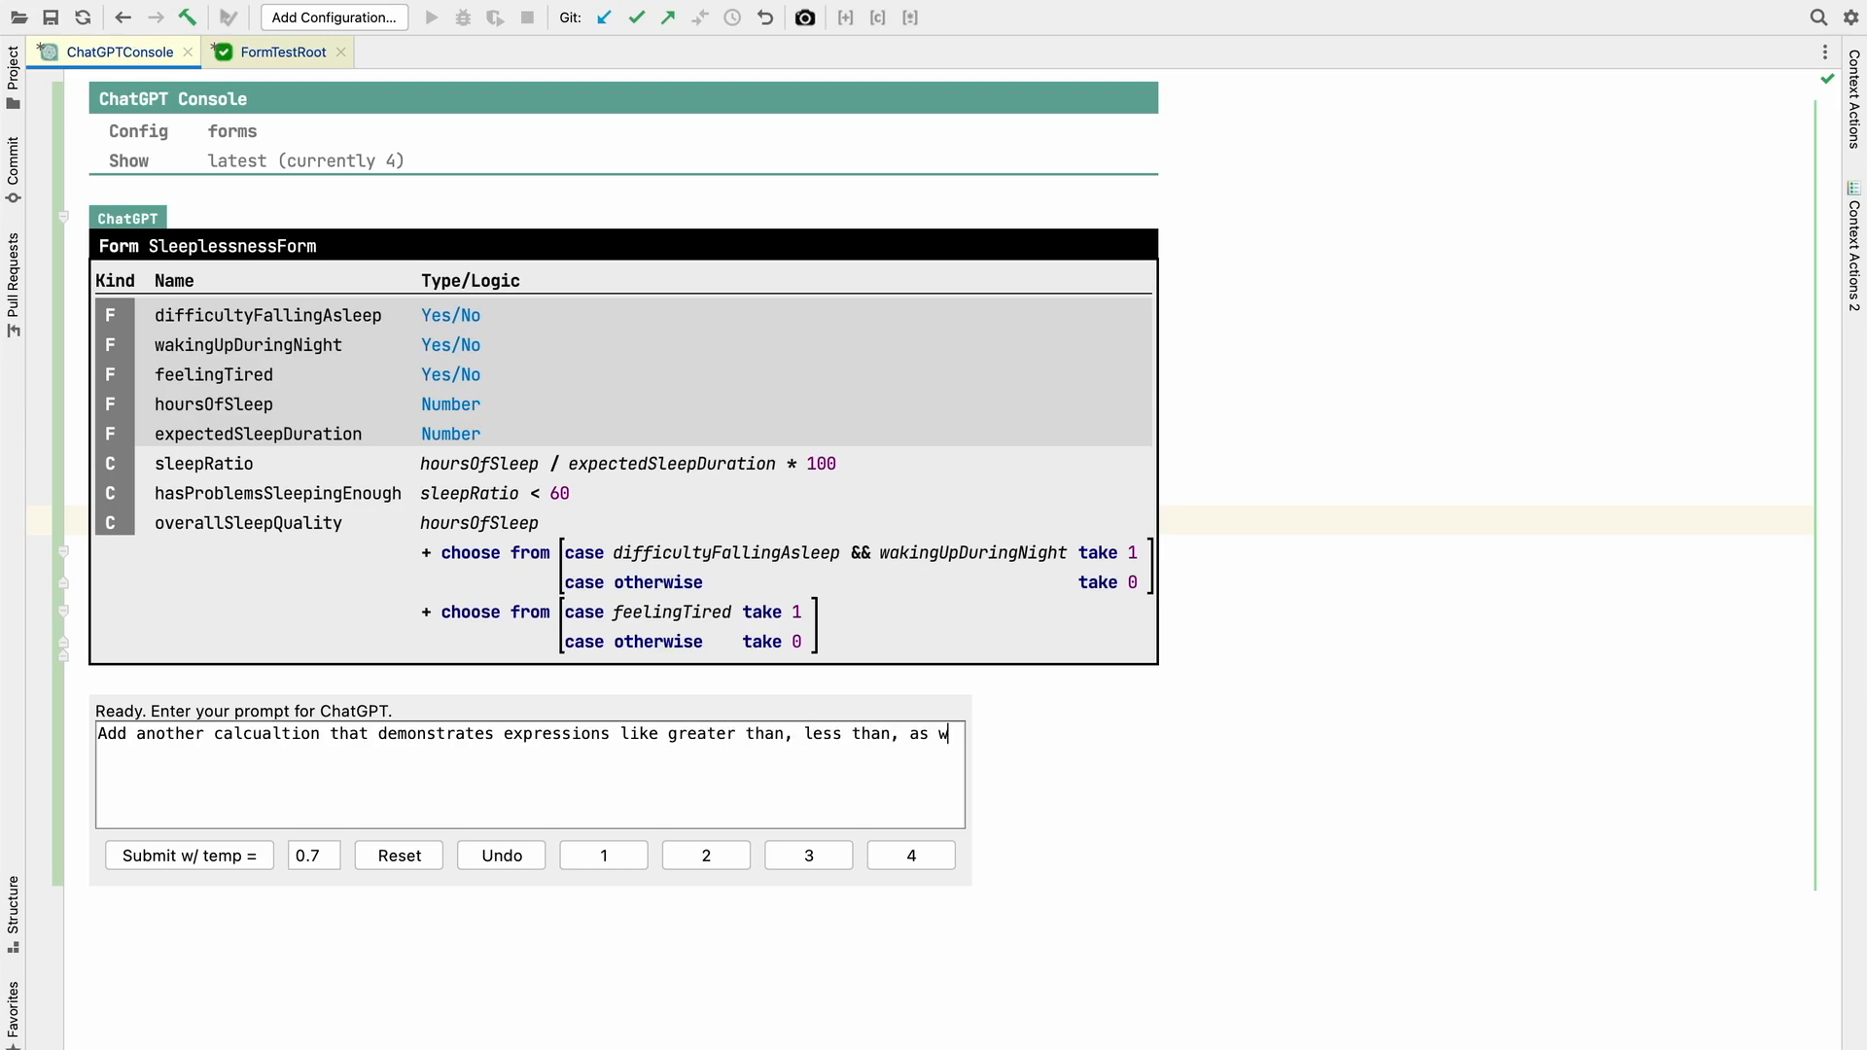
text(ll as the logic an)
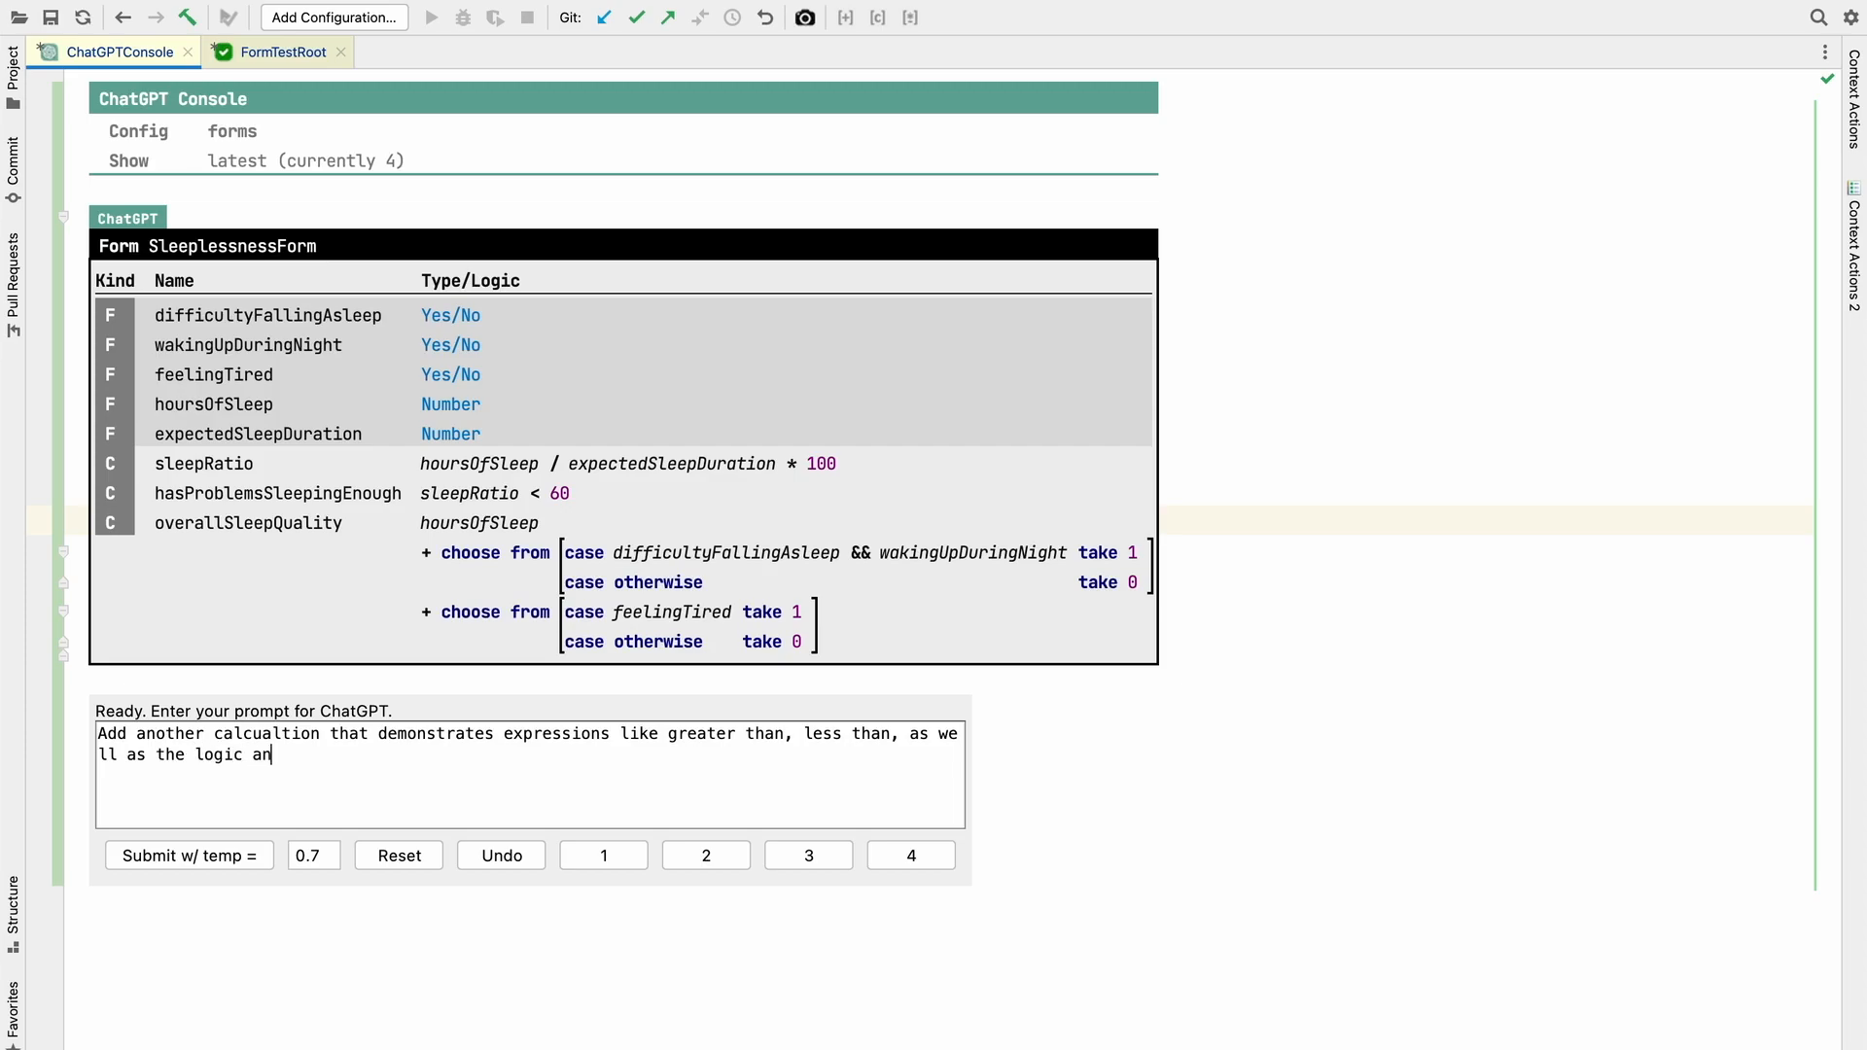
text(d)
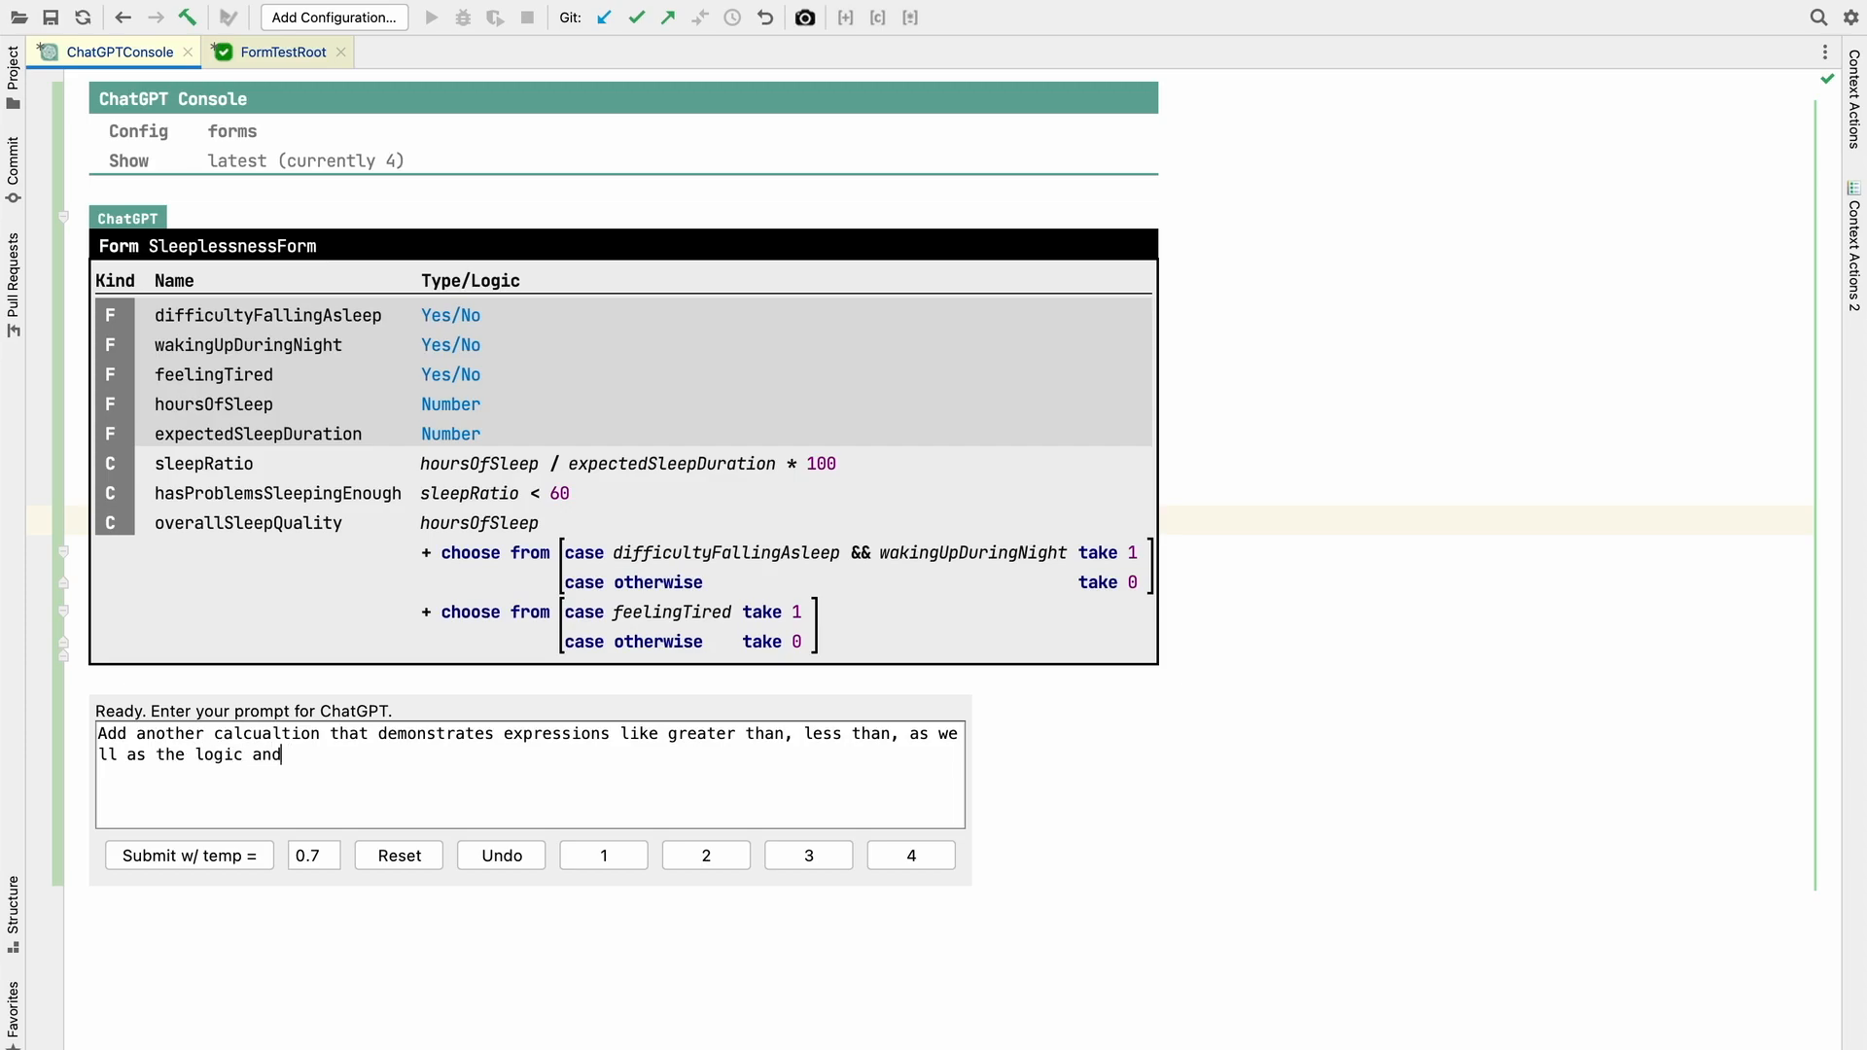
text(/or)
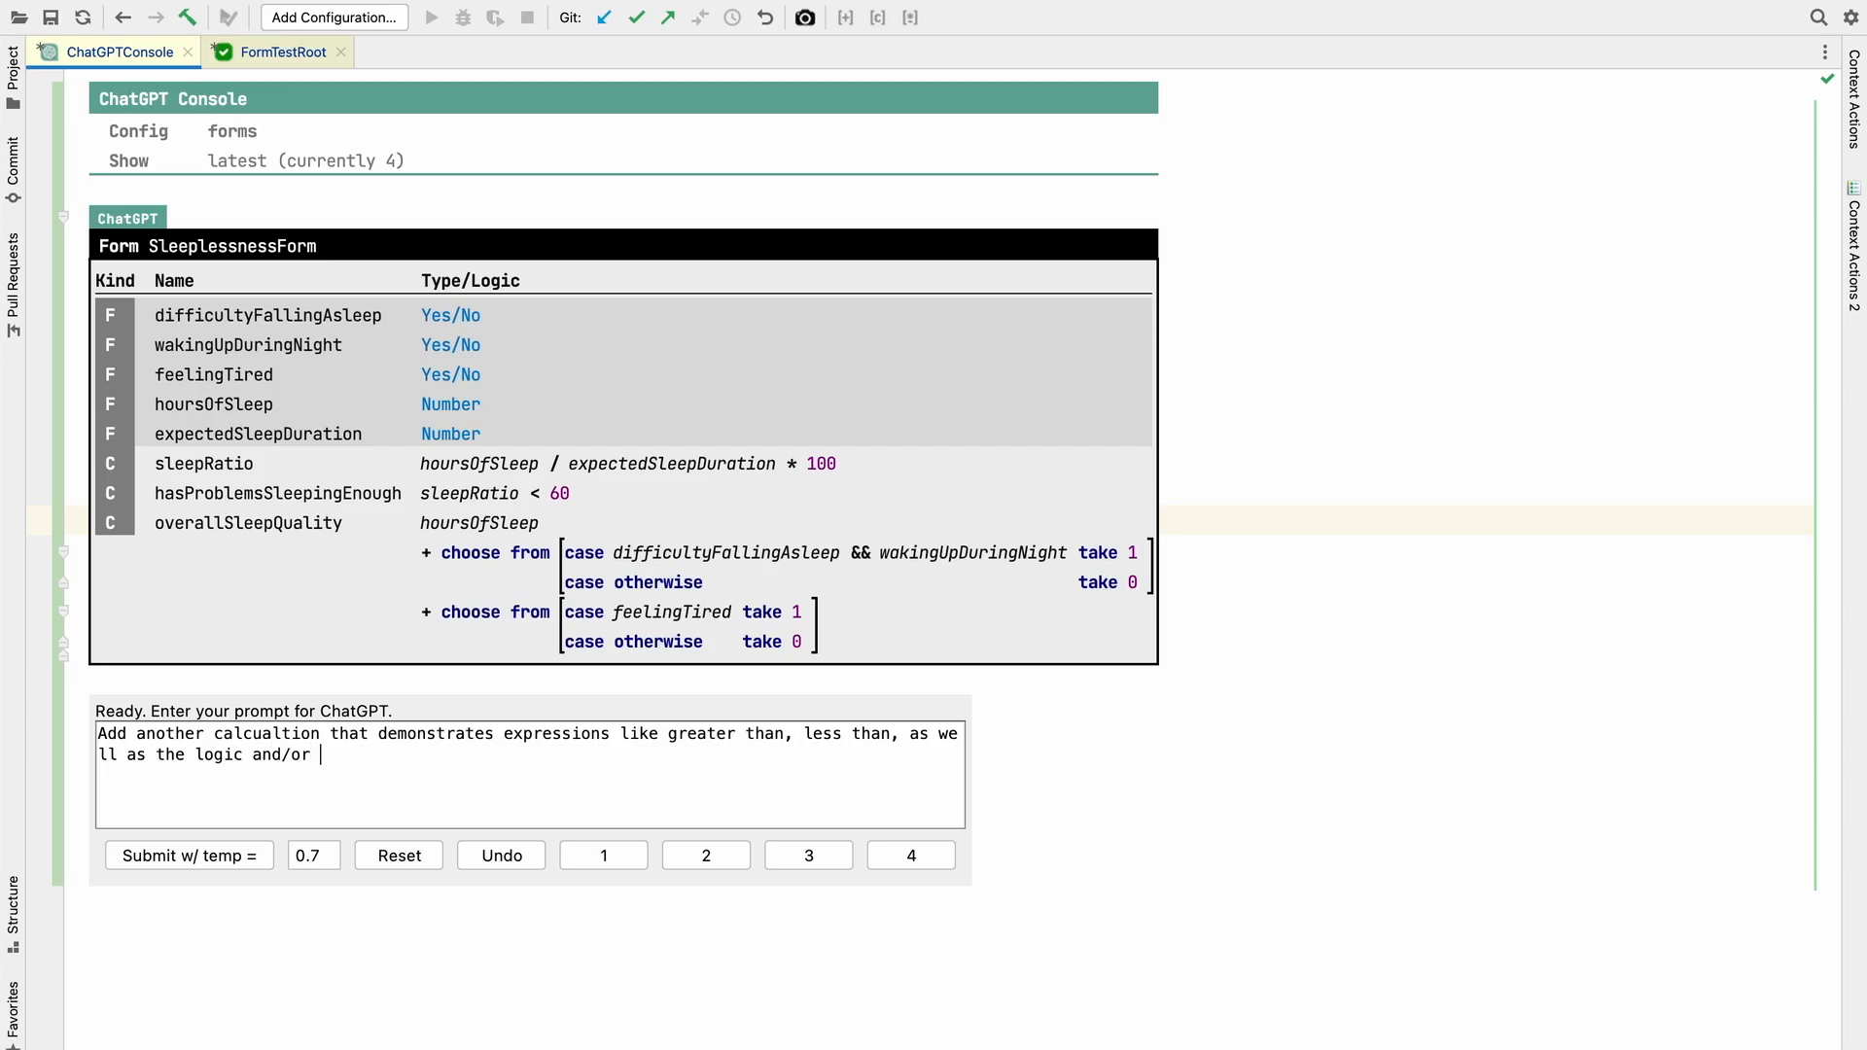
text(expressions)
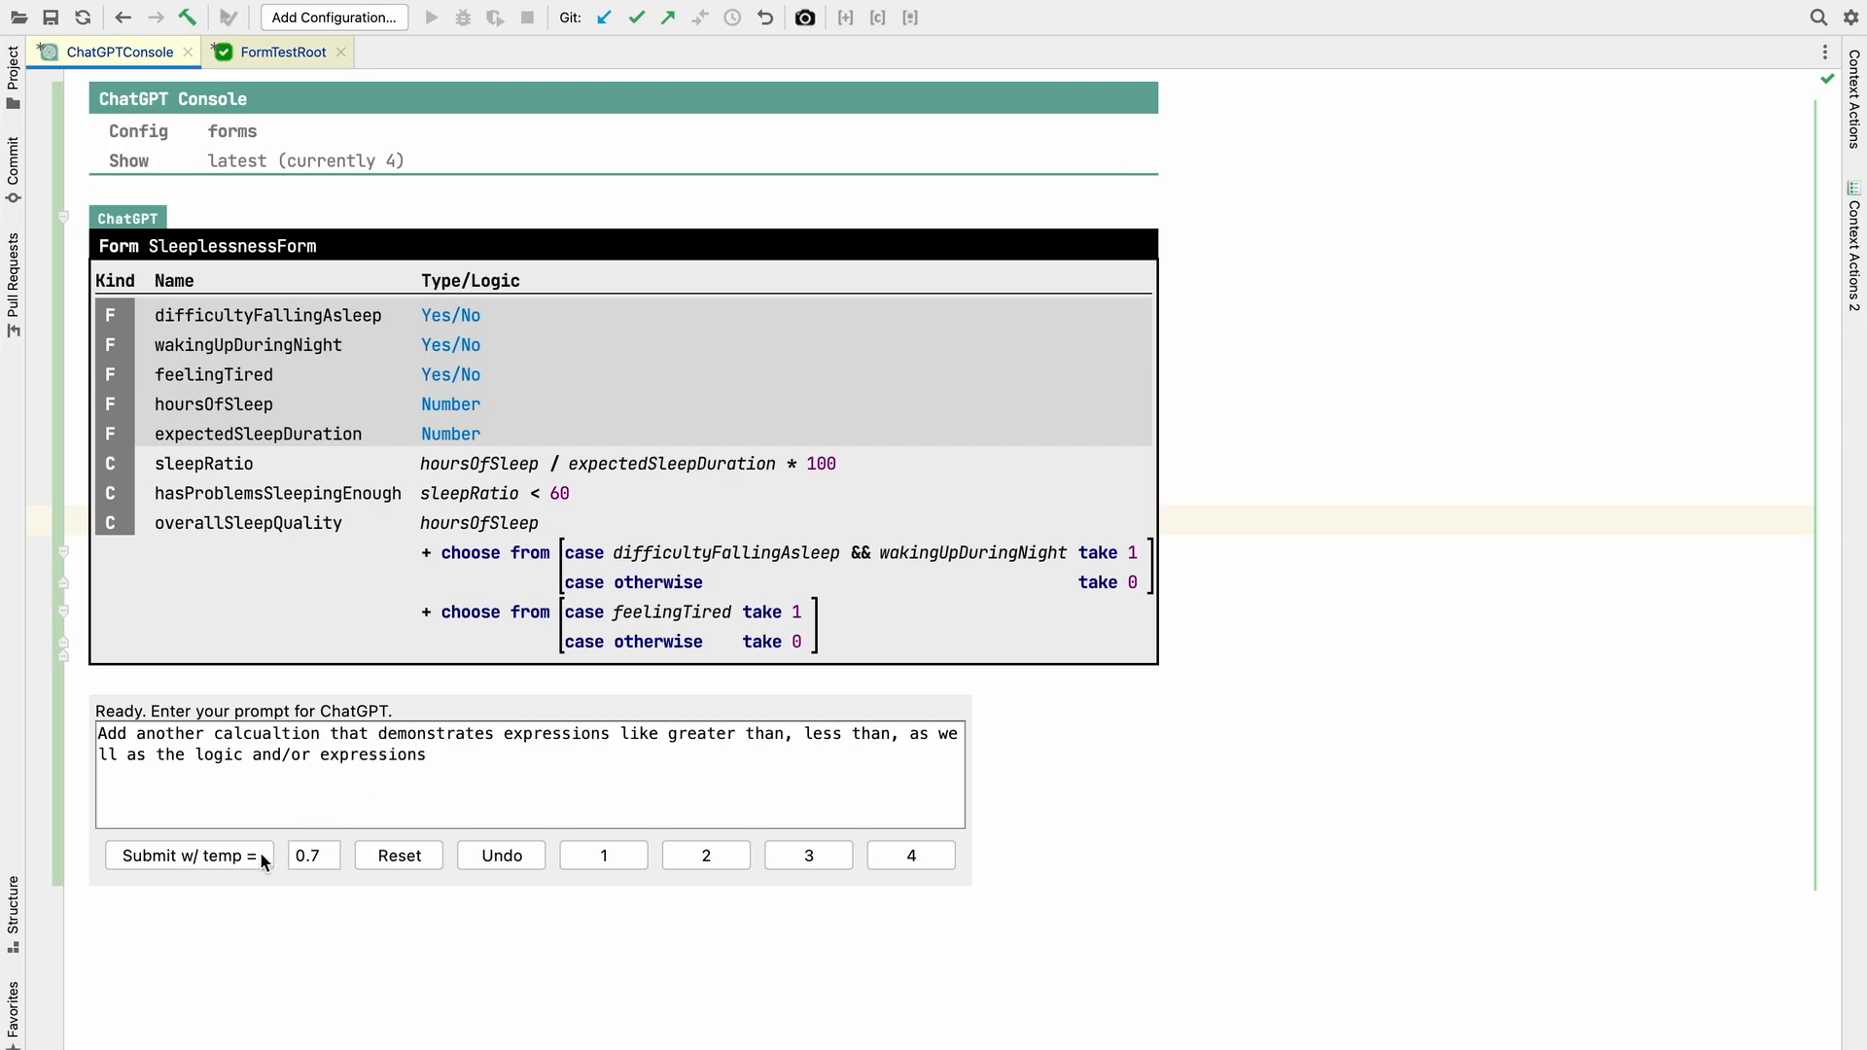
click(191, 855)
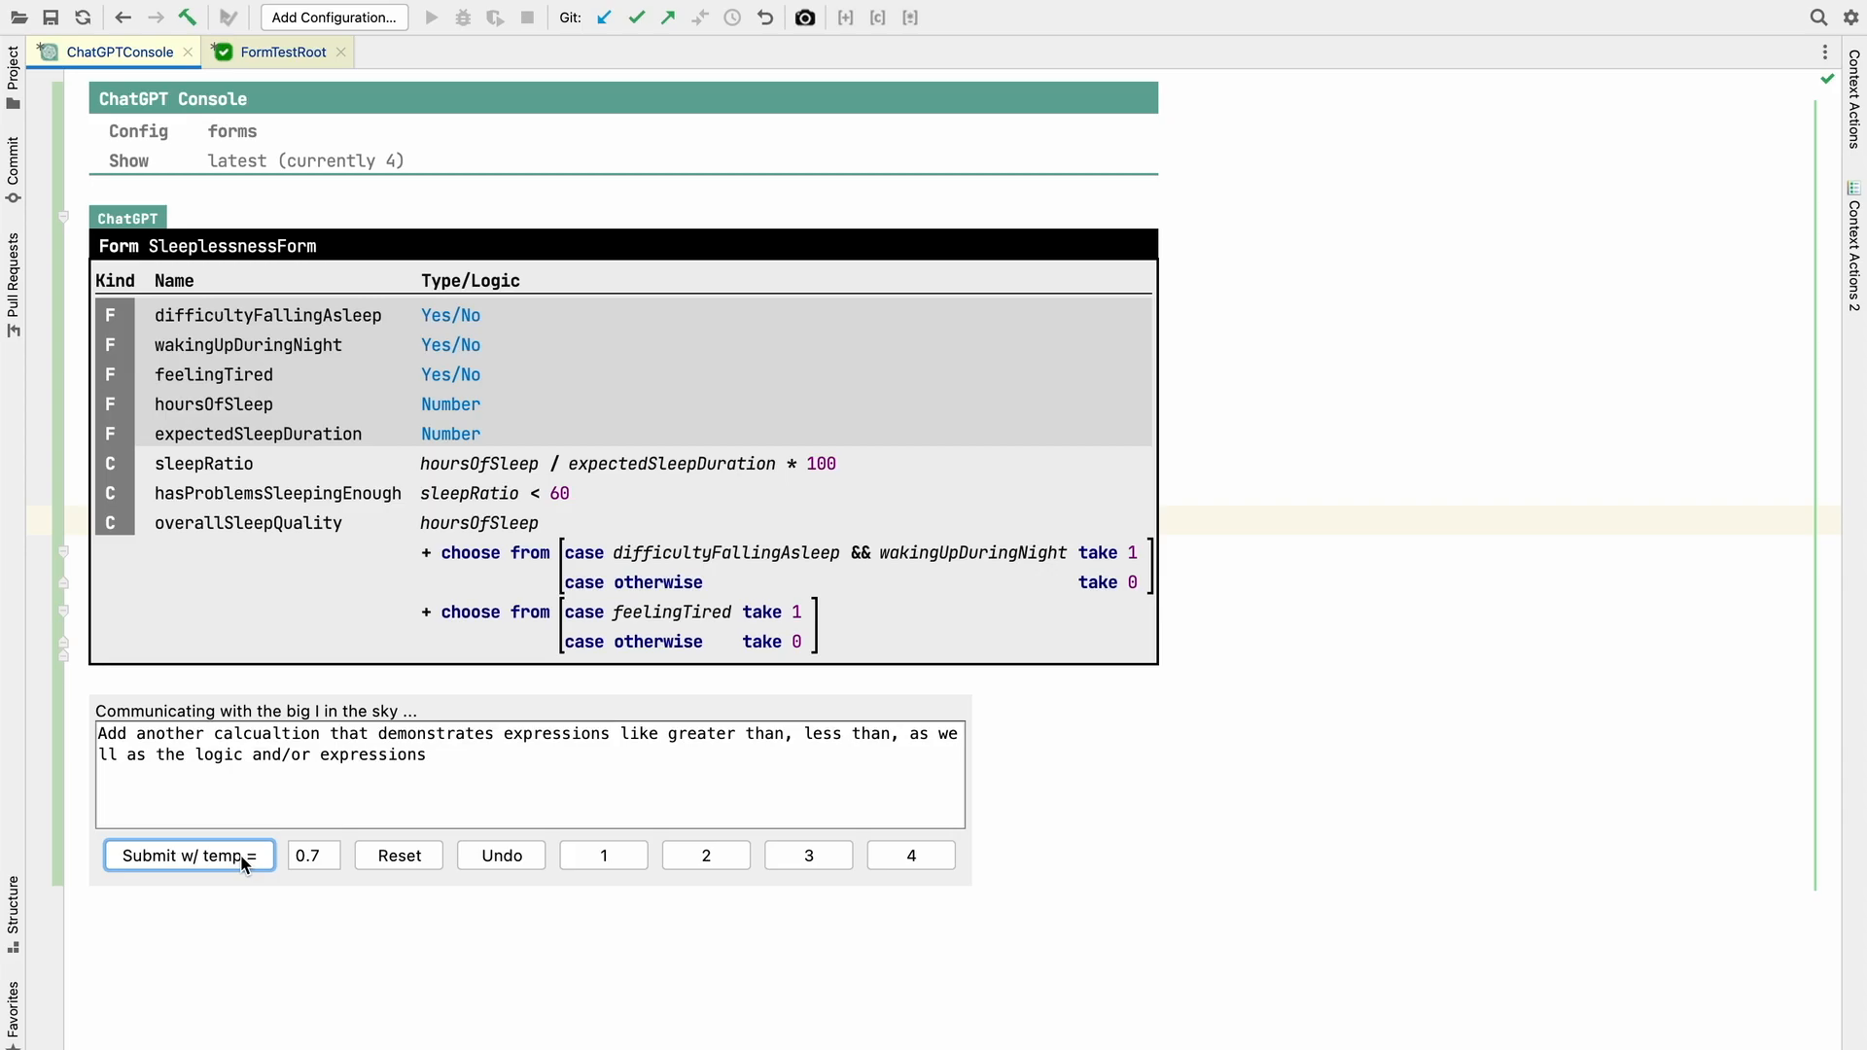
click(191, 855)
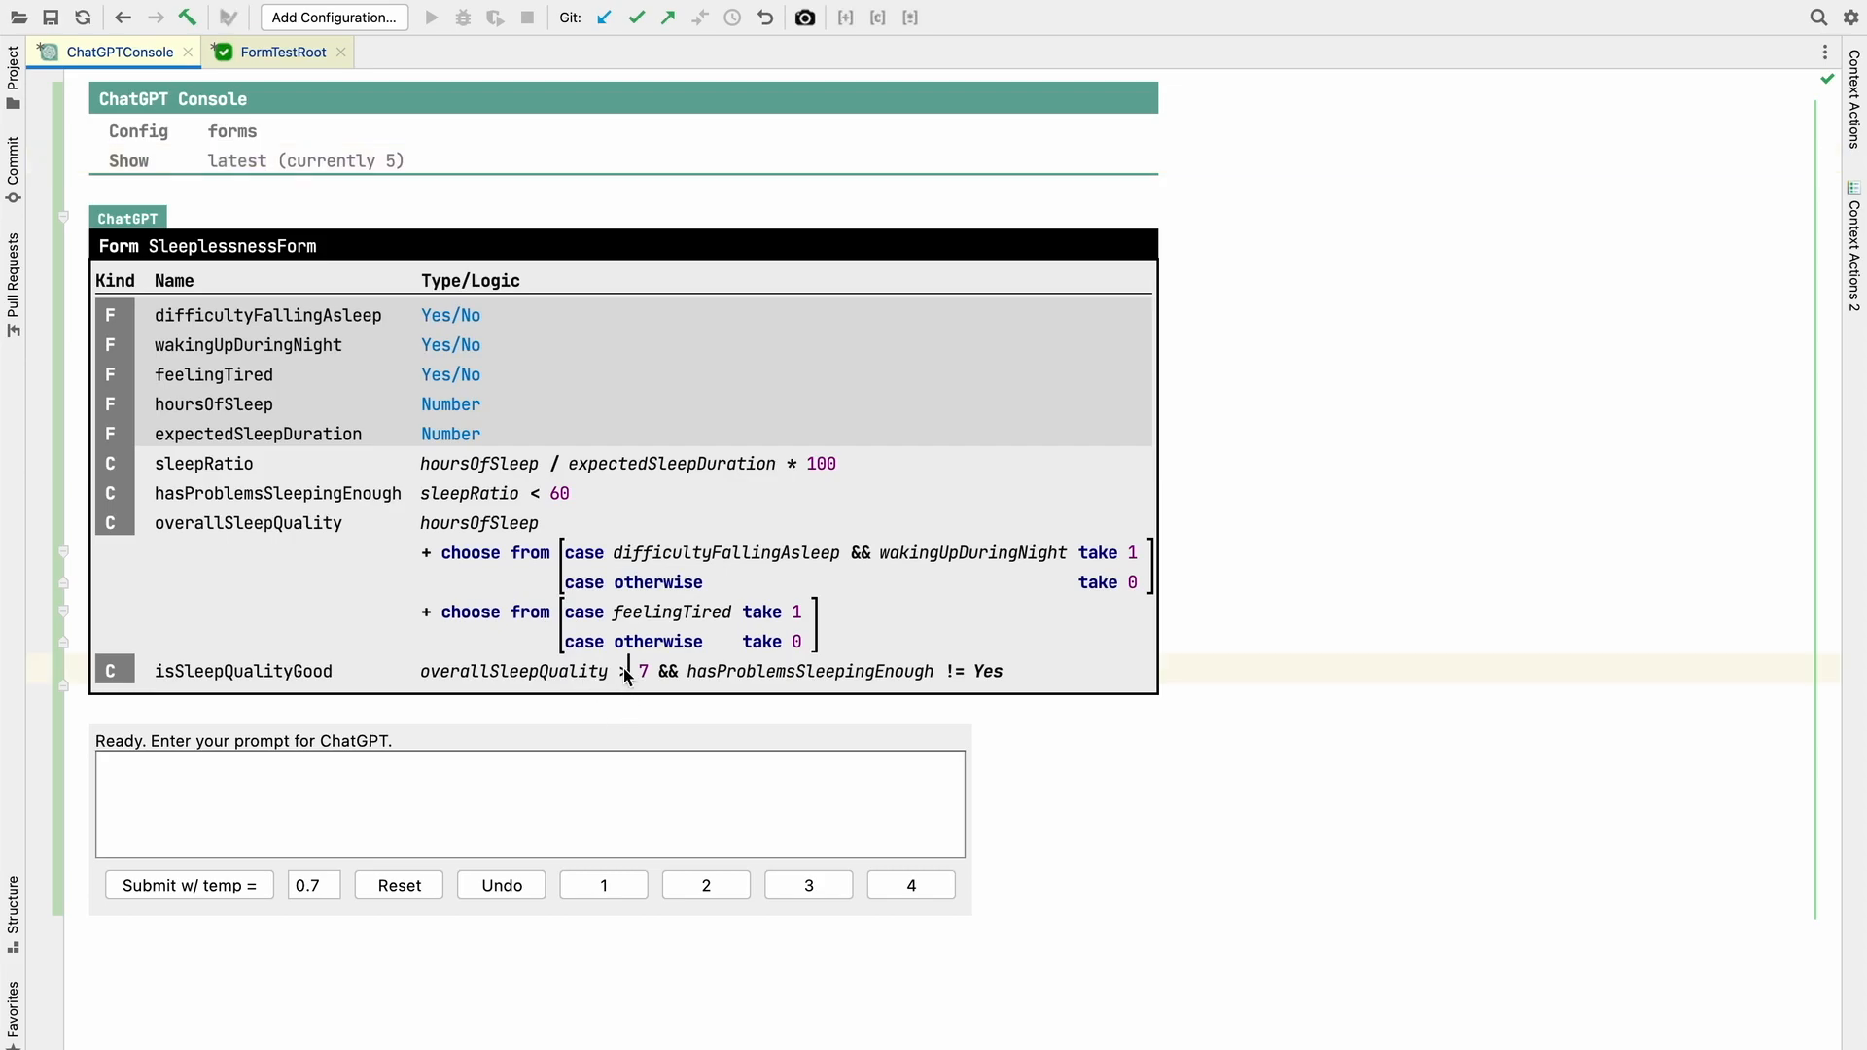
double_click(953, 671)
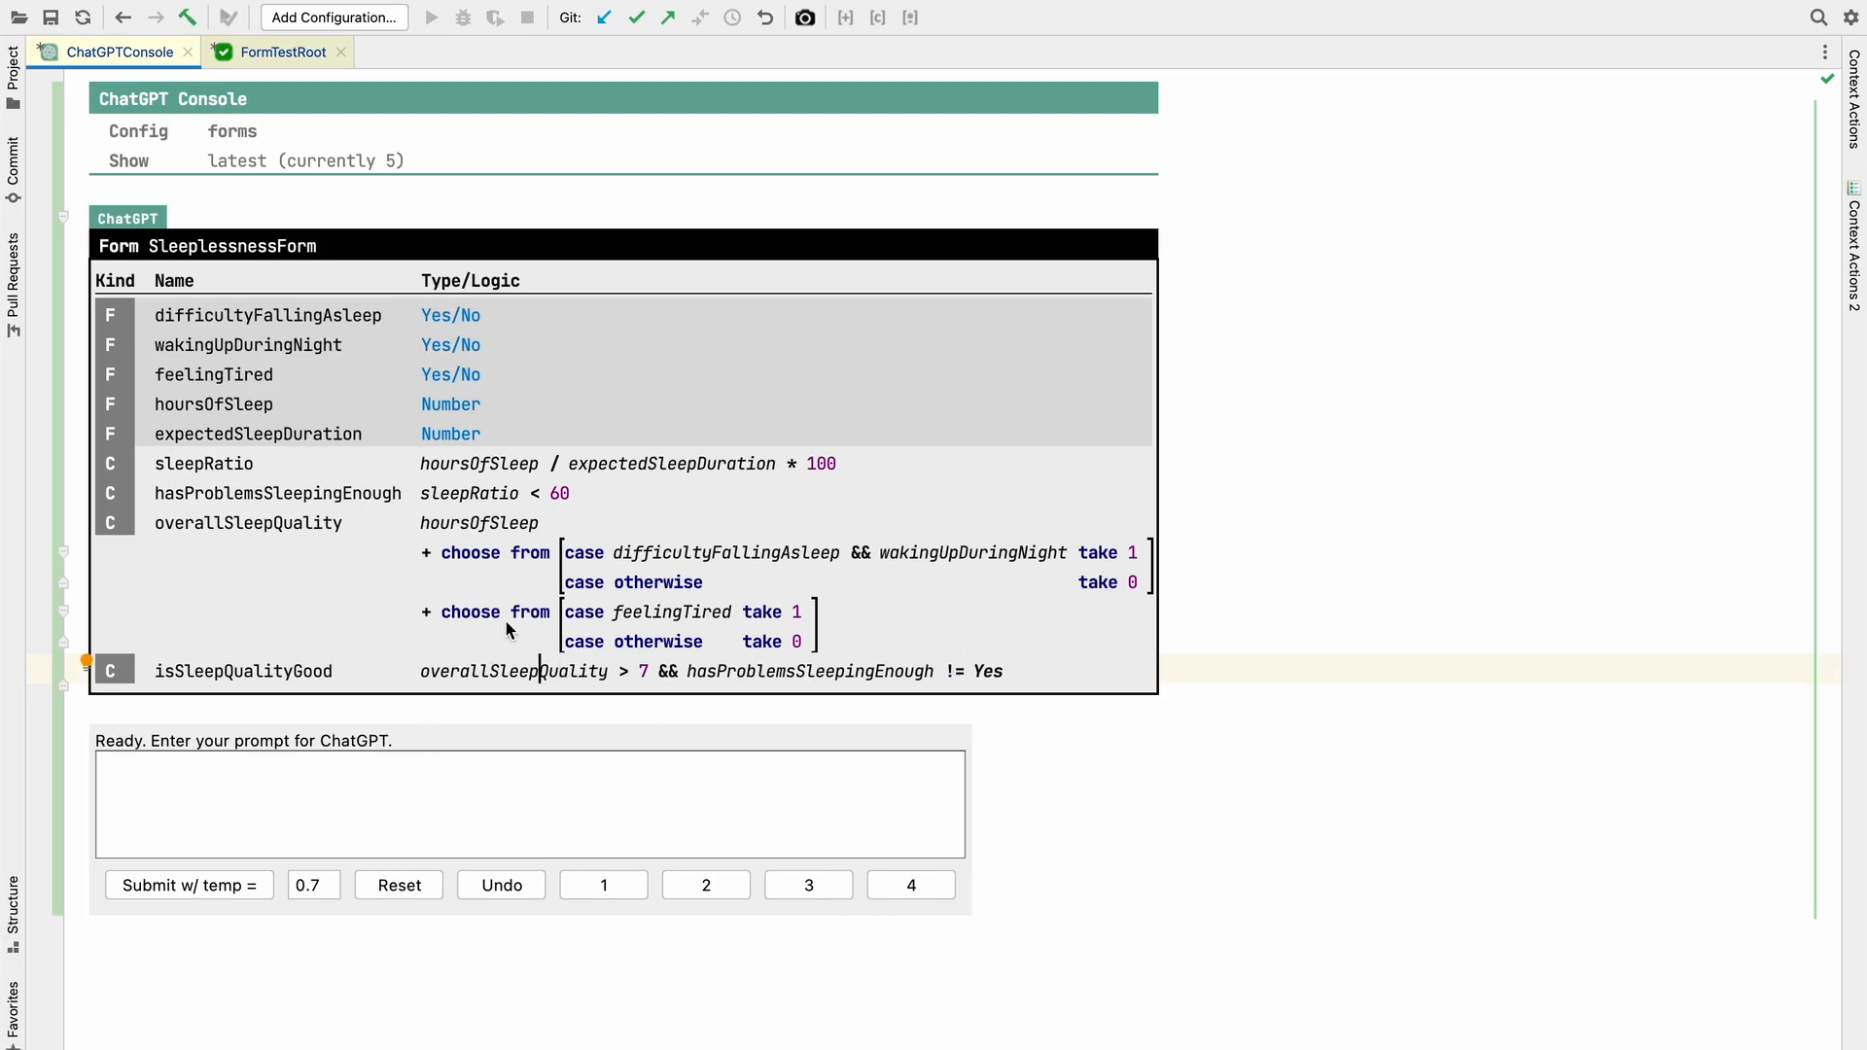
mouse_move(630, 583)
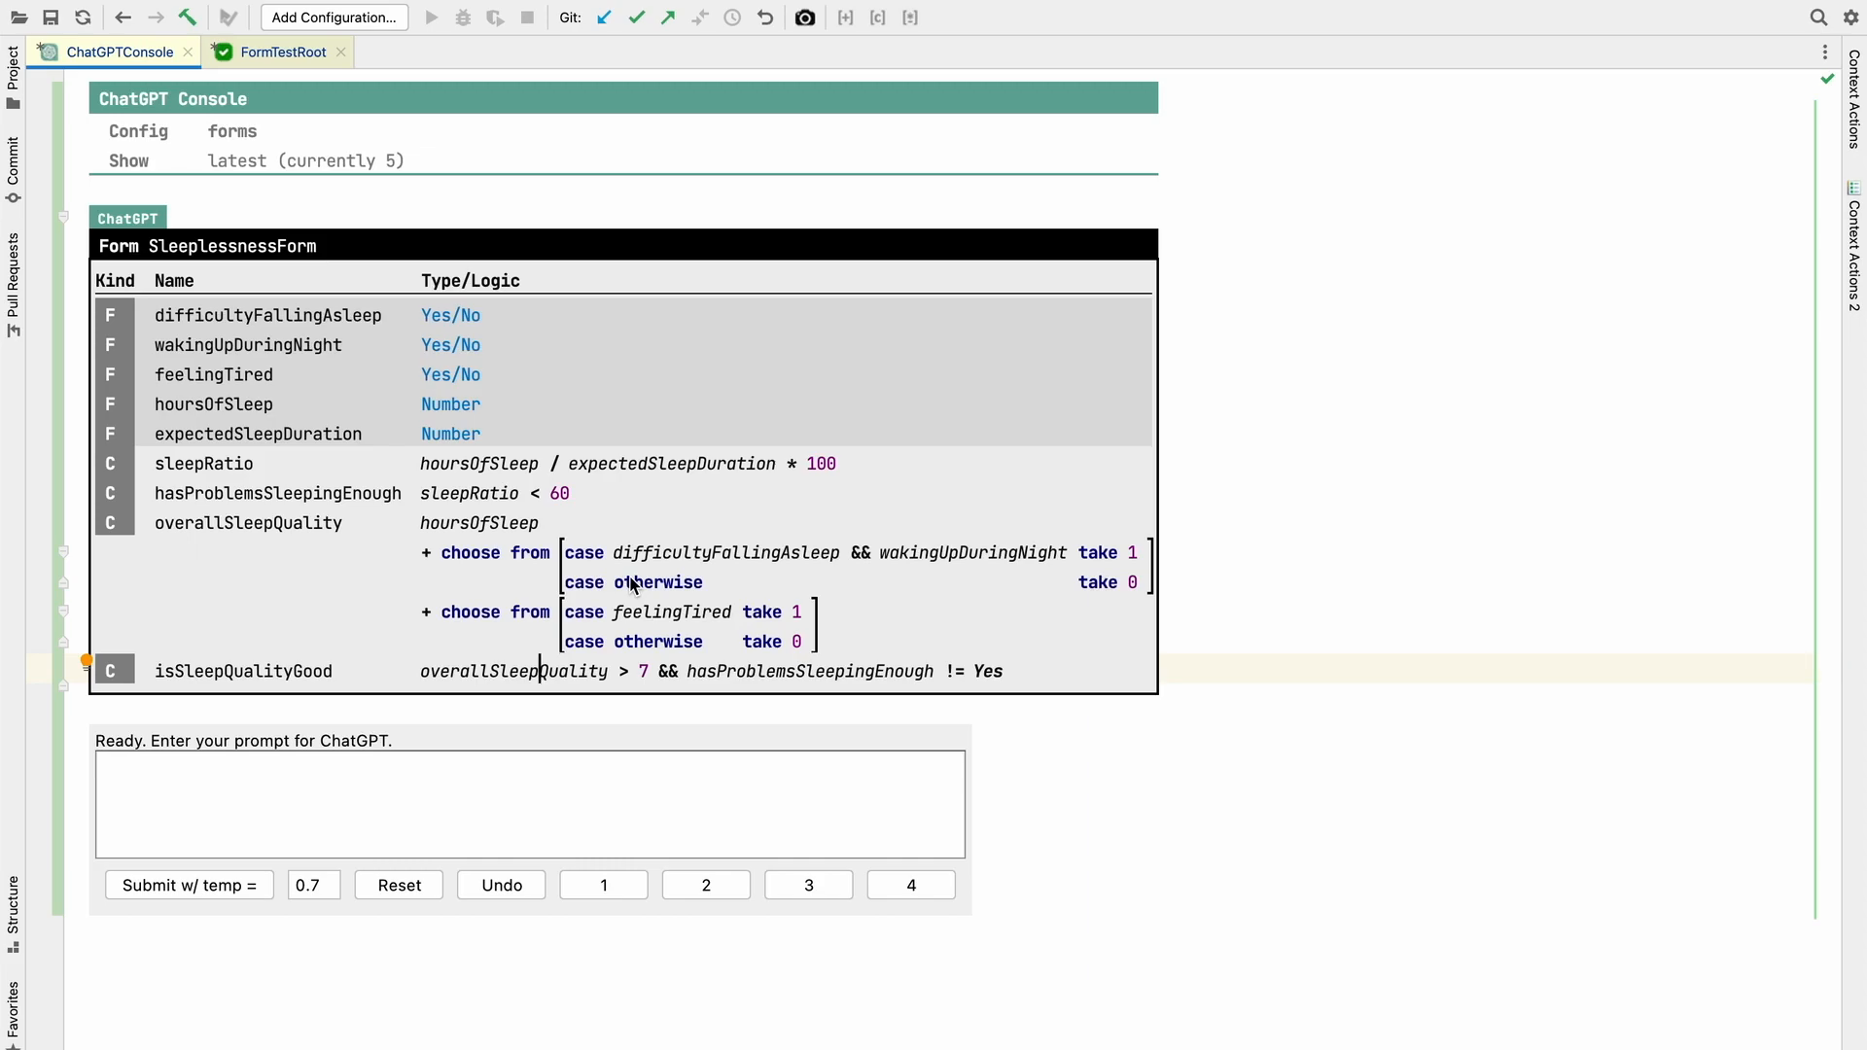
mouse_move(451, 323)
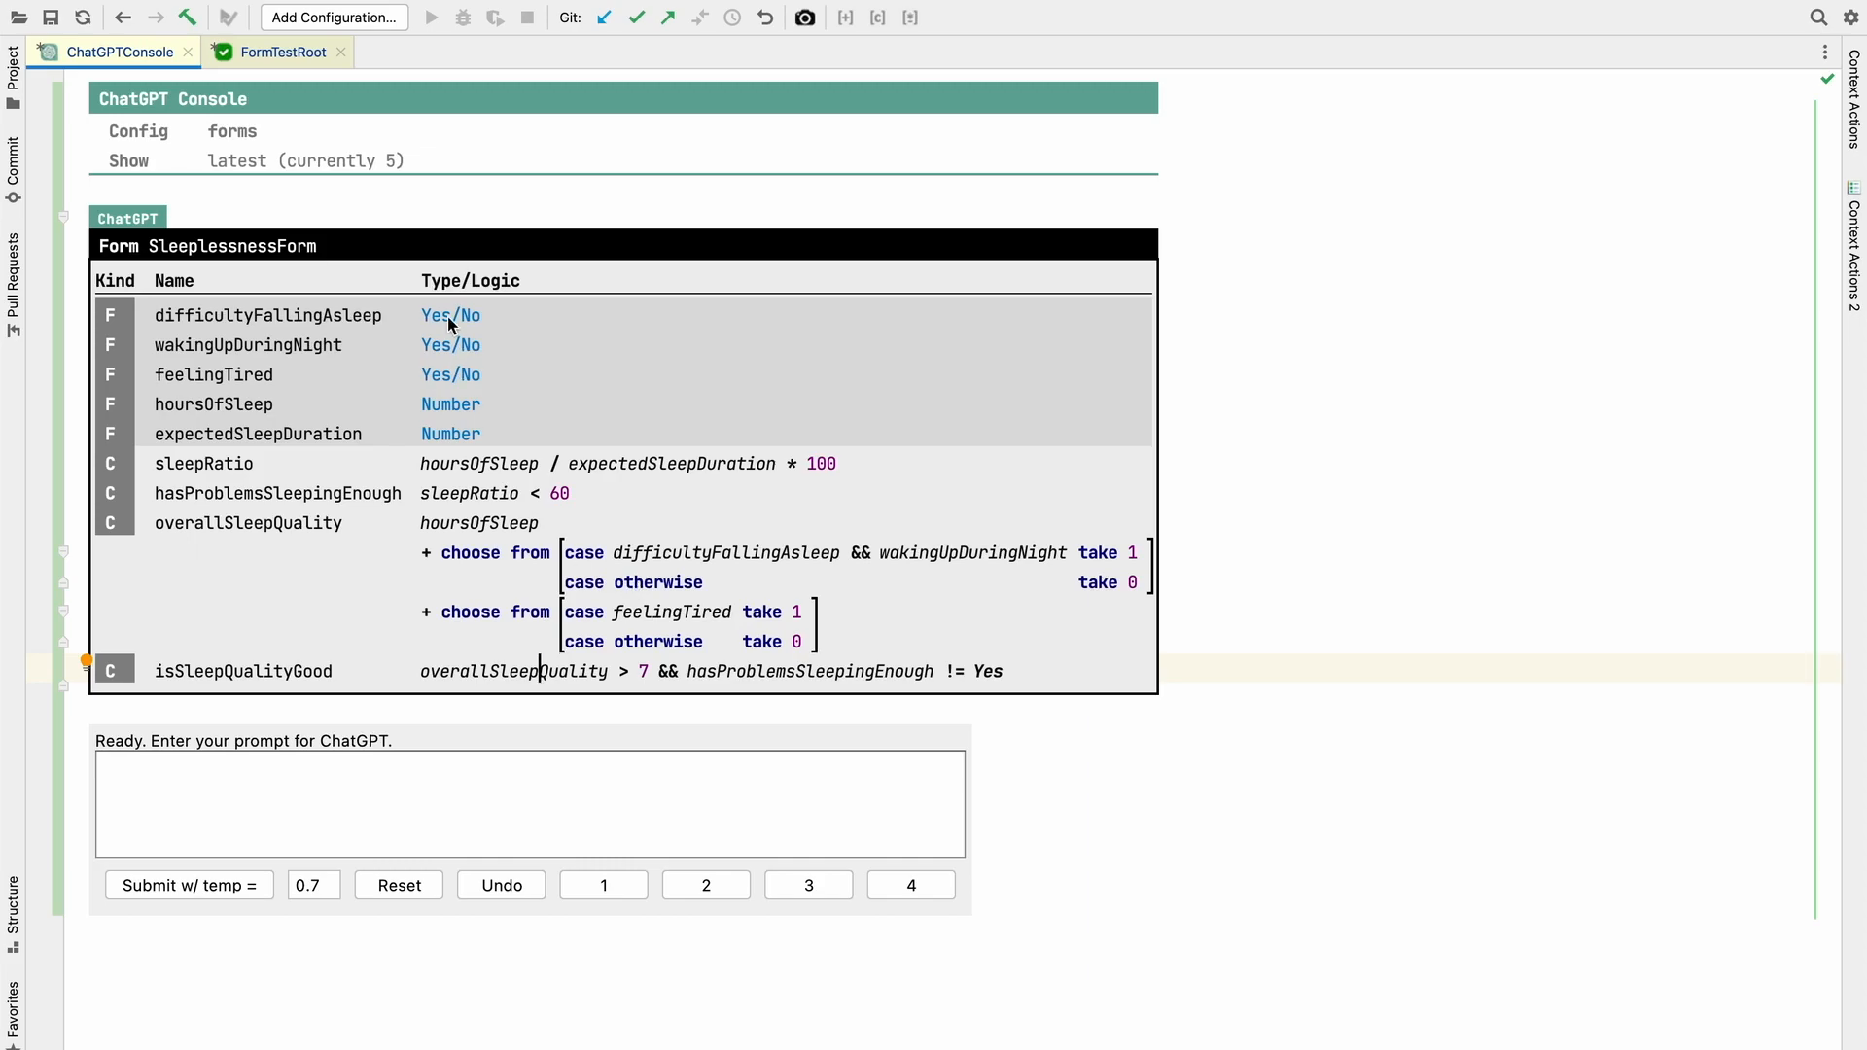
mouse_move(381, 482)
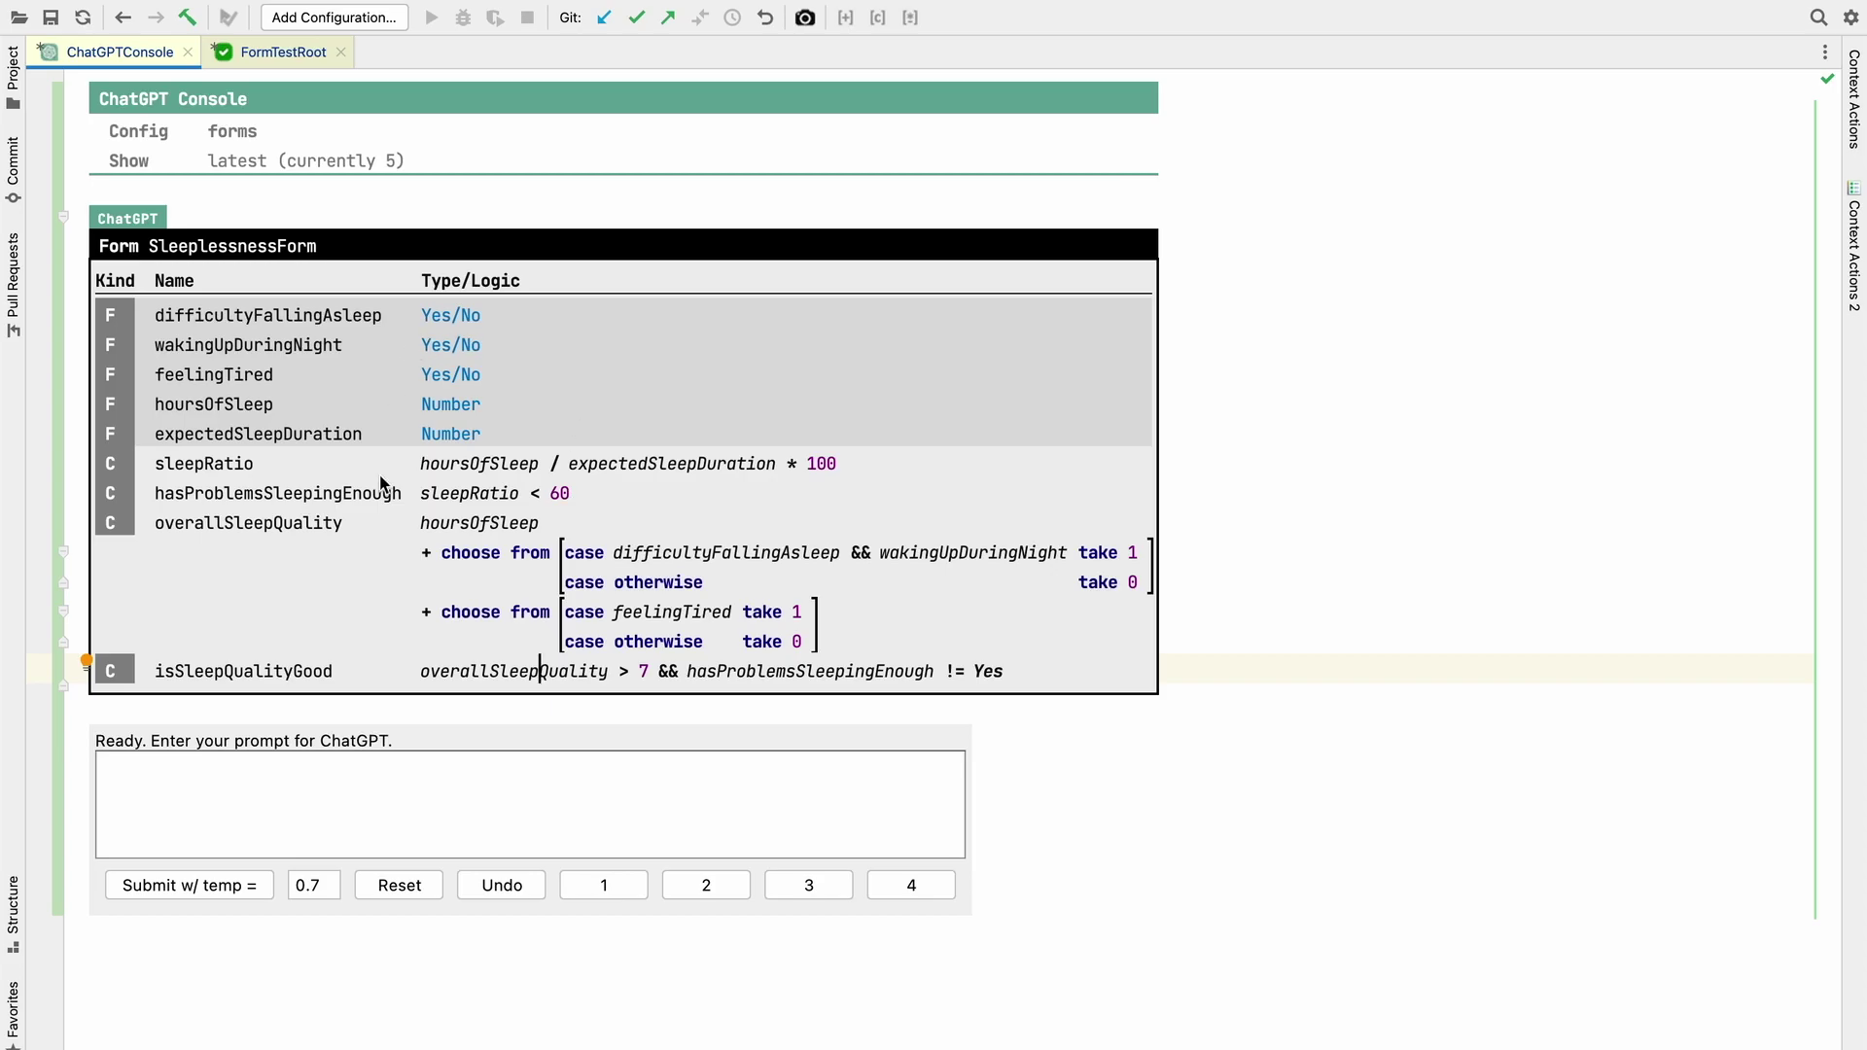
click(286, 51)
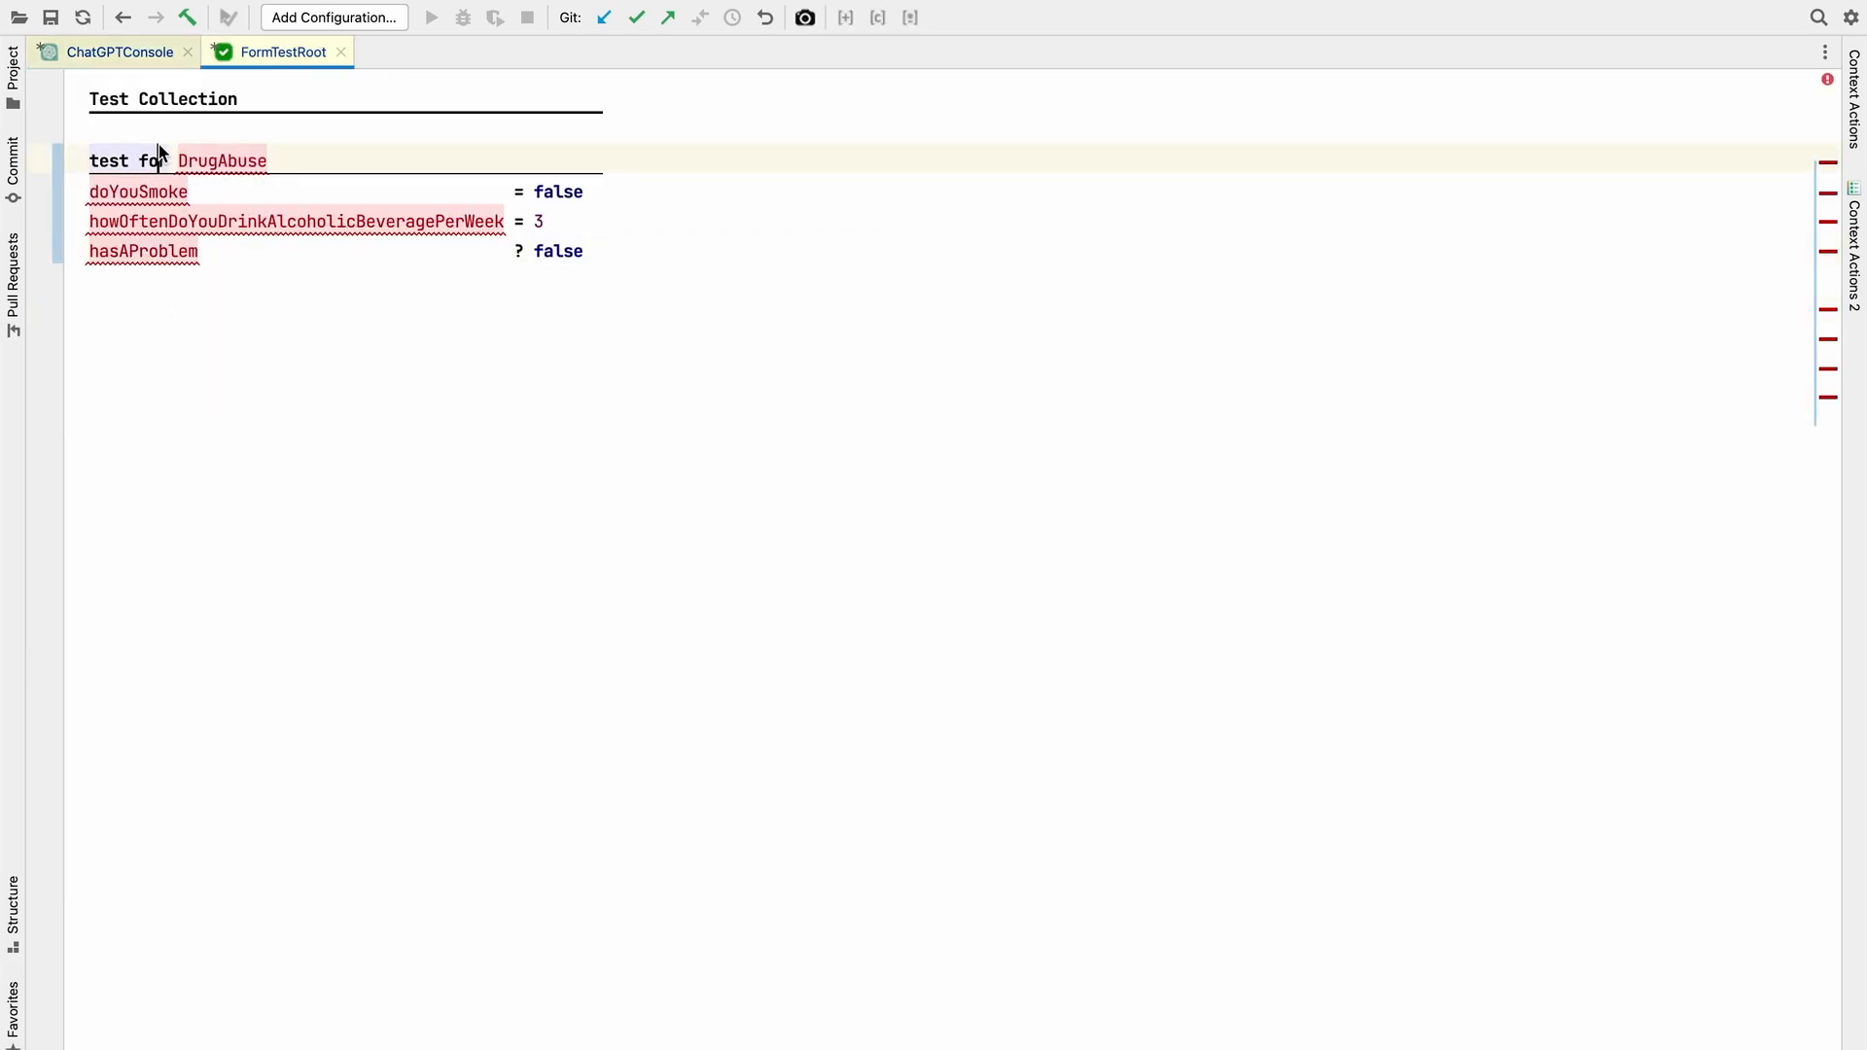
- Point the test at SleeplessnessForm and use Add Missing Items to fill nine empty placeholders
text(SleeplessnessForm)
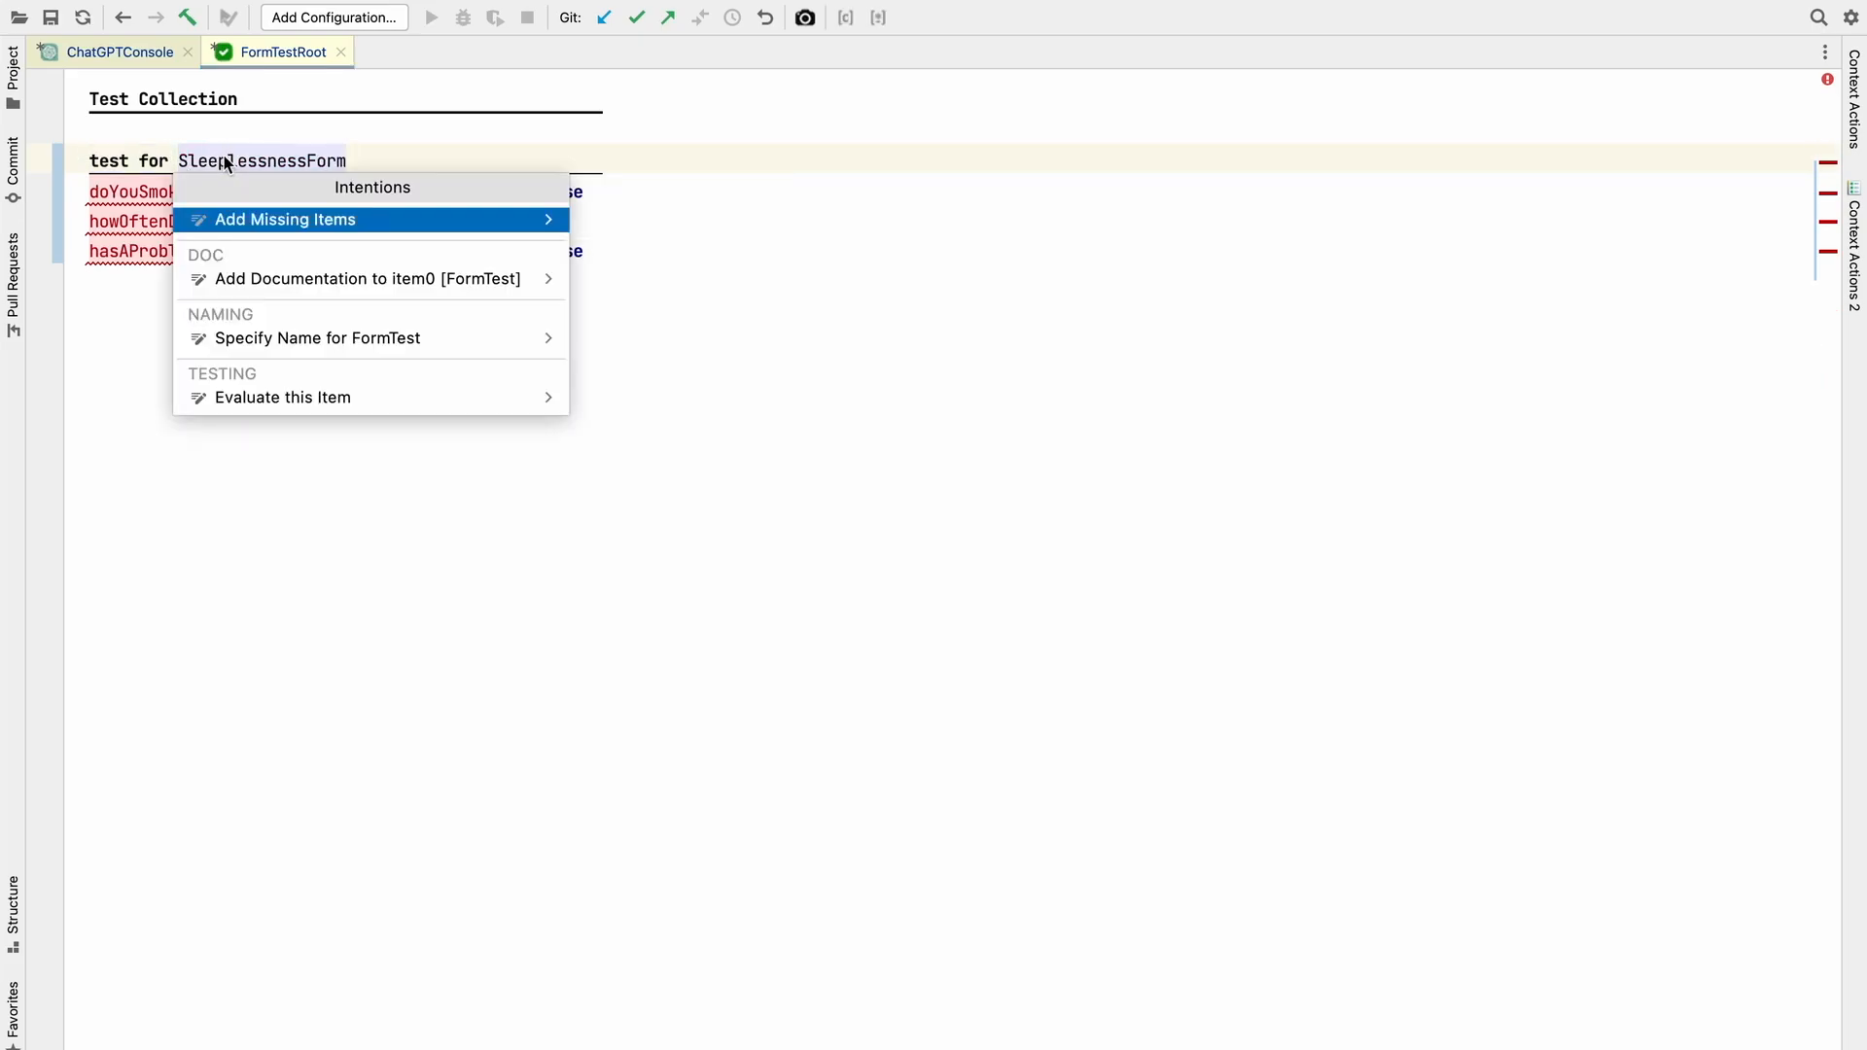
click(282, 220)
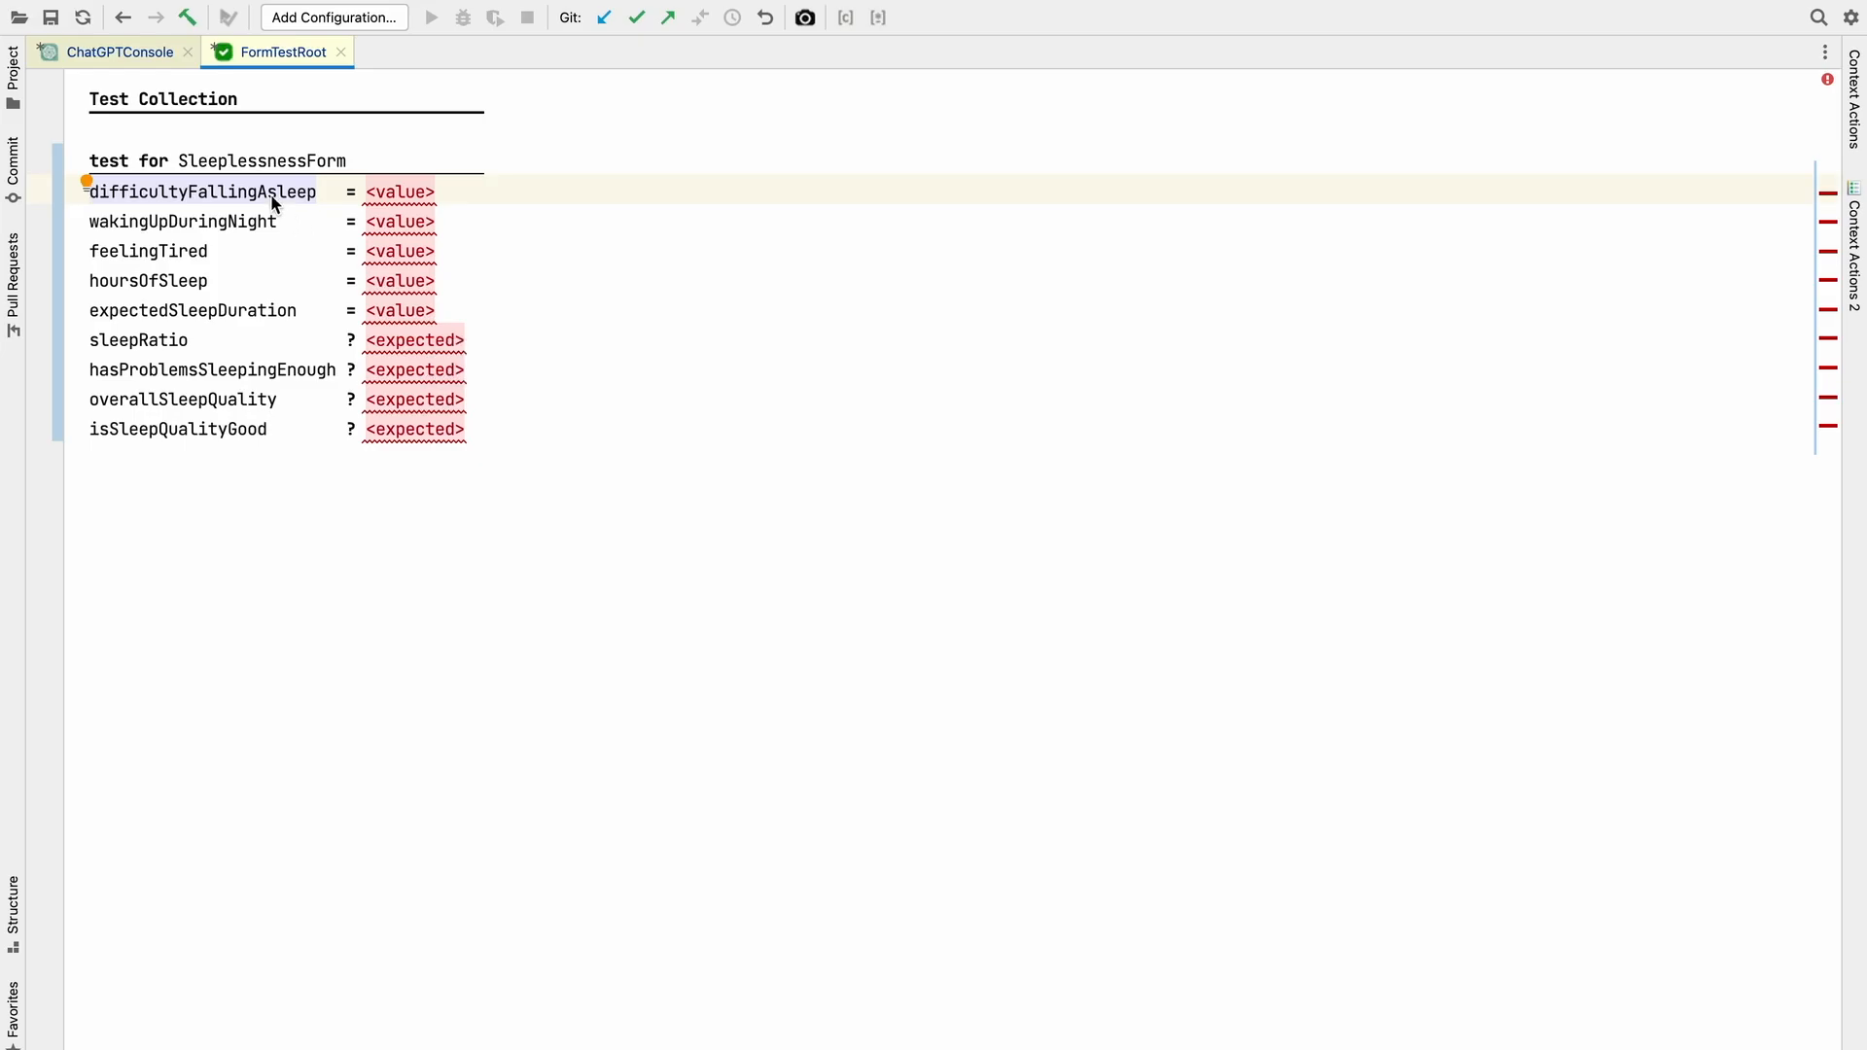
click(119, 50)
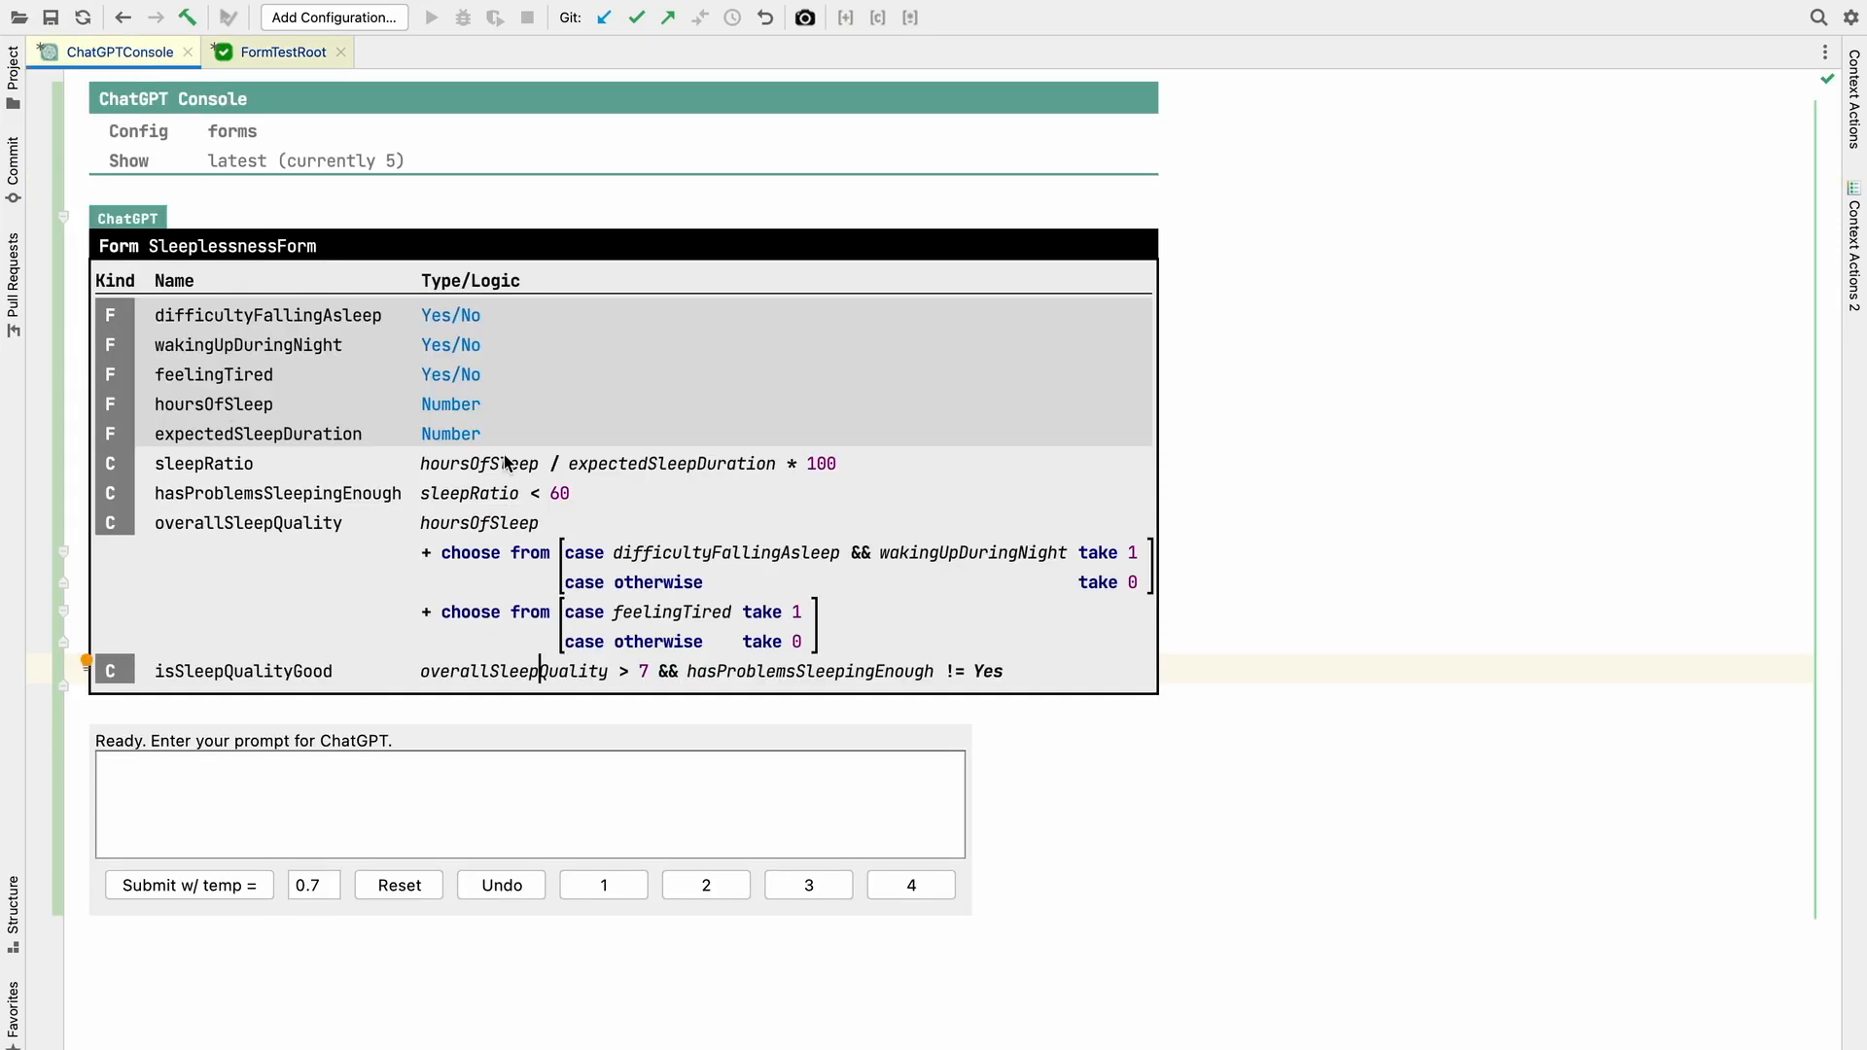
click(276, 50)
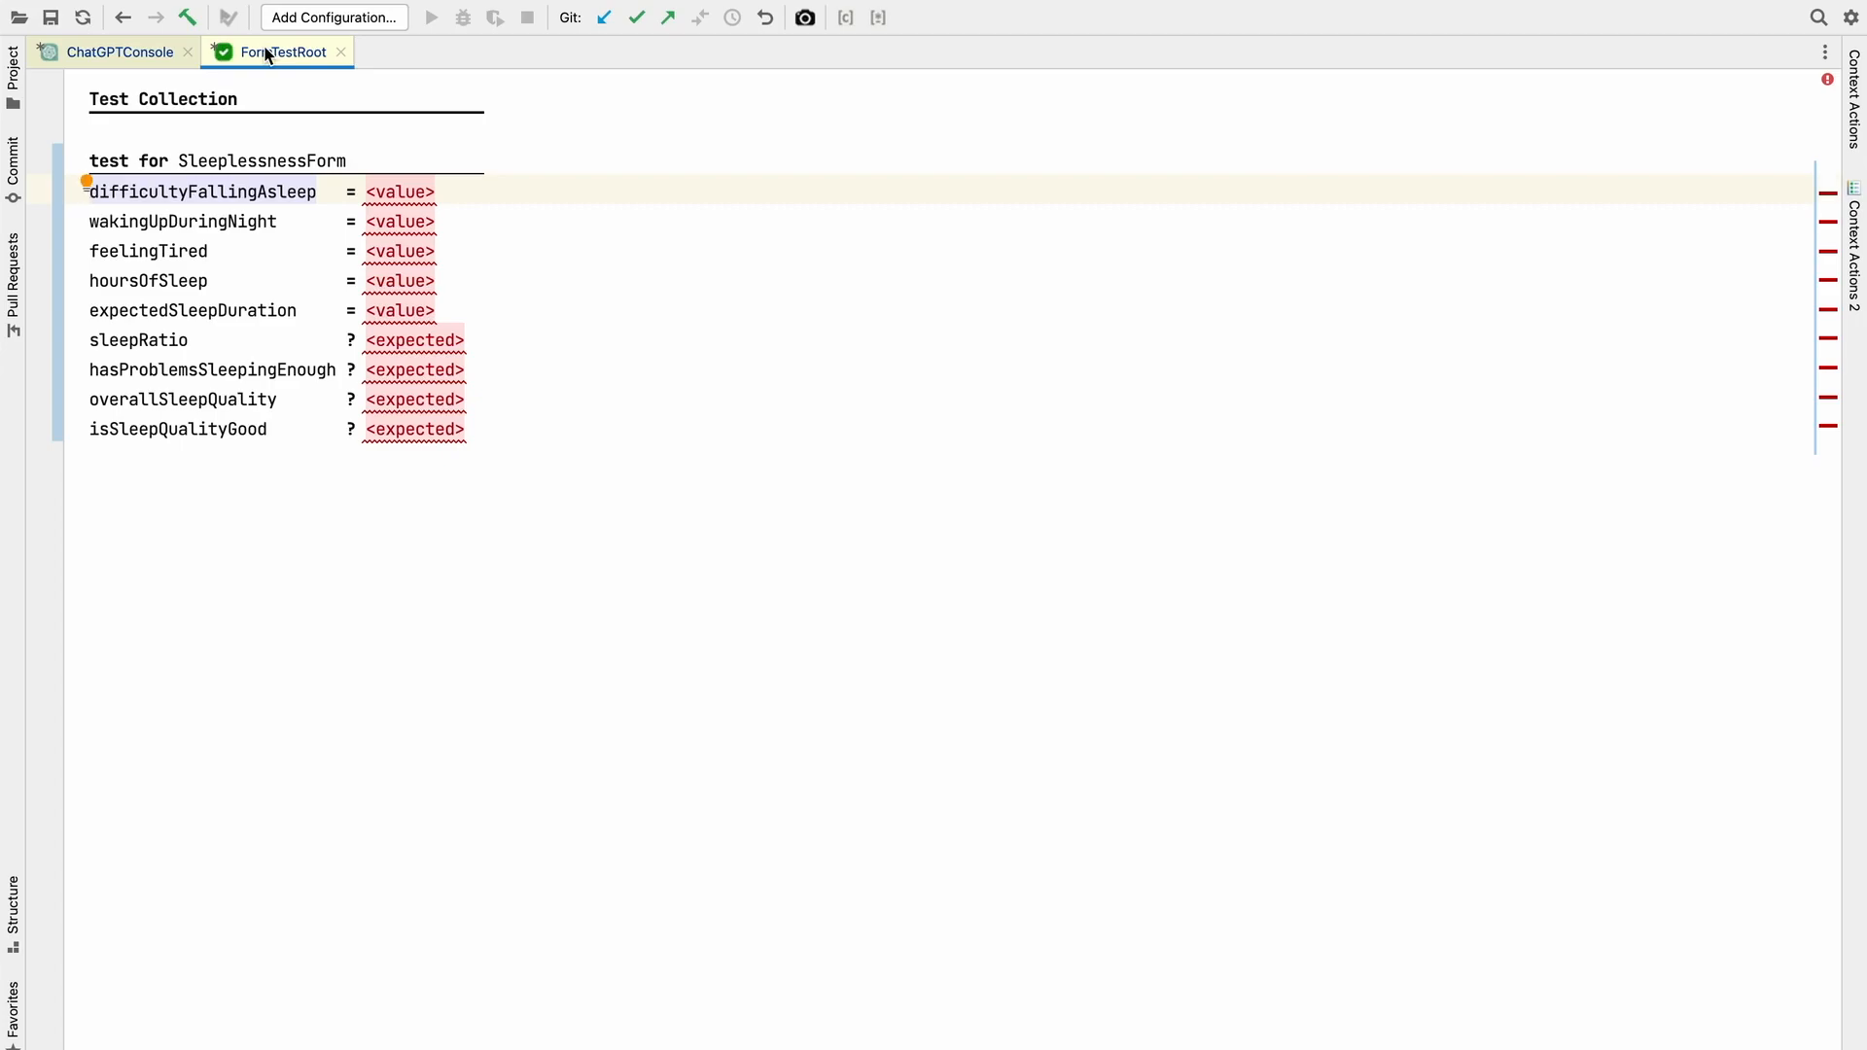
click(119, 50)
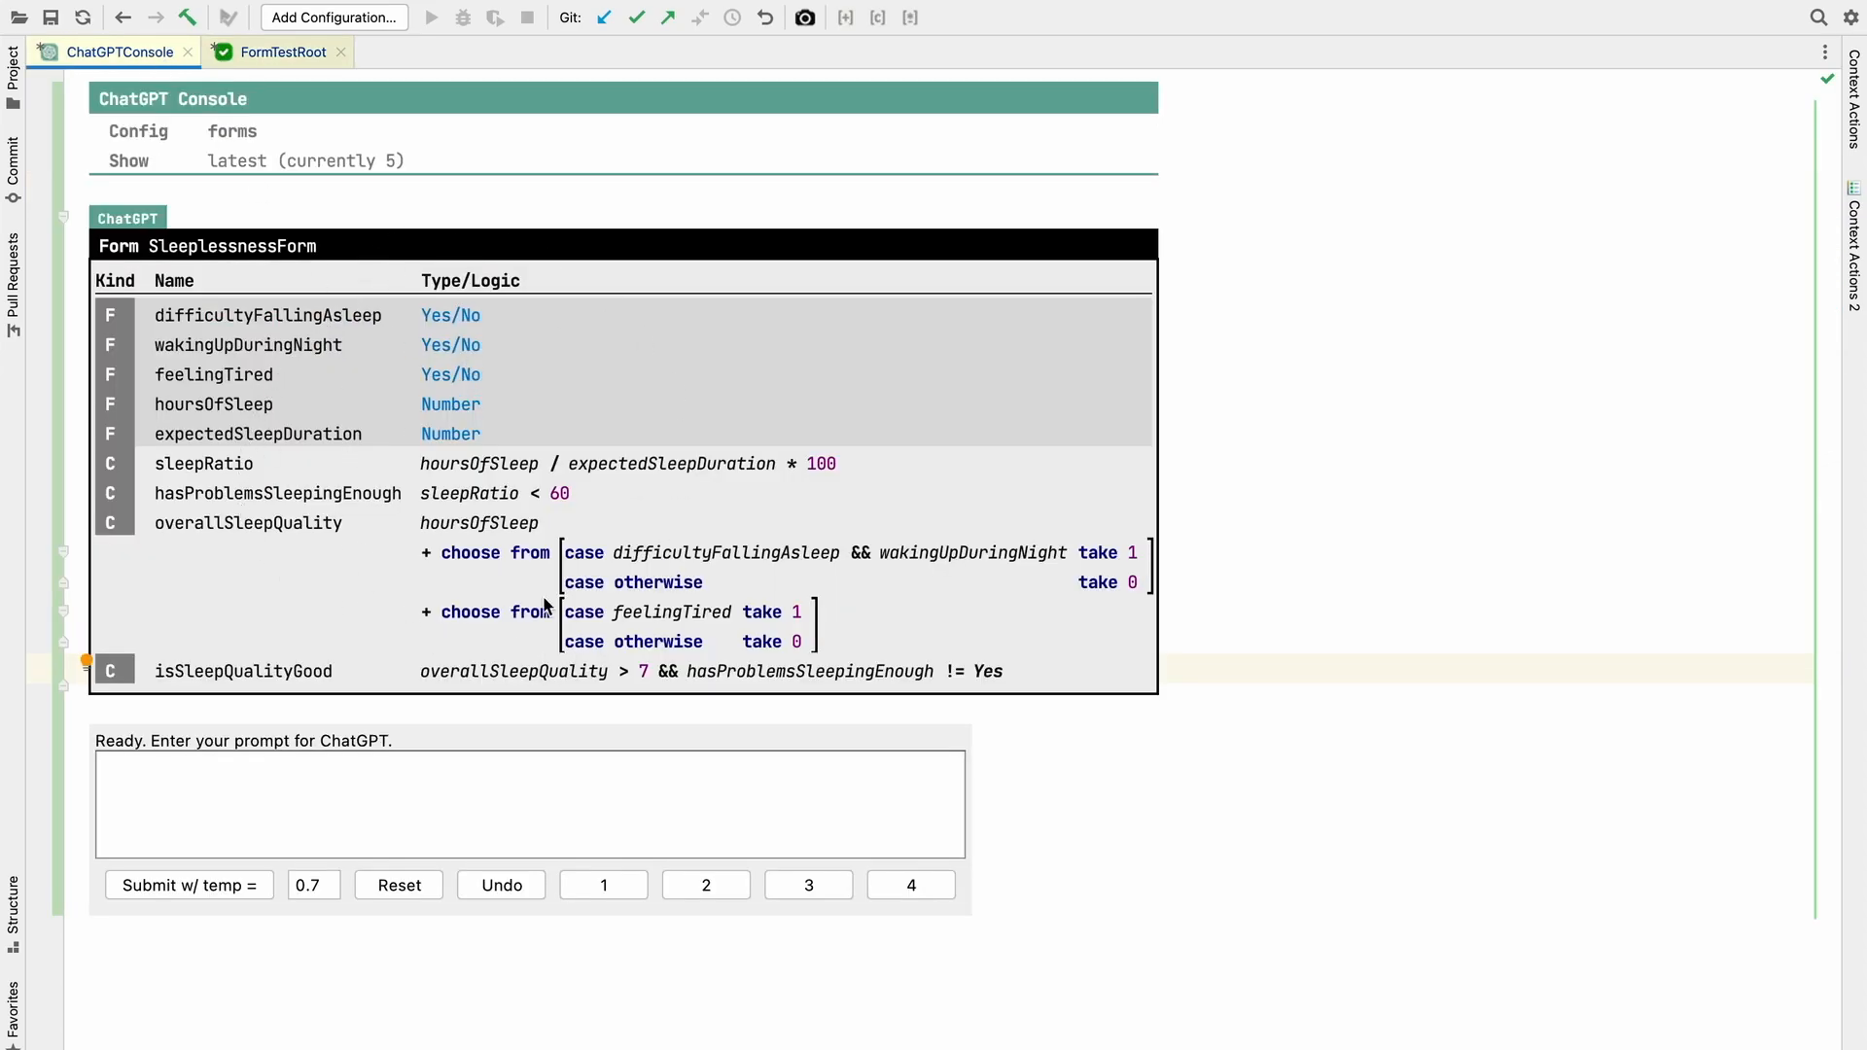
mouse_move(474, 732)
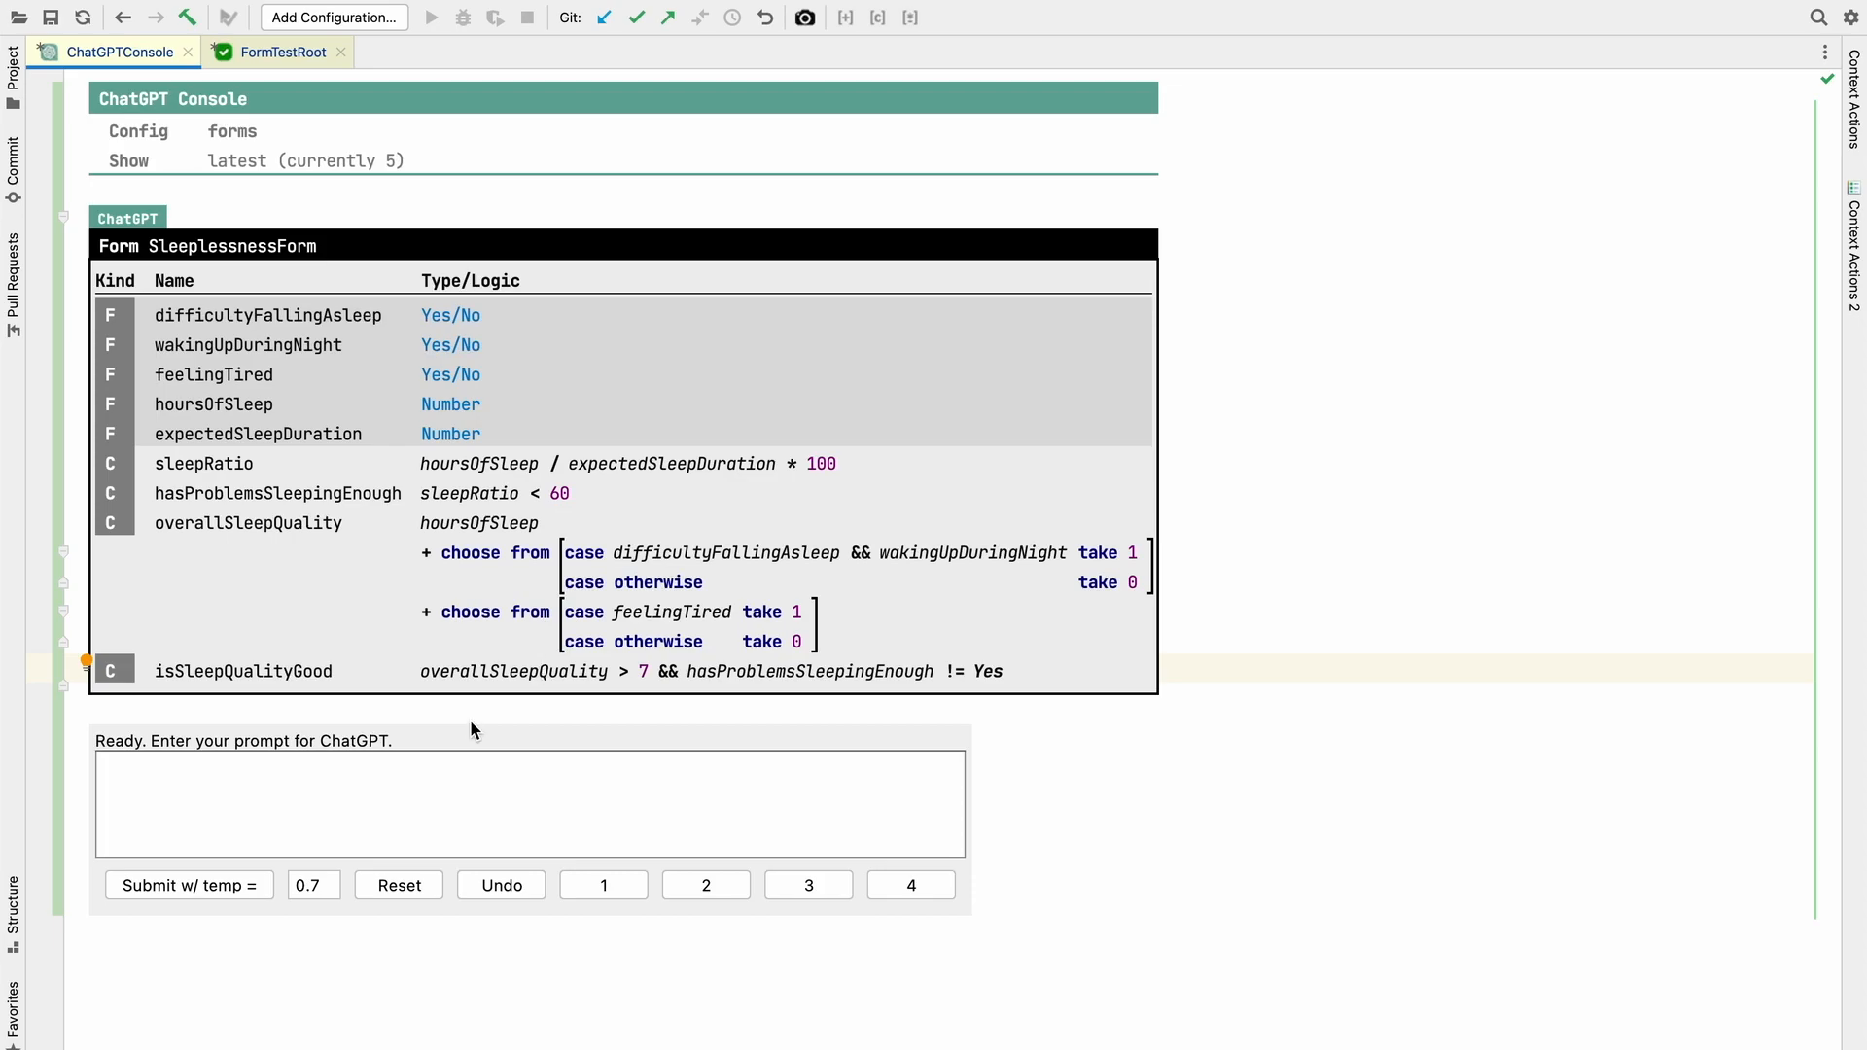
mouse_move(623, 759)
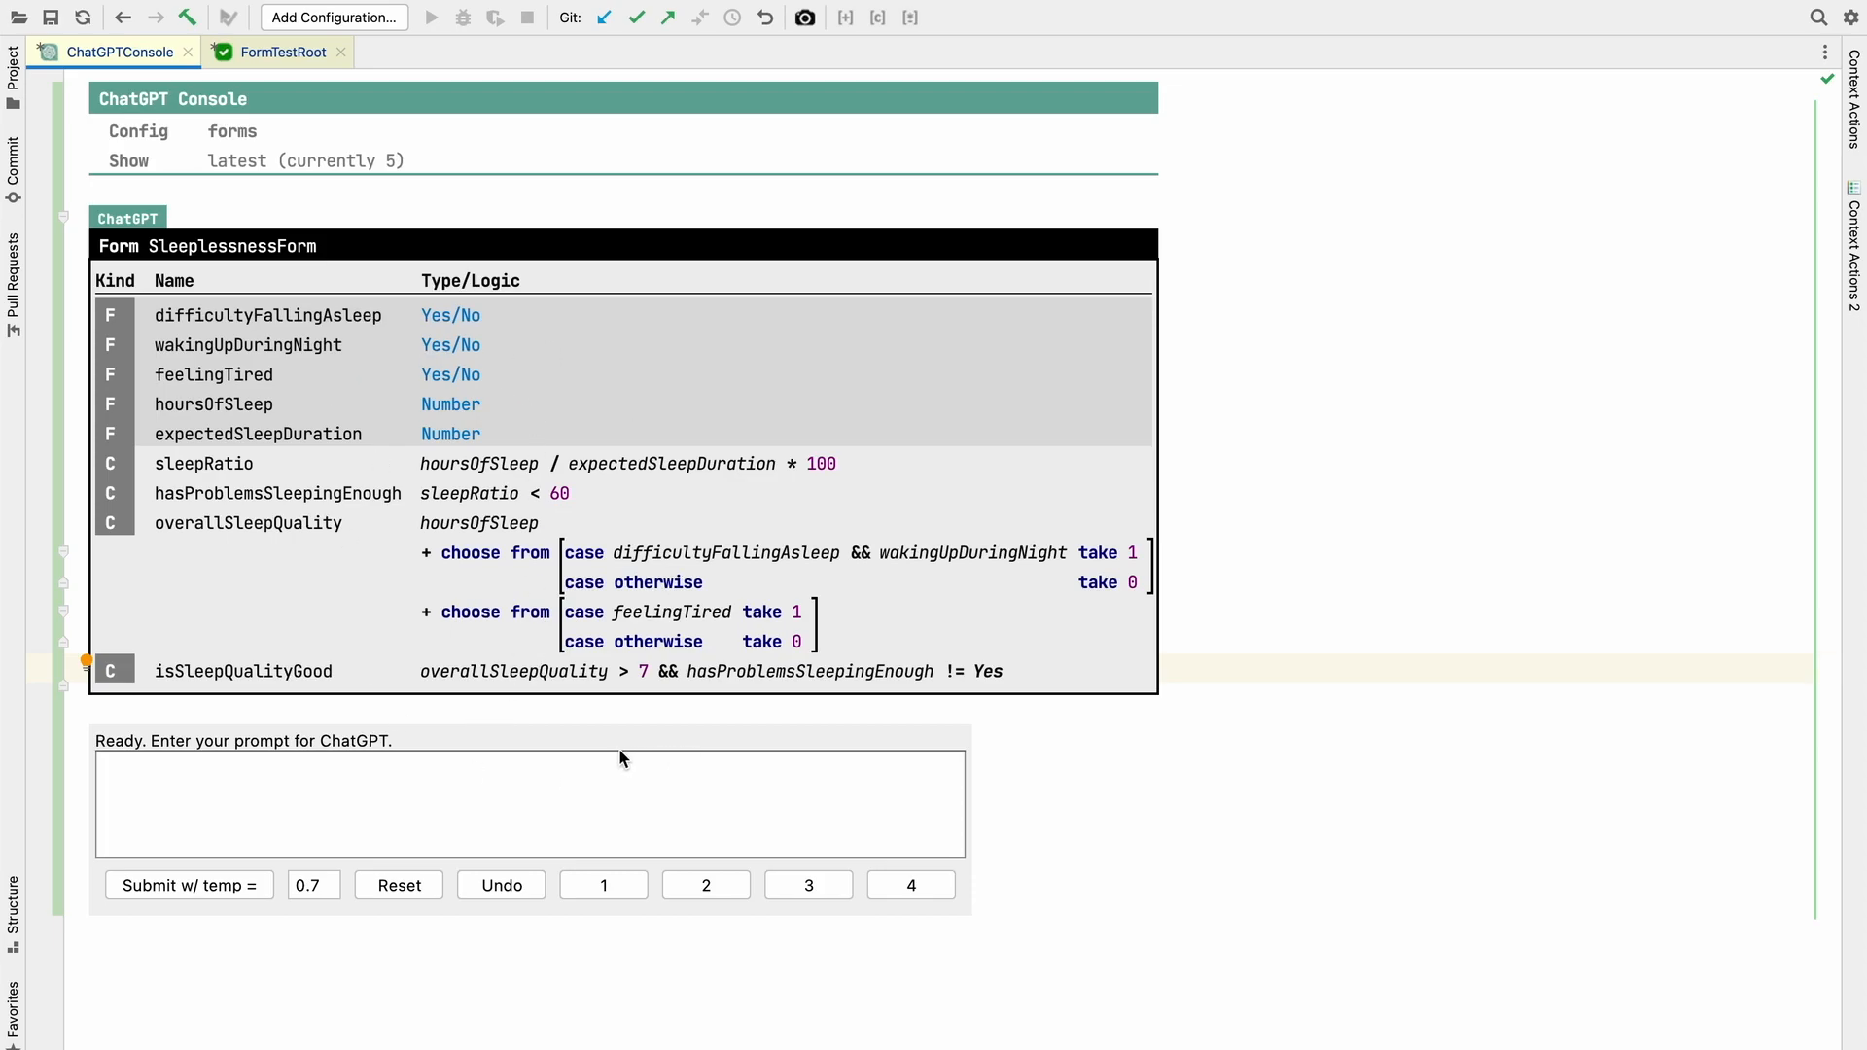
mouse_move(276, 52)
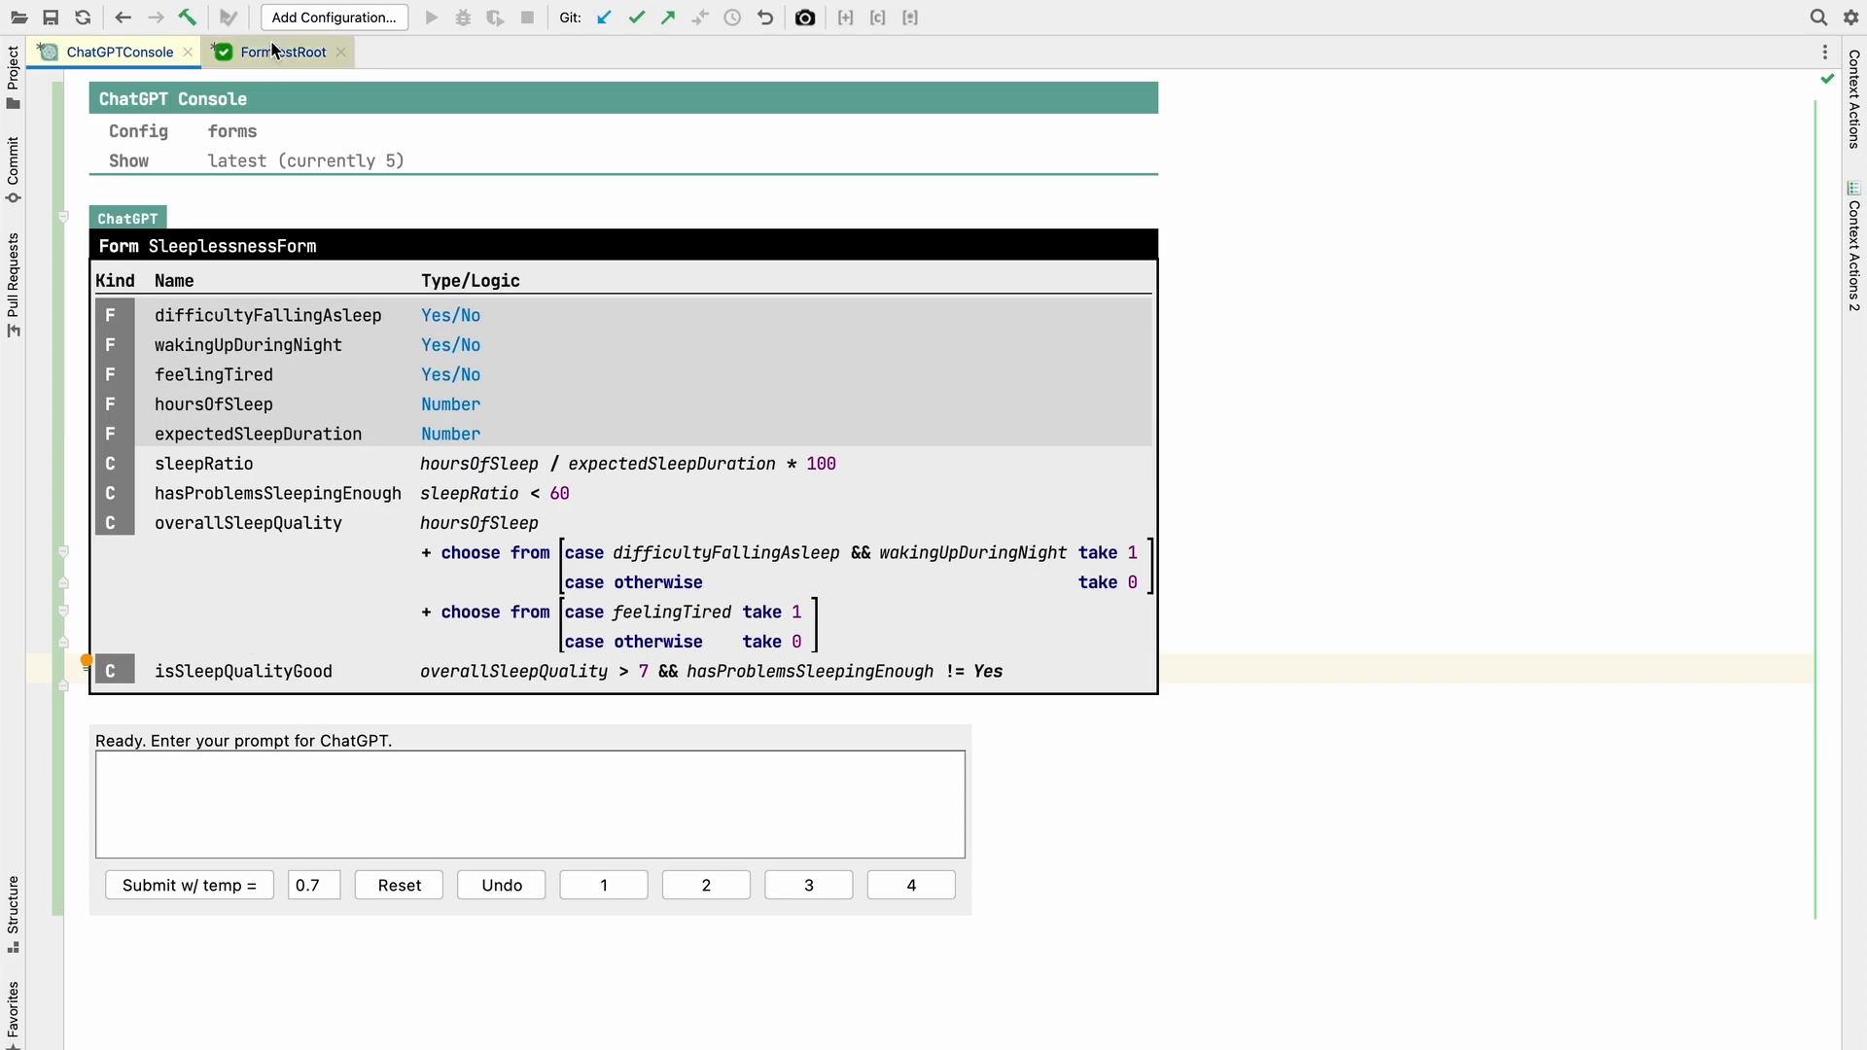
- Compare the generated SleeplessnessForm against its test placeholders in the Test Collection
click(276, 50)
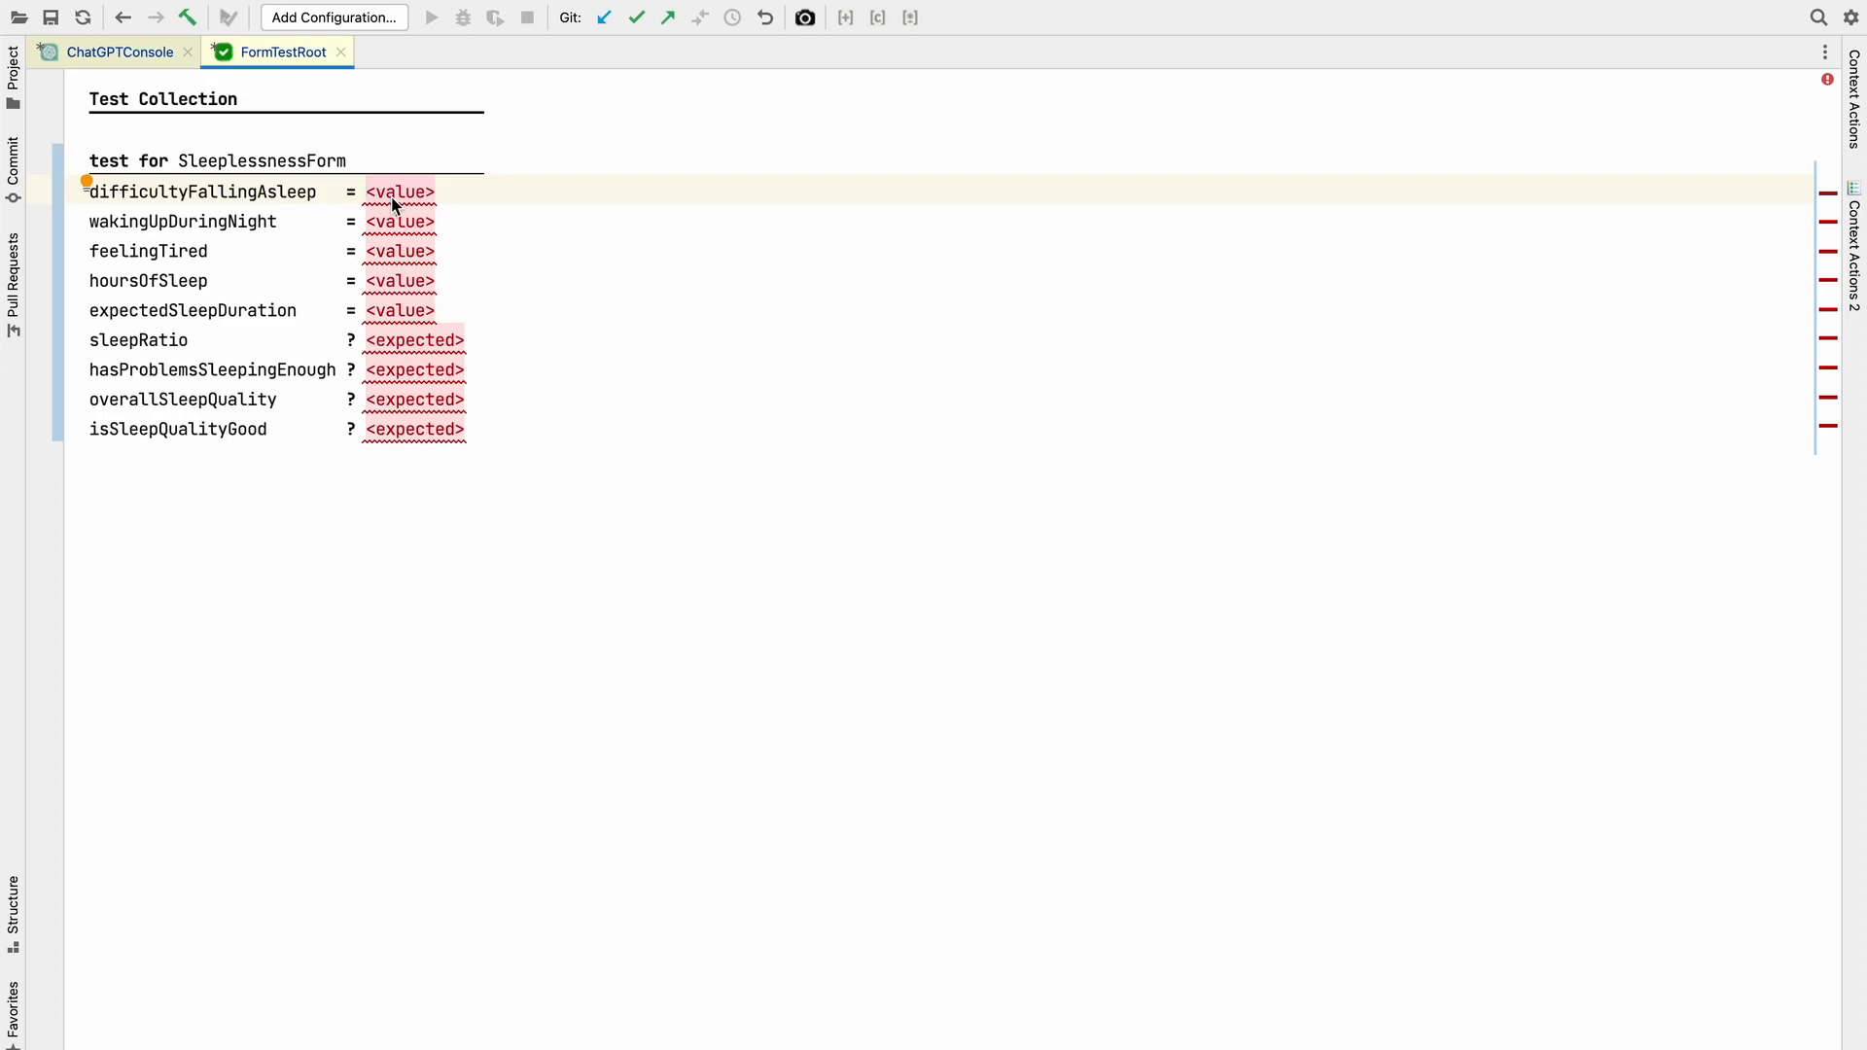
mouse_move(260, 214)
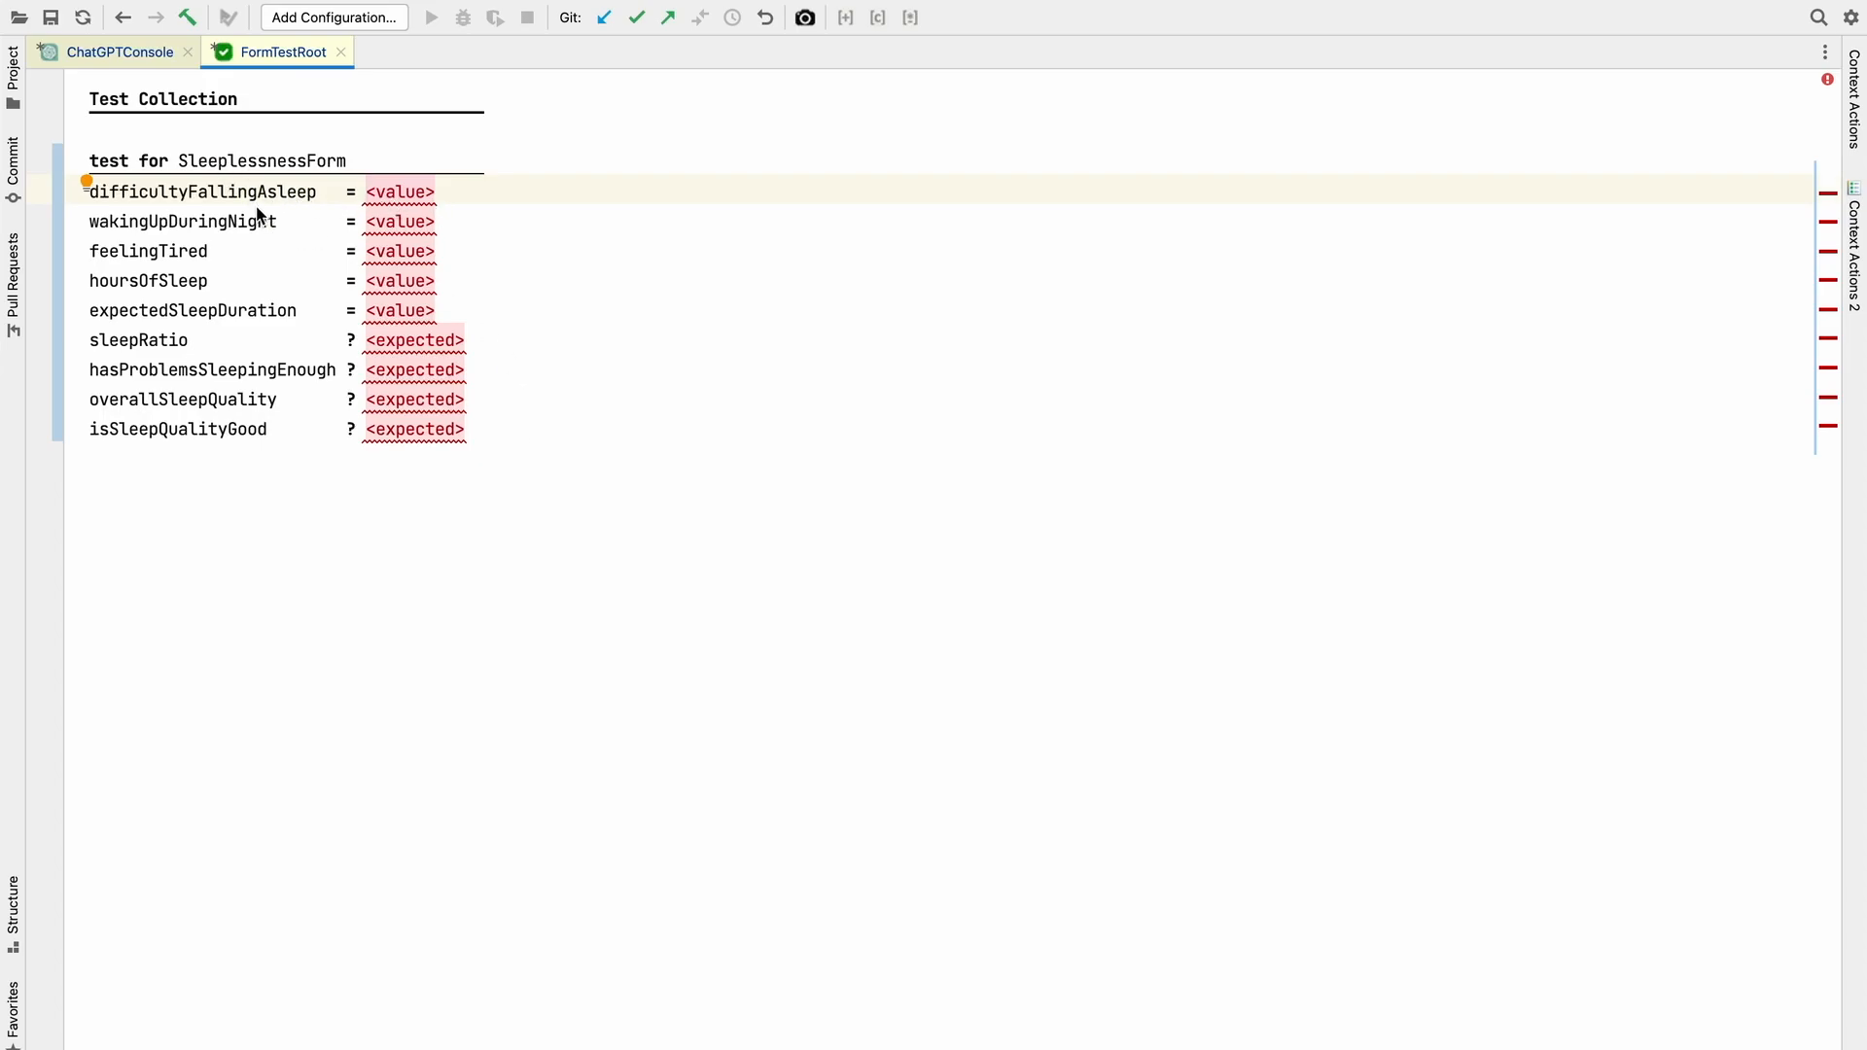
mouse_move(138, 61)
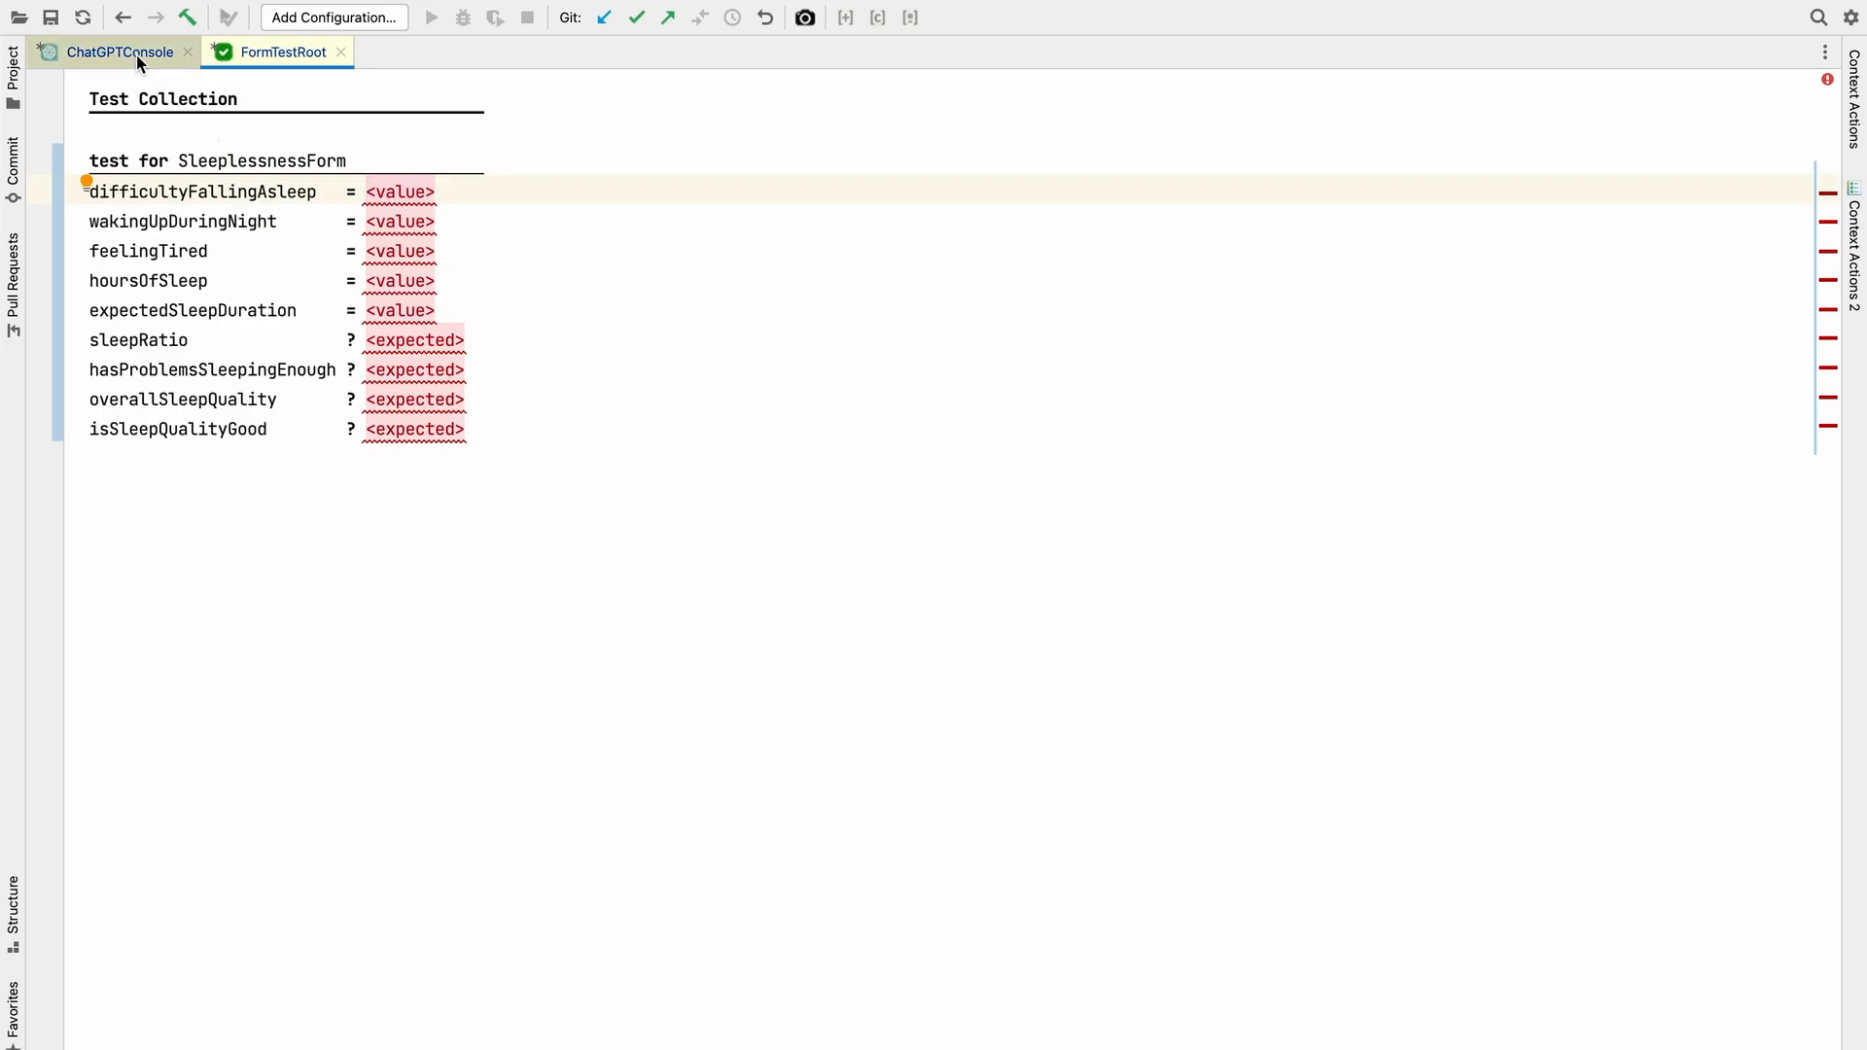
click(120, 51)
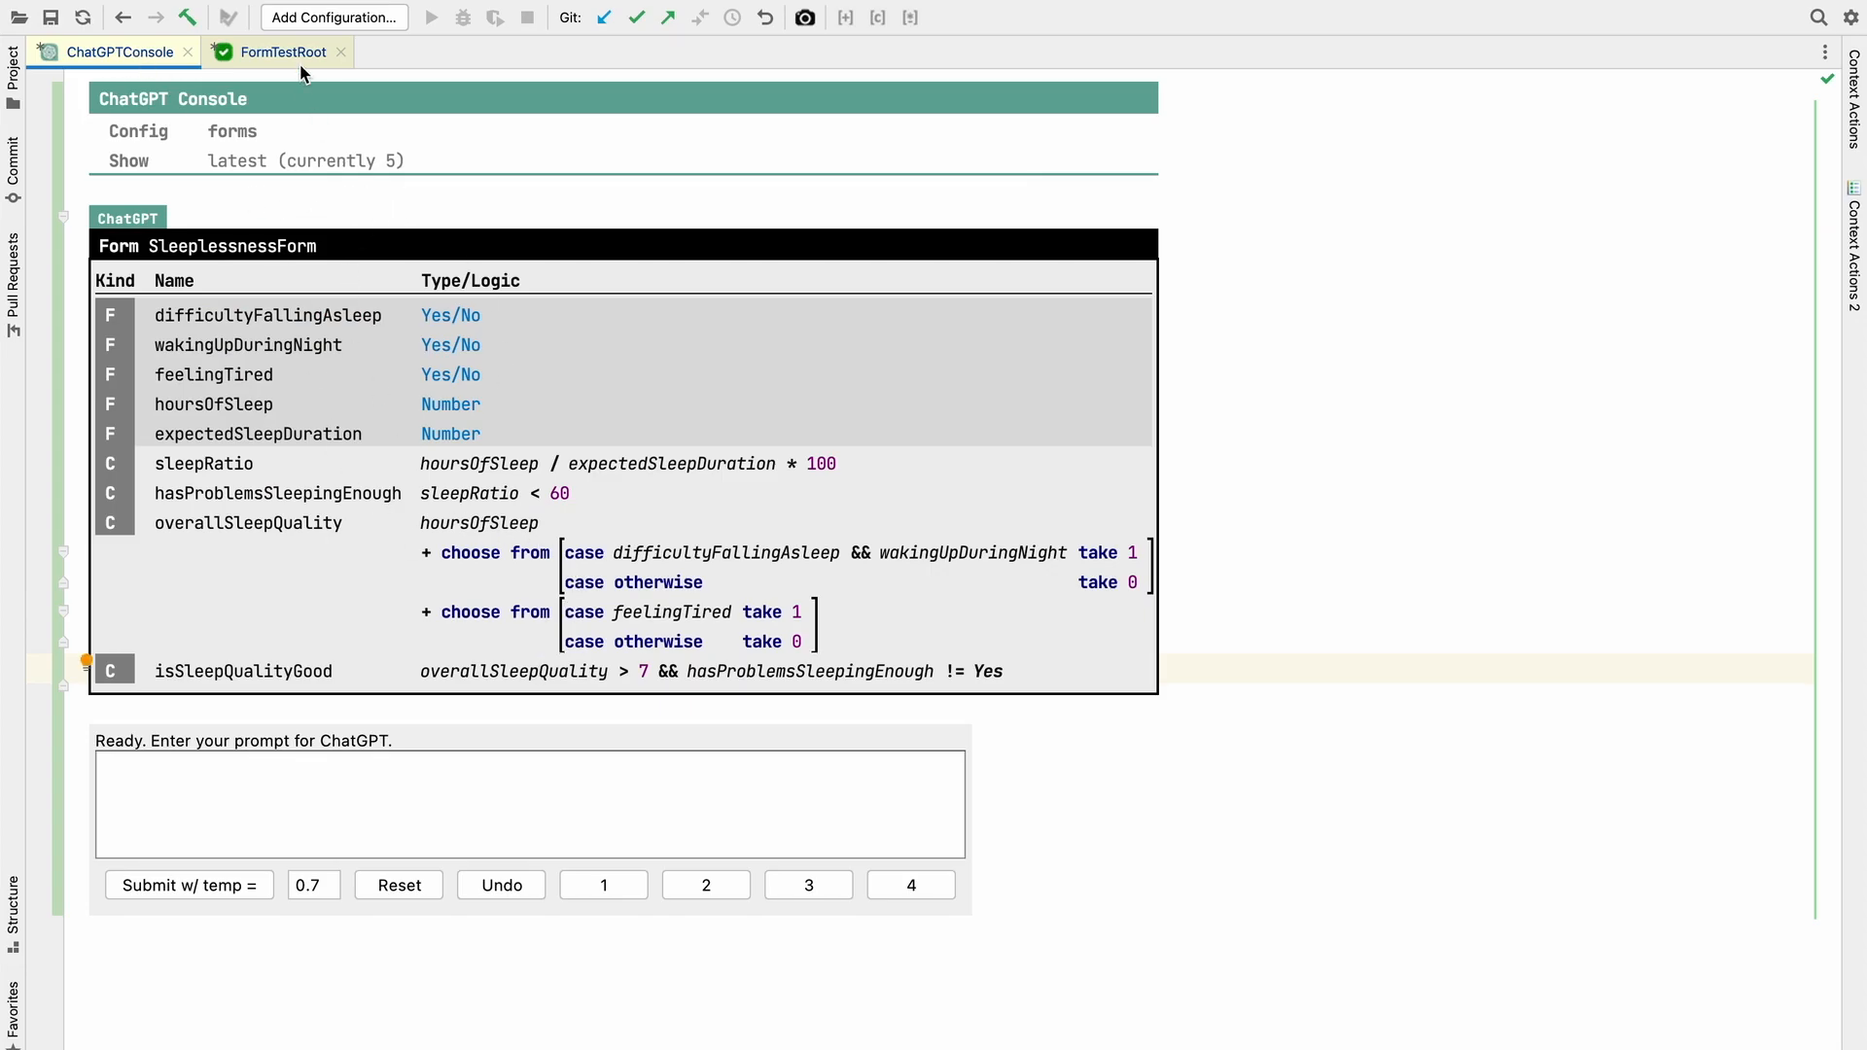
click(284, 50)
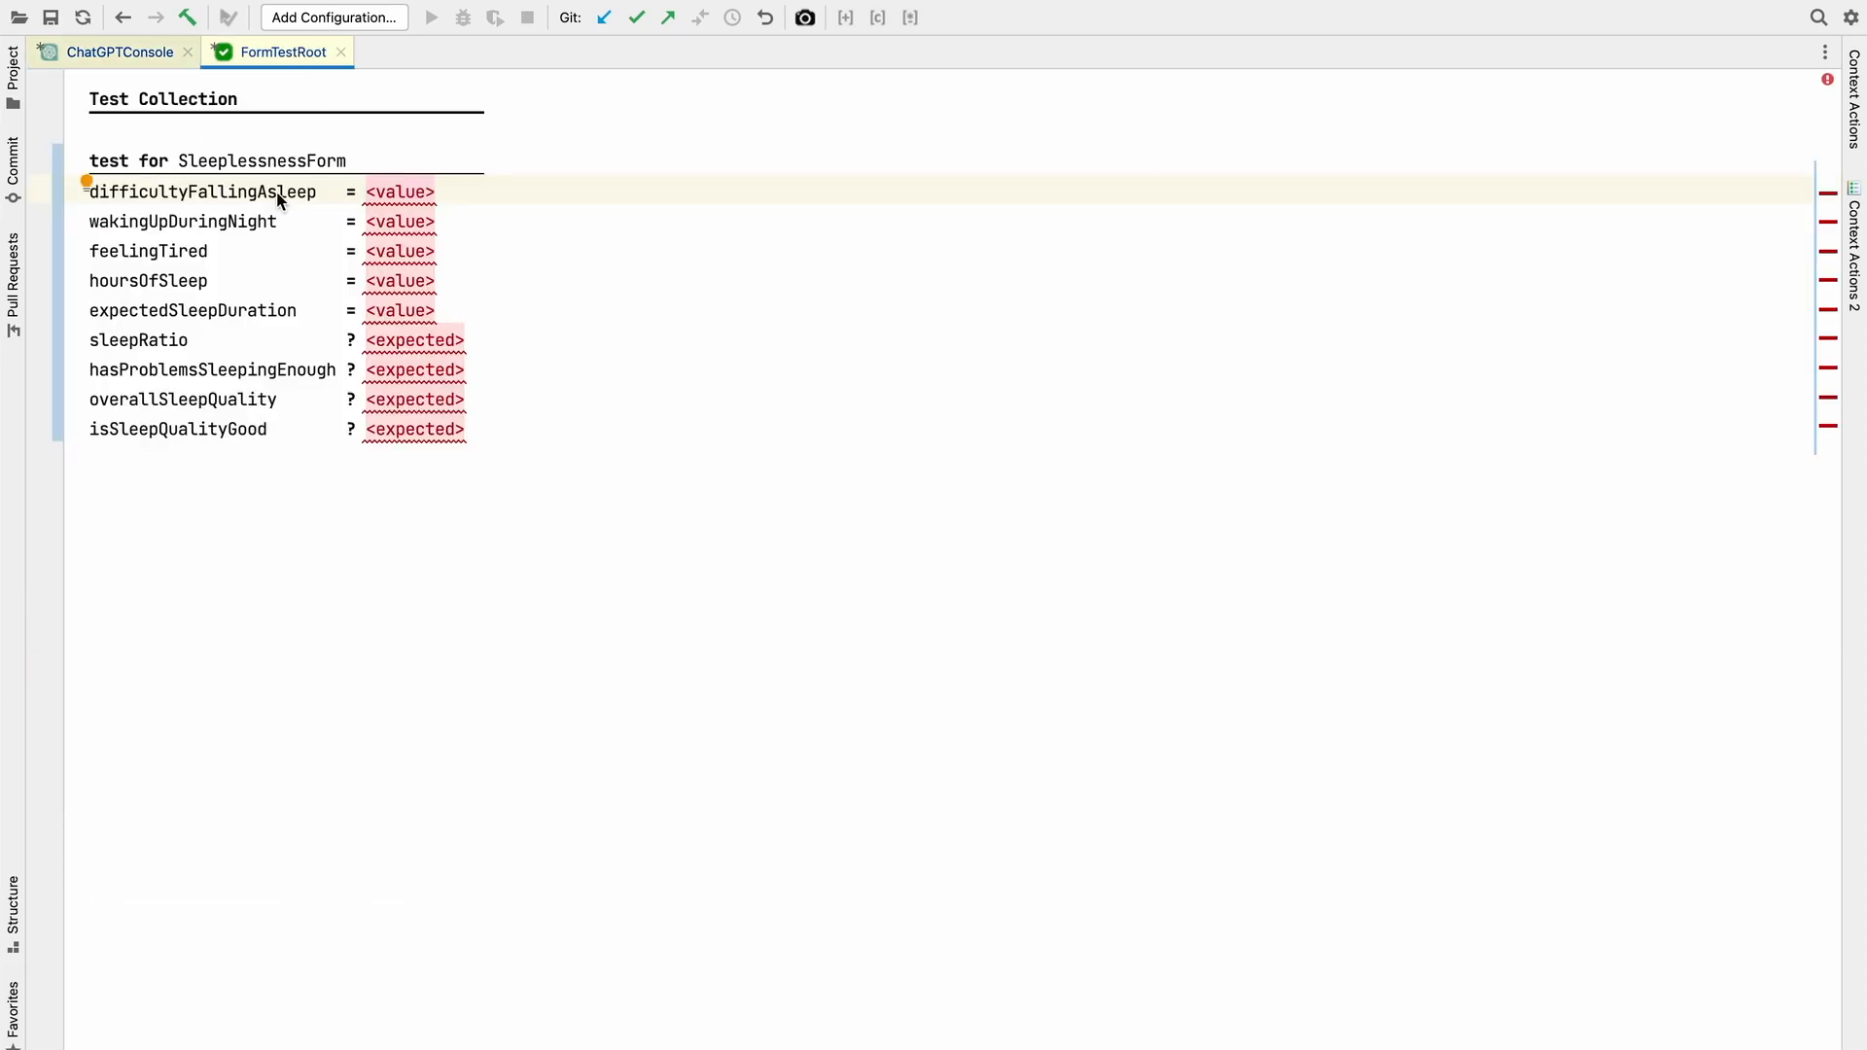
click(117, 50)
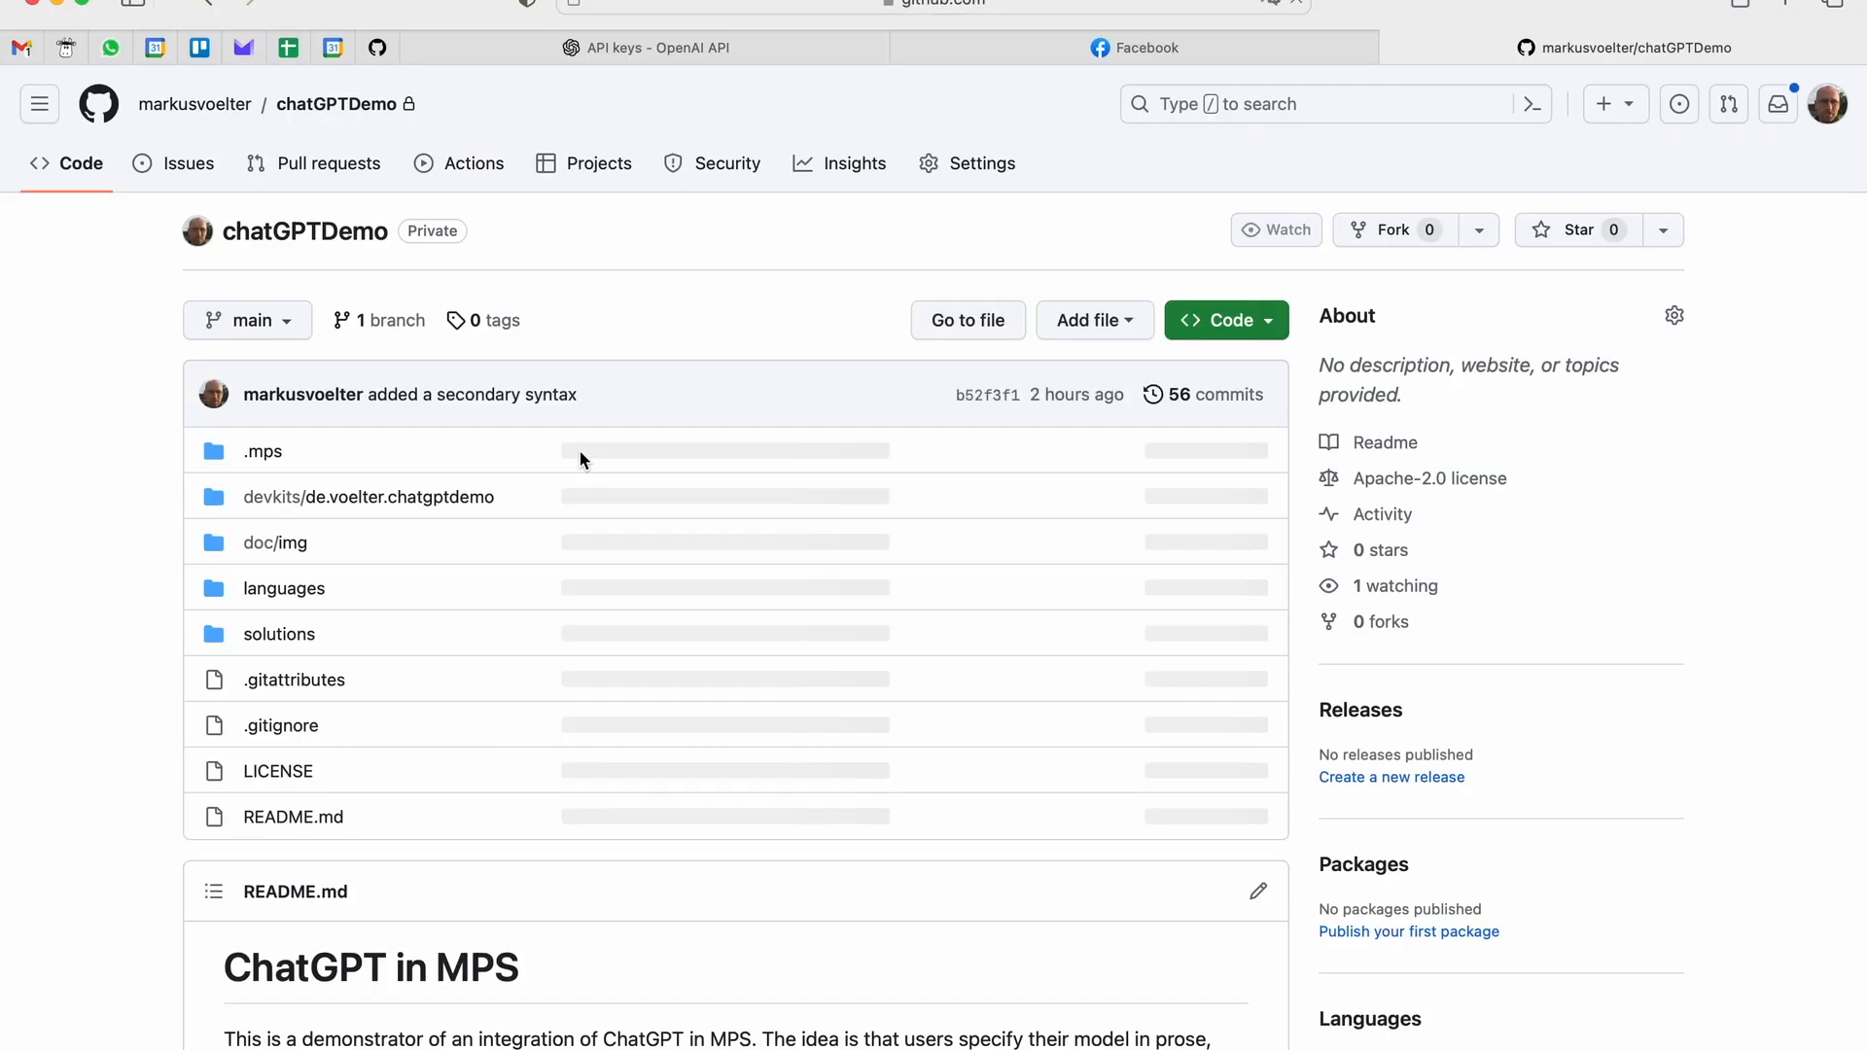
- Scroll through the chatGPTDemo README to its technical overview of the MPS-ChatGPT interaction
scroll(down, 3)
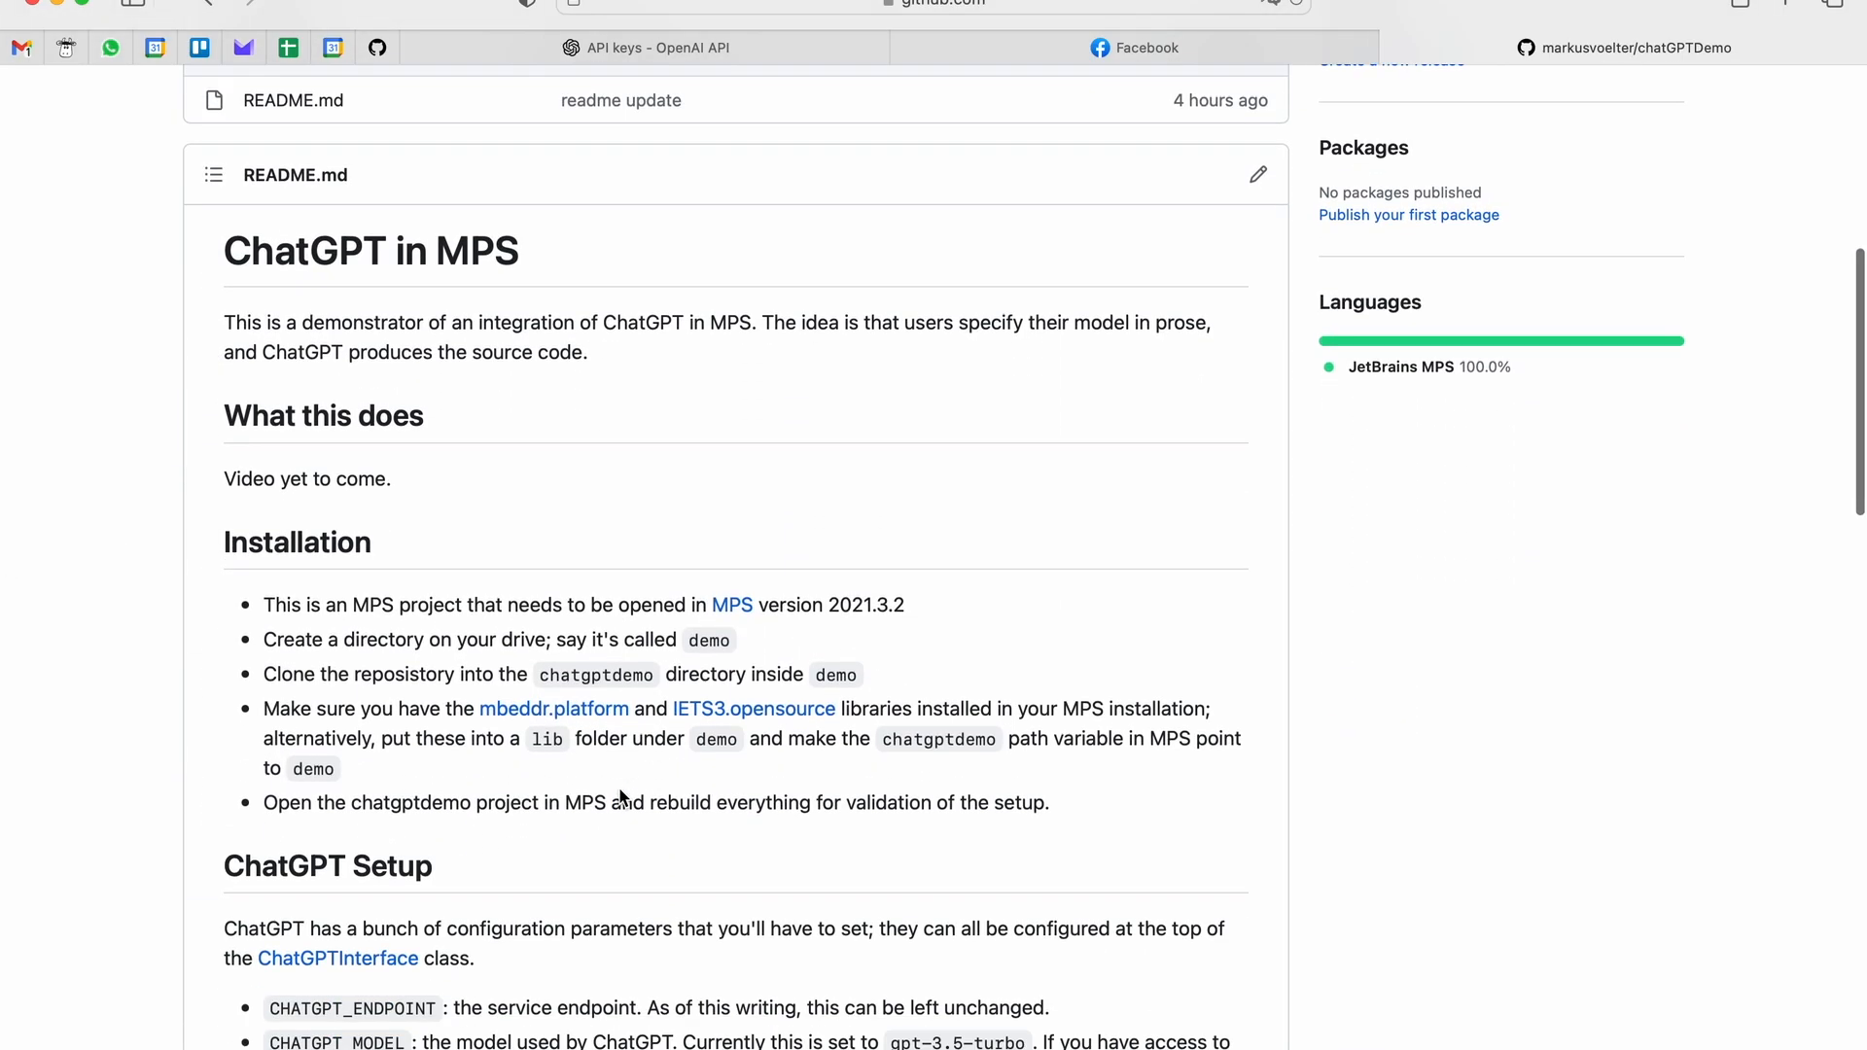
scroll(down, 3)
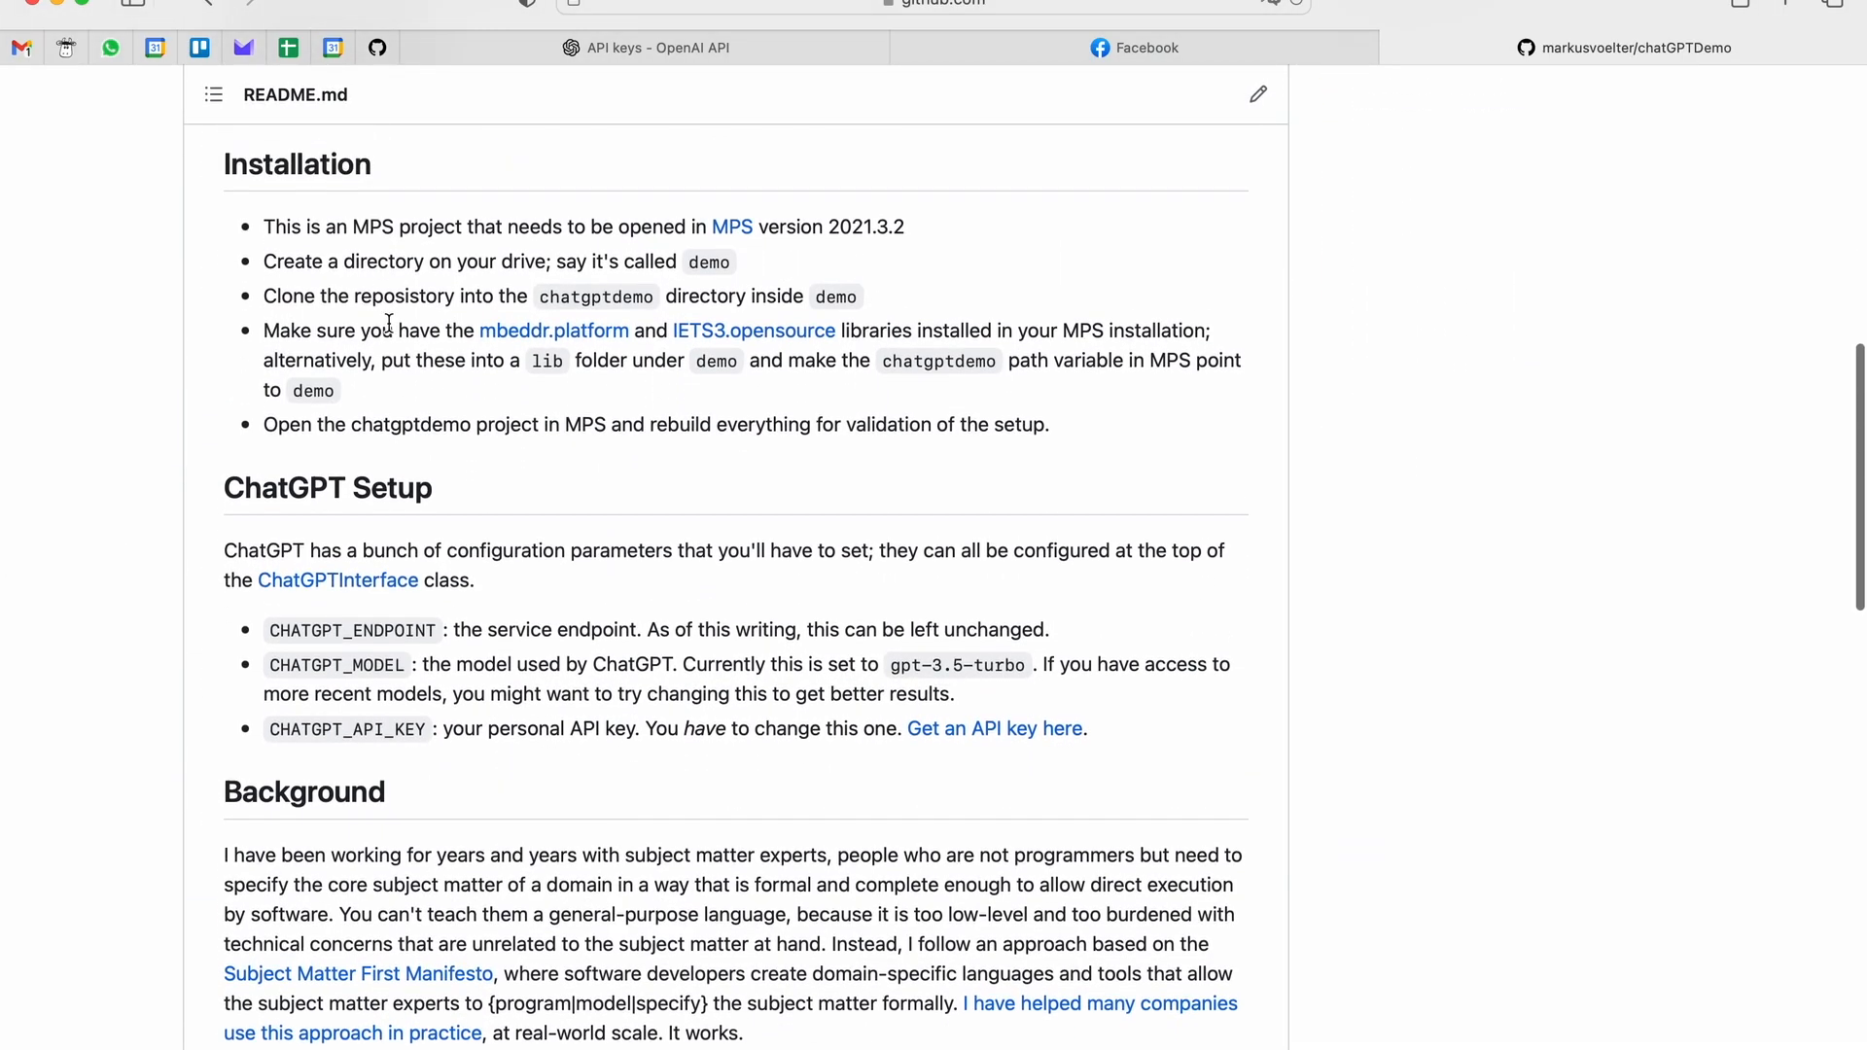
scroll(down, 3)
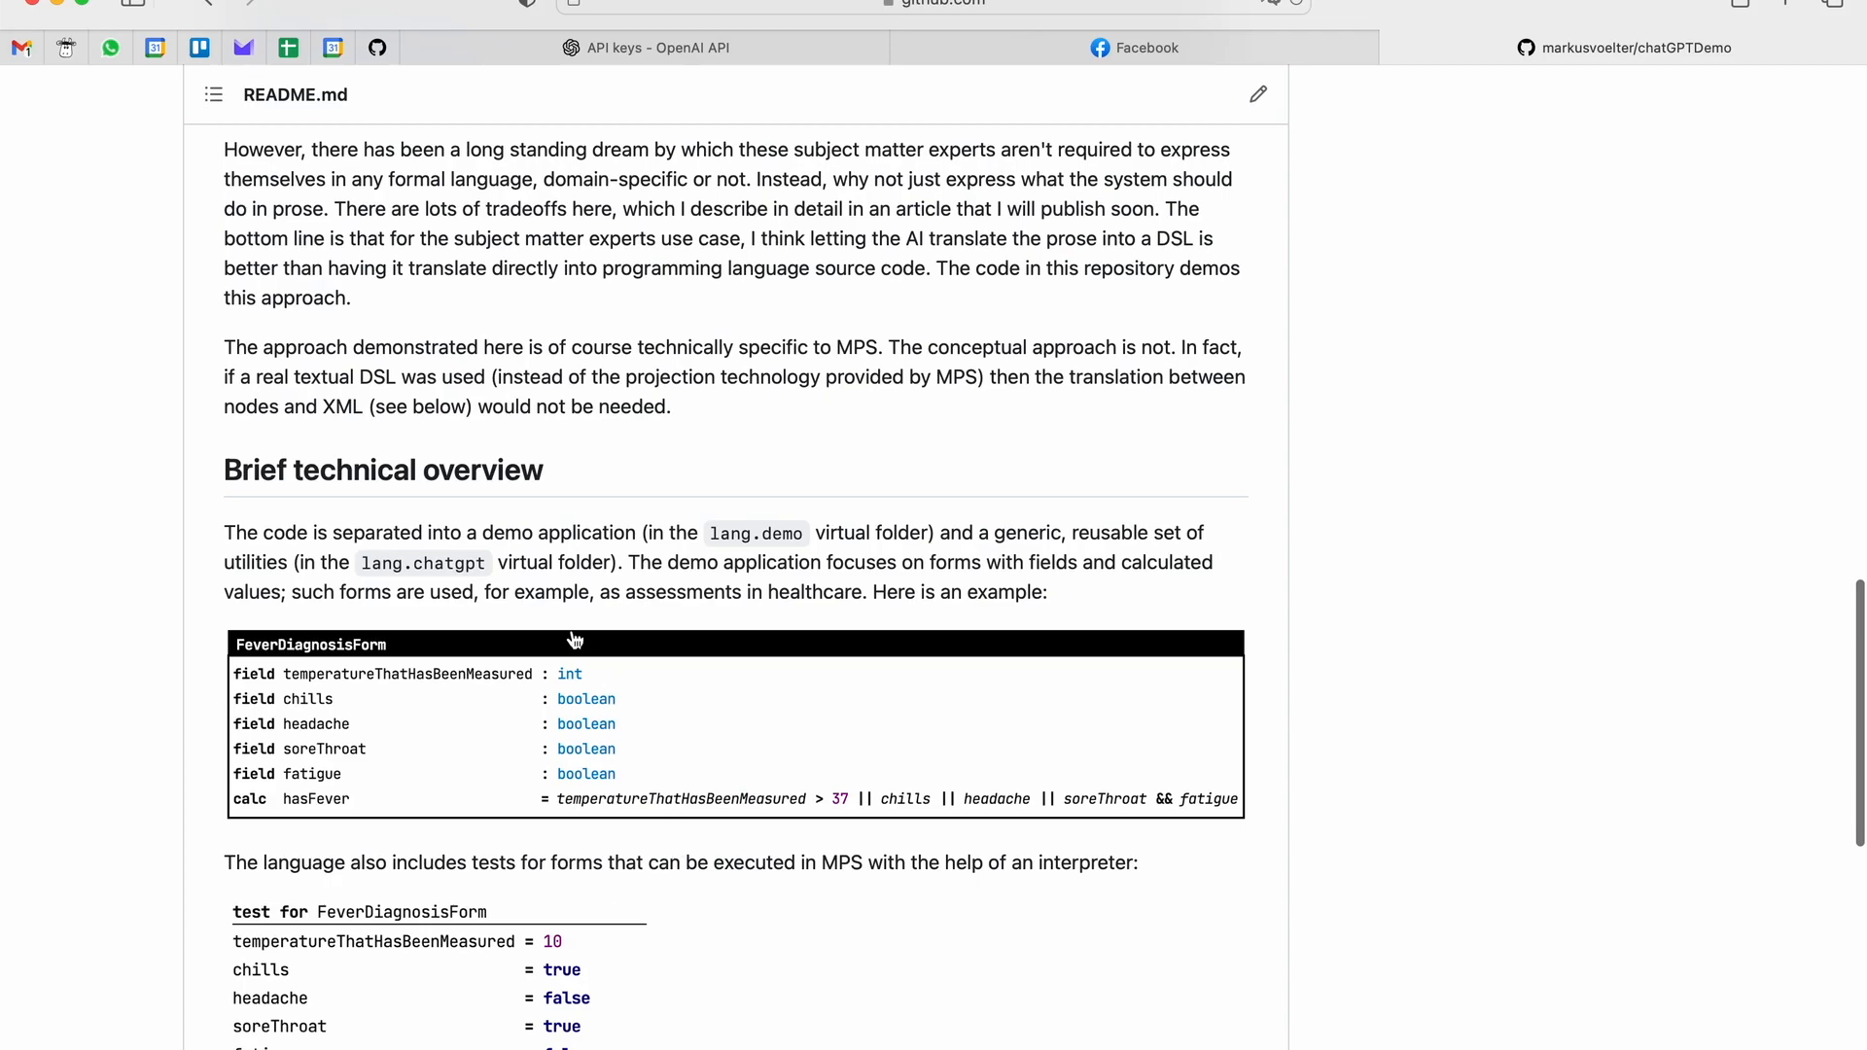
scroll(down, 3)
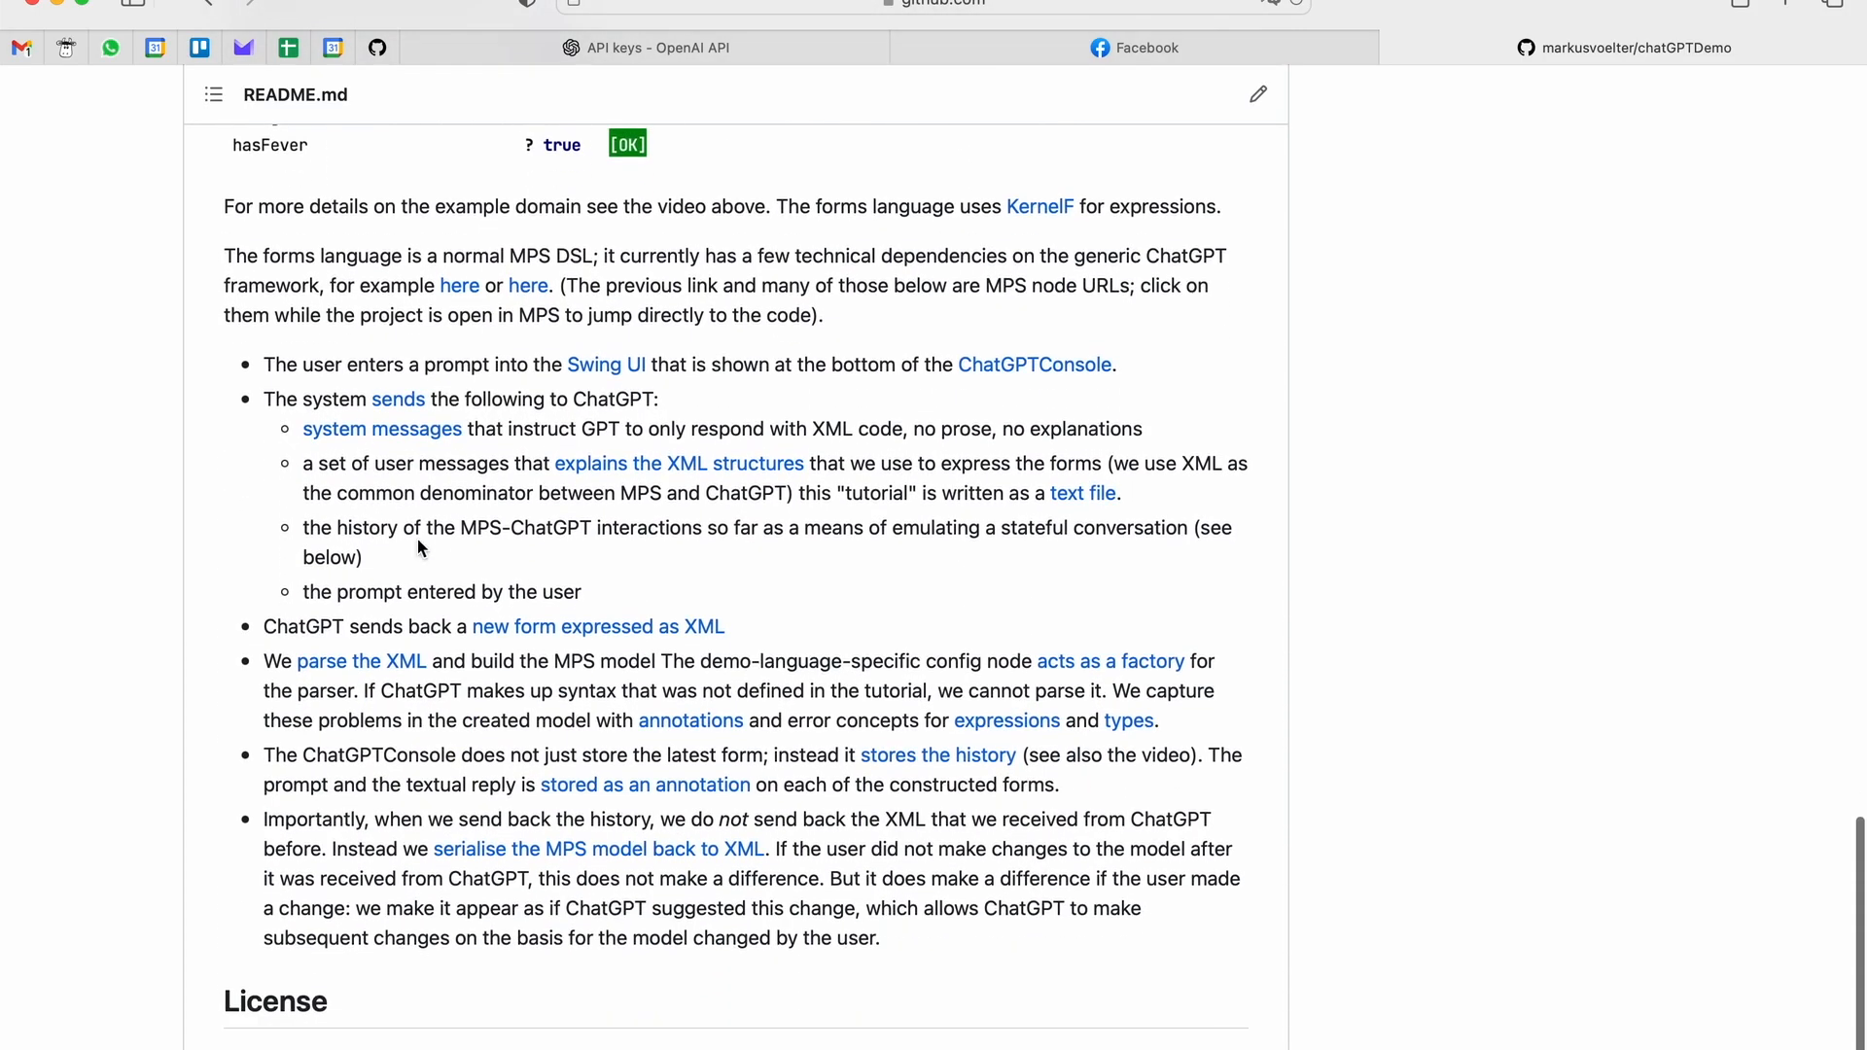
mouse_move(583, 867)
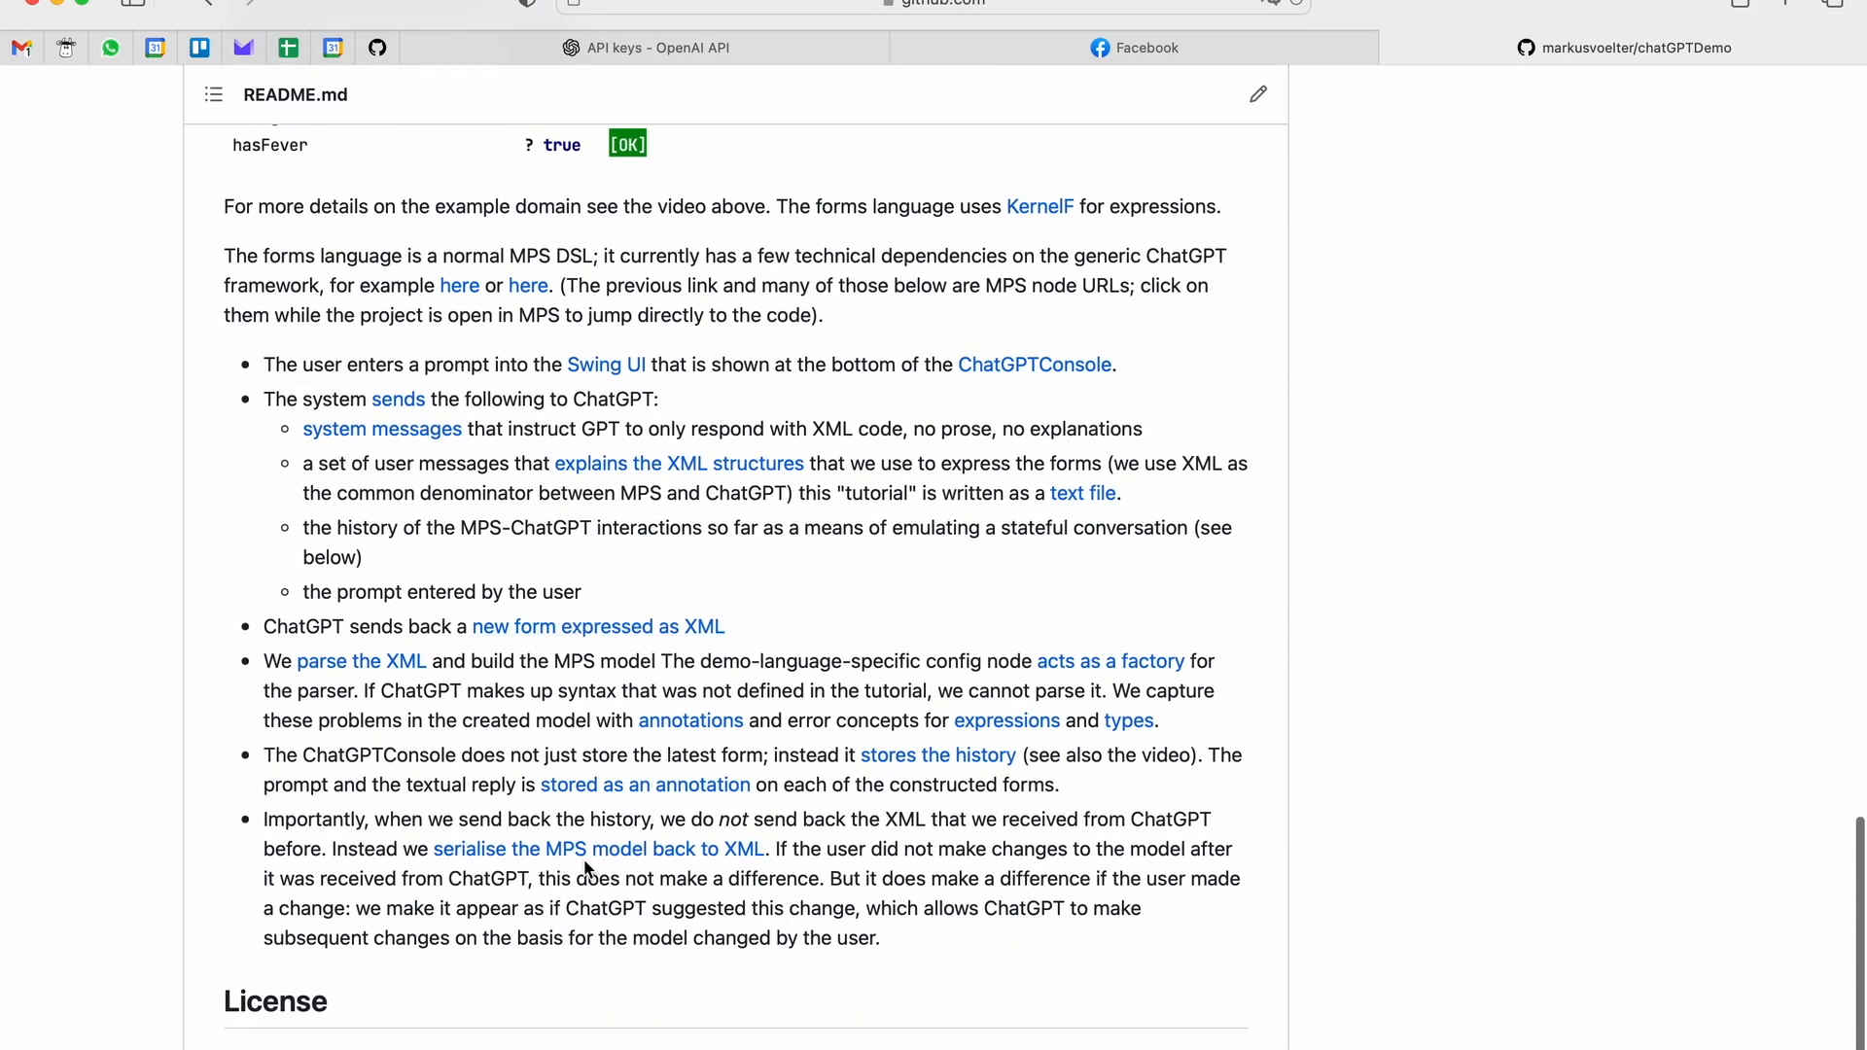